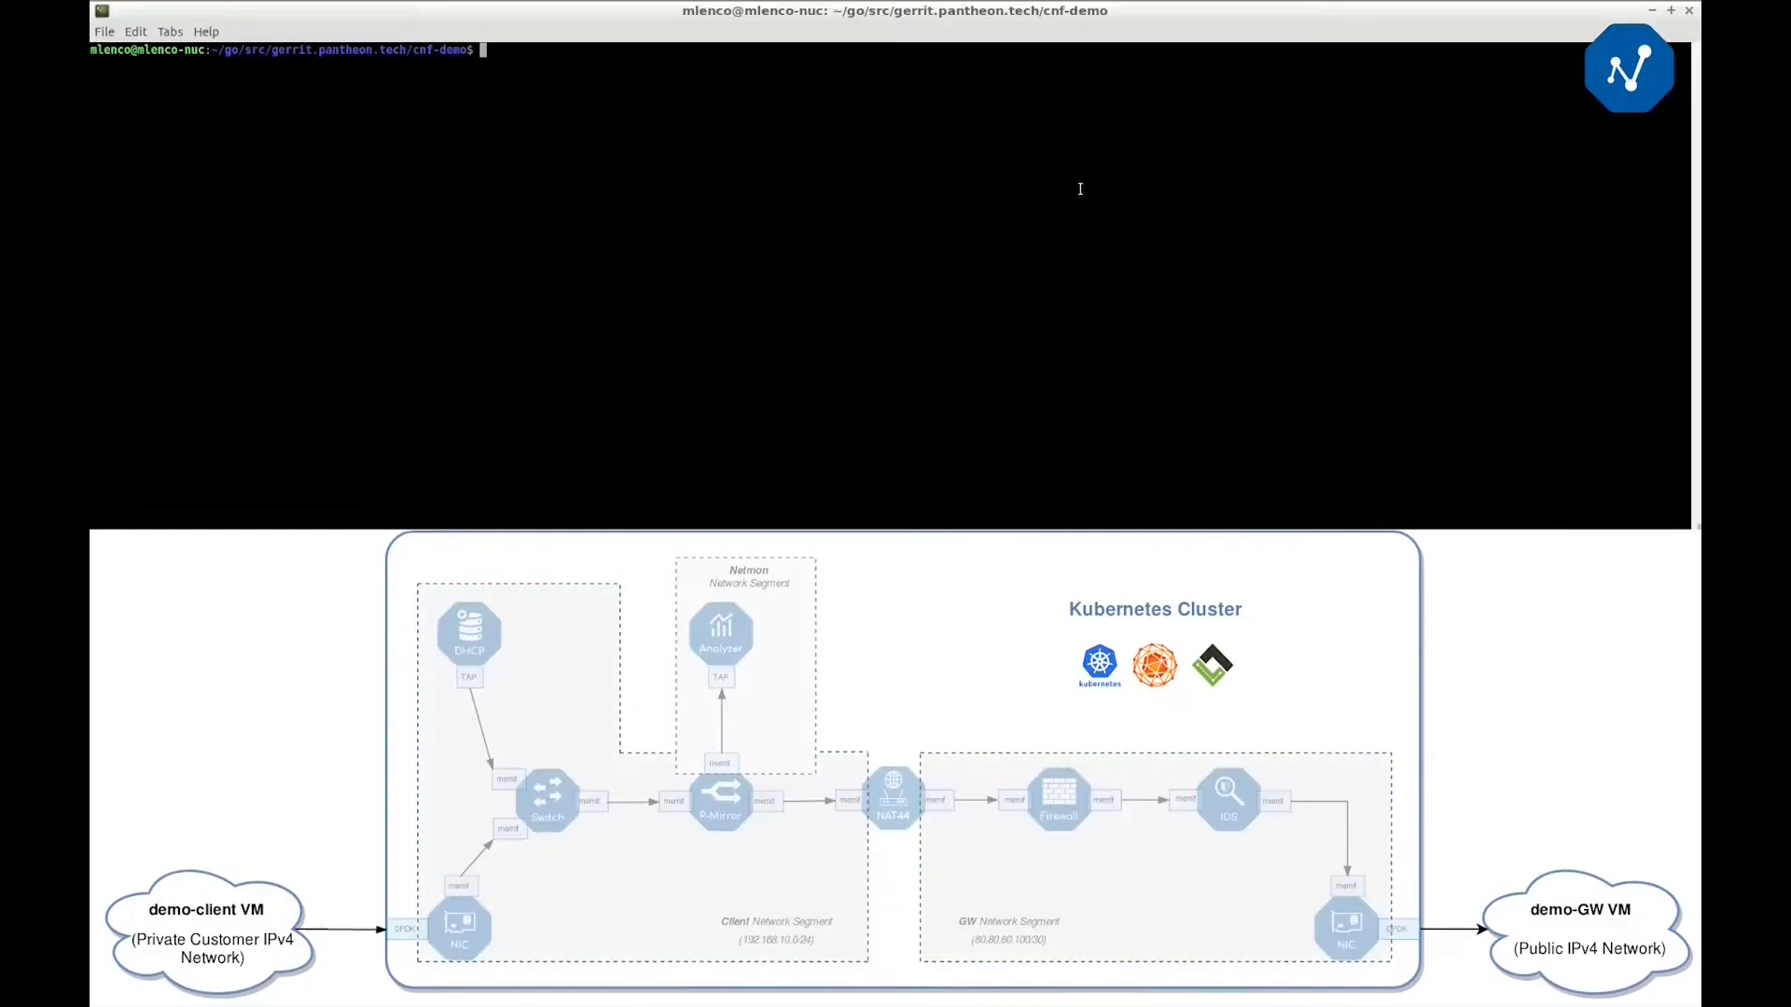
Run 'vagrant status' to confirm all four demo VMs are running
type("vagrant status")
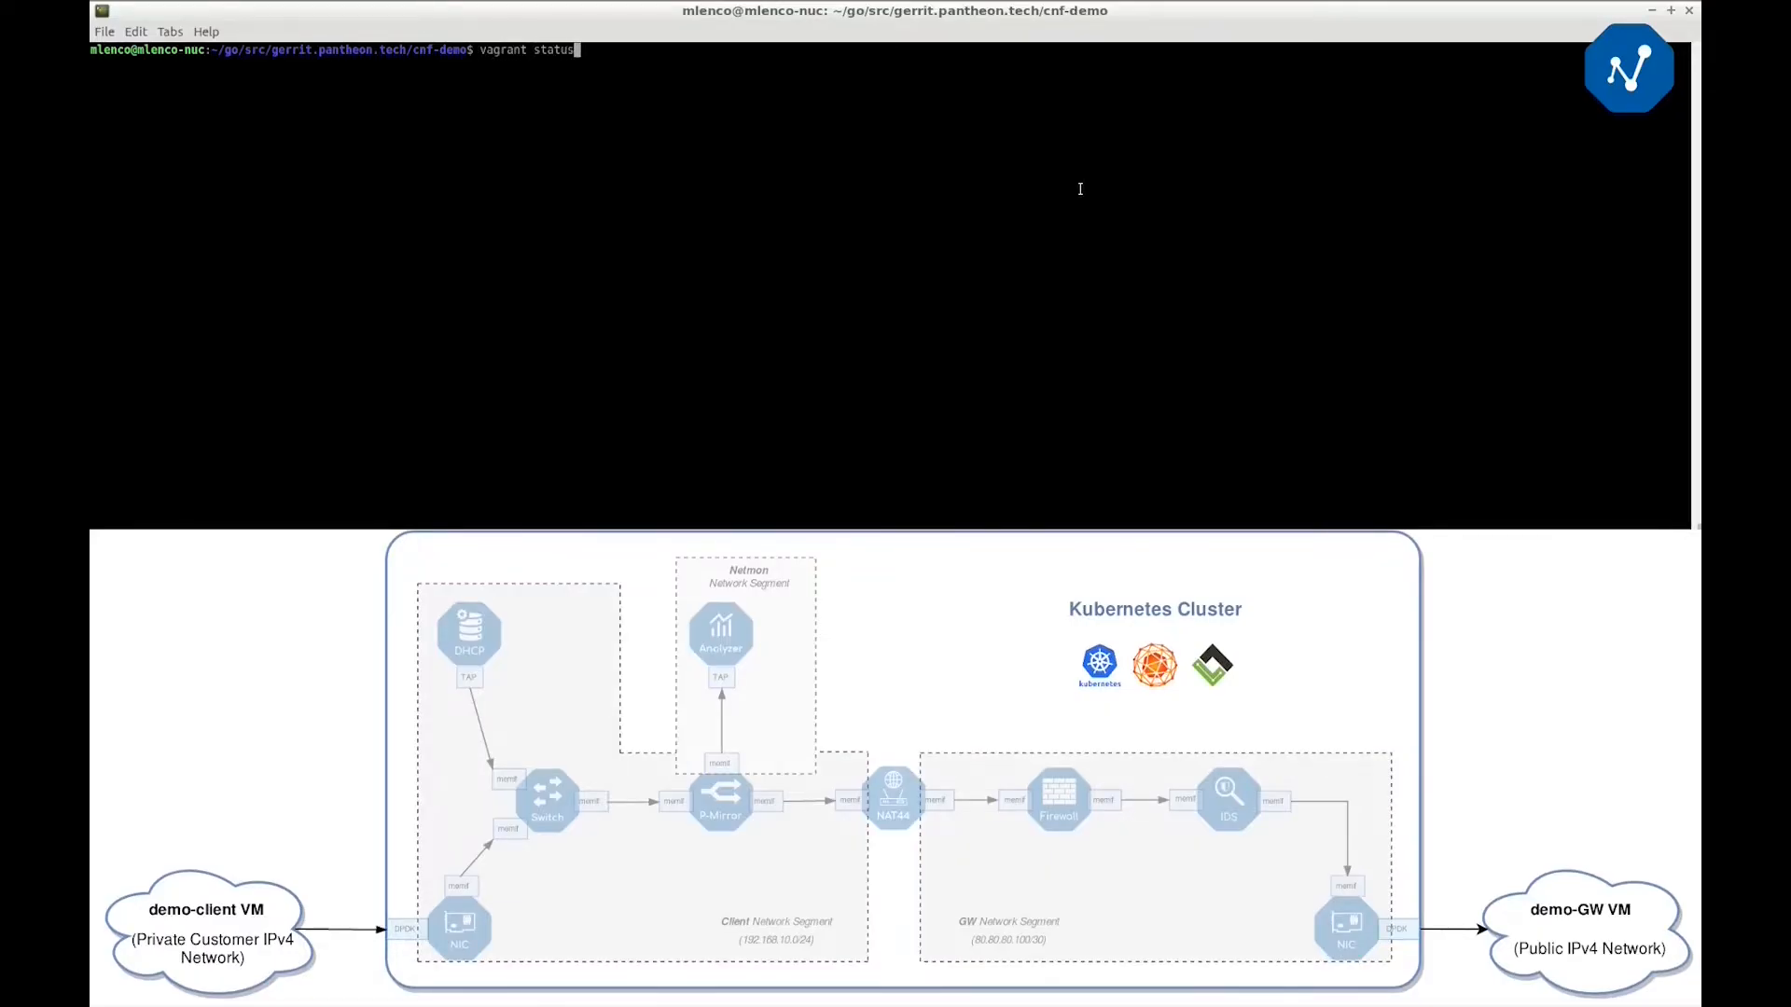
key("Return")
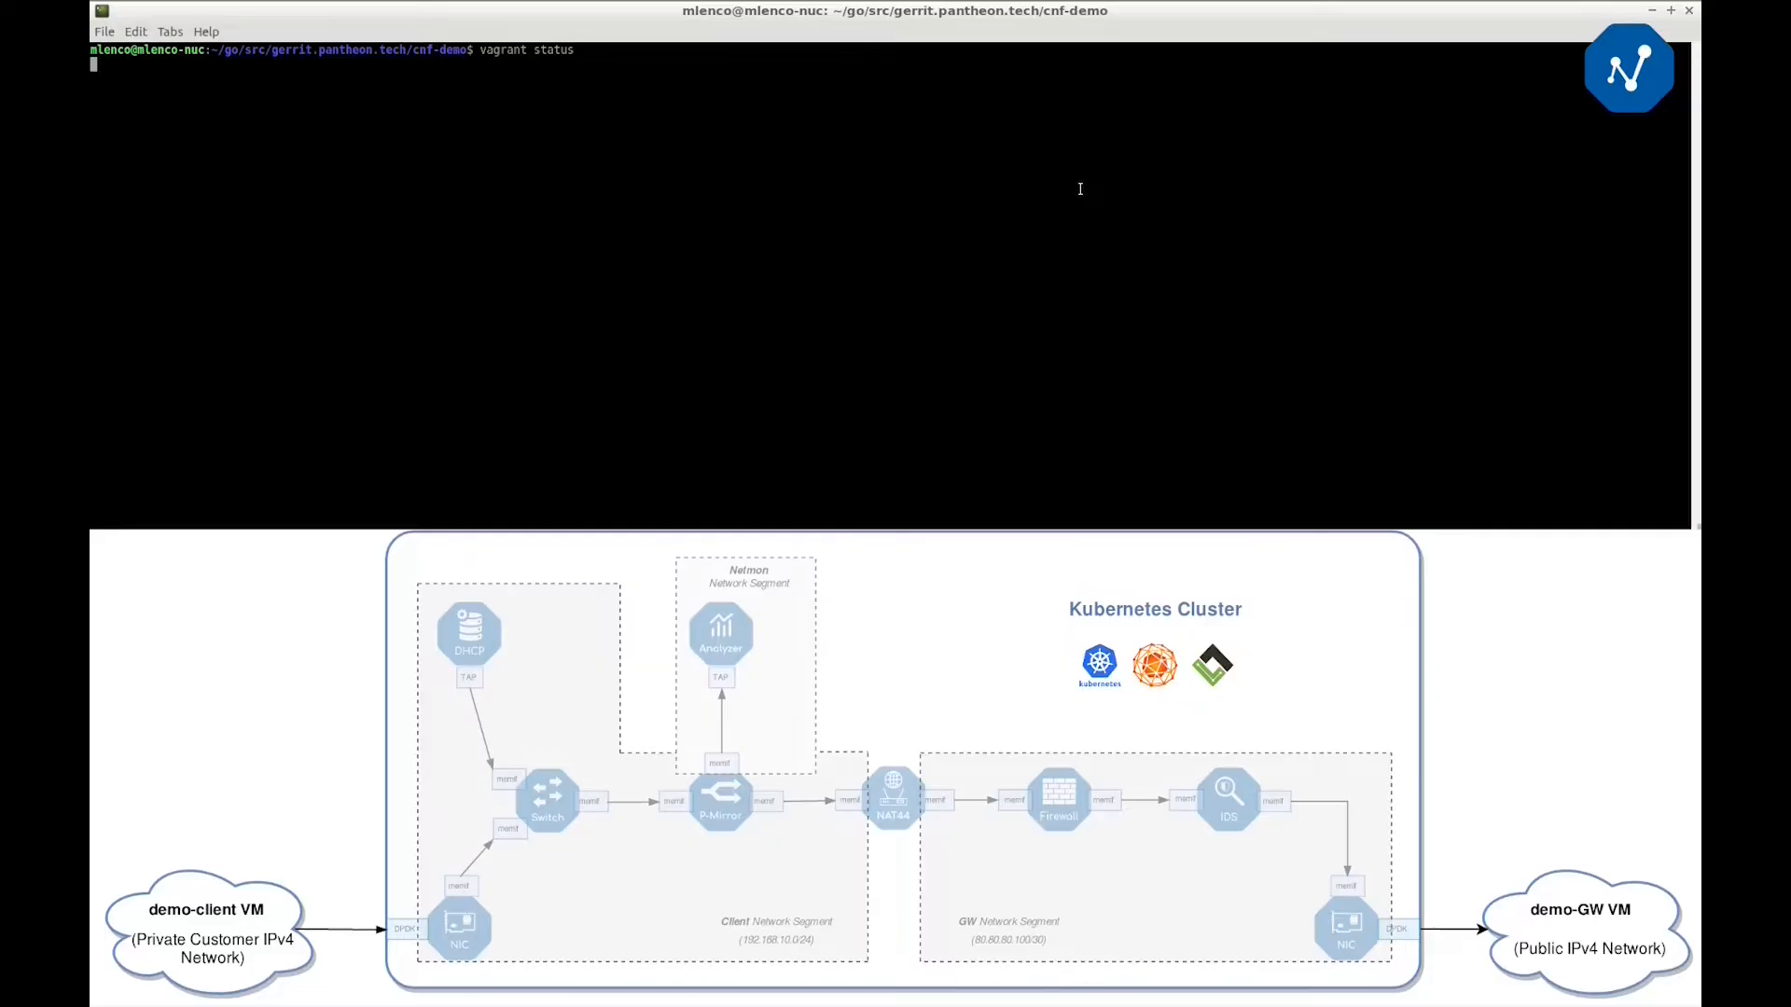
key("Return")
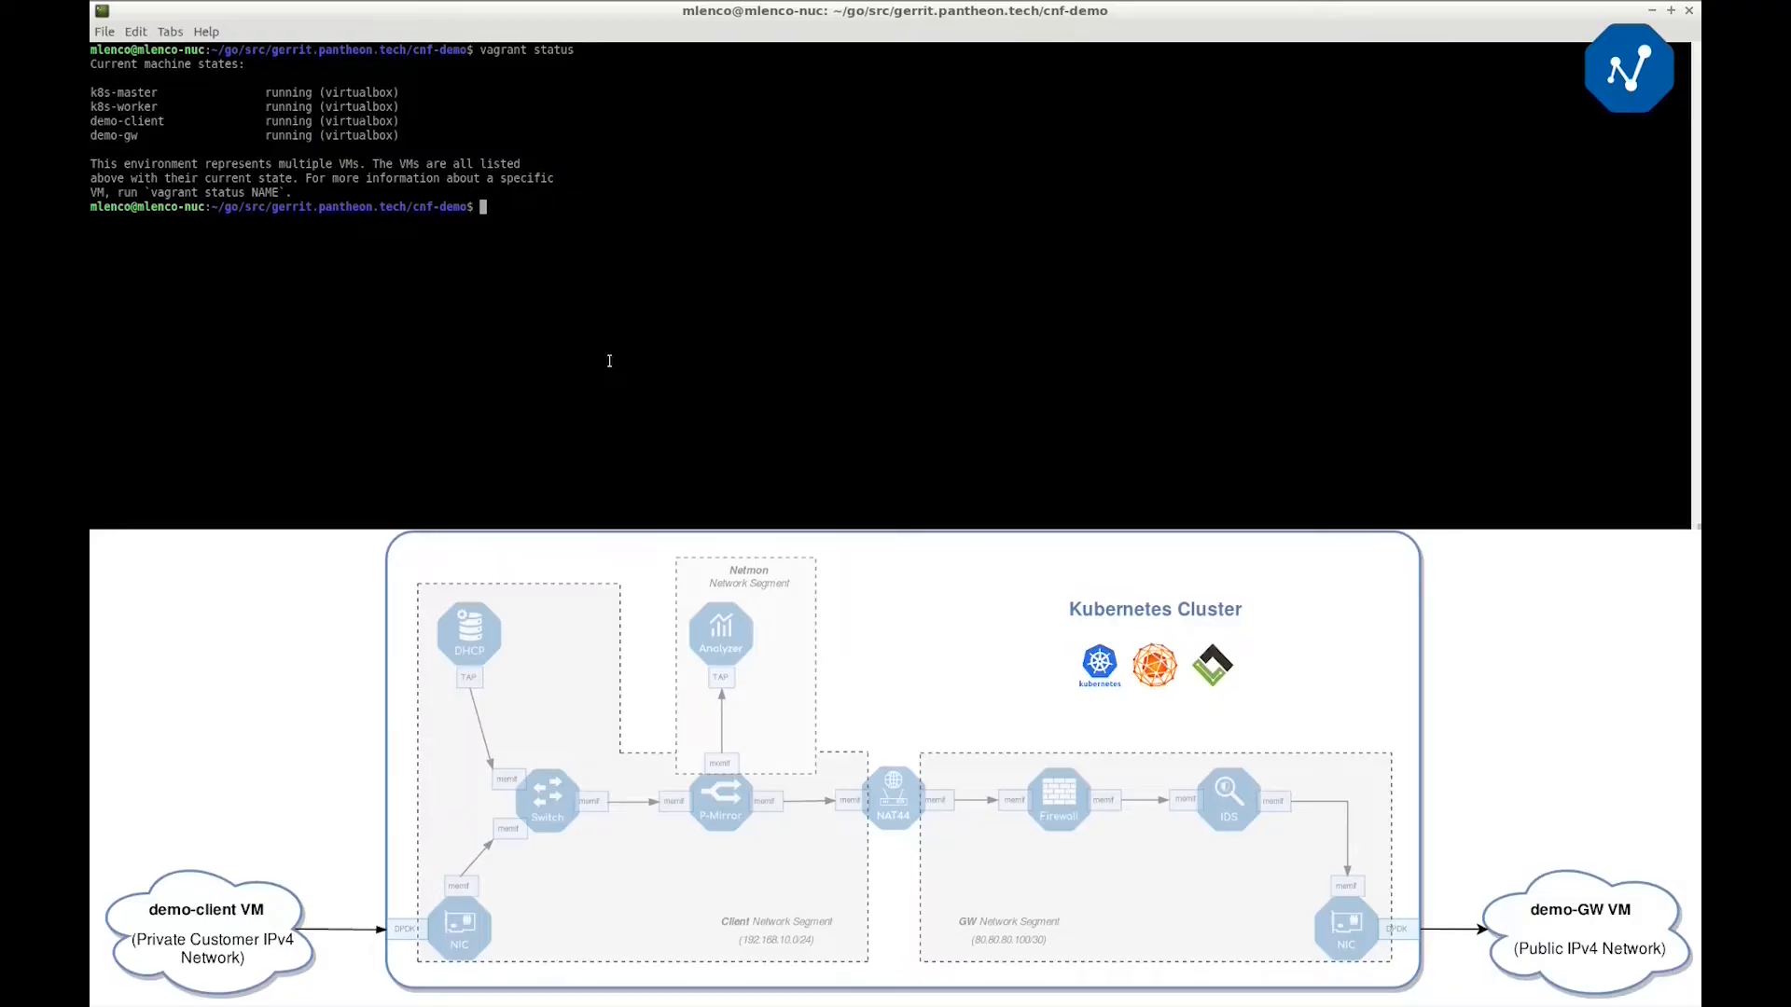
SSH into the demo-client VM with 'vagrant ssh demo-client'
type("vagrant ssh de")
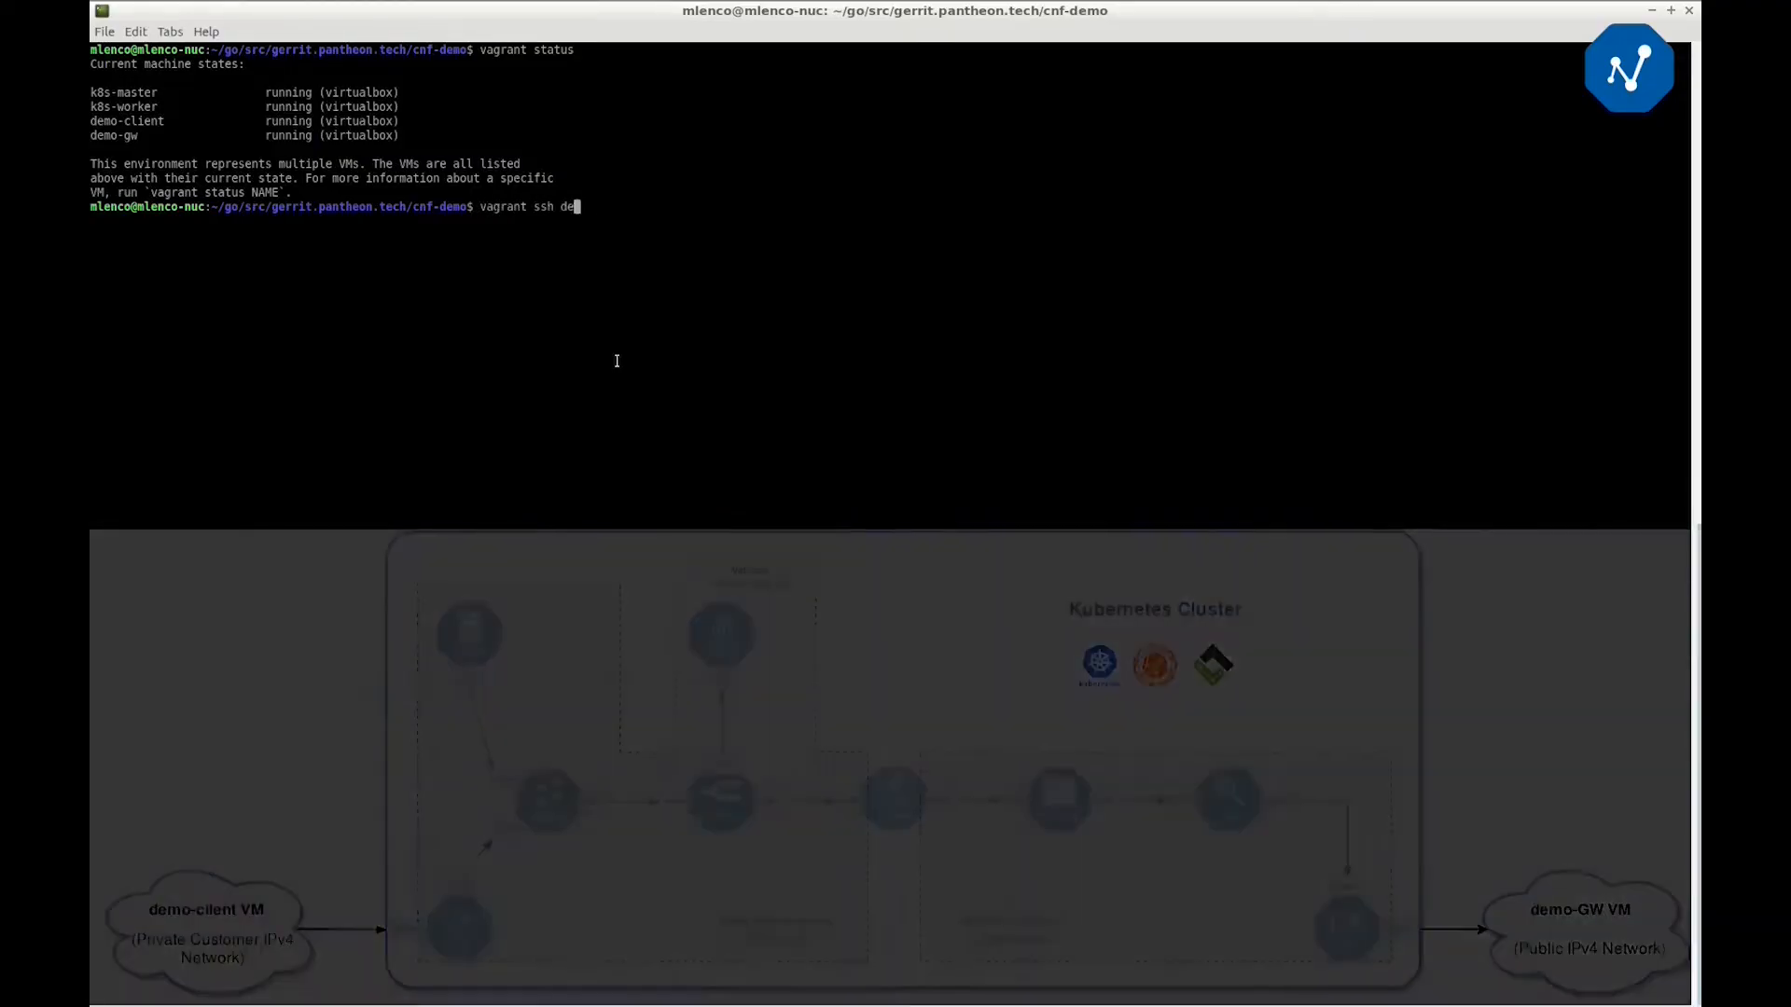
key("Return")
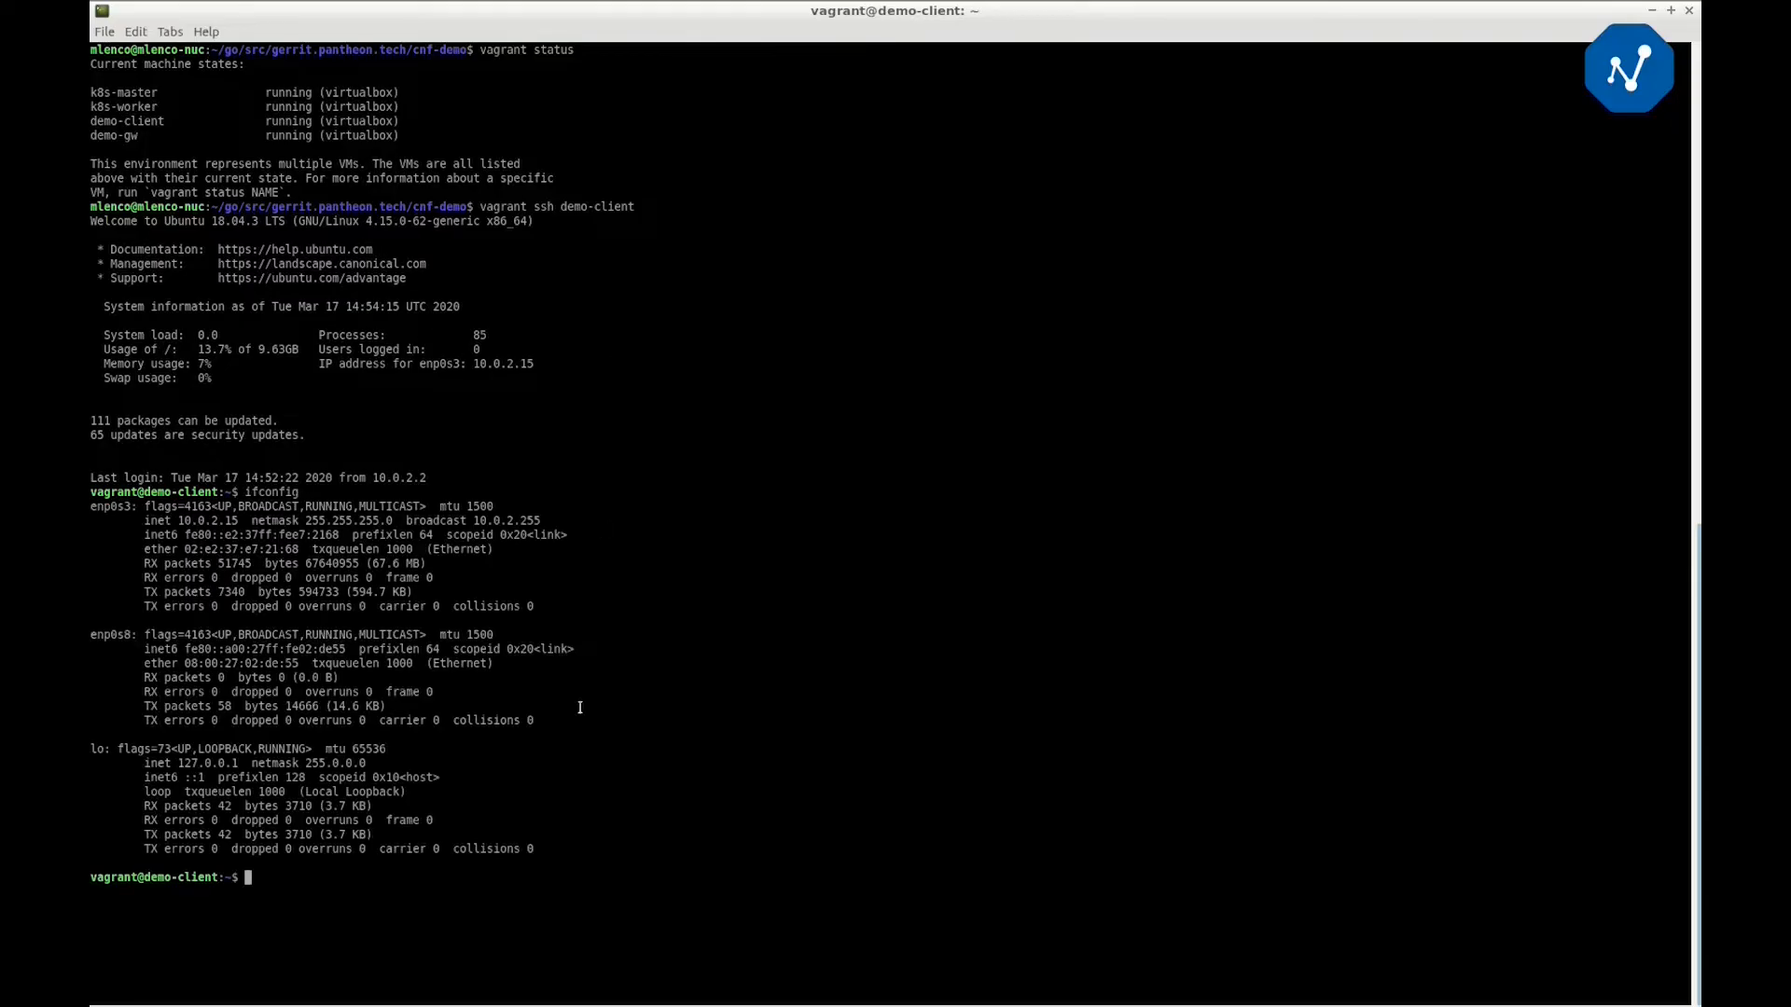
mouse_move(634, 800)
type("v")
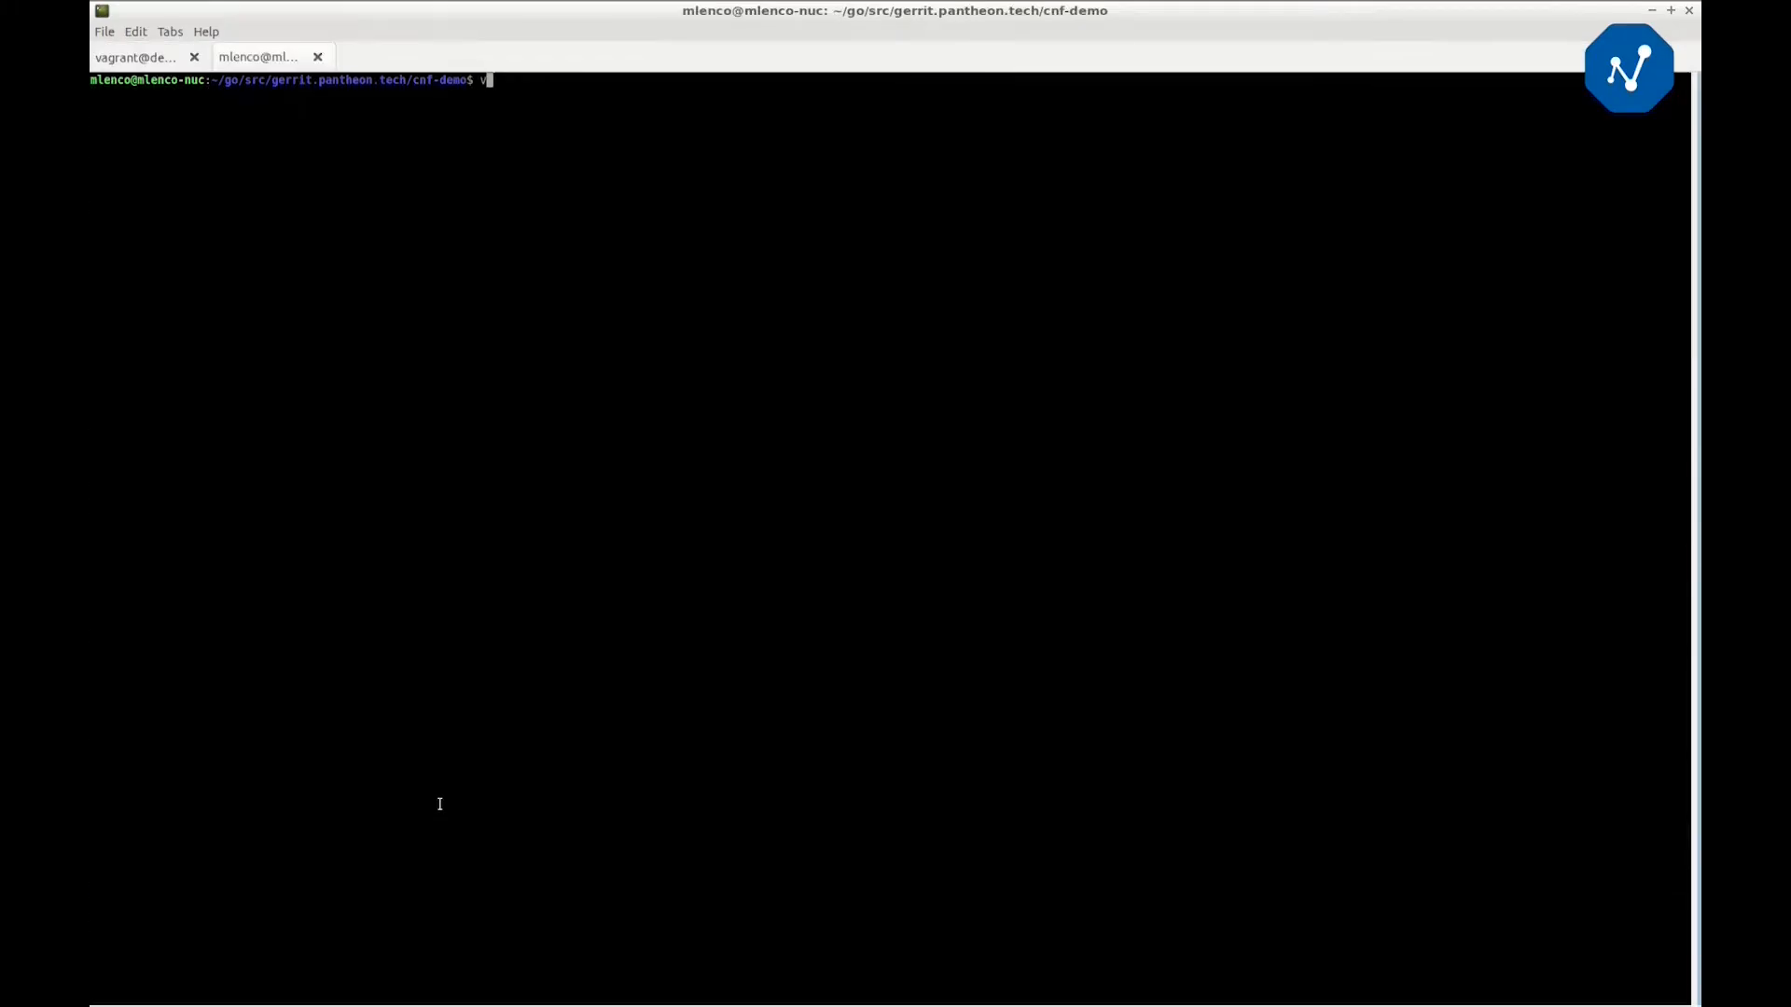
SSH into k8s-master and list pods across all namespaces in wide format
type("agrant ssh k8s-mas")
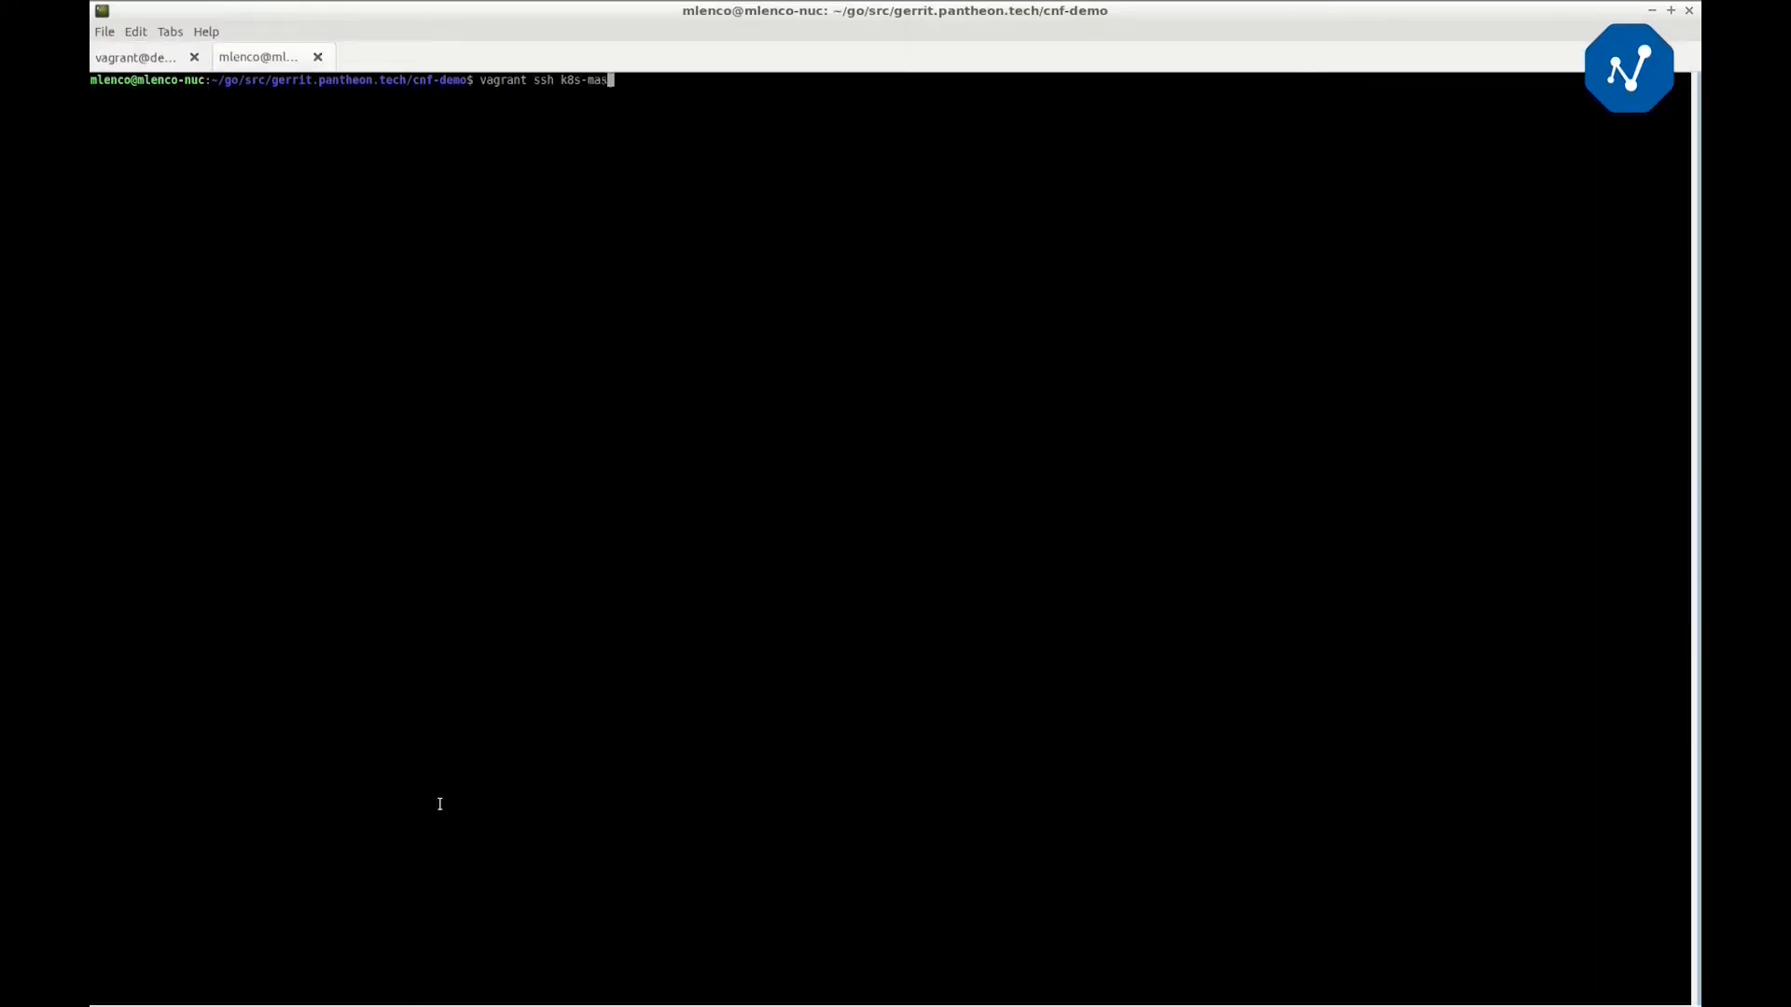
key("Return")
type("kubectl get pods --all-namespa")
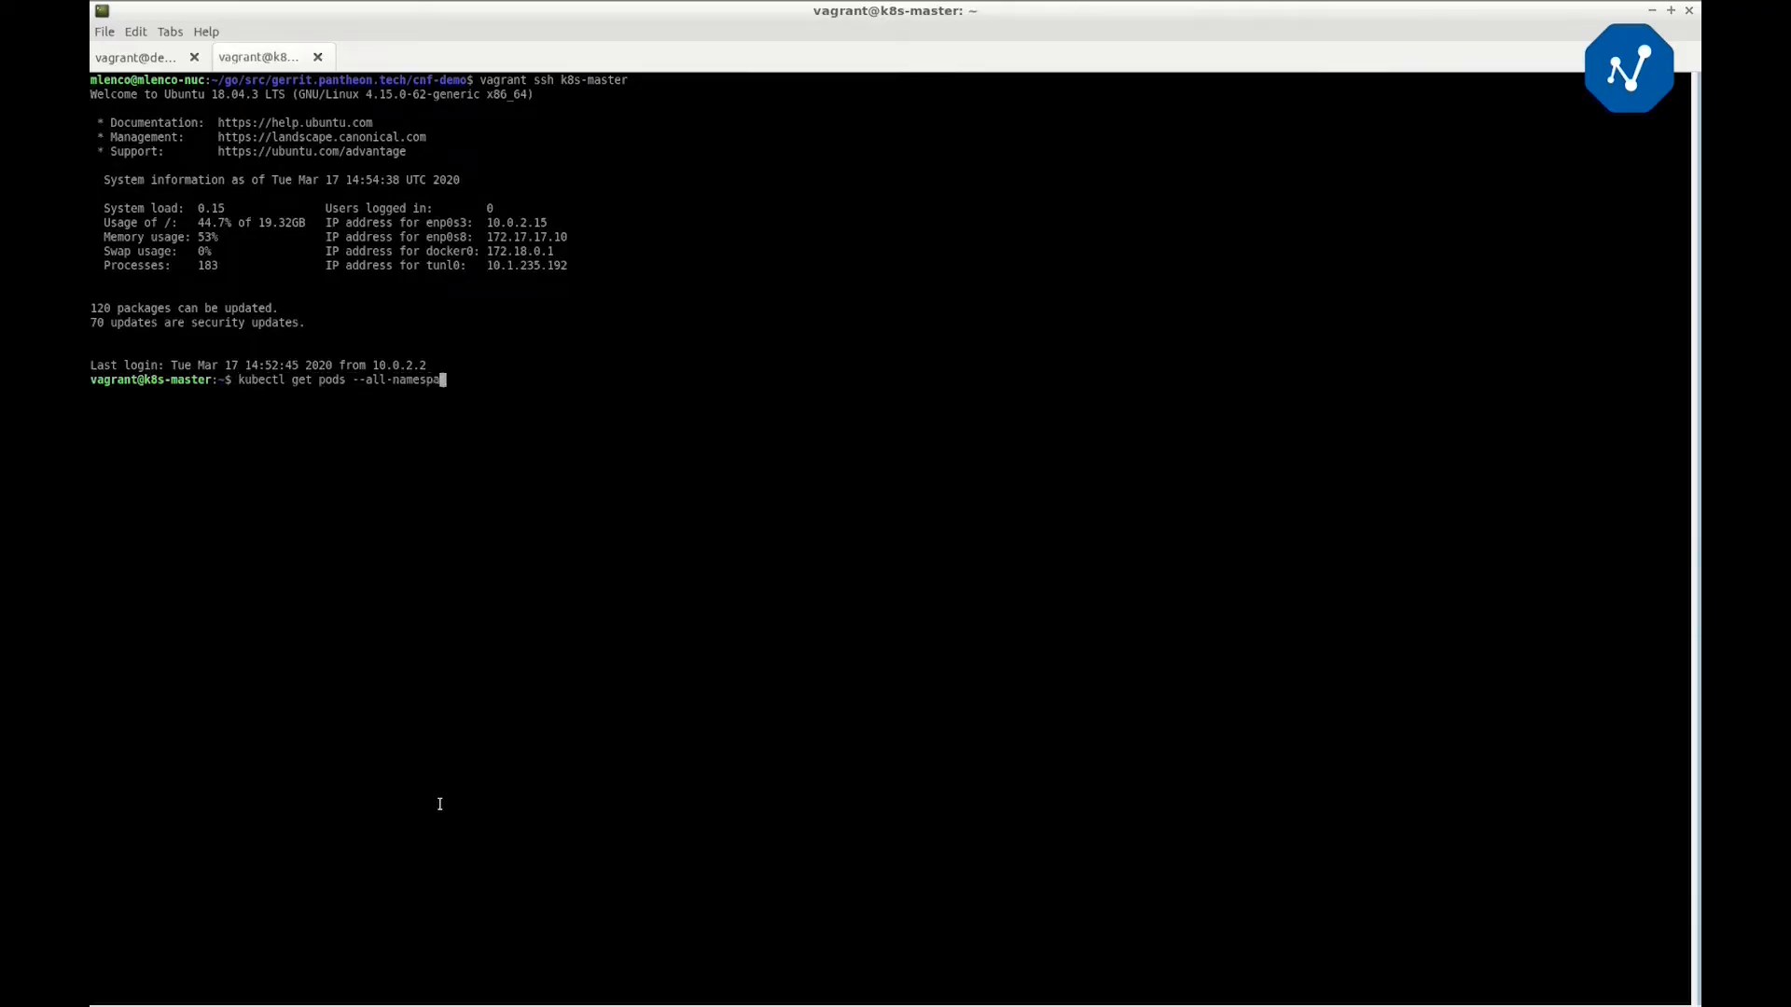
type("ces -o wide")
key("Return")
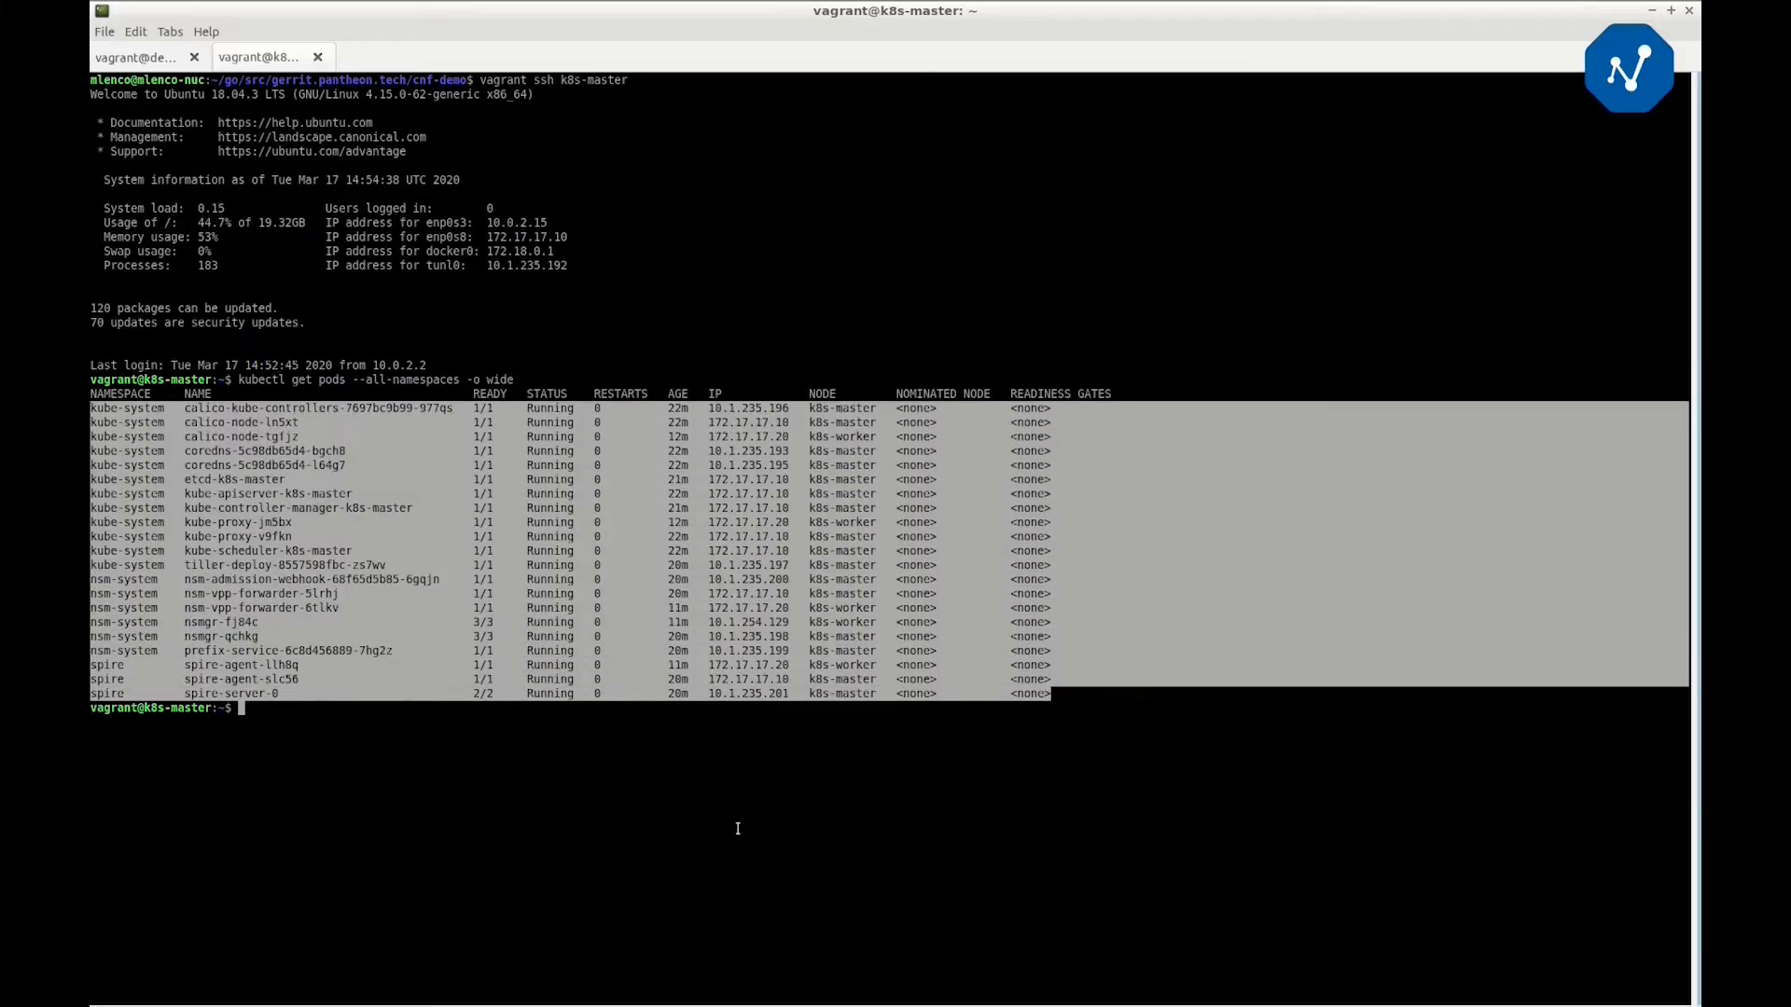
From /vagrant/cnf-config/provisioner, apply cnfp.yaml to create the CNF provisioner resources
type("cd /v")
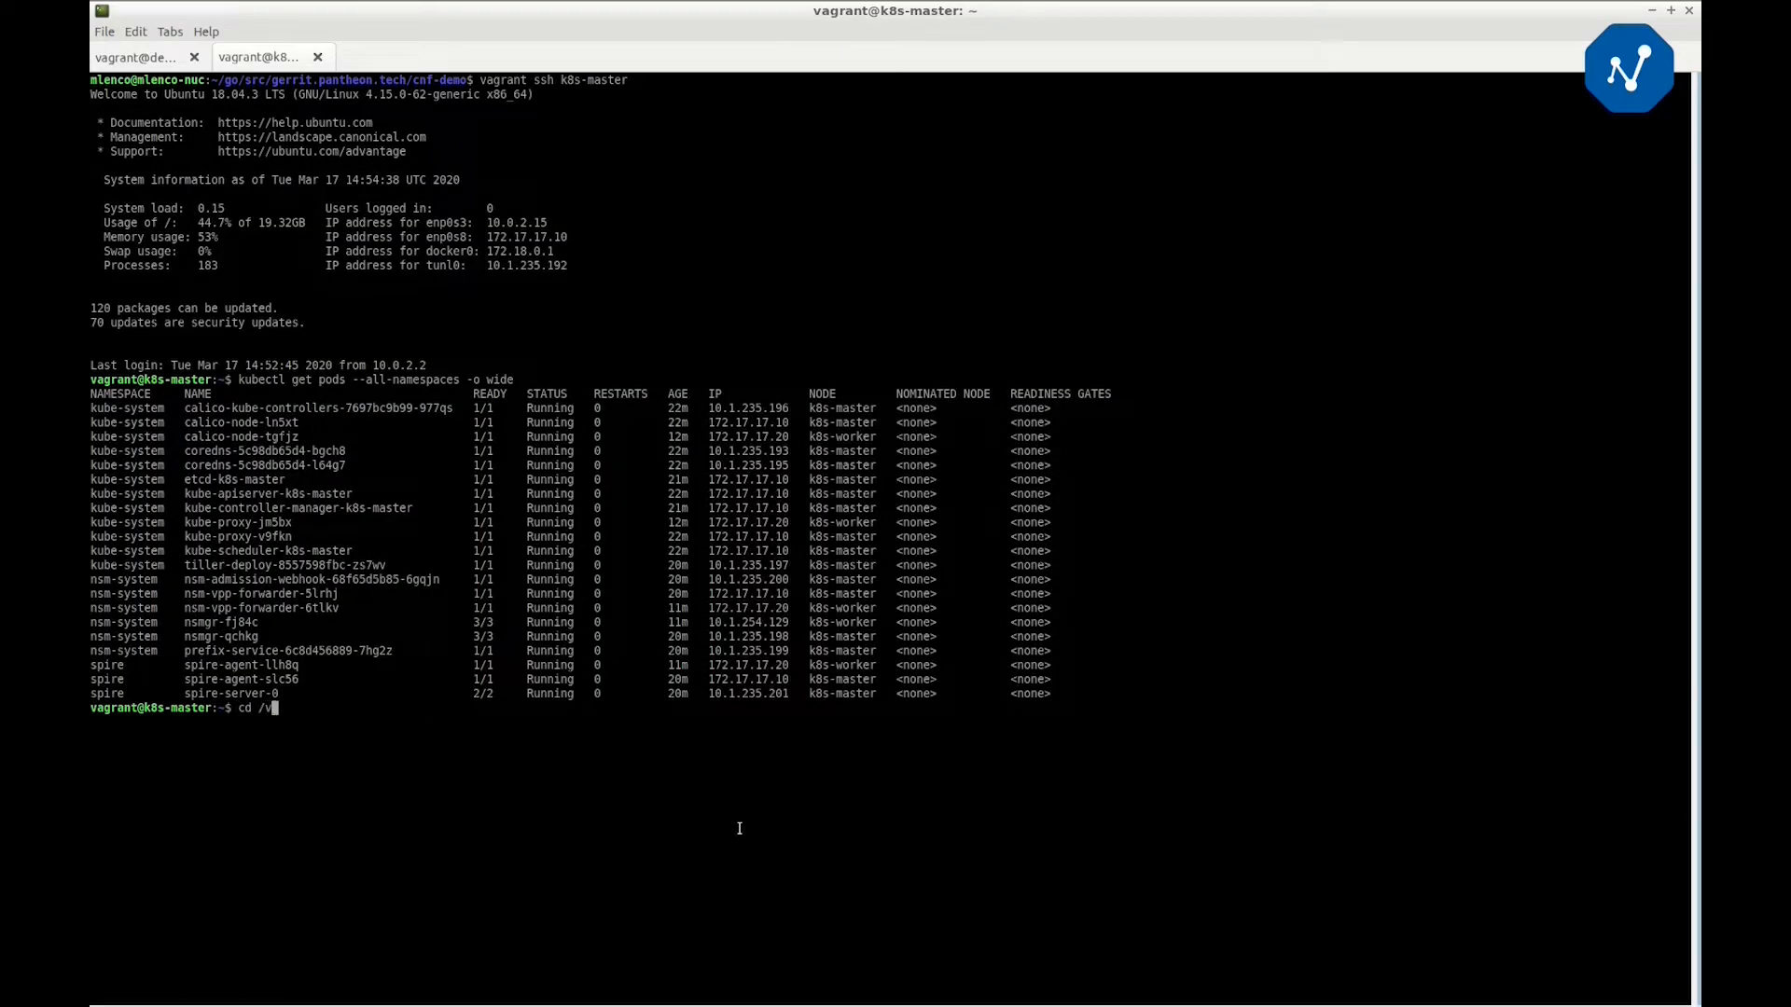
type("agrant/cnf-config/provisioner/")
type("kube")
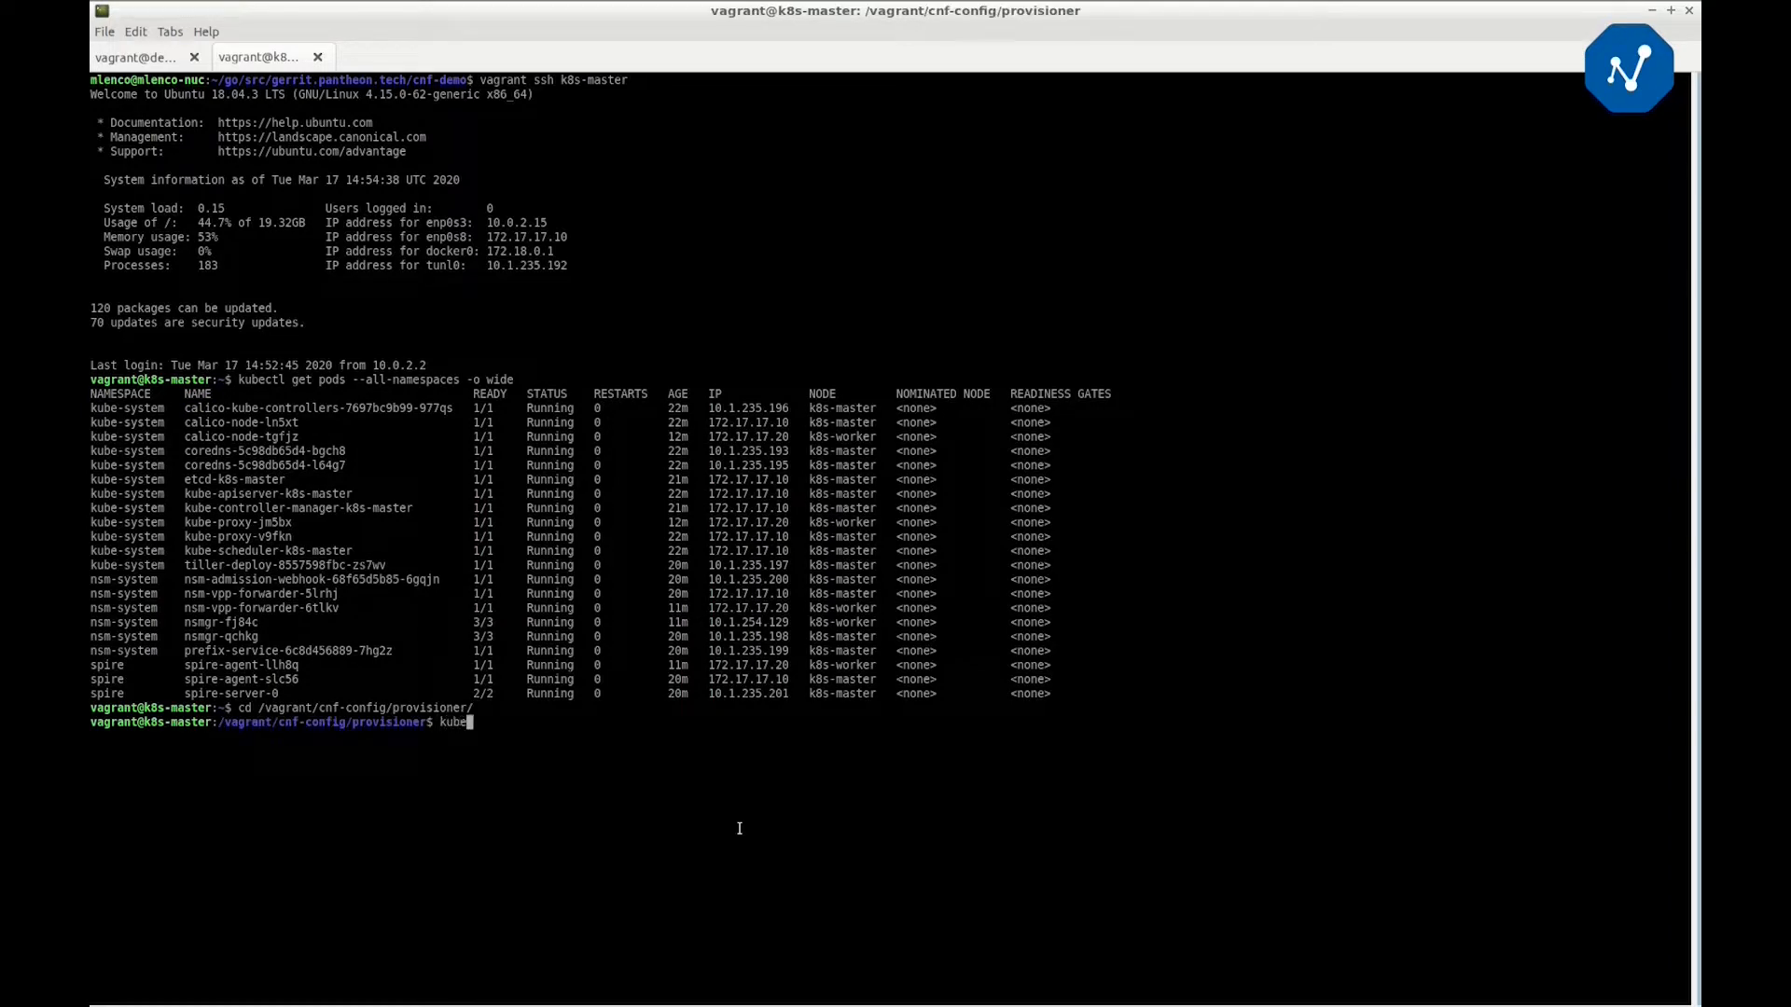
type("ctl apply -")
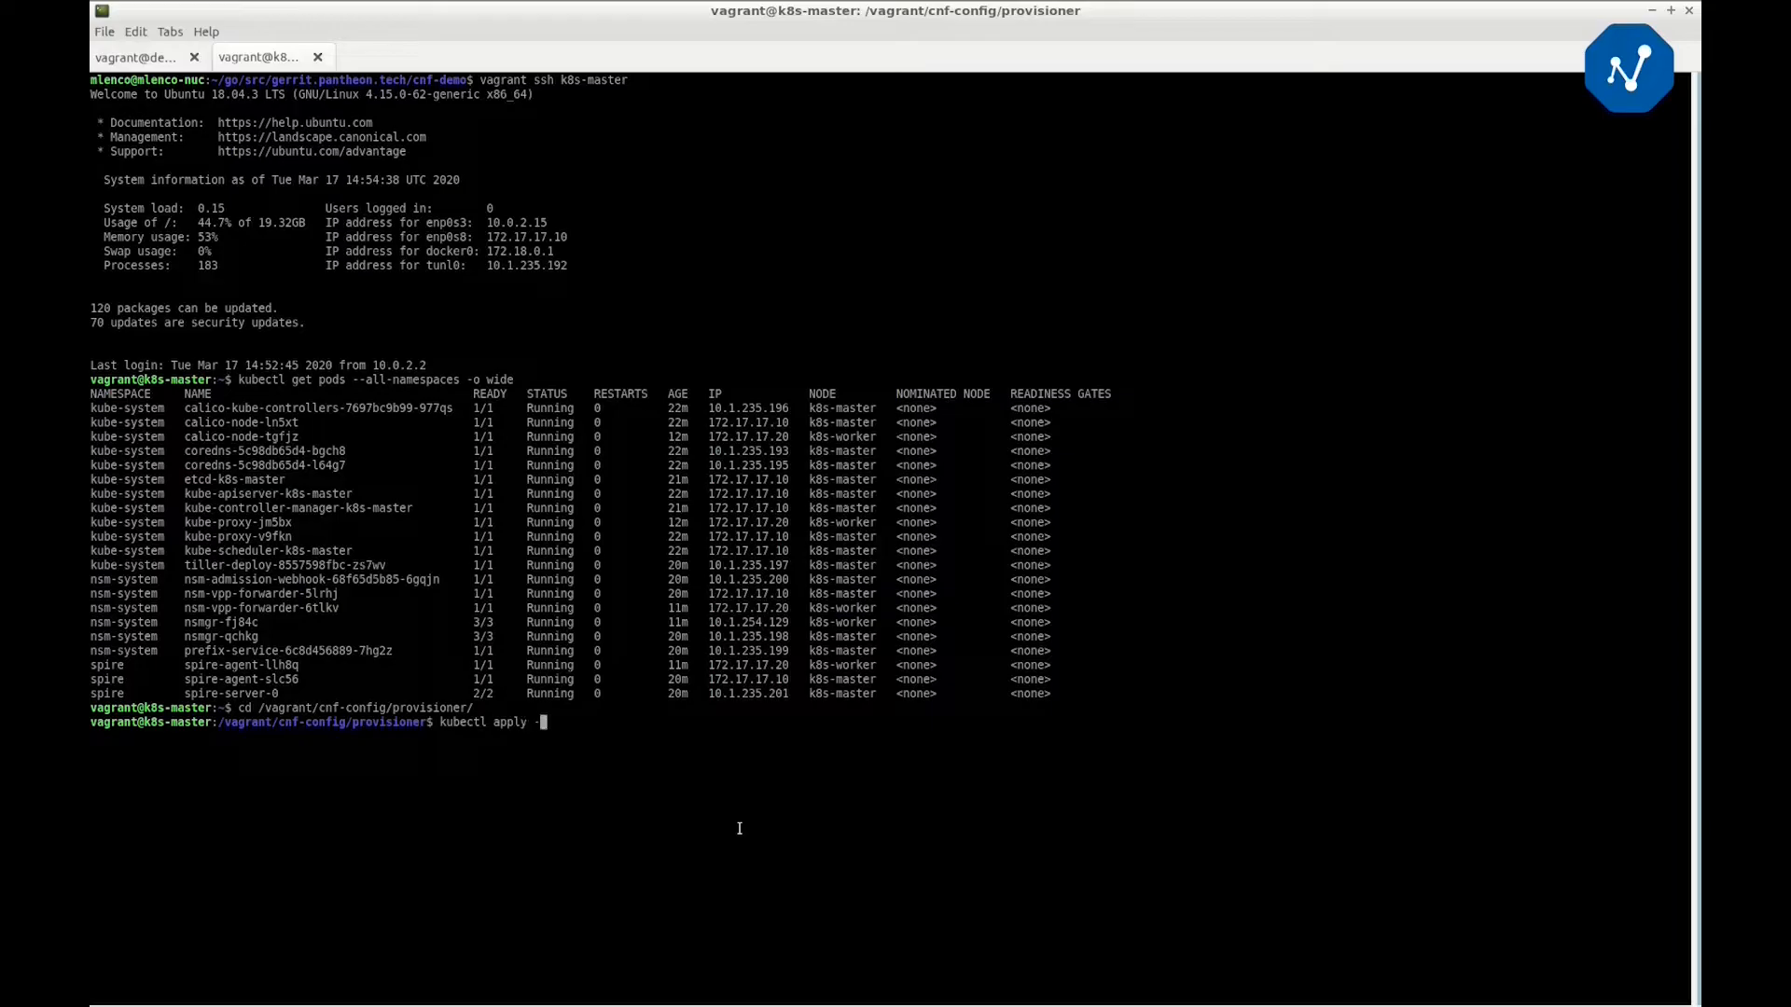
type("f cnfp.yaml")
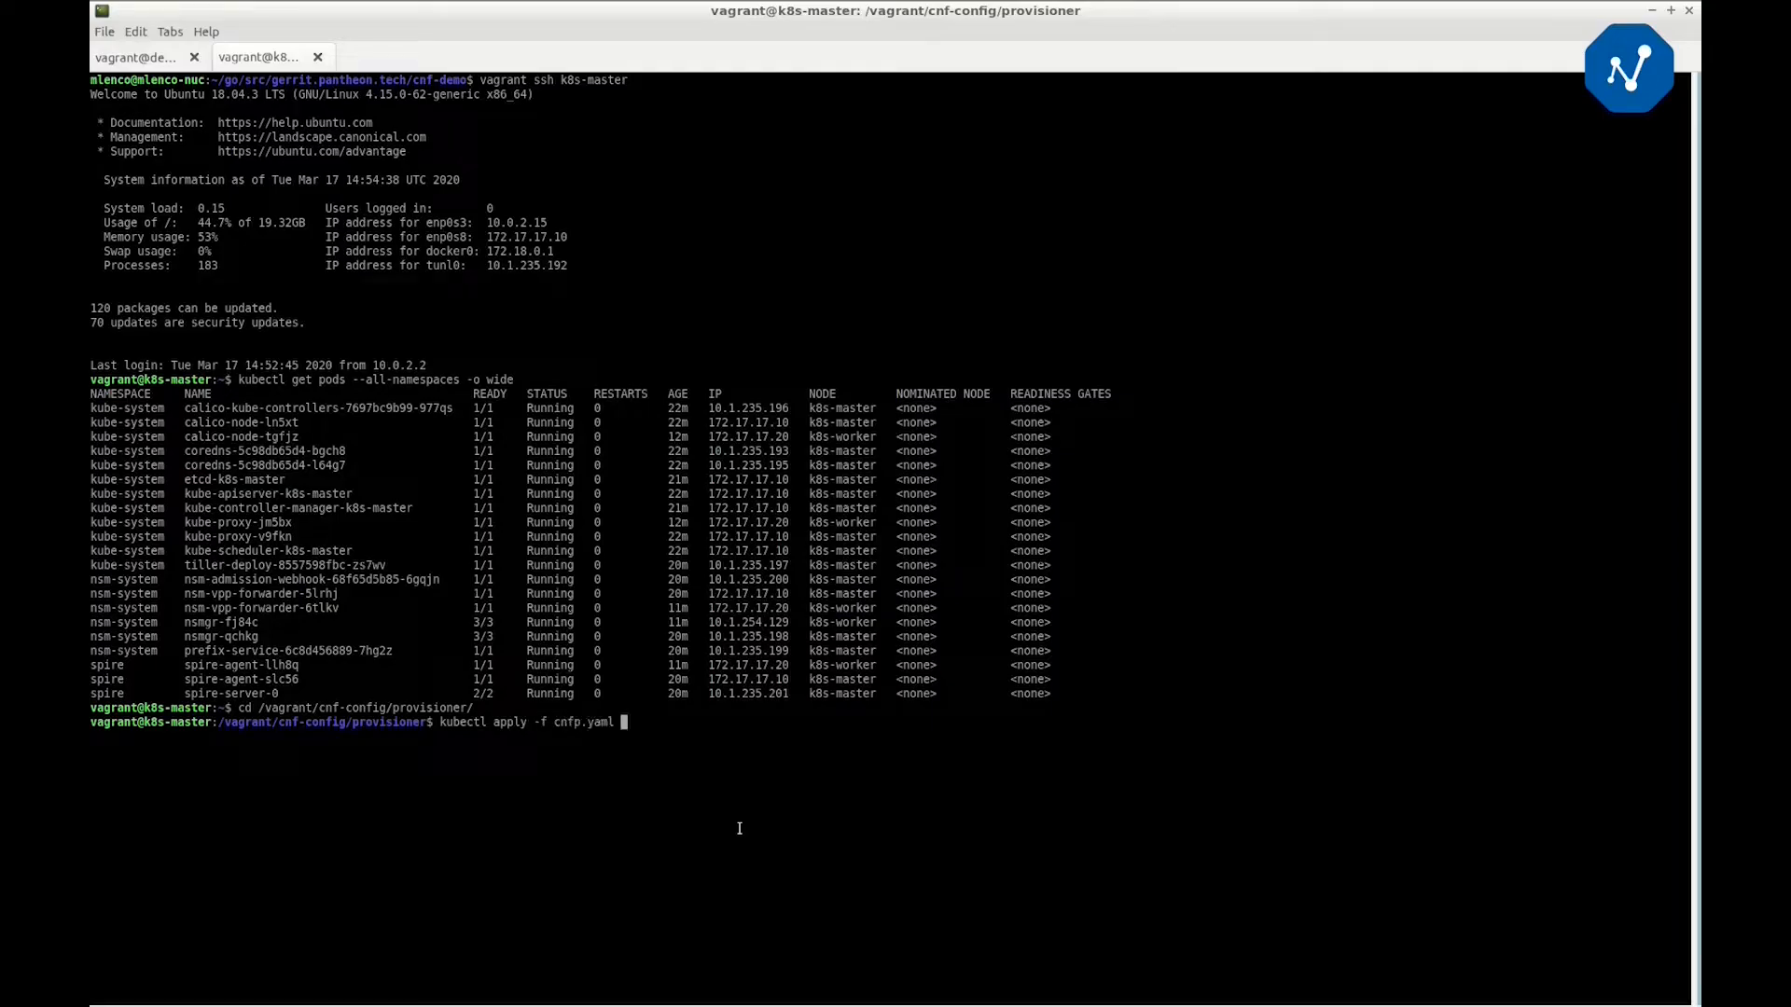
key("Return")
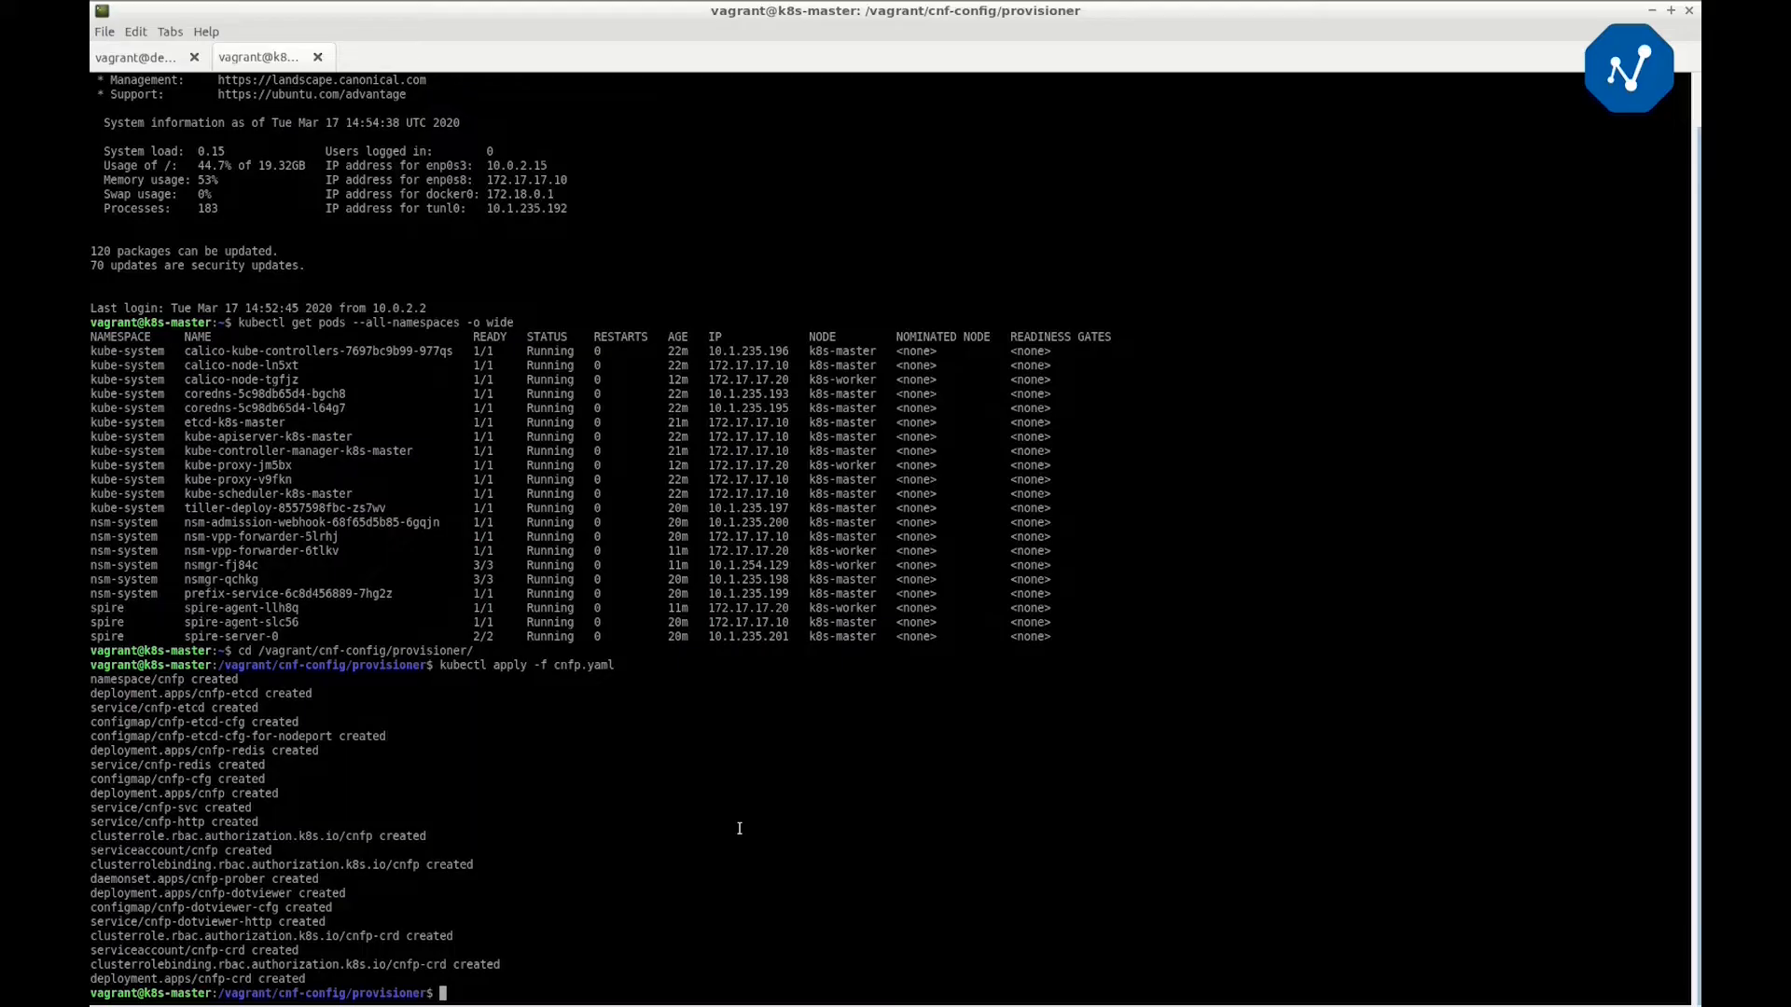
List the pods in the cnfp namespace with 'kubectl get pods -n cnfp'
type("kubectl get pods -n cn")
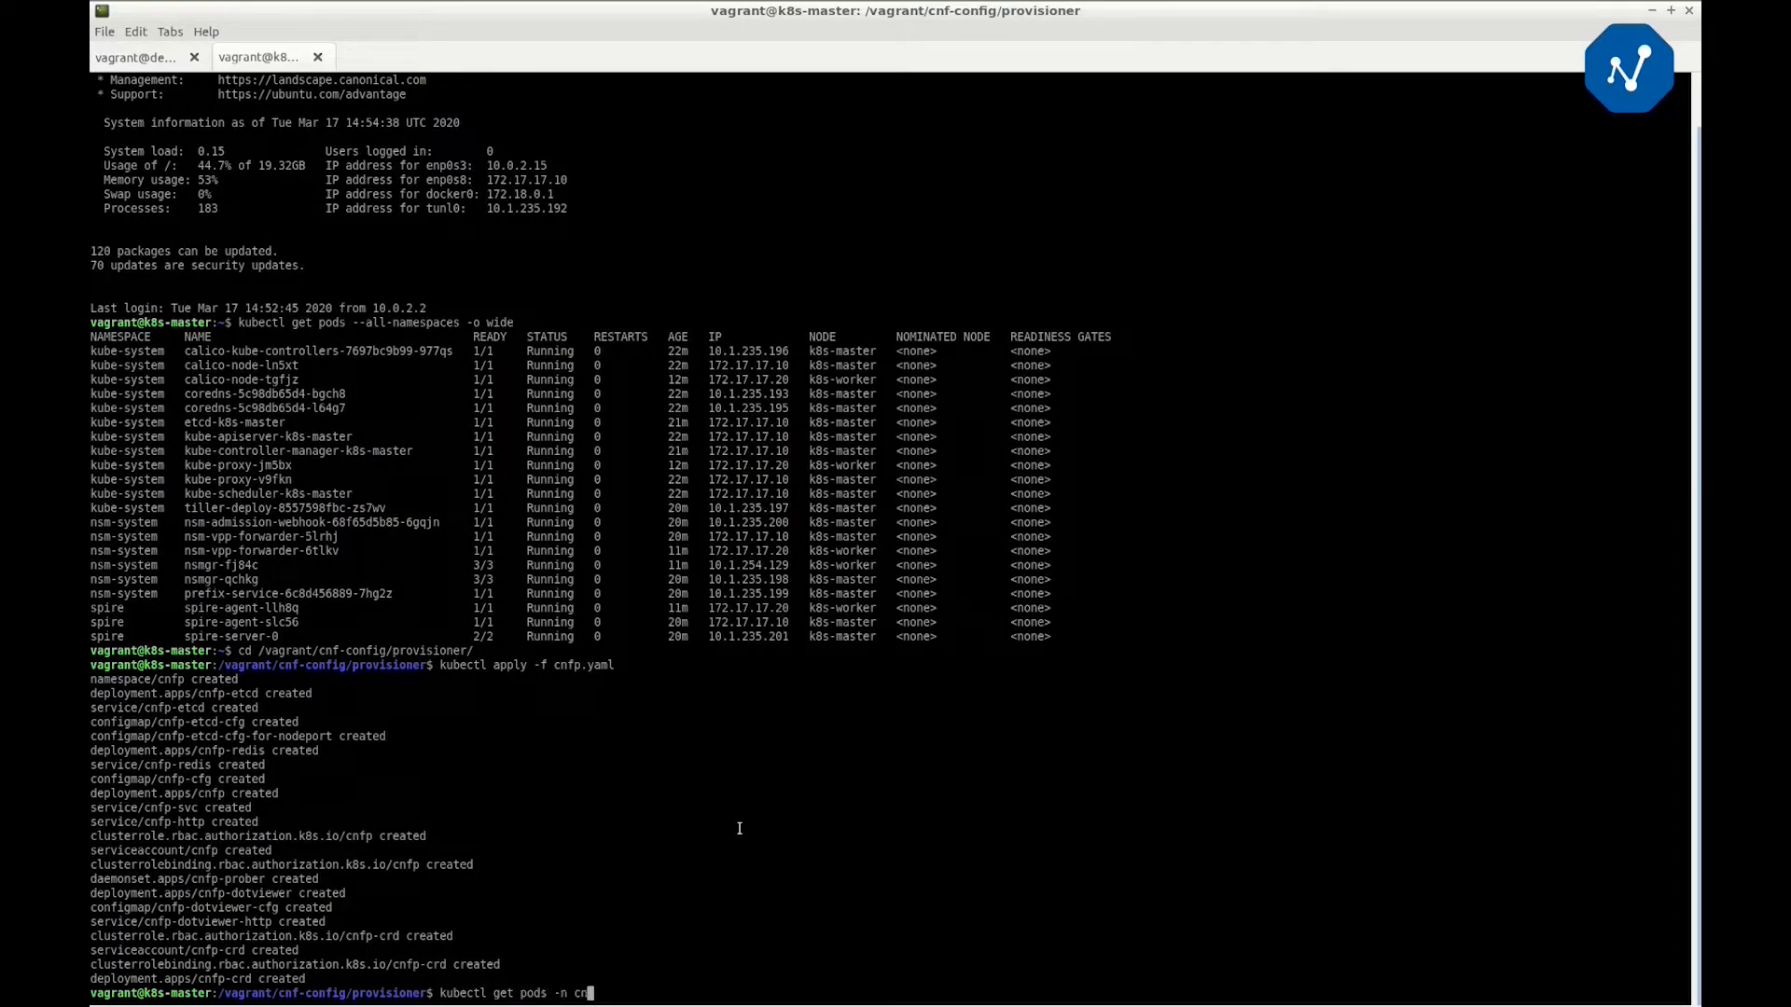
key("Return")
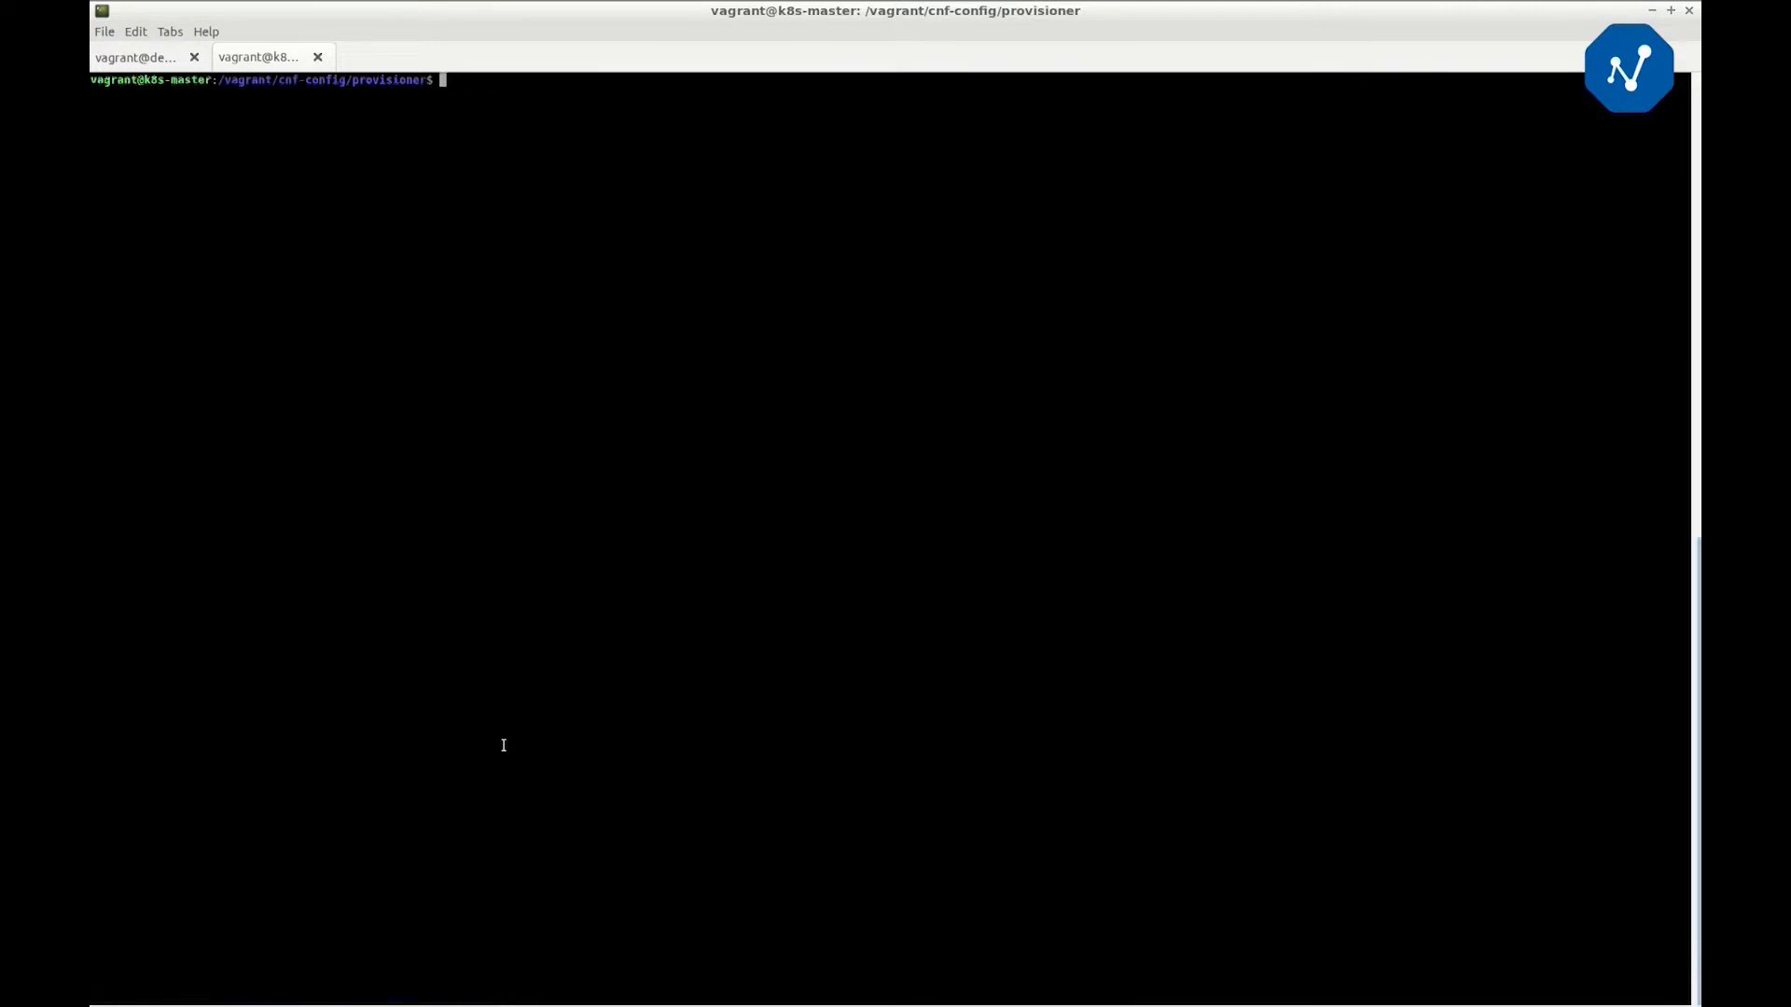
Open vcpe.yaml in vim to review the CNF network definition
type("vim vcpe")
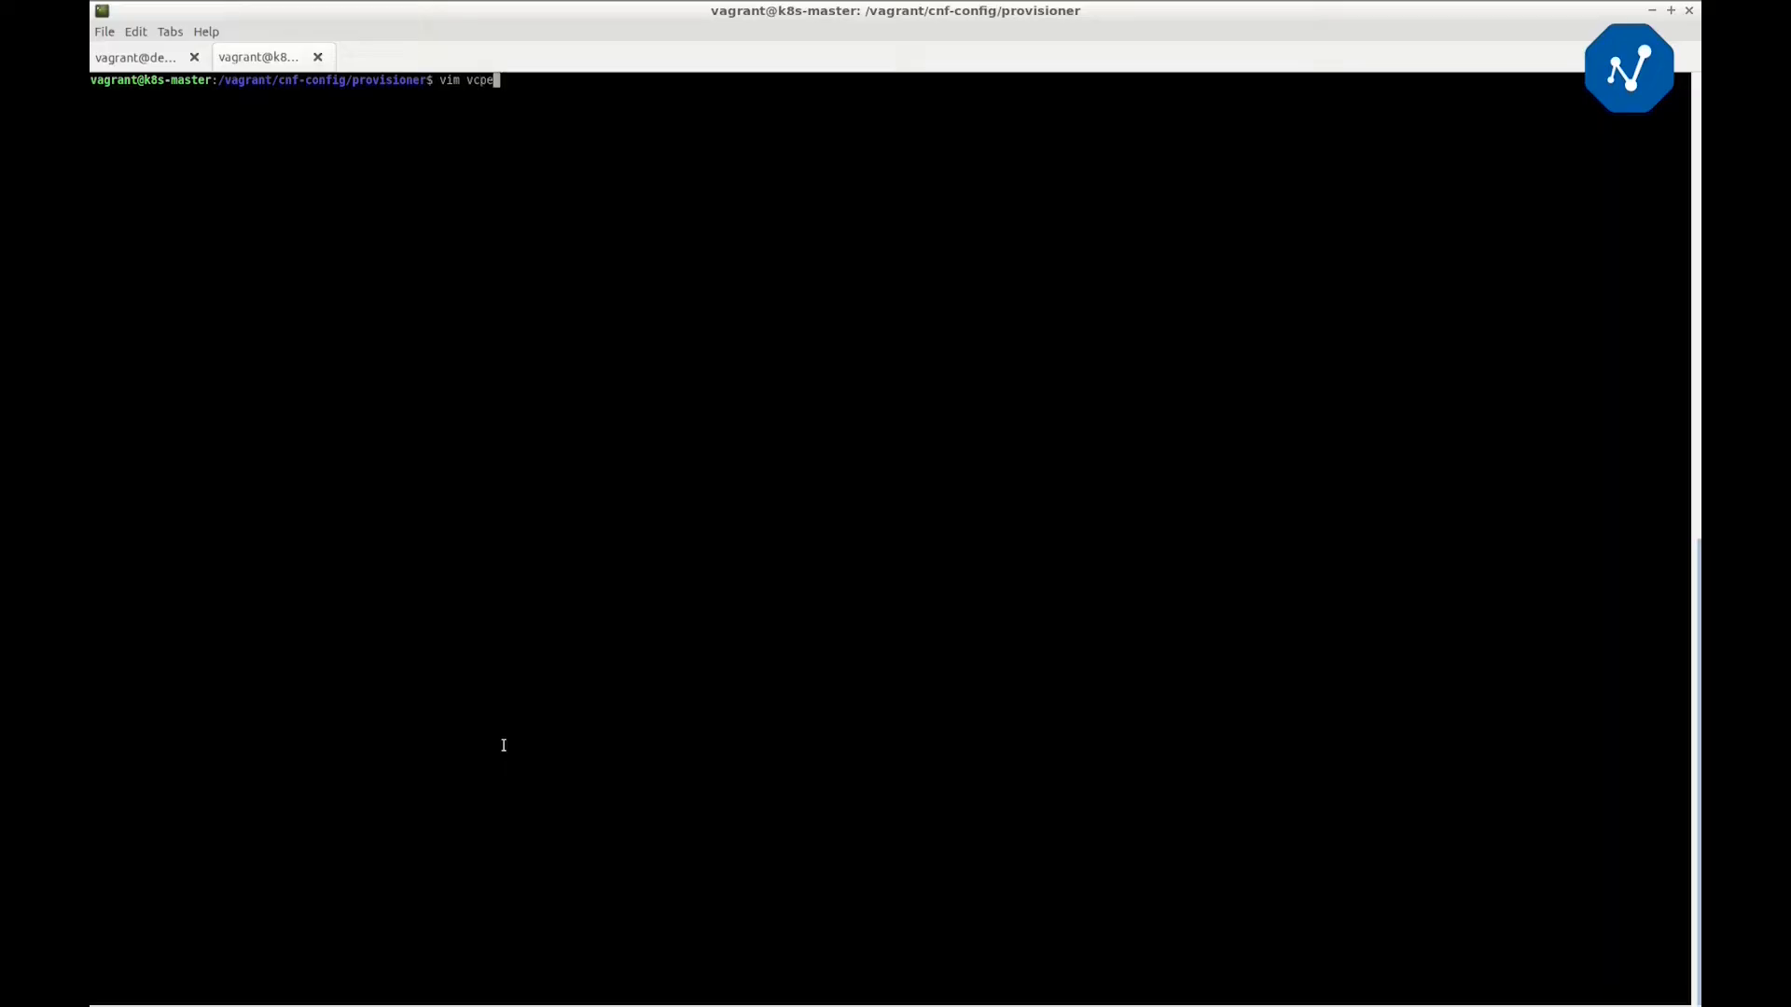
key("Return")
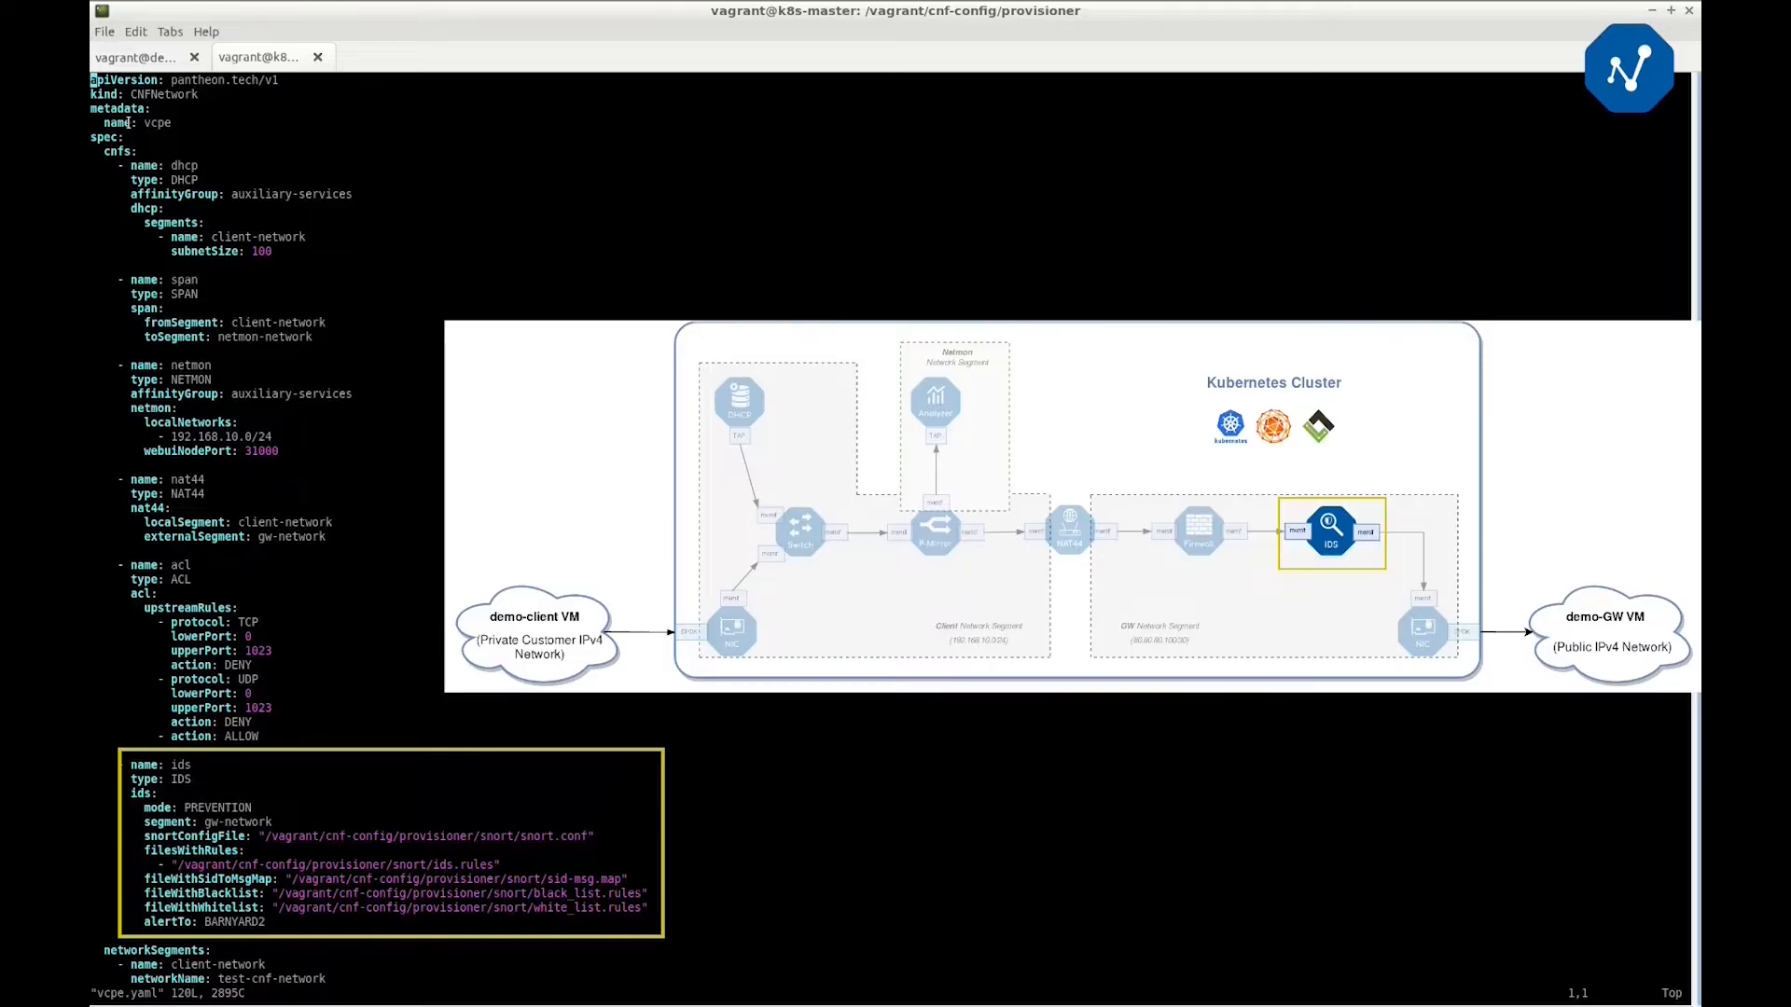
Scroll through vcpe.yaml's network segments and affinity groups, then leave vim
scroll("down", 3)
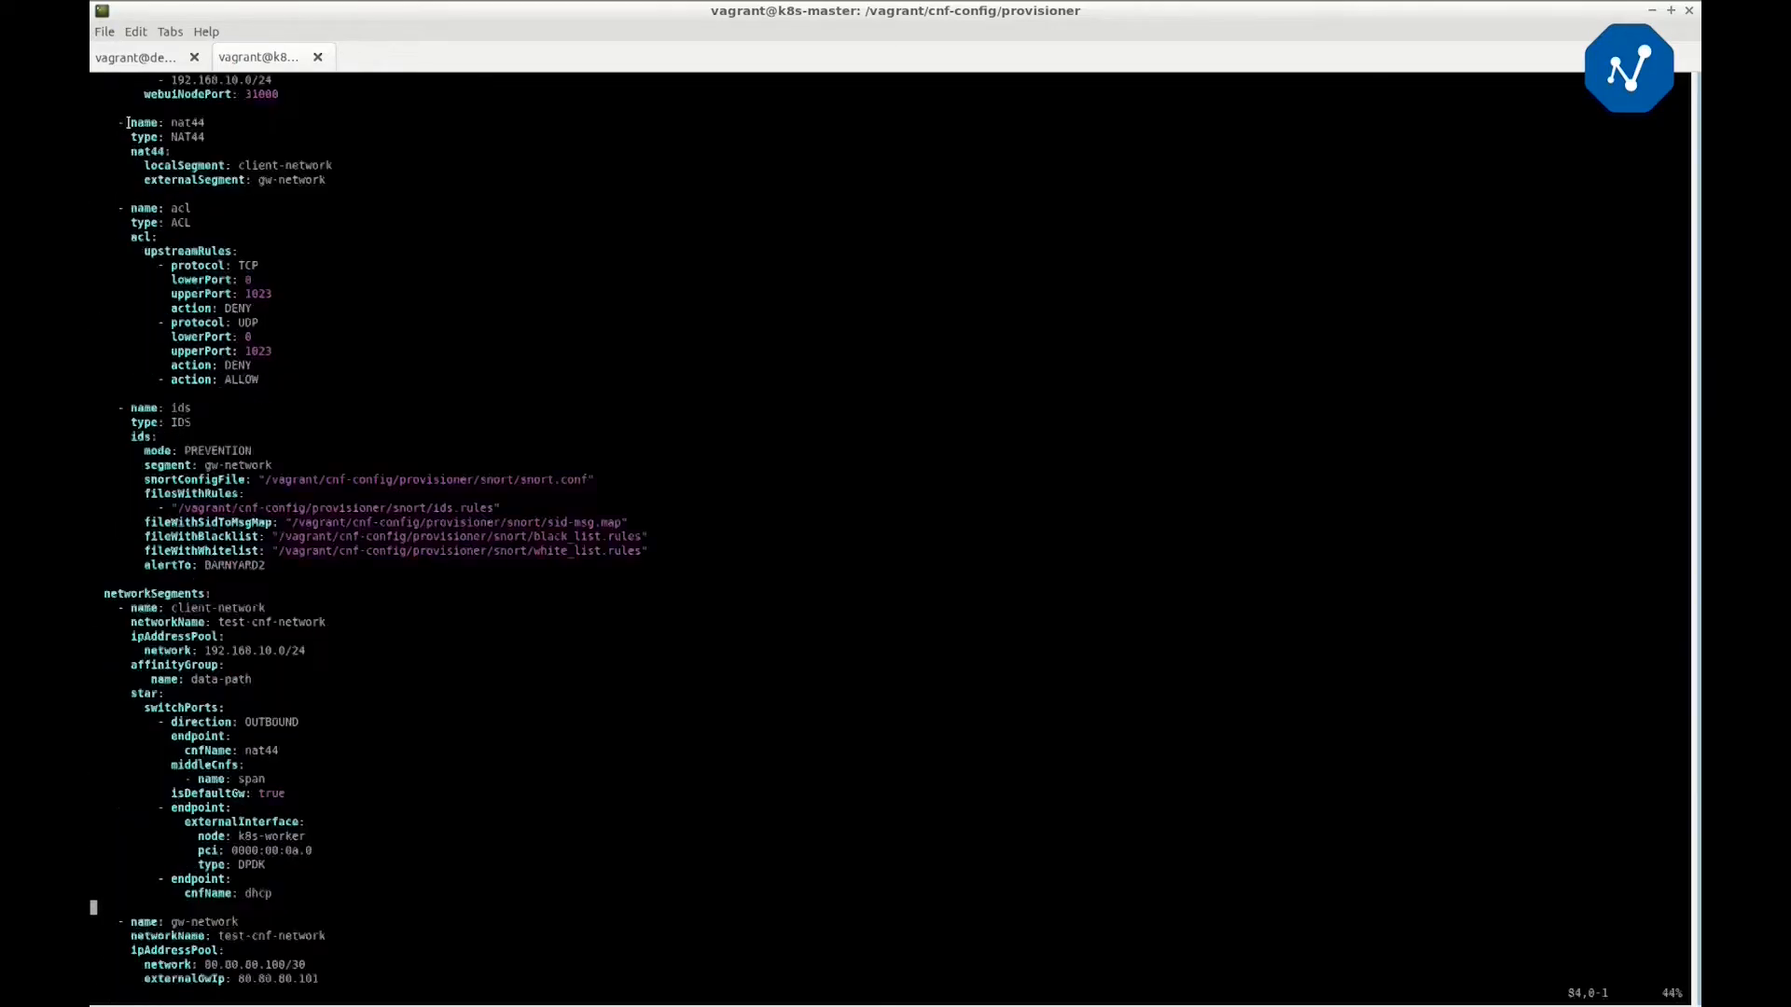
scroll("down", 3)
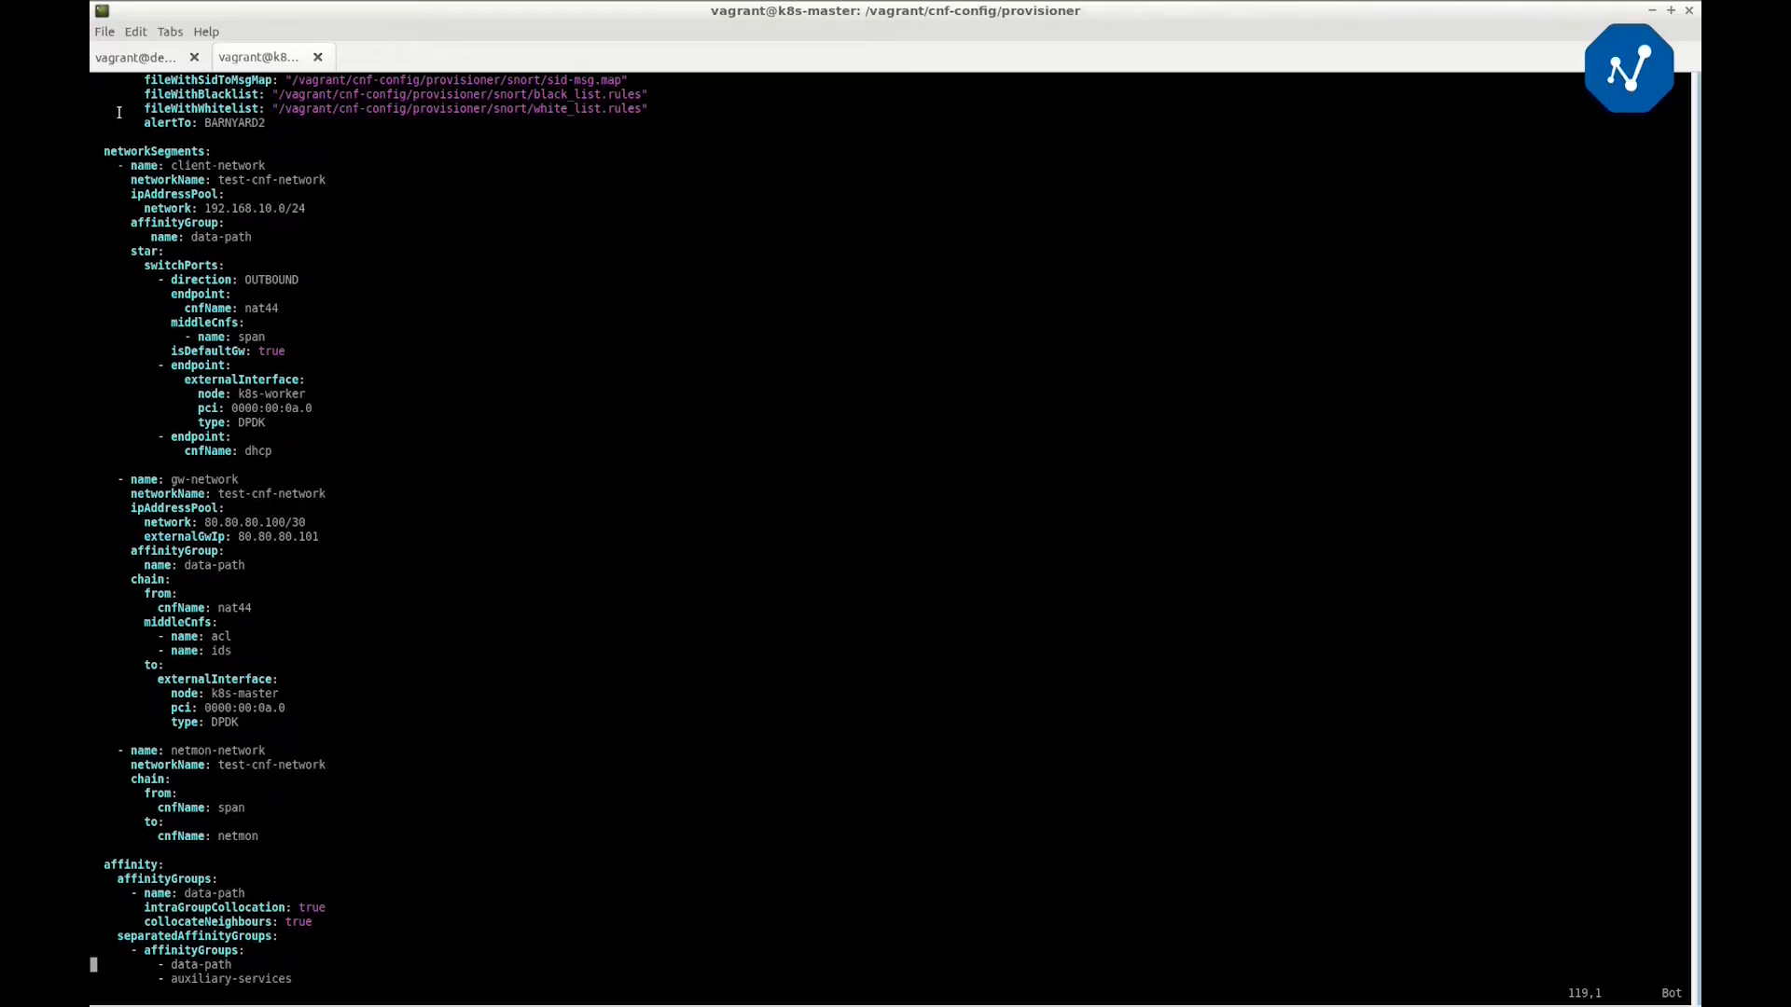
double_click(157, 149)
type("k vcpe.yaml")
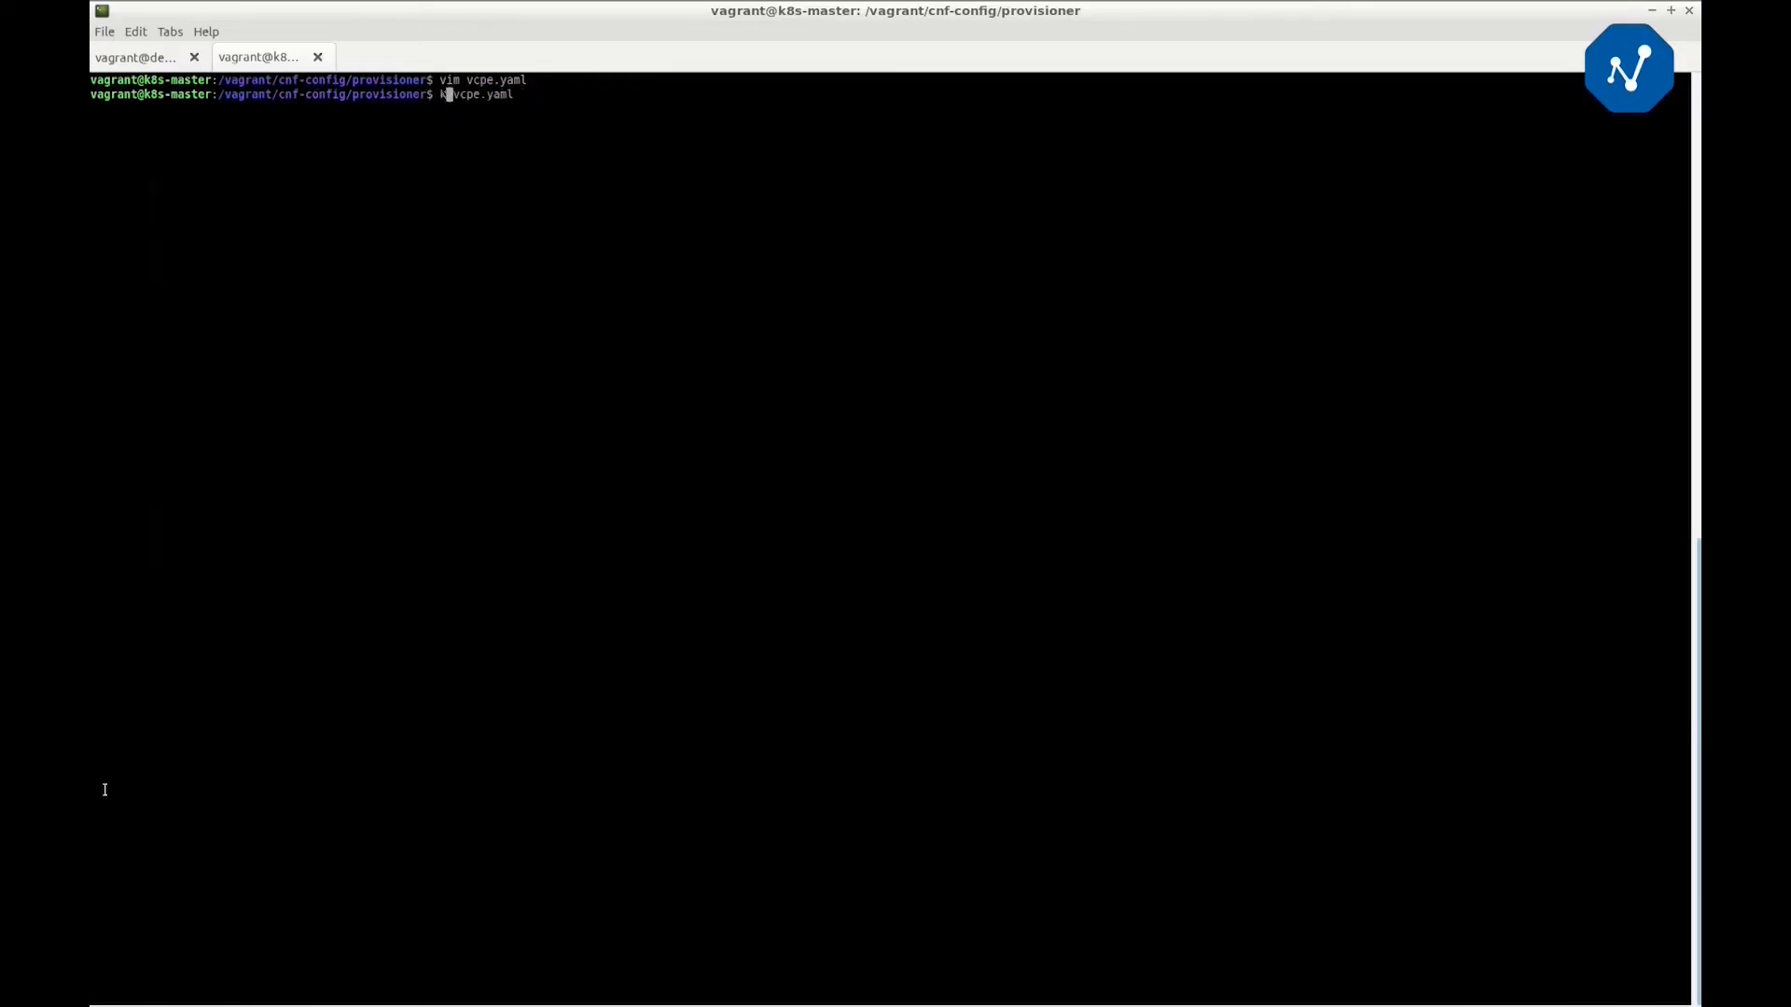
Apply the vcpe network definition, list the CRDs and review the cnfnetworks description
key("Return")
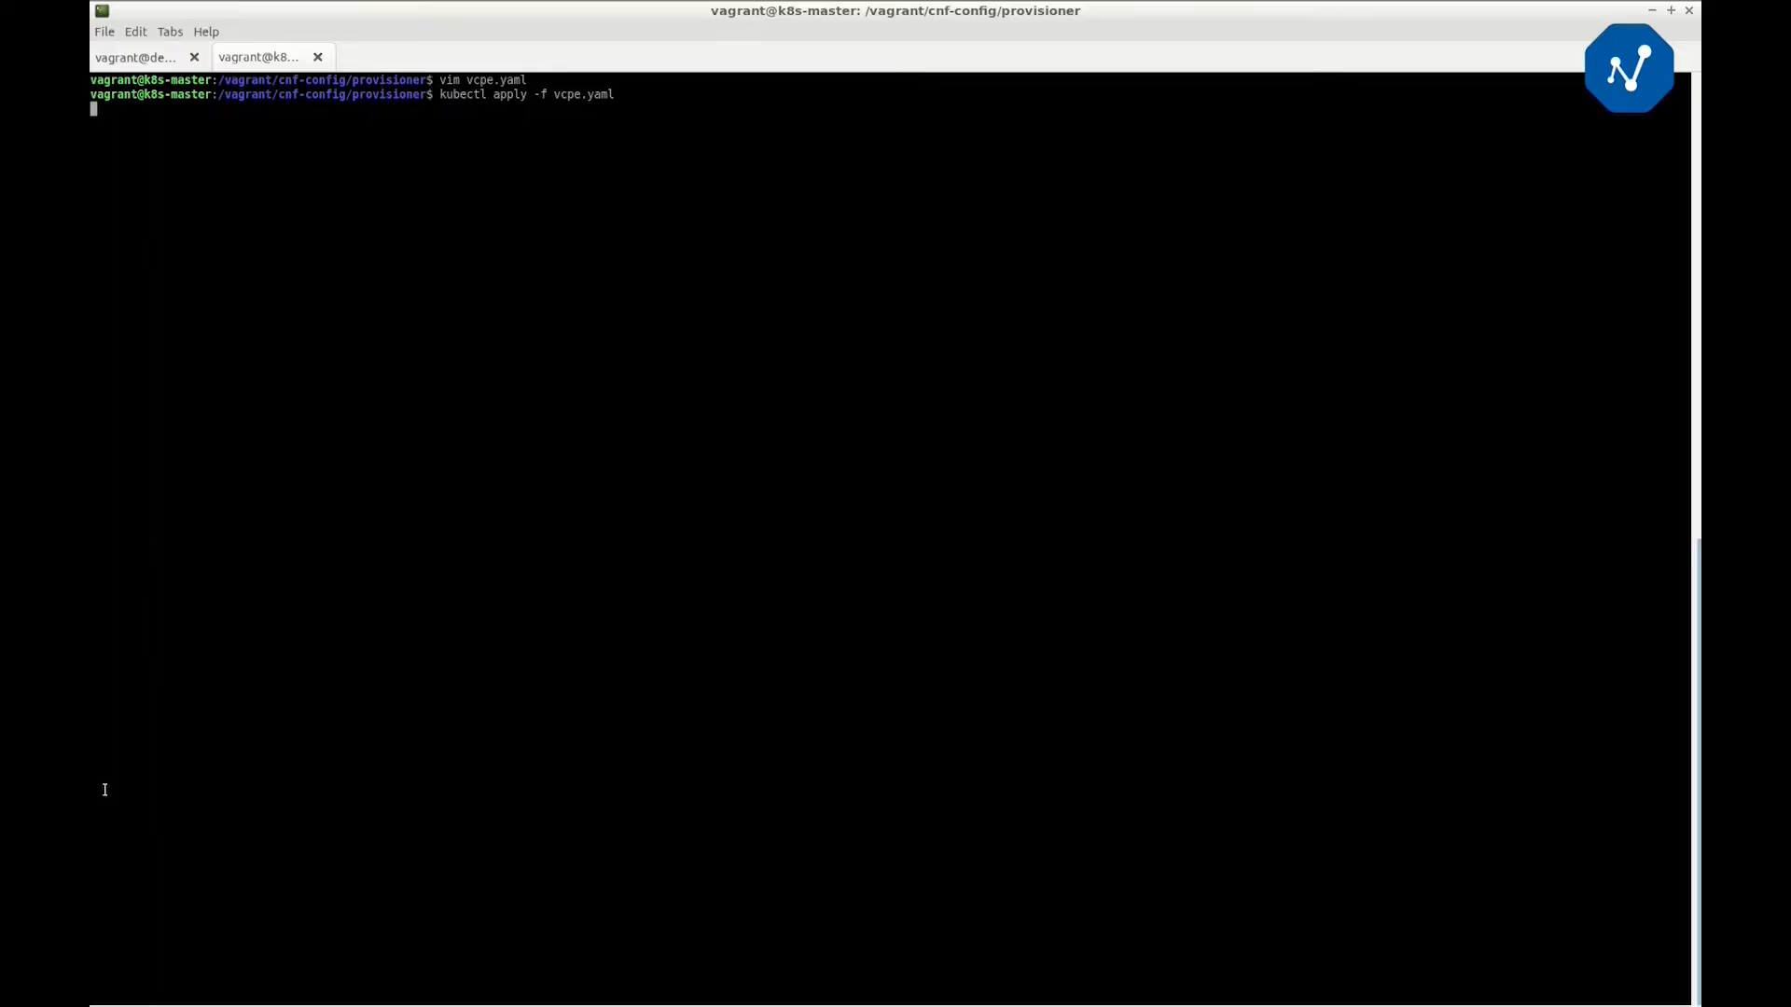
key("Return")
type("kubectl describe cnfnetworks.pantheon.tech |")
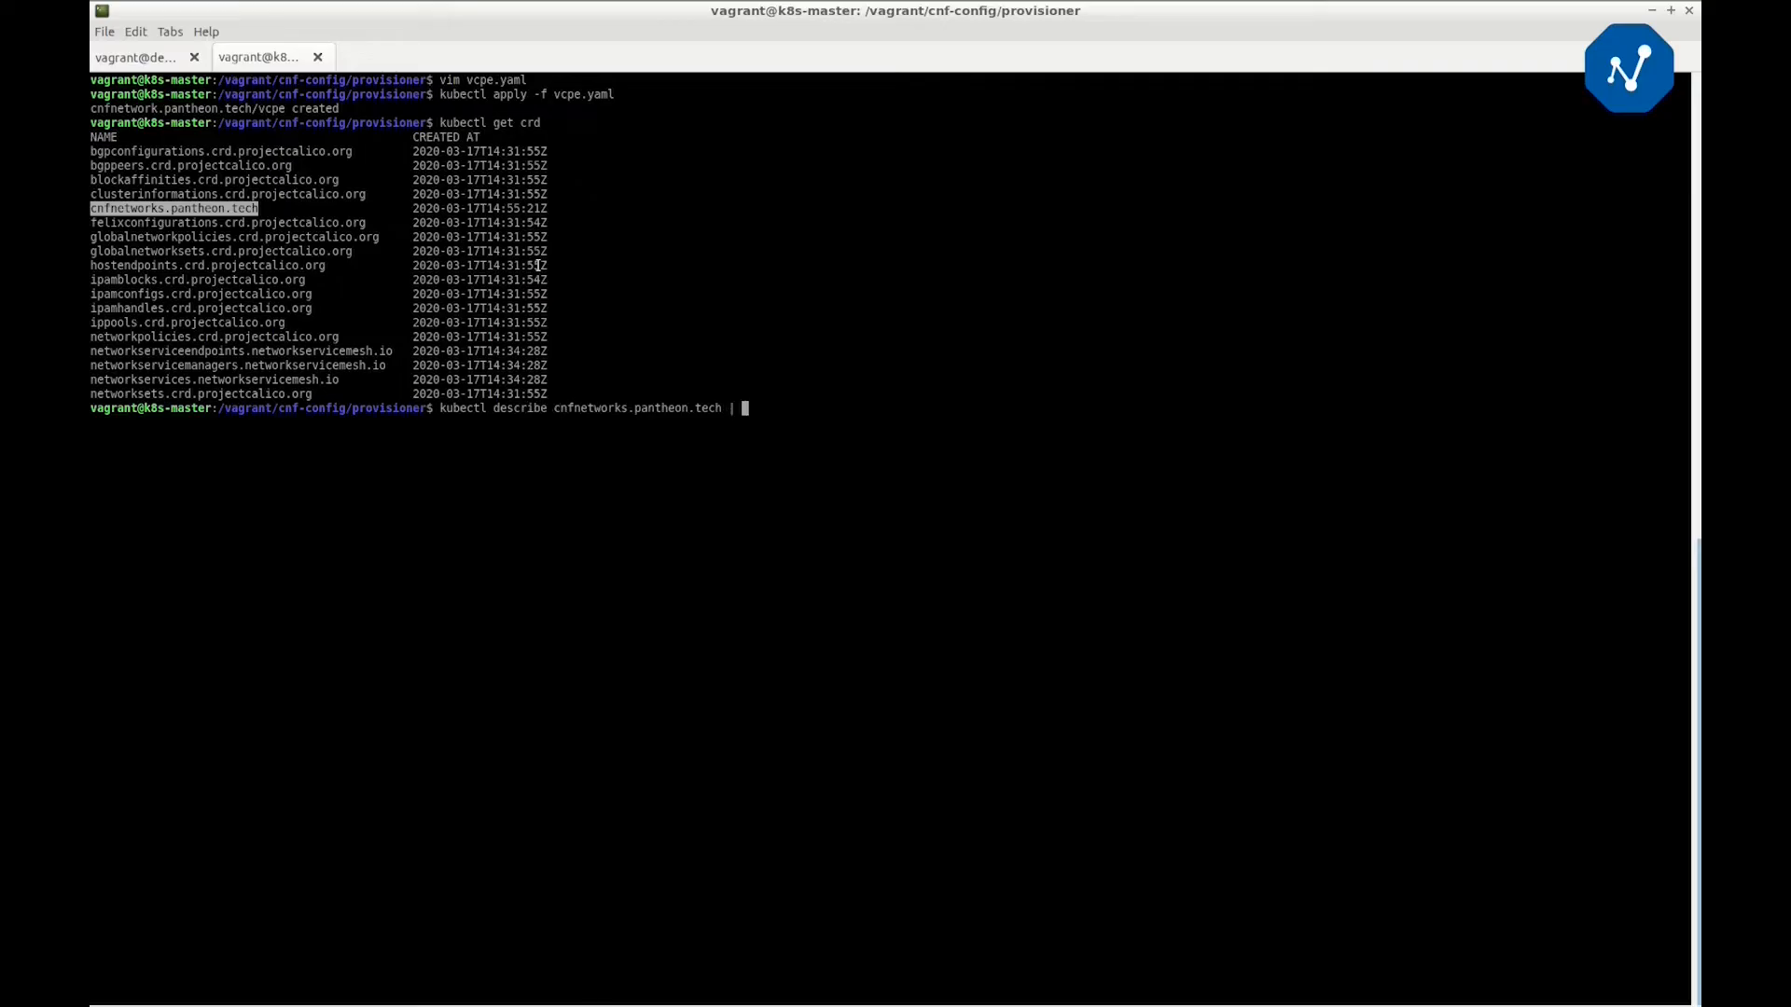
key("Return")
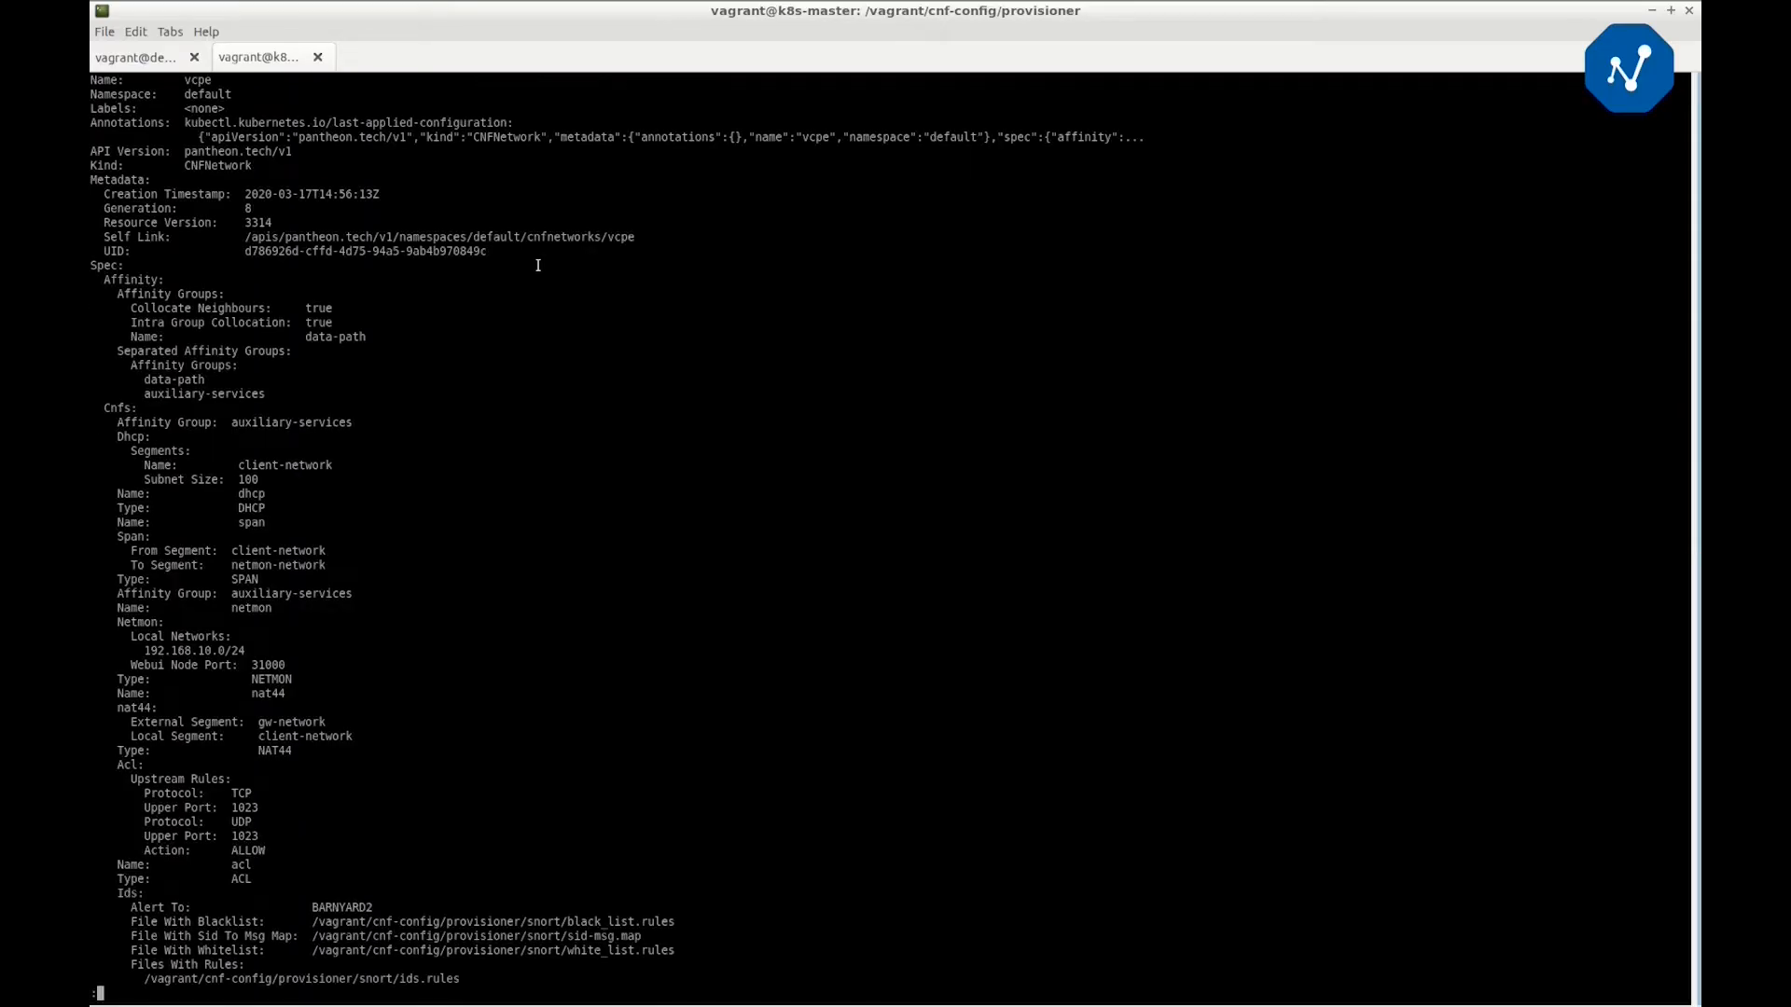
mouse_move(93, 263)
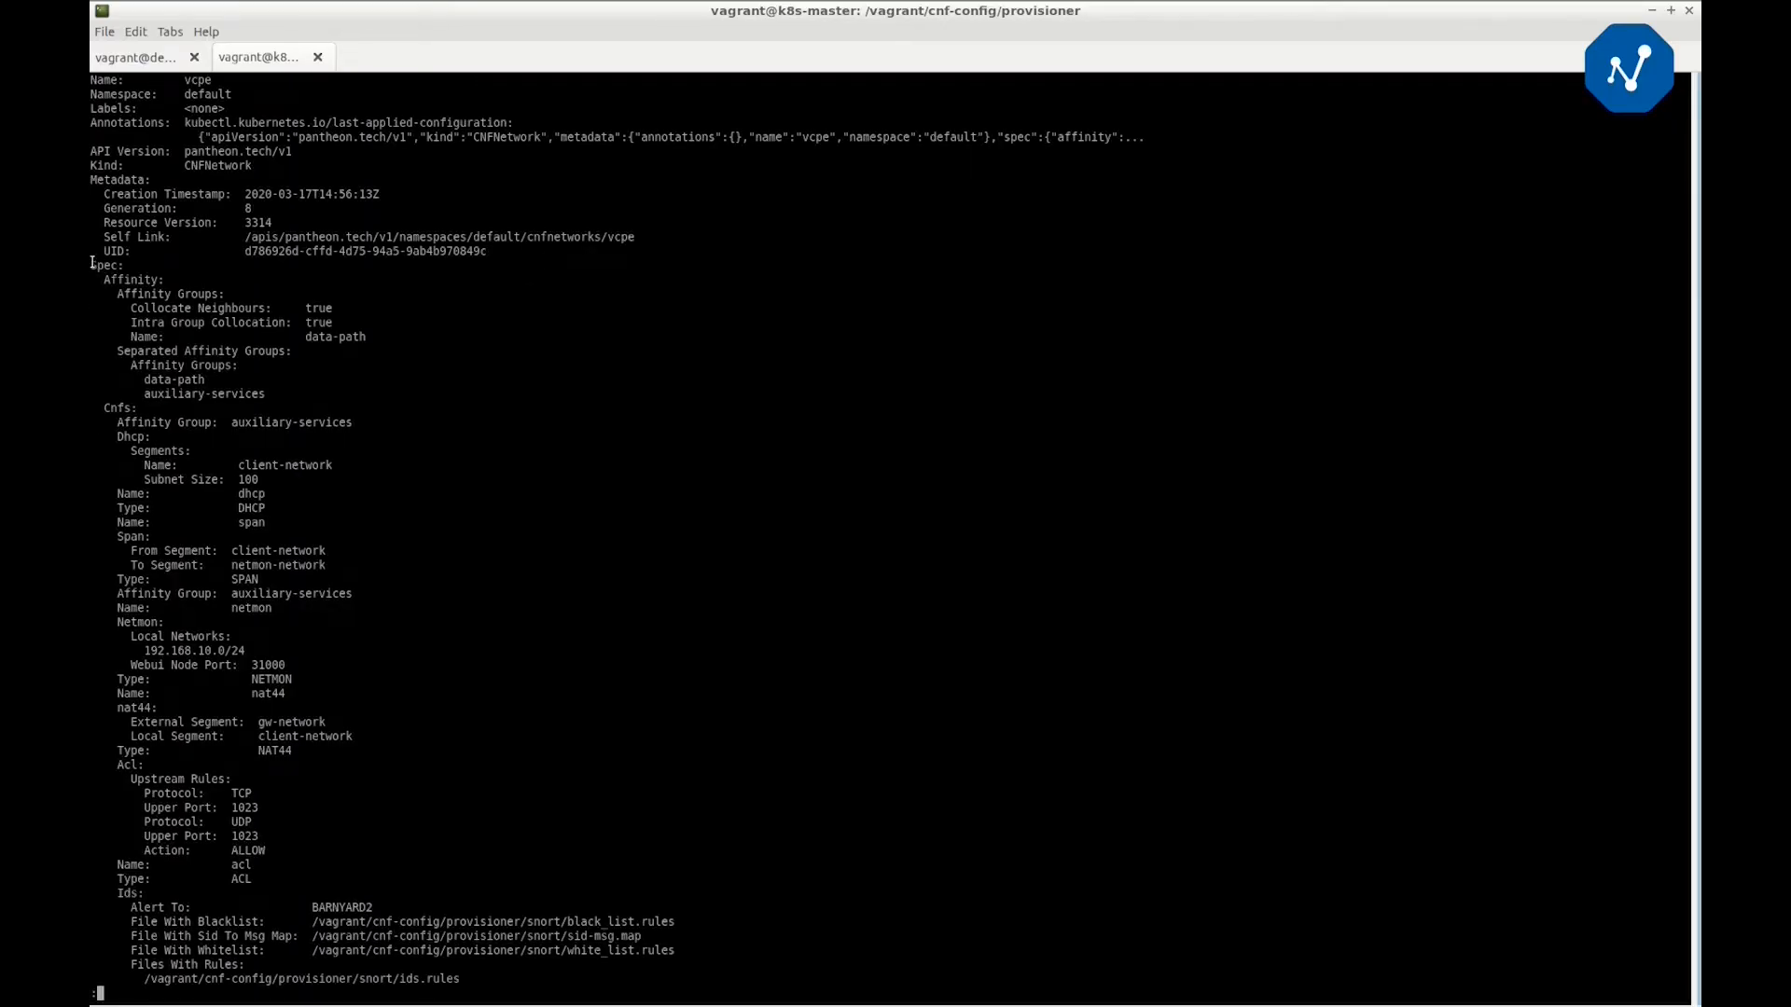
scroll("down", 3)
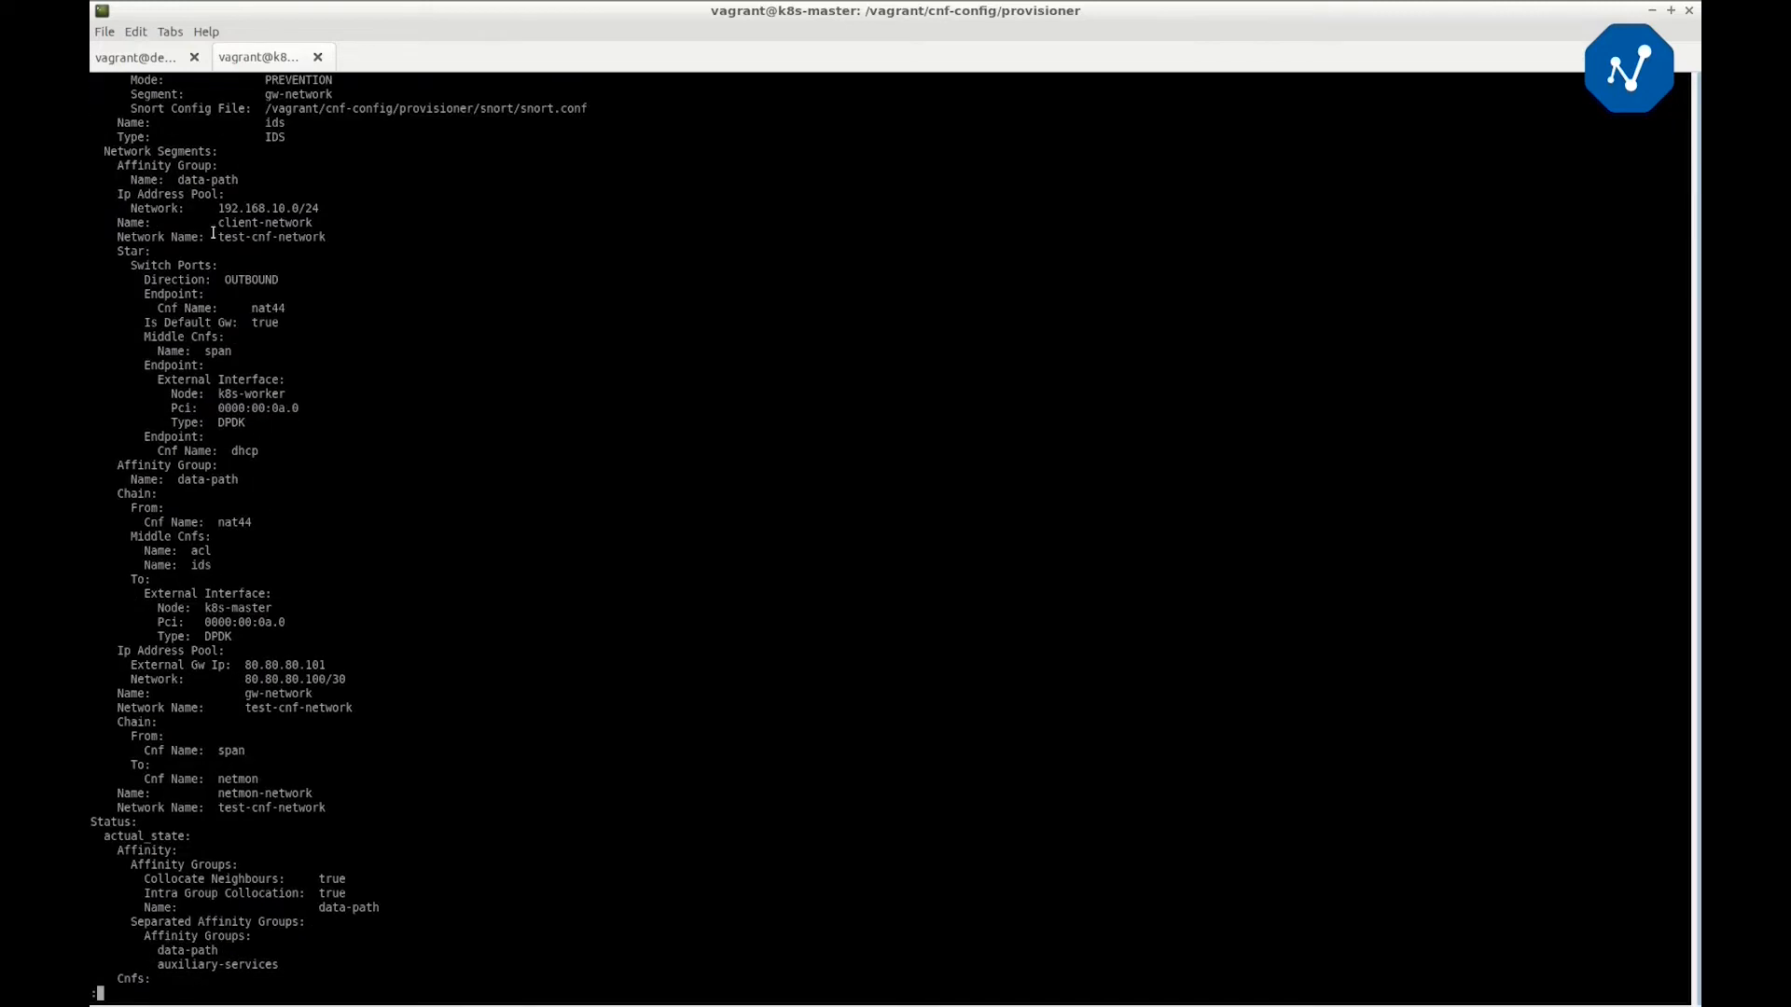
scroll("down", 3)
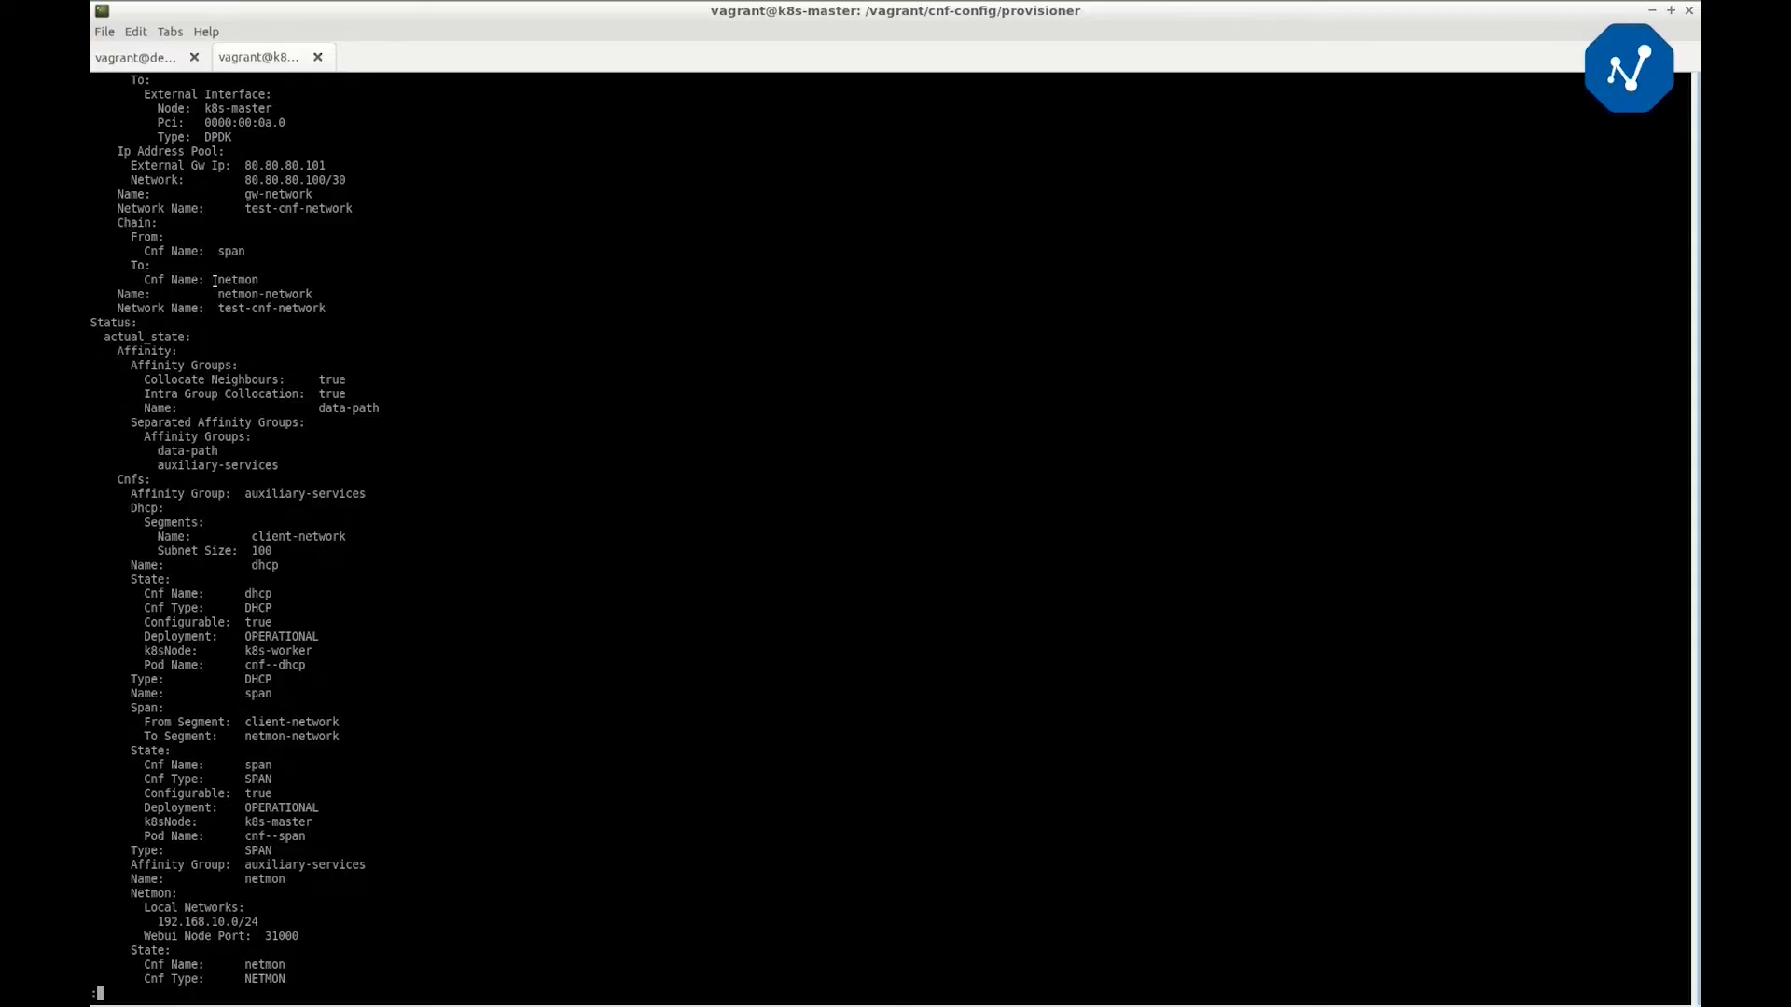
scroll("down", 3)
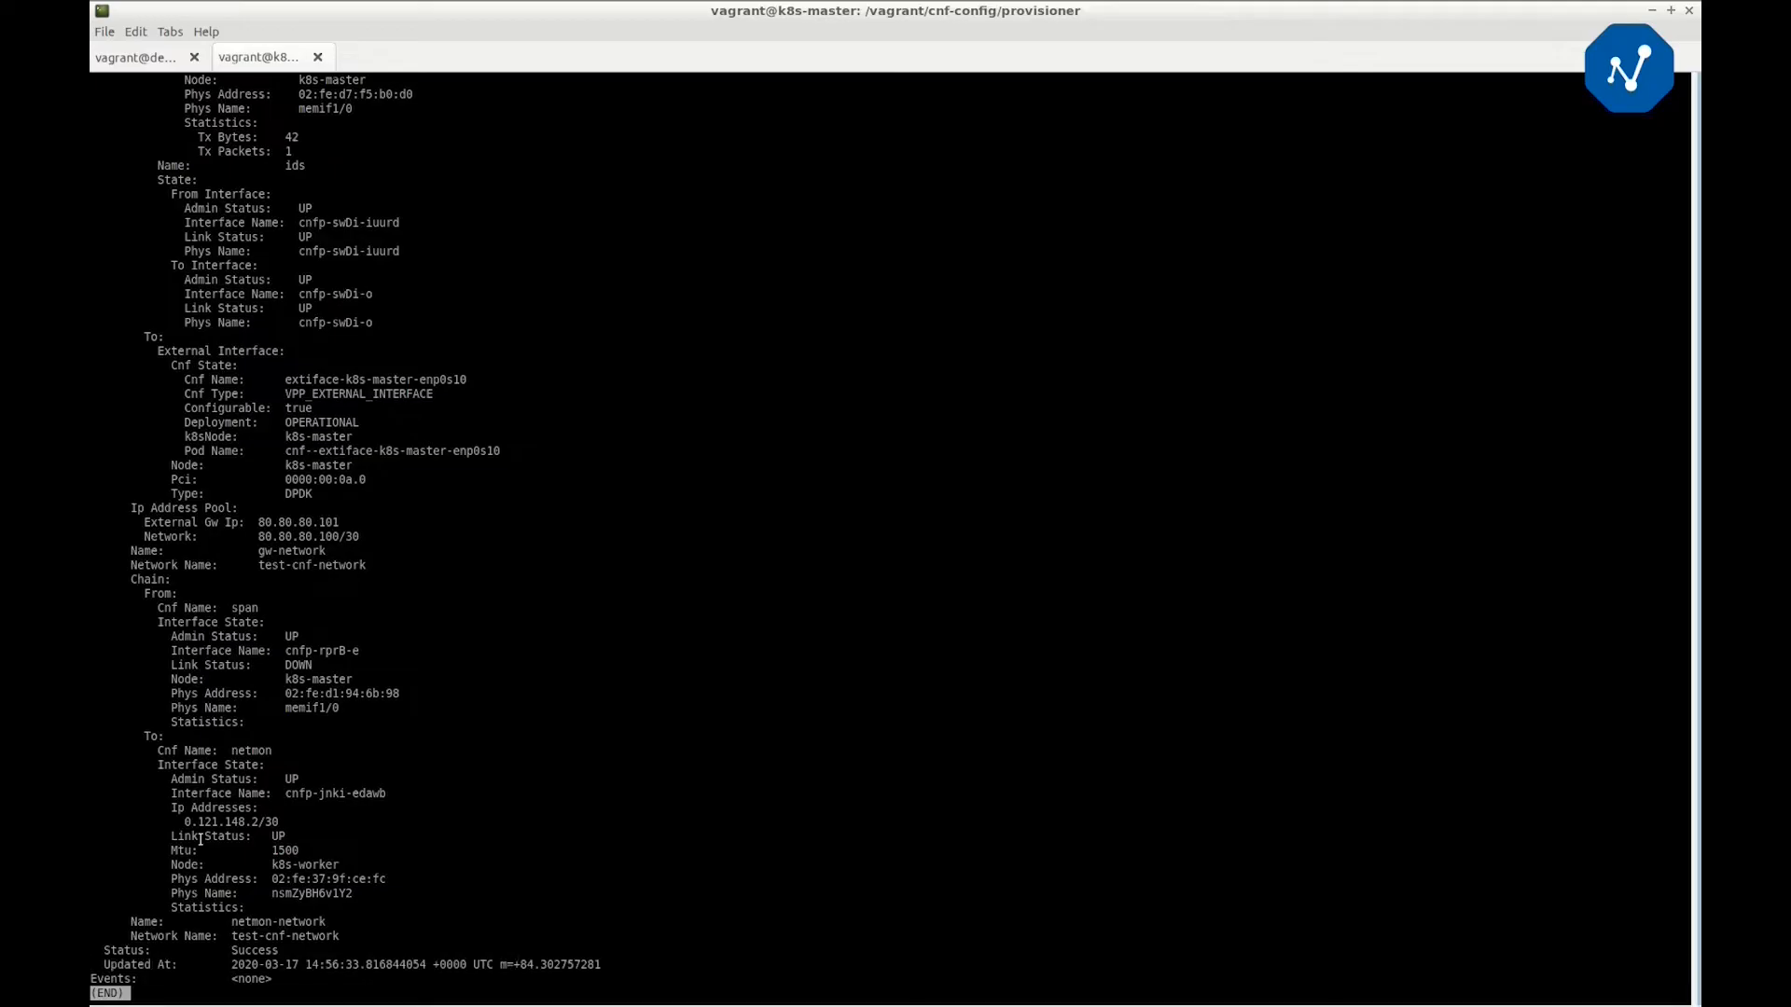
key("q")
type("kubect")
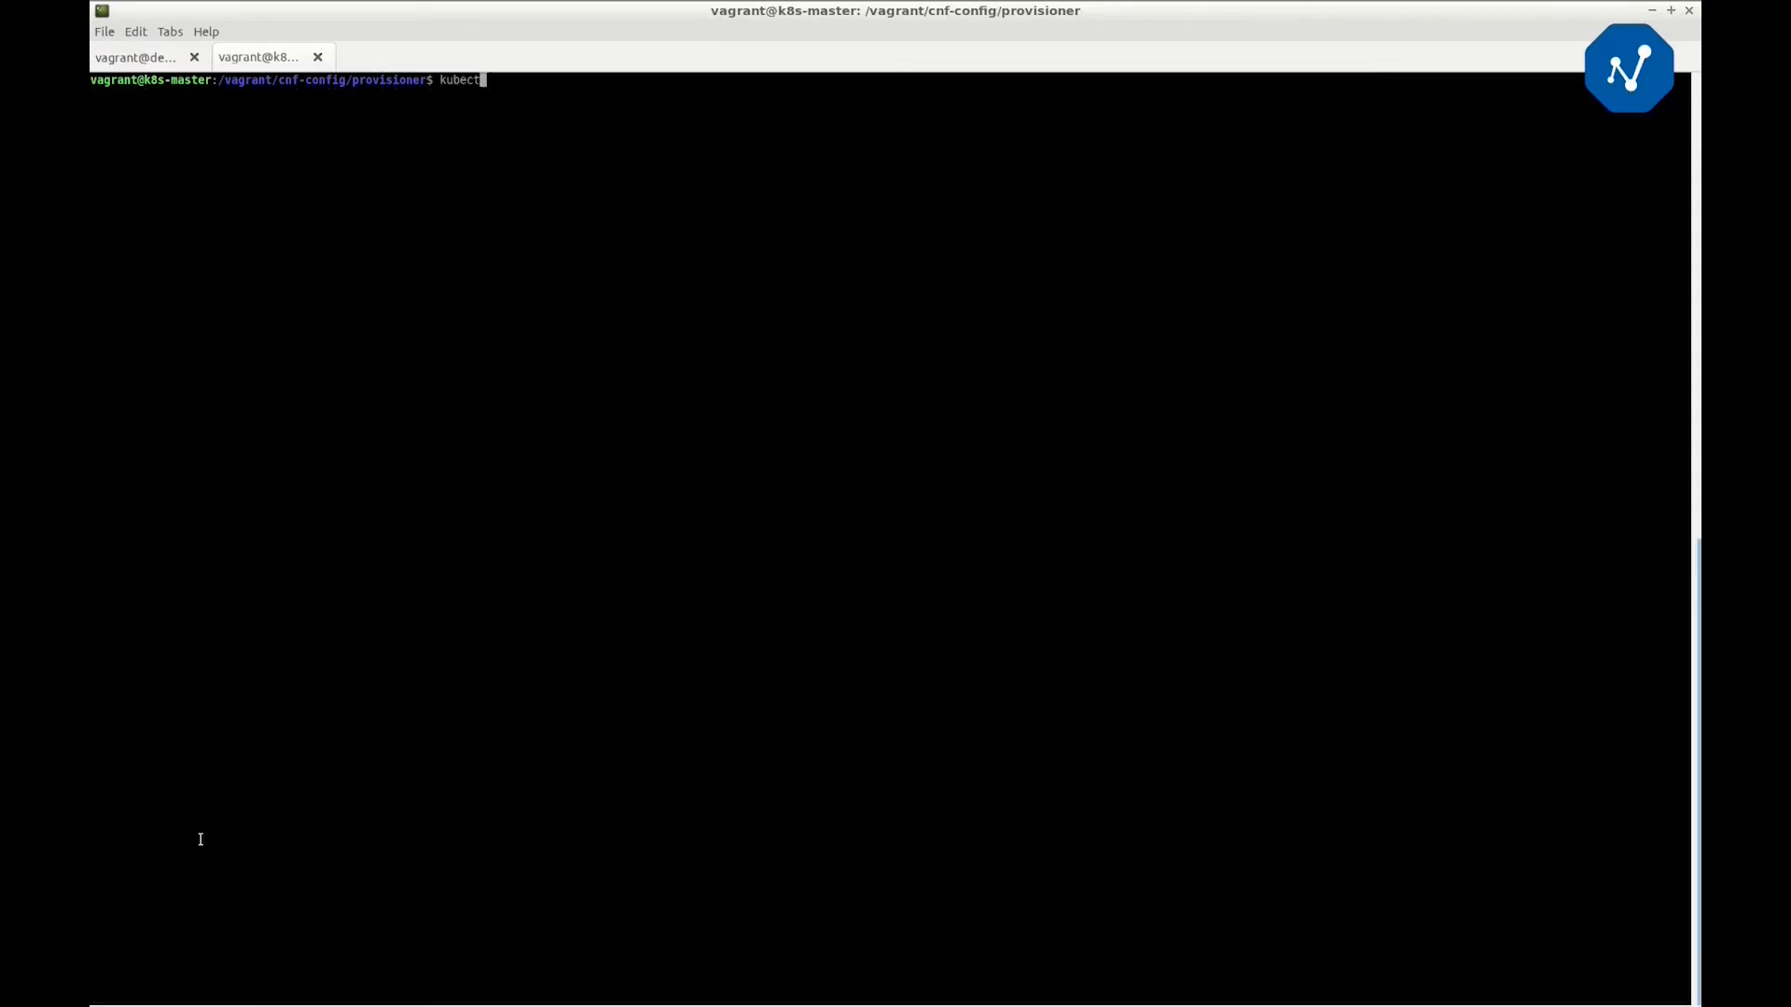
List the cluster's pods to confirm every CNF pod is Running
type(" get pods")
key("Return")
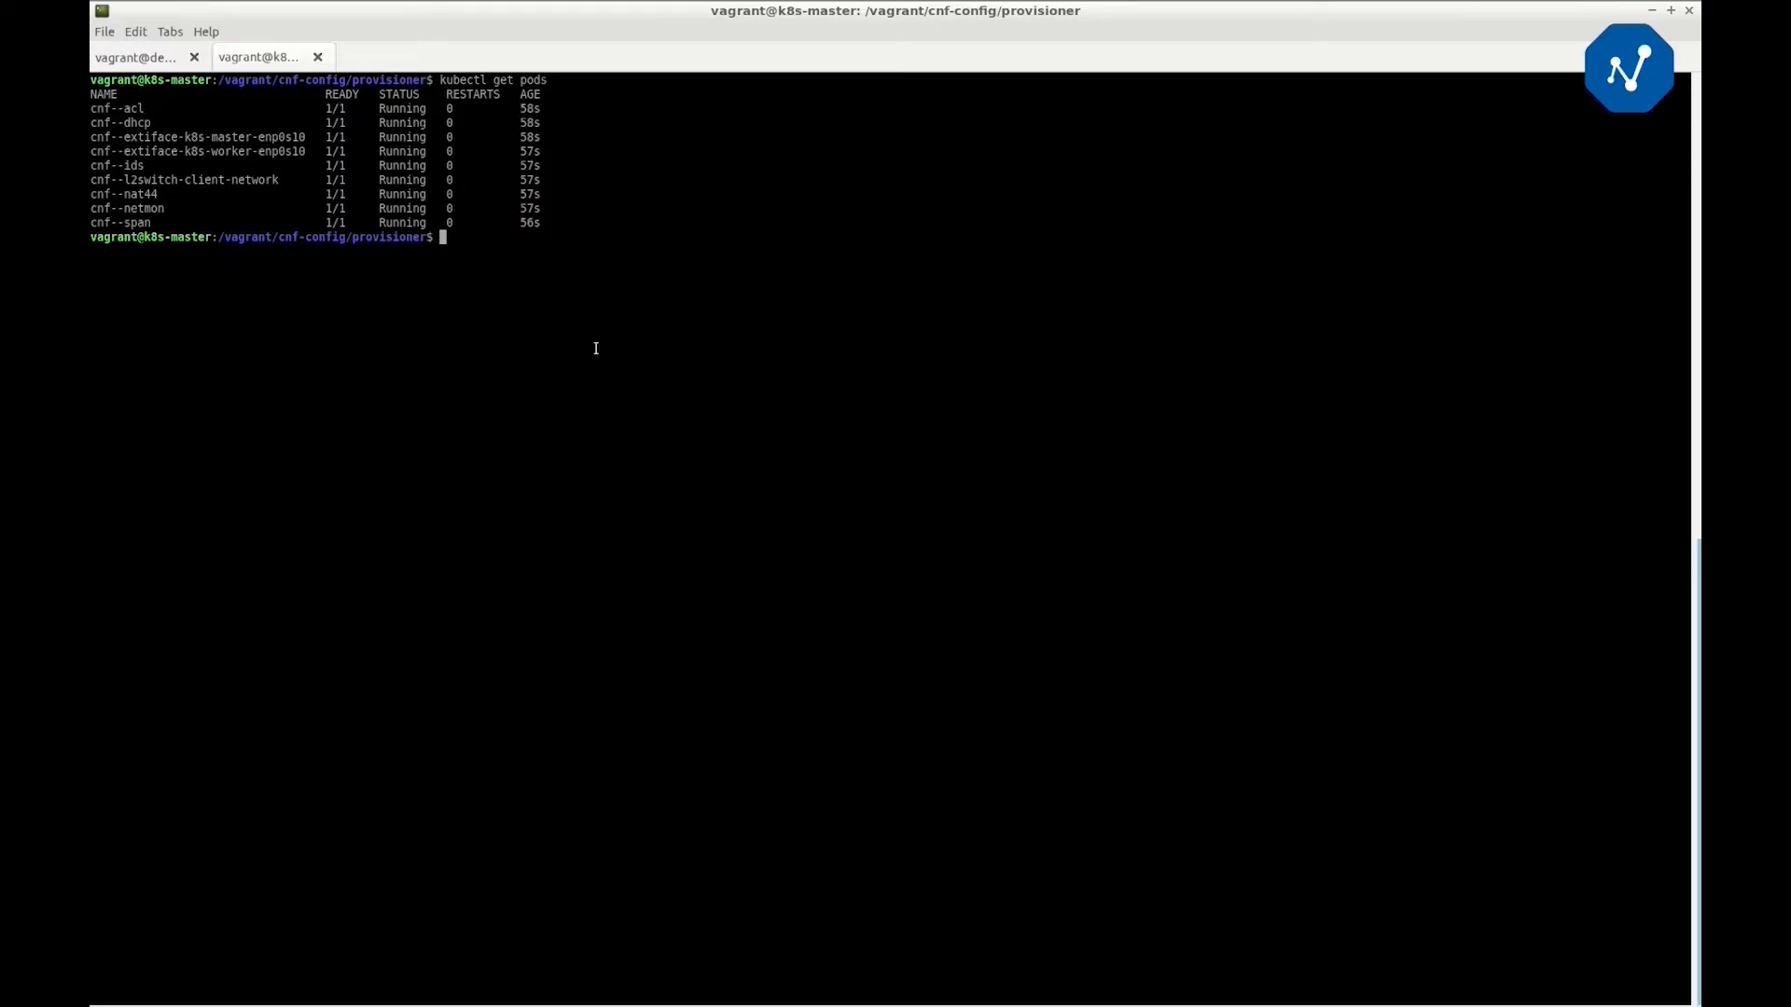
left_click(111, 996)
type("localhost:3999")
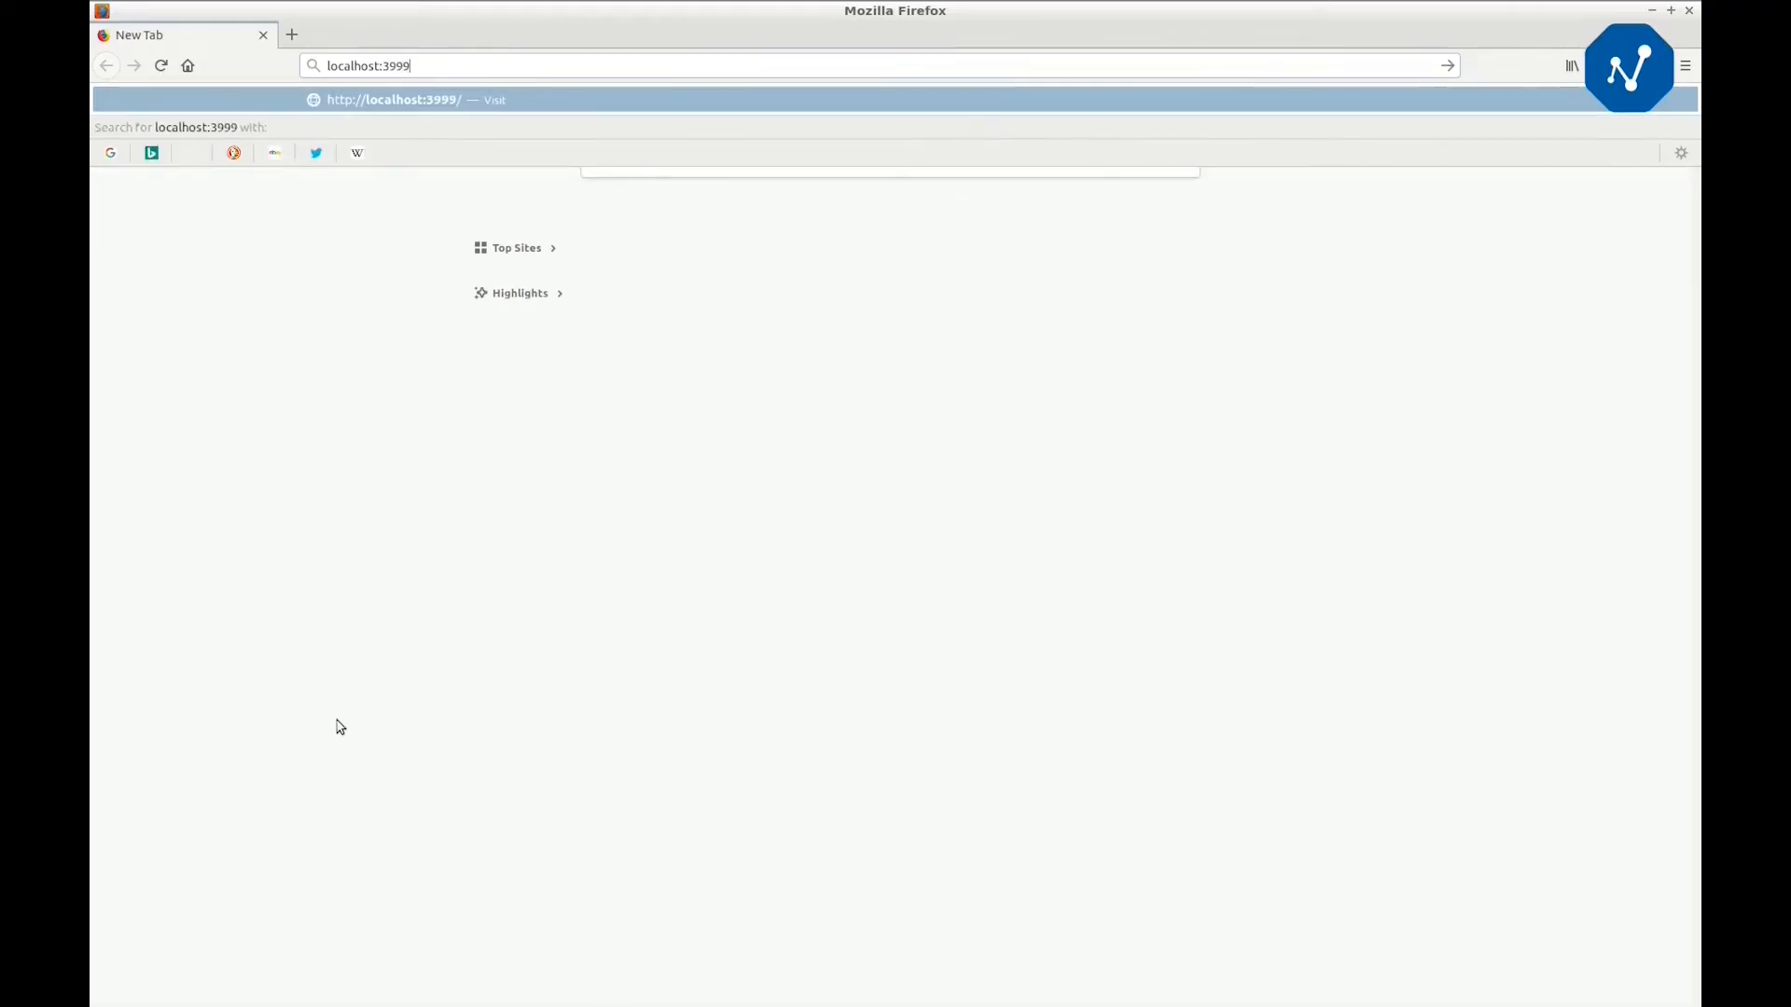
Load the network rendering page at localhost:3999 and inspect the topology's nodes
key("Return")
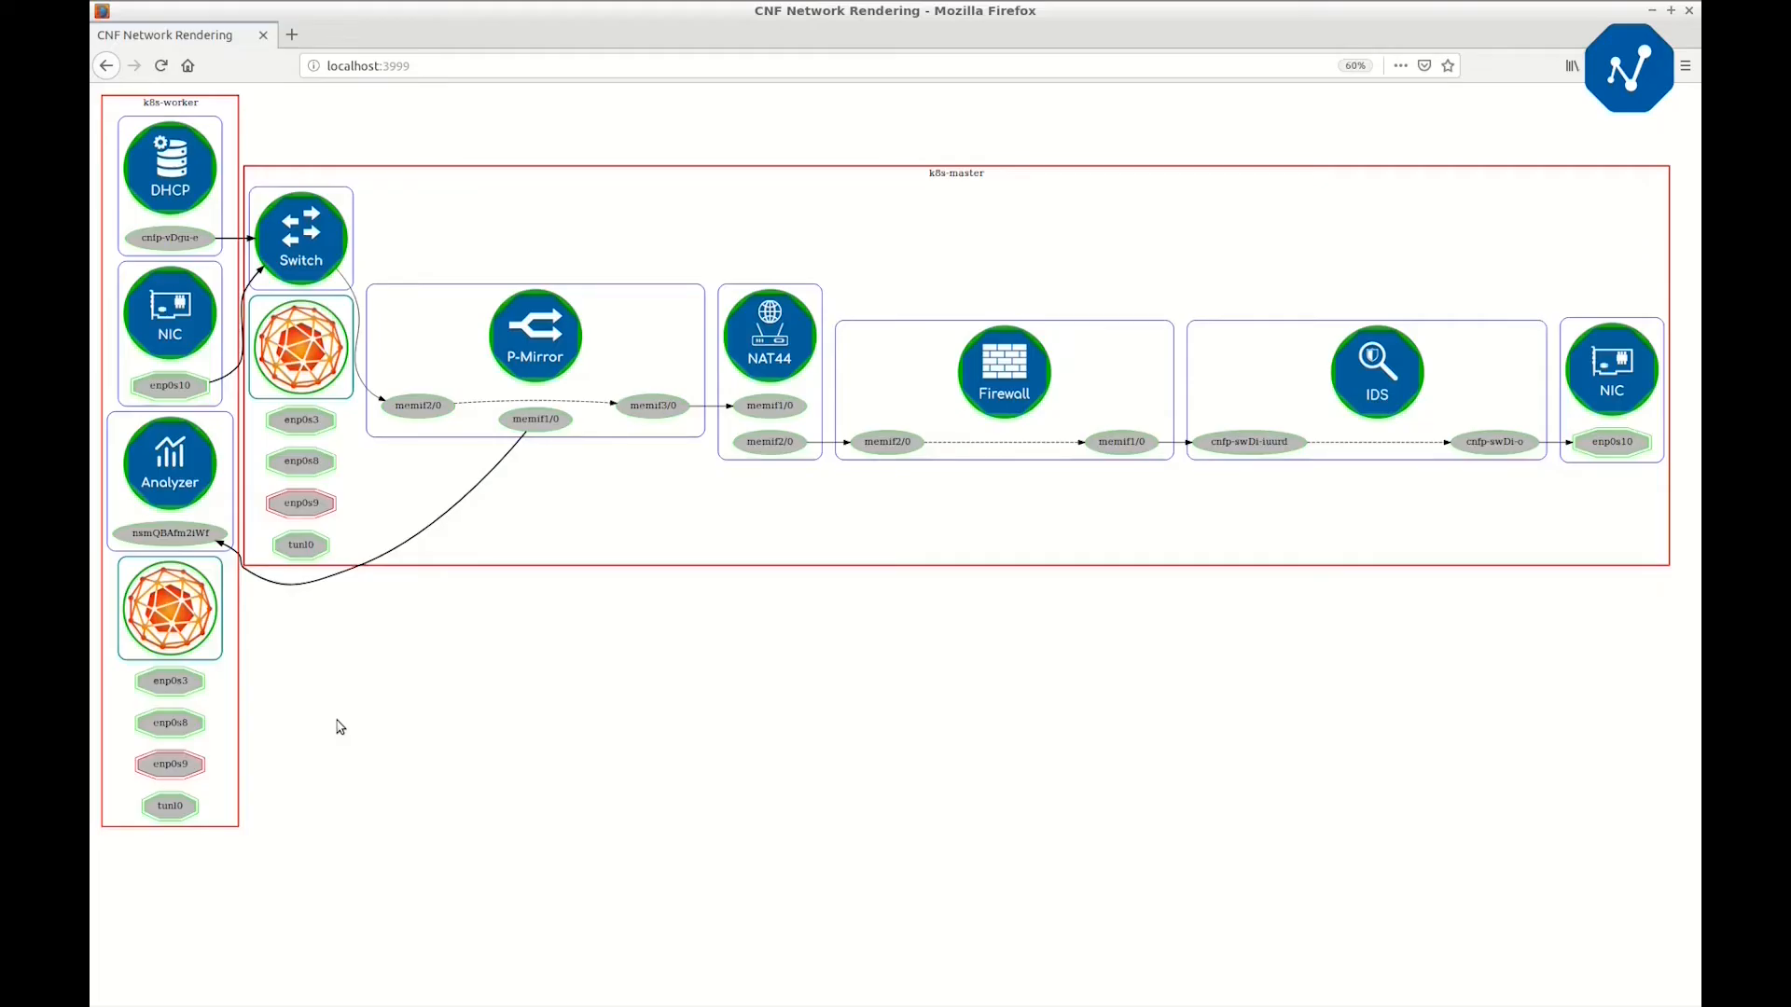
mouse_move(336, 720)
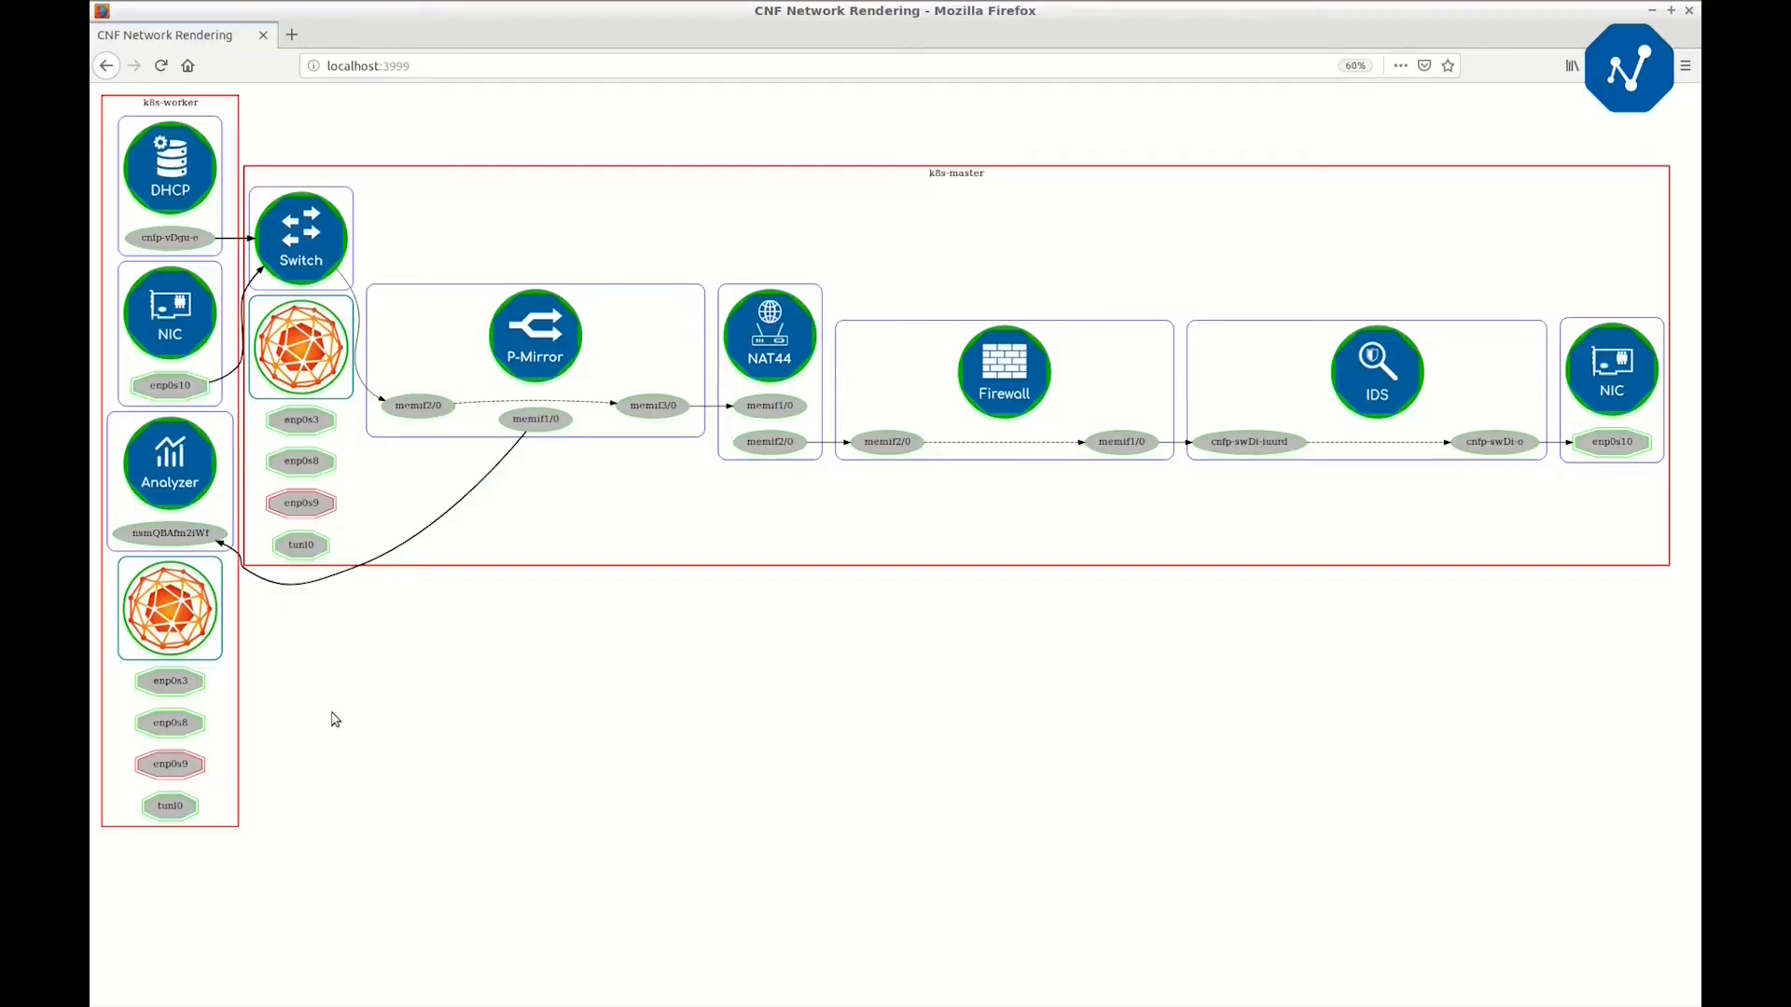
mouse_move(228, 440)
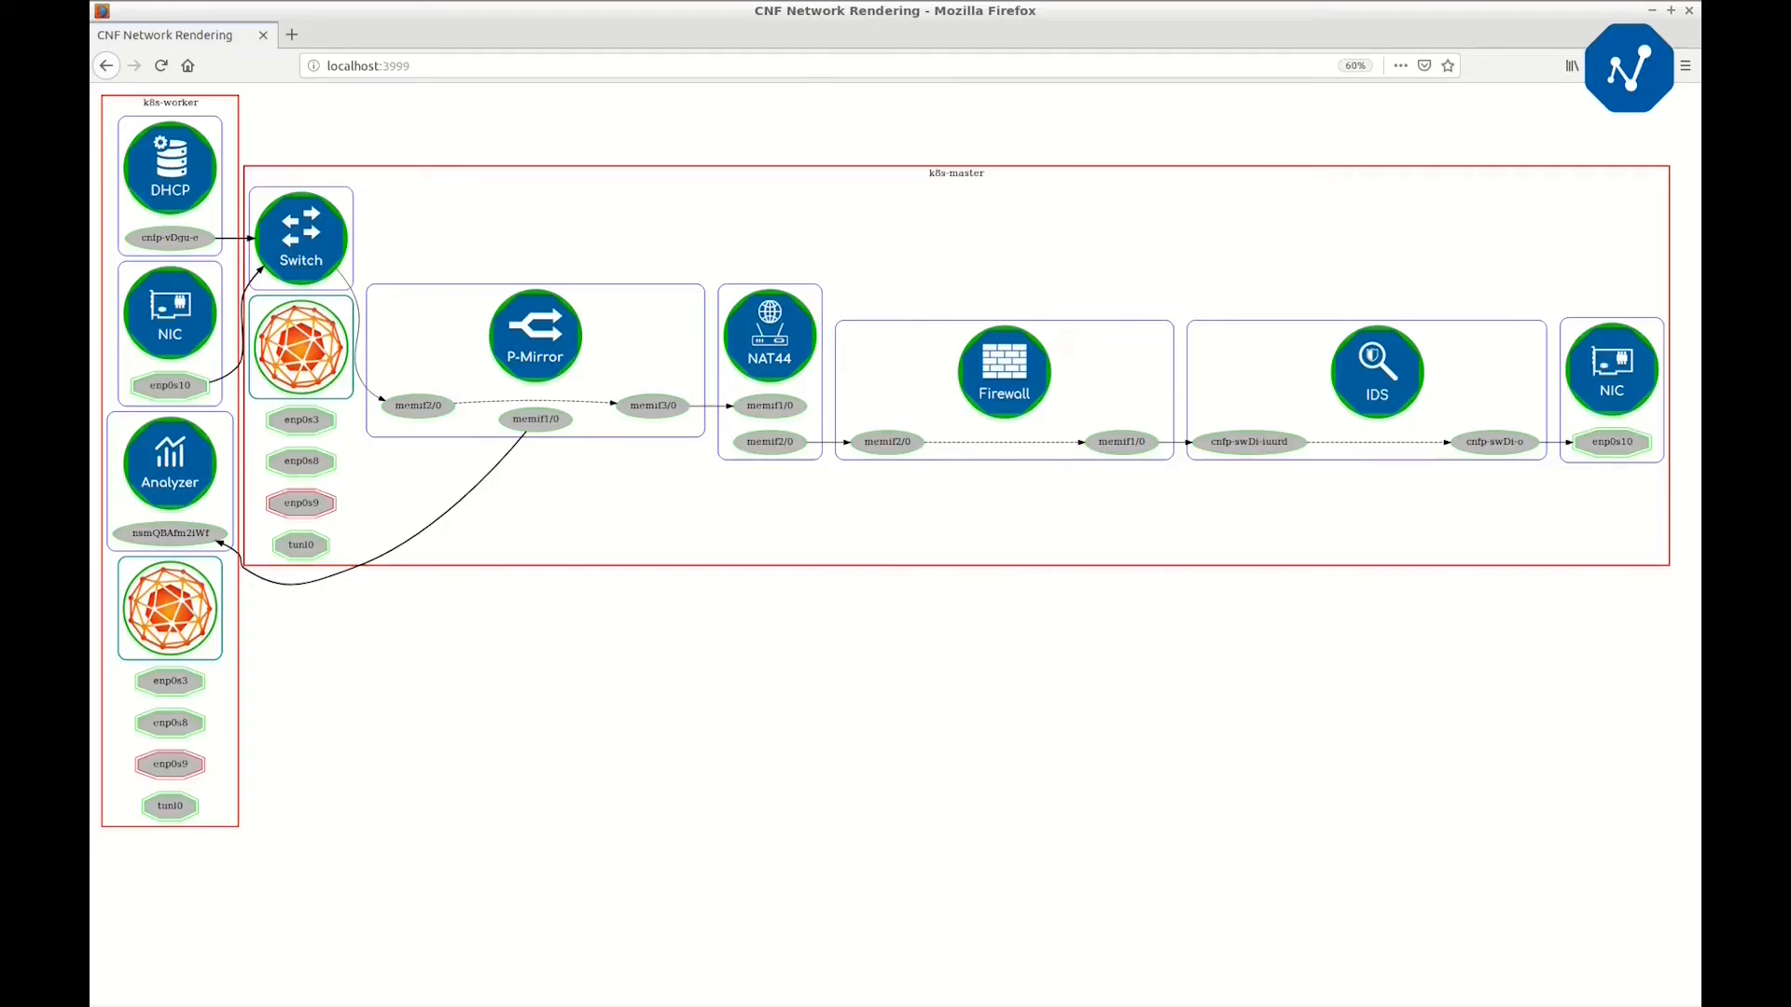
mouse_move(255, 136)
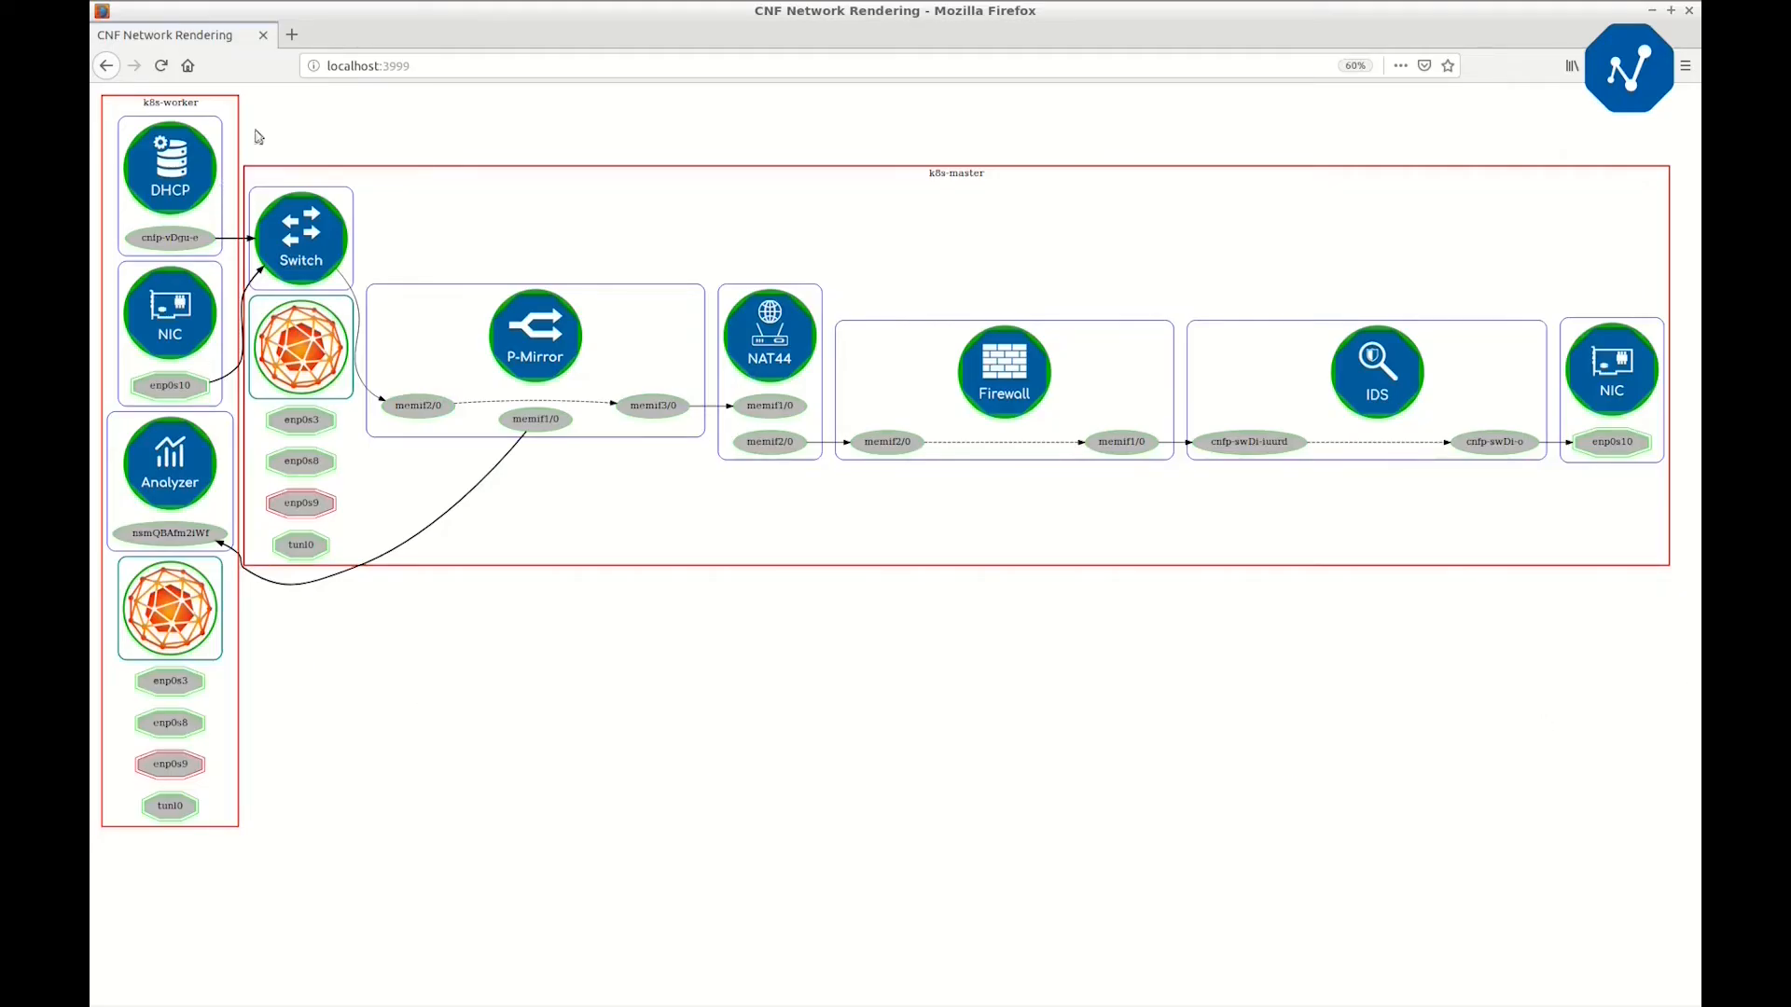
mouse_move(444, 478)
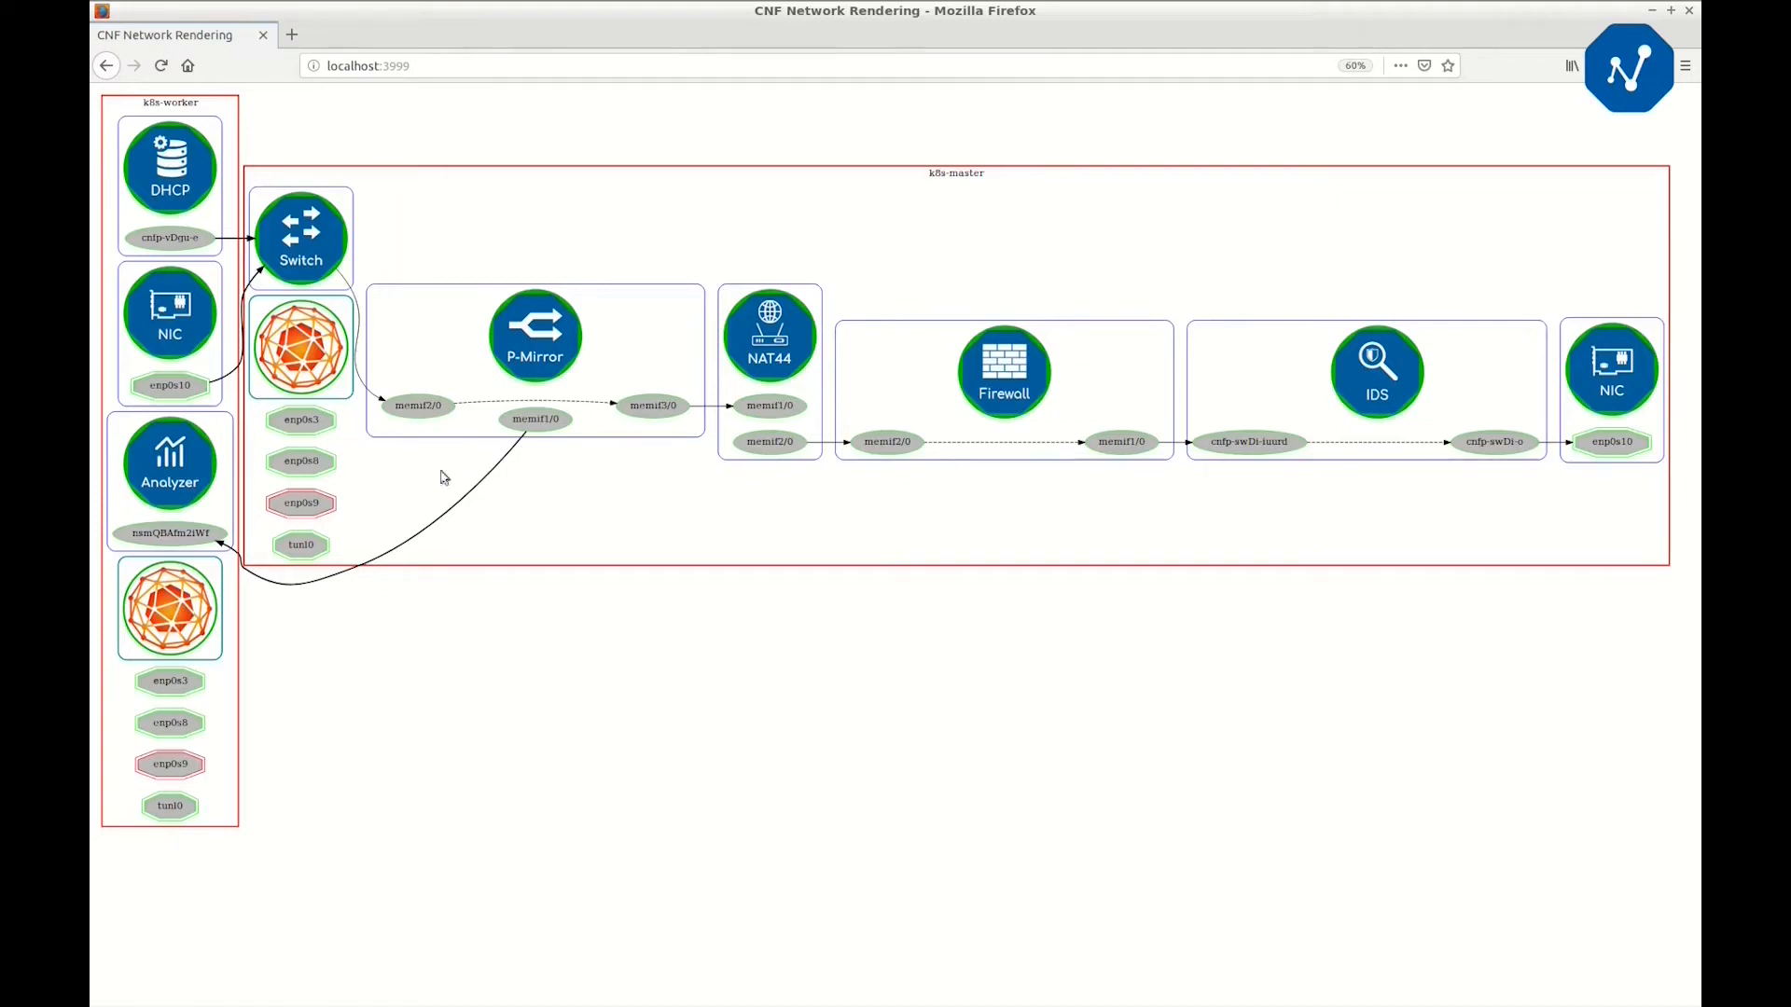
mouse_move(356, 332)
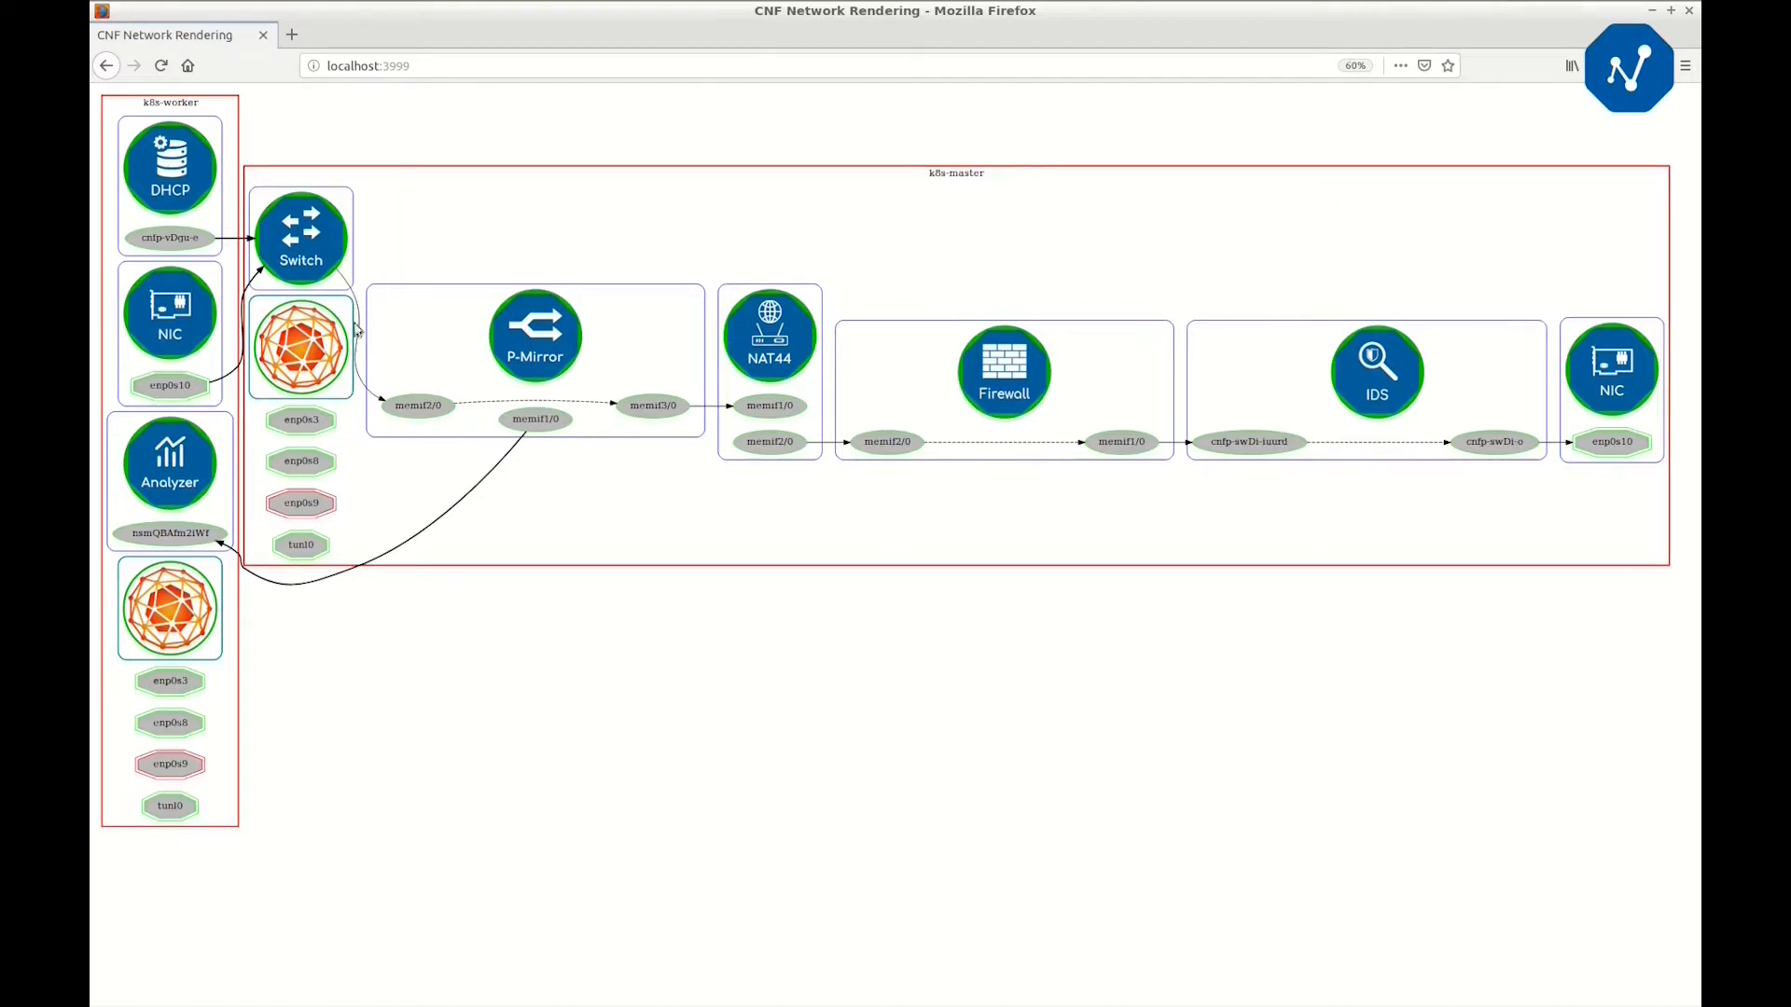
mouse_move(431, 268)
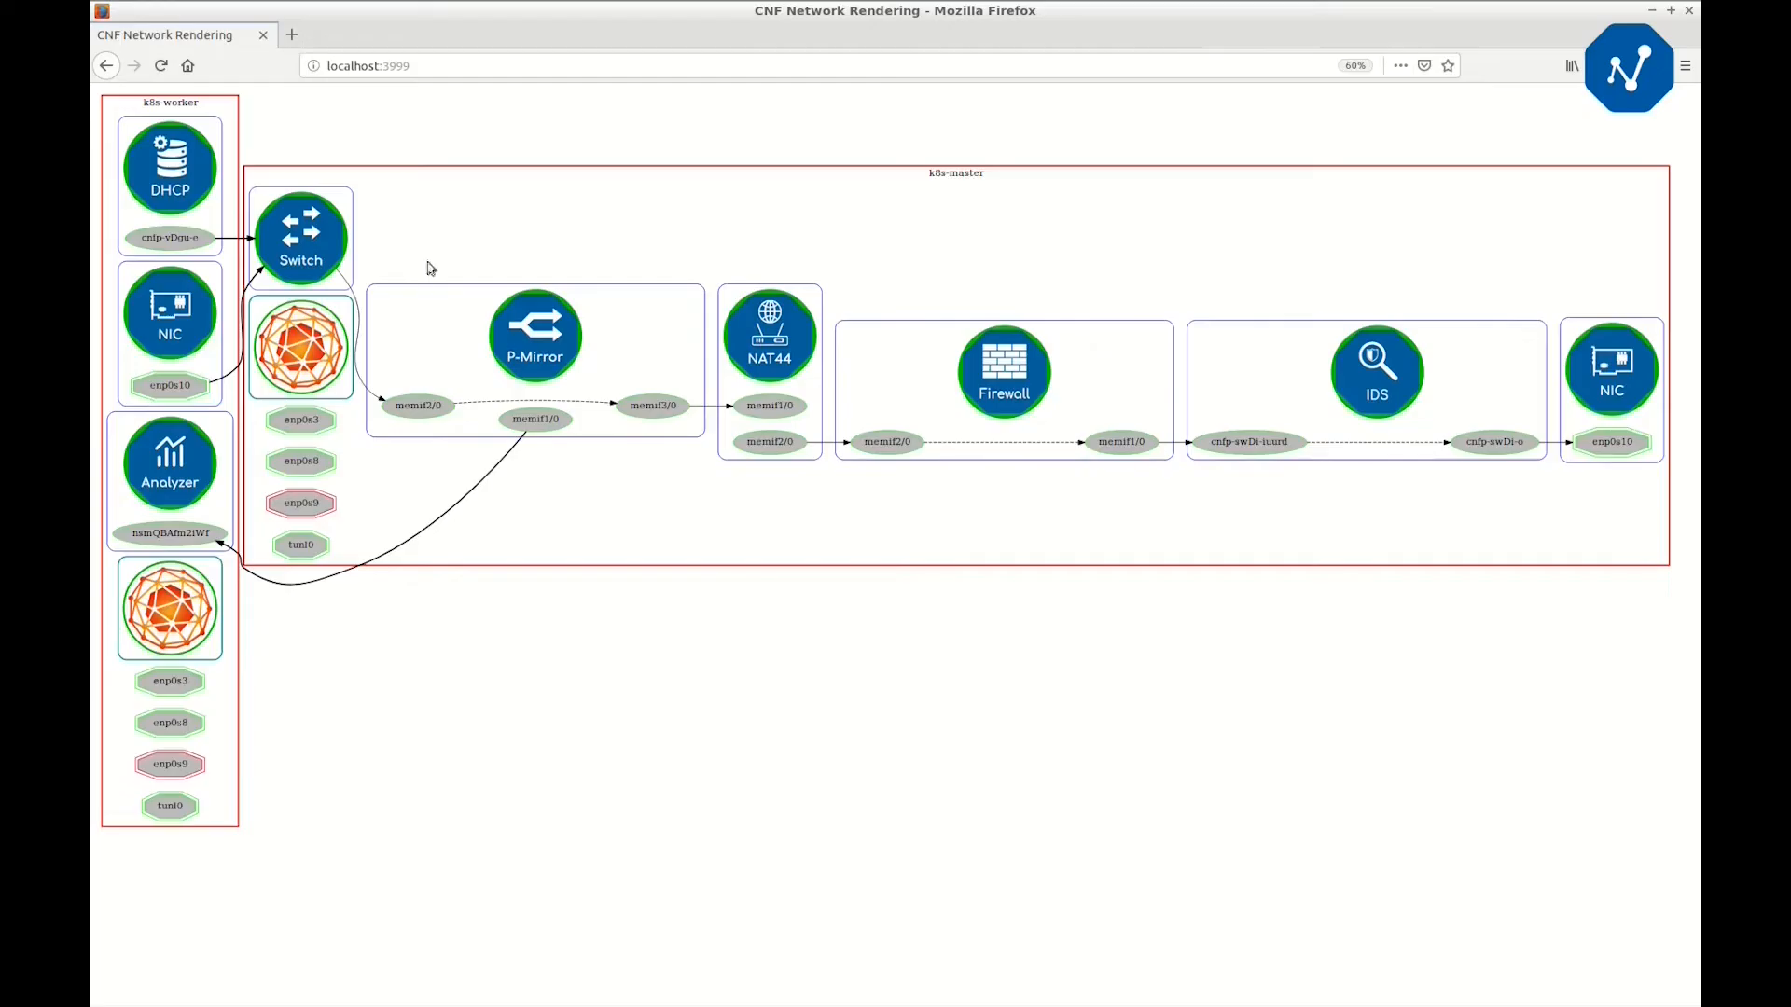
mouse_move(382, 423)
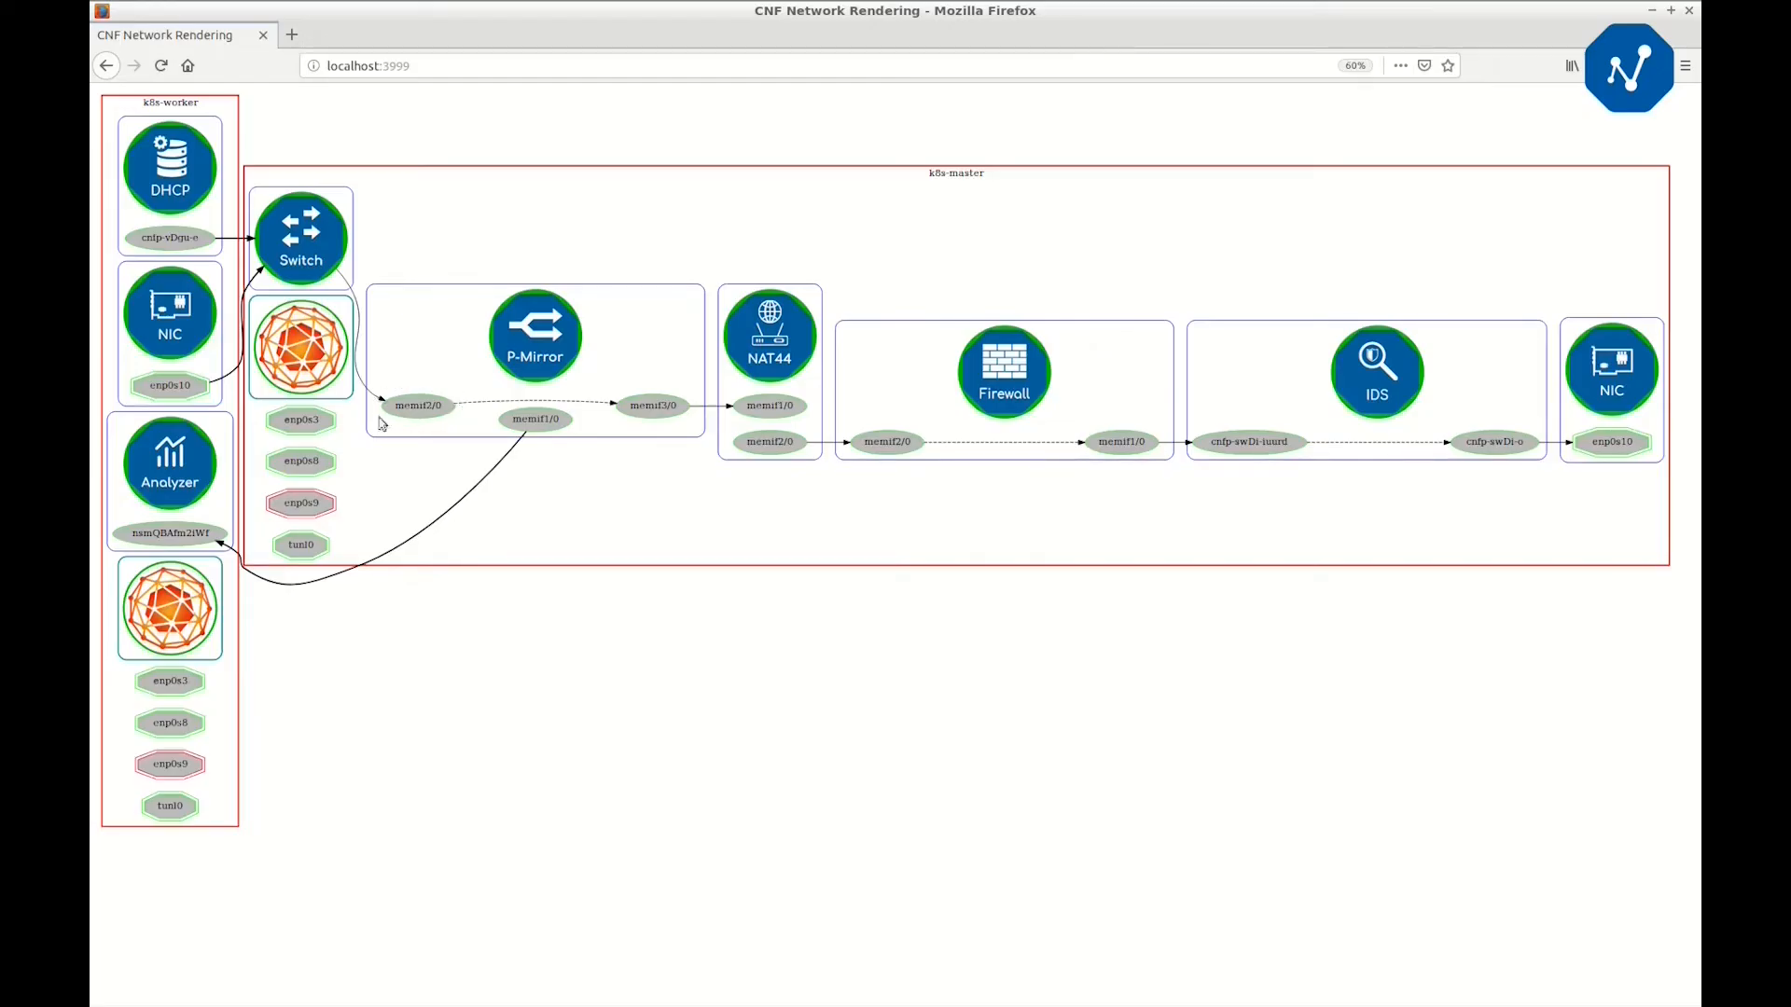
mouse_move(304, 442)
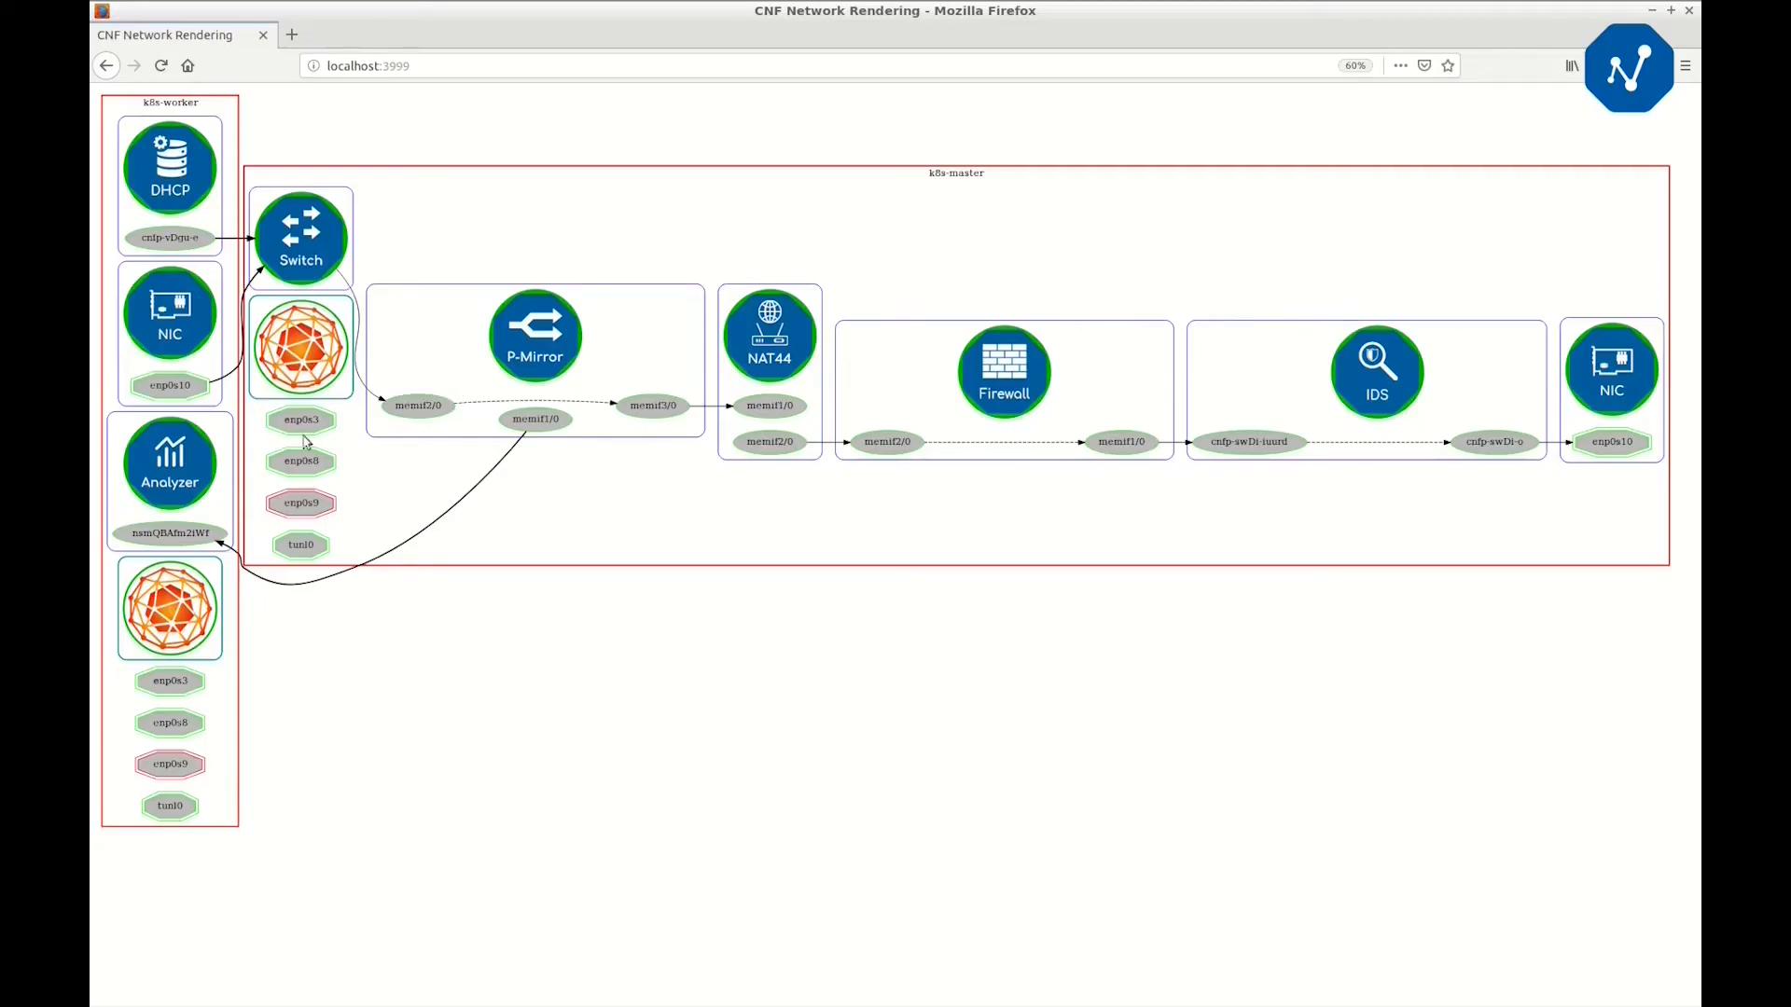
mouse_move(338, 420)
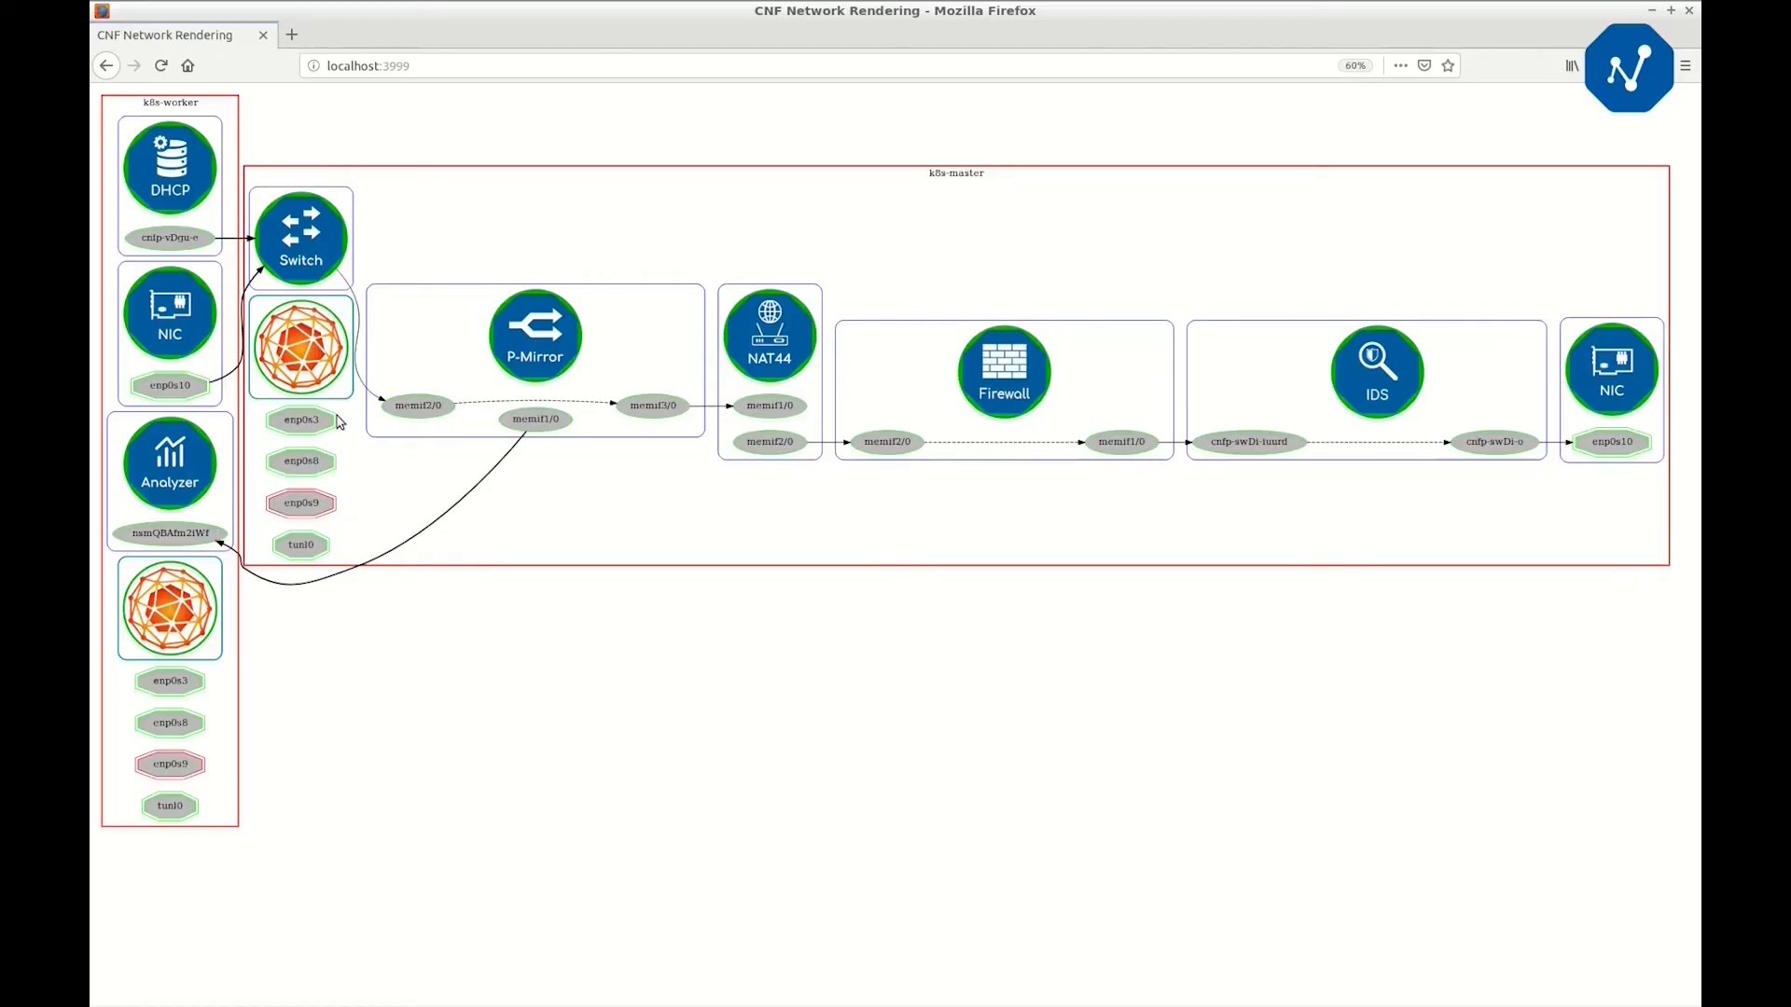
mouse_move(384, 364)
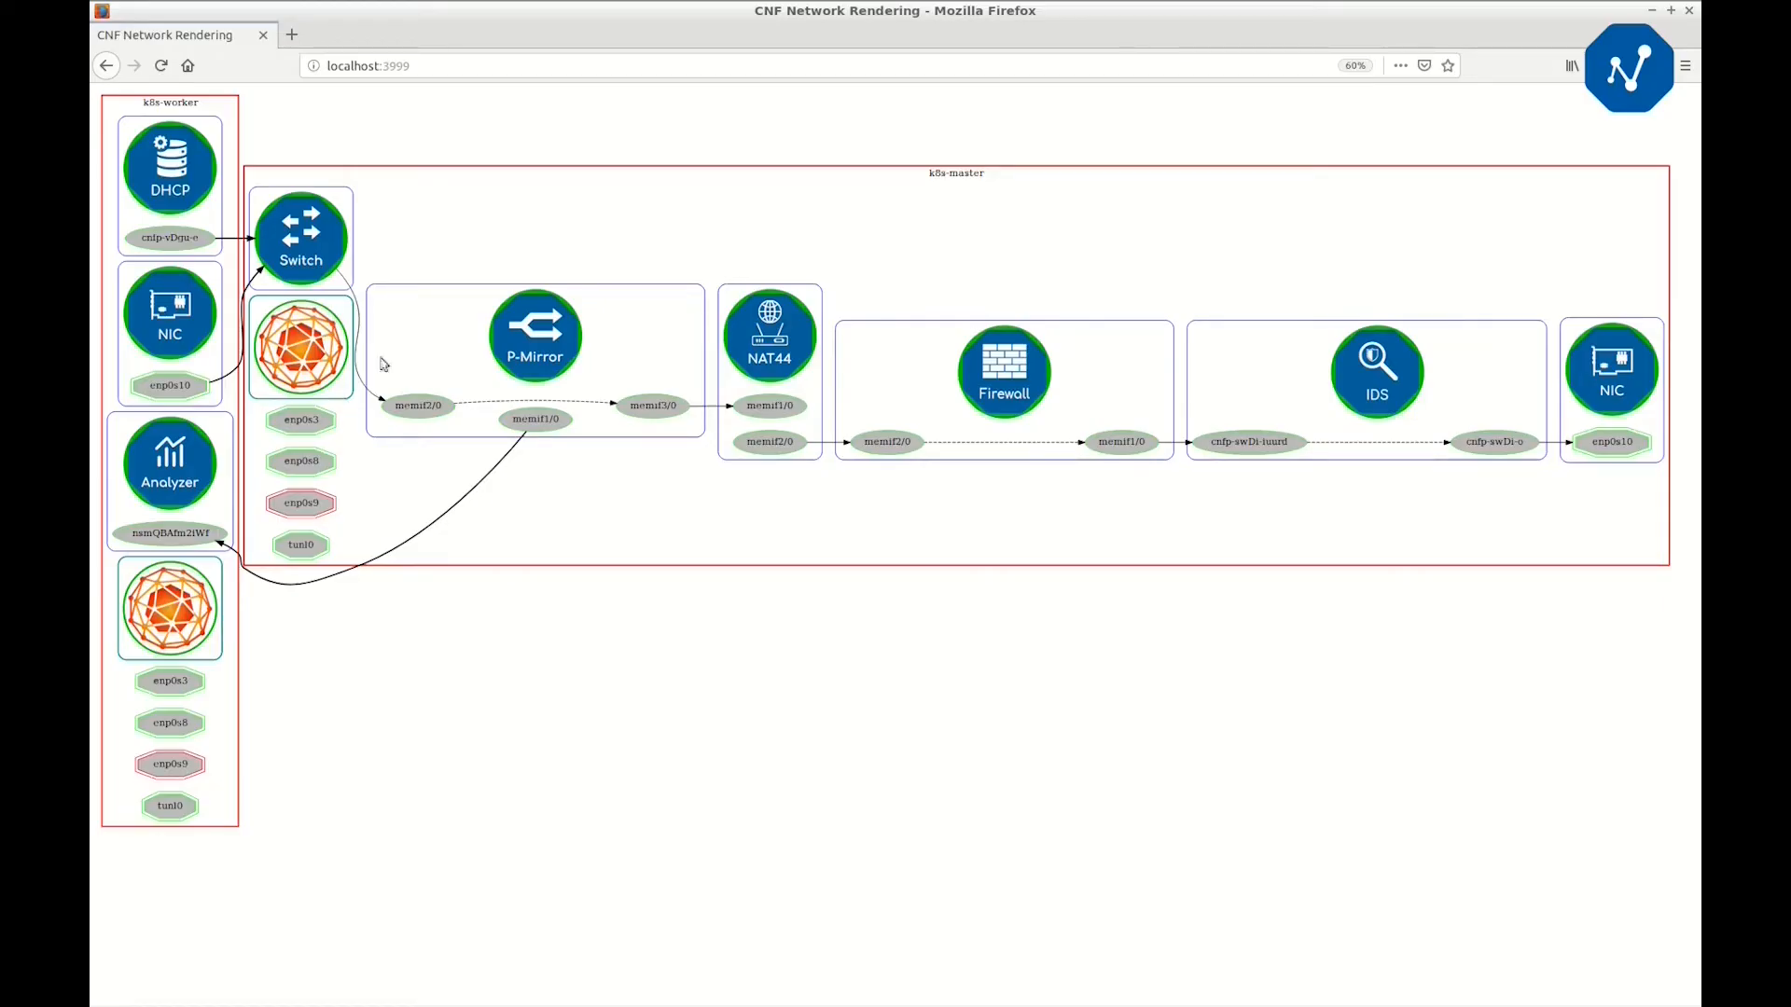
mouse_move(957, 171)
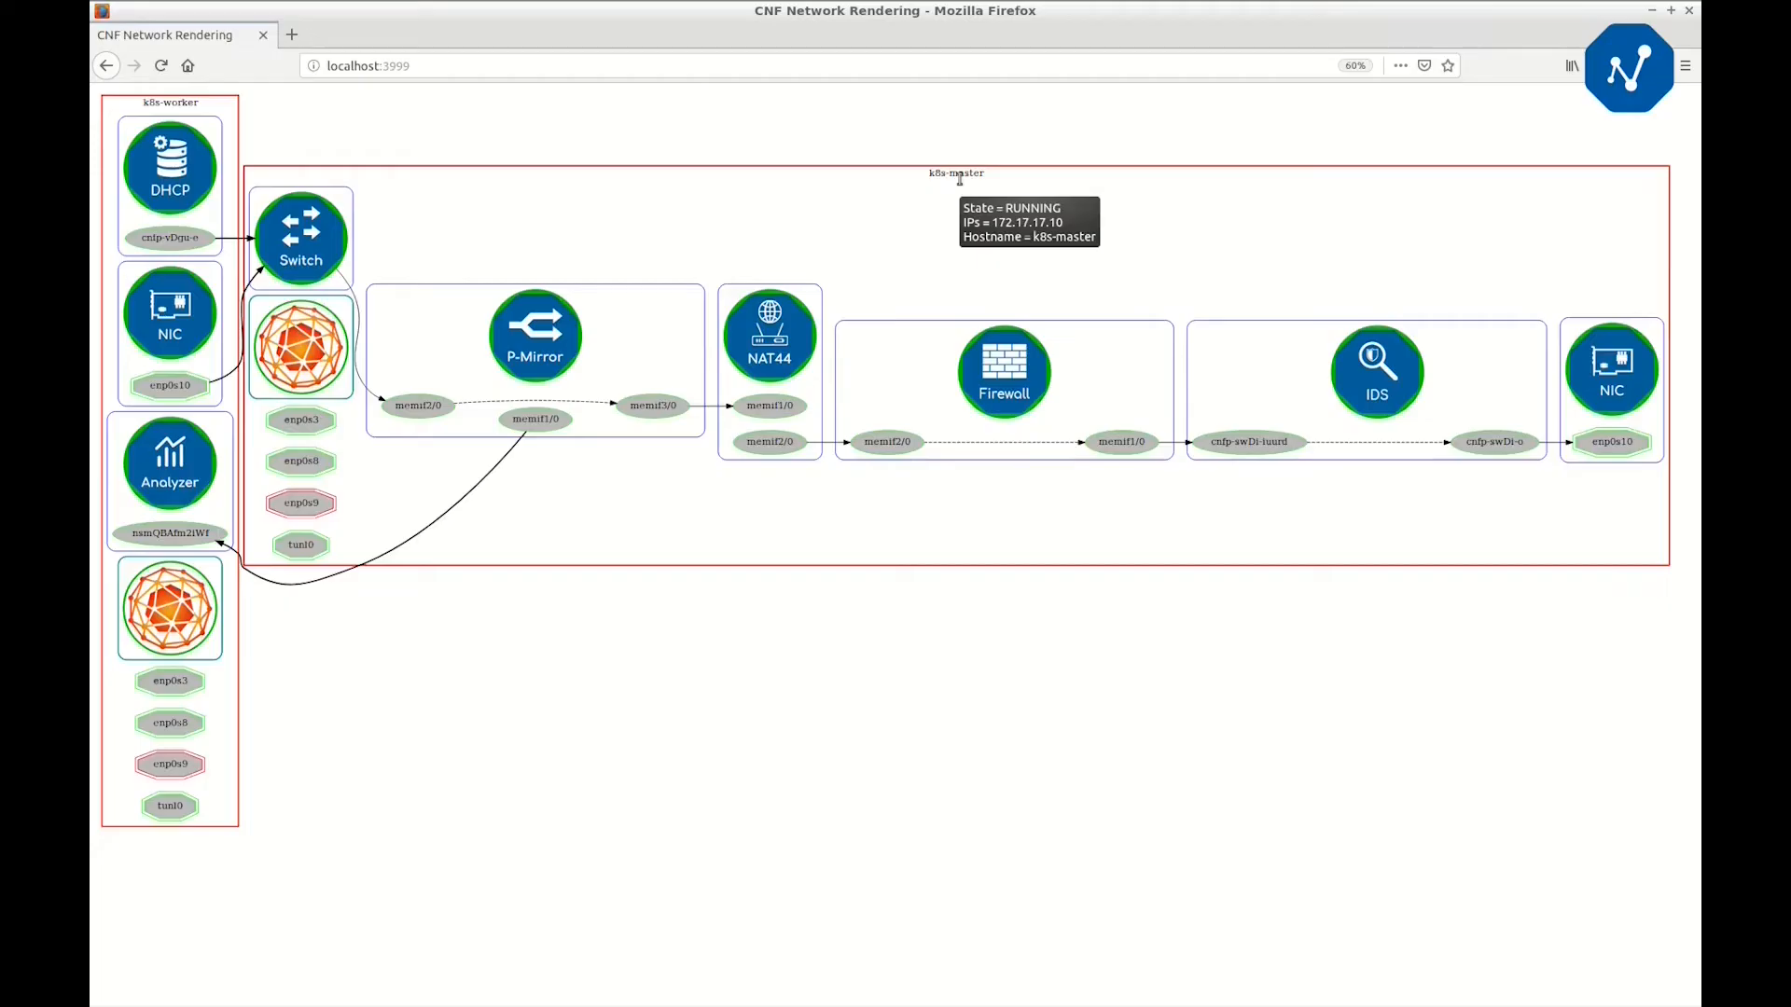
mouse_move(300, 349)
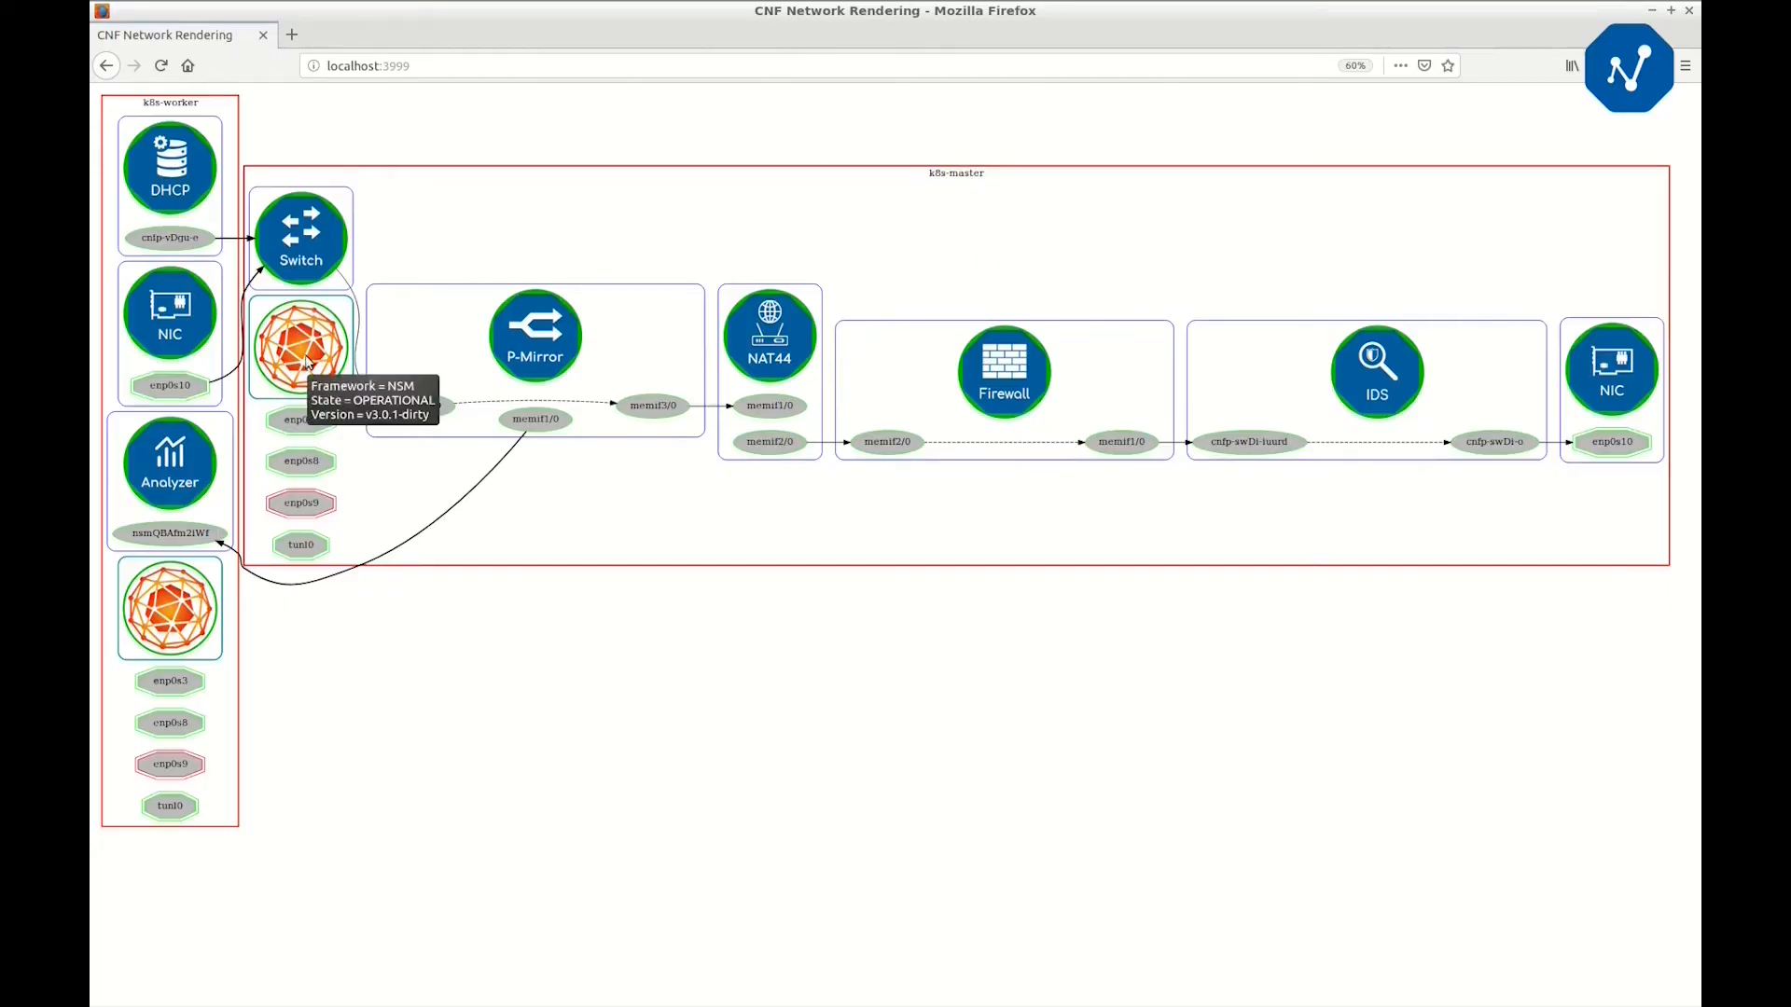
mouse_move(300, 228)
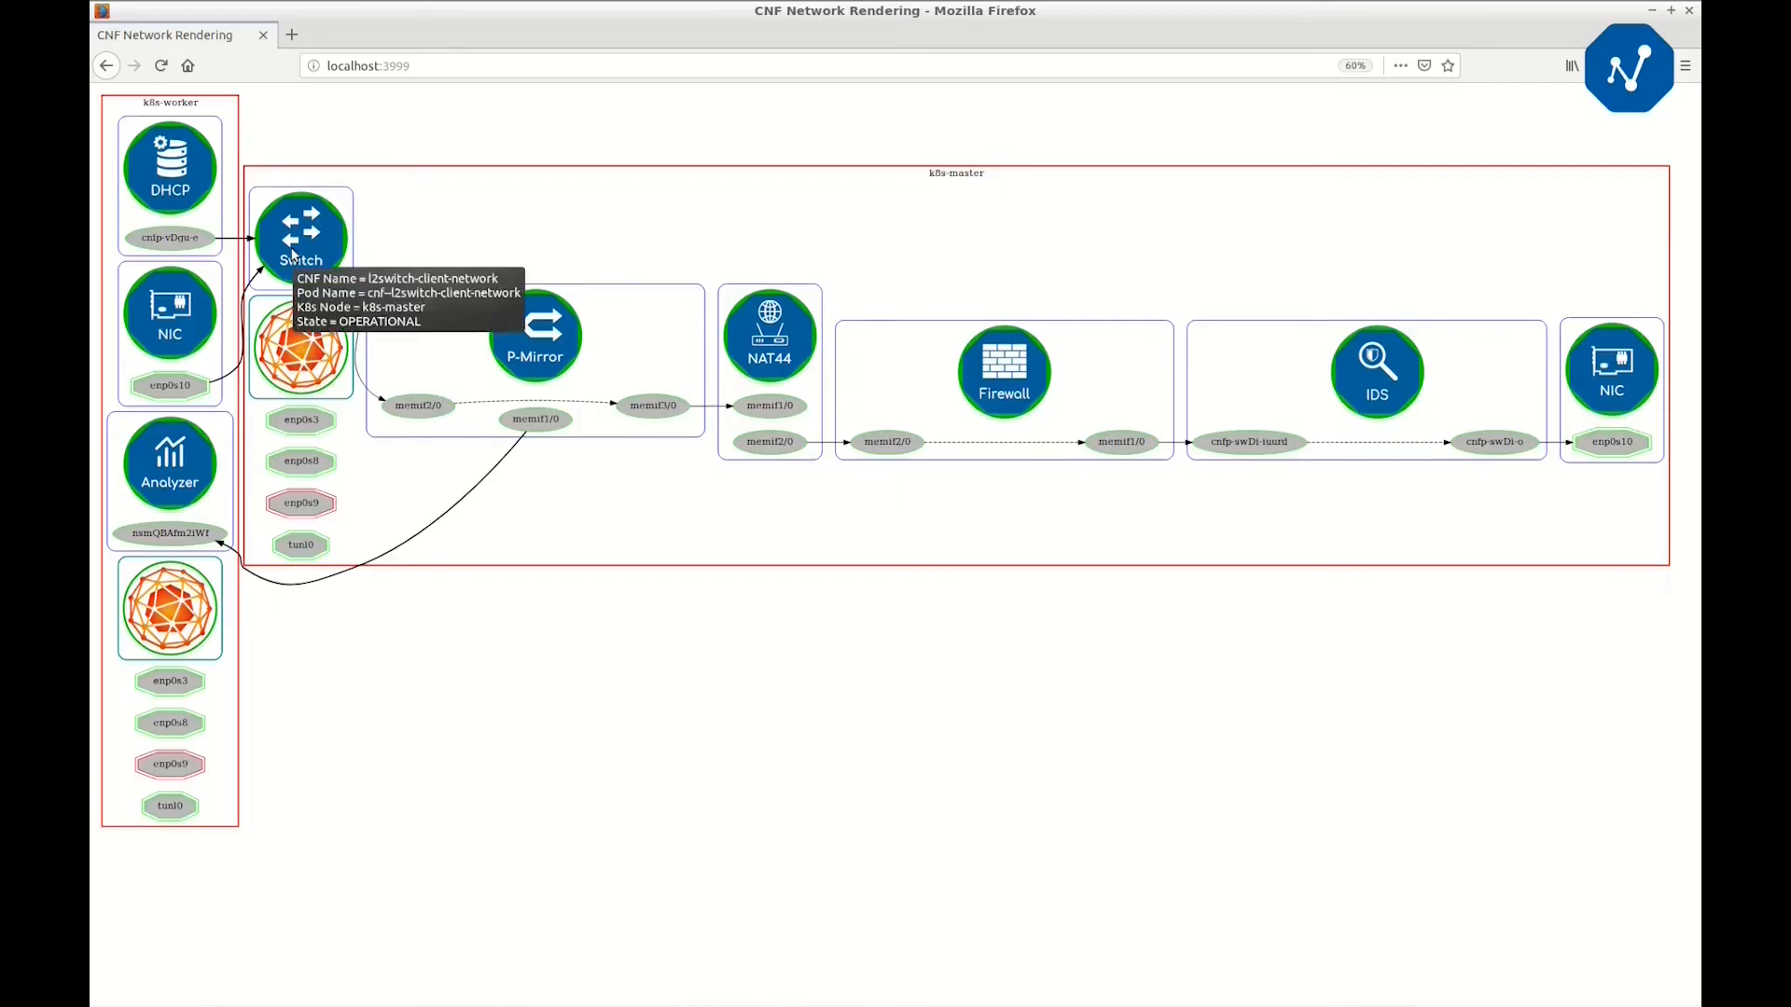
mouse_move(420, 405)
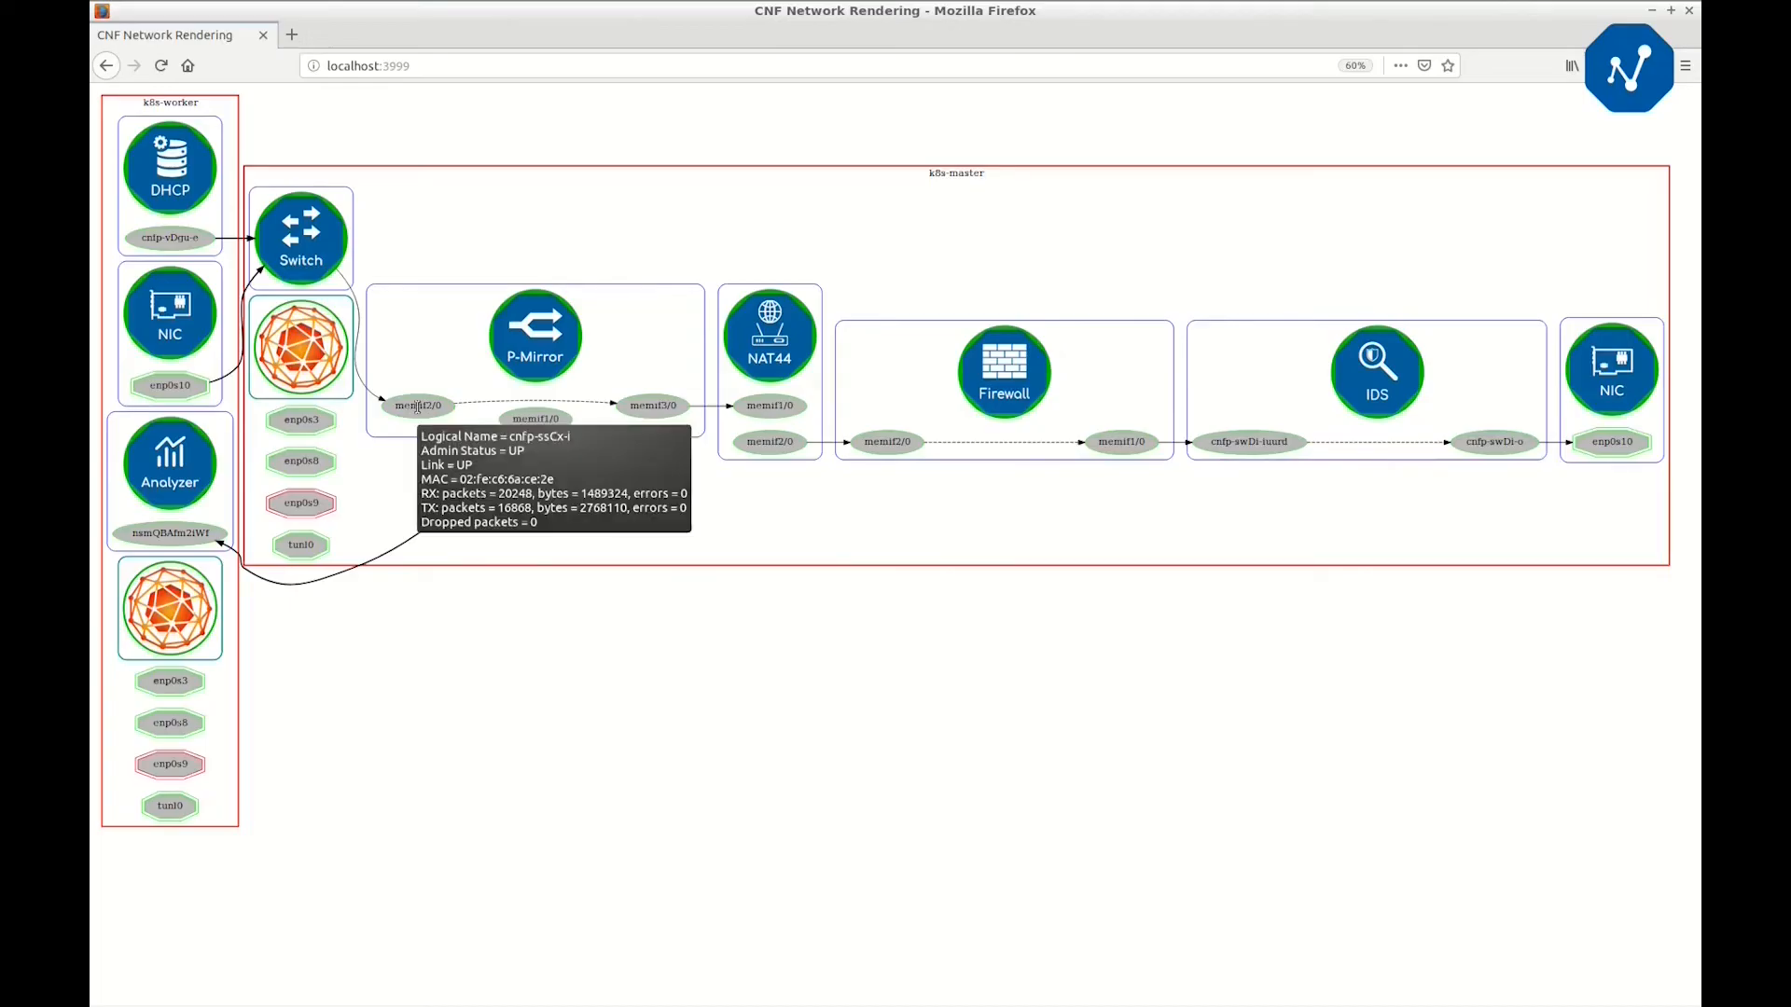
mouse_move(169, 385)
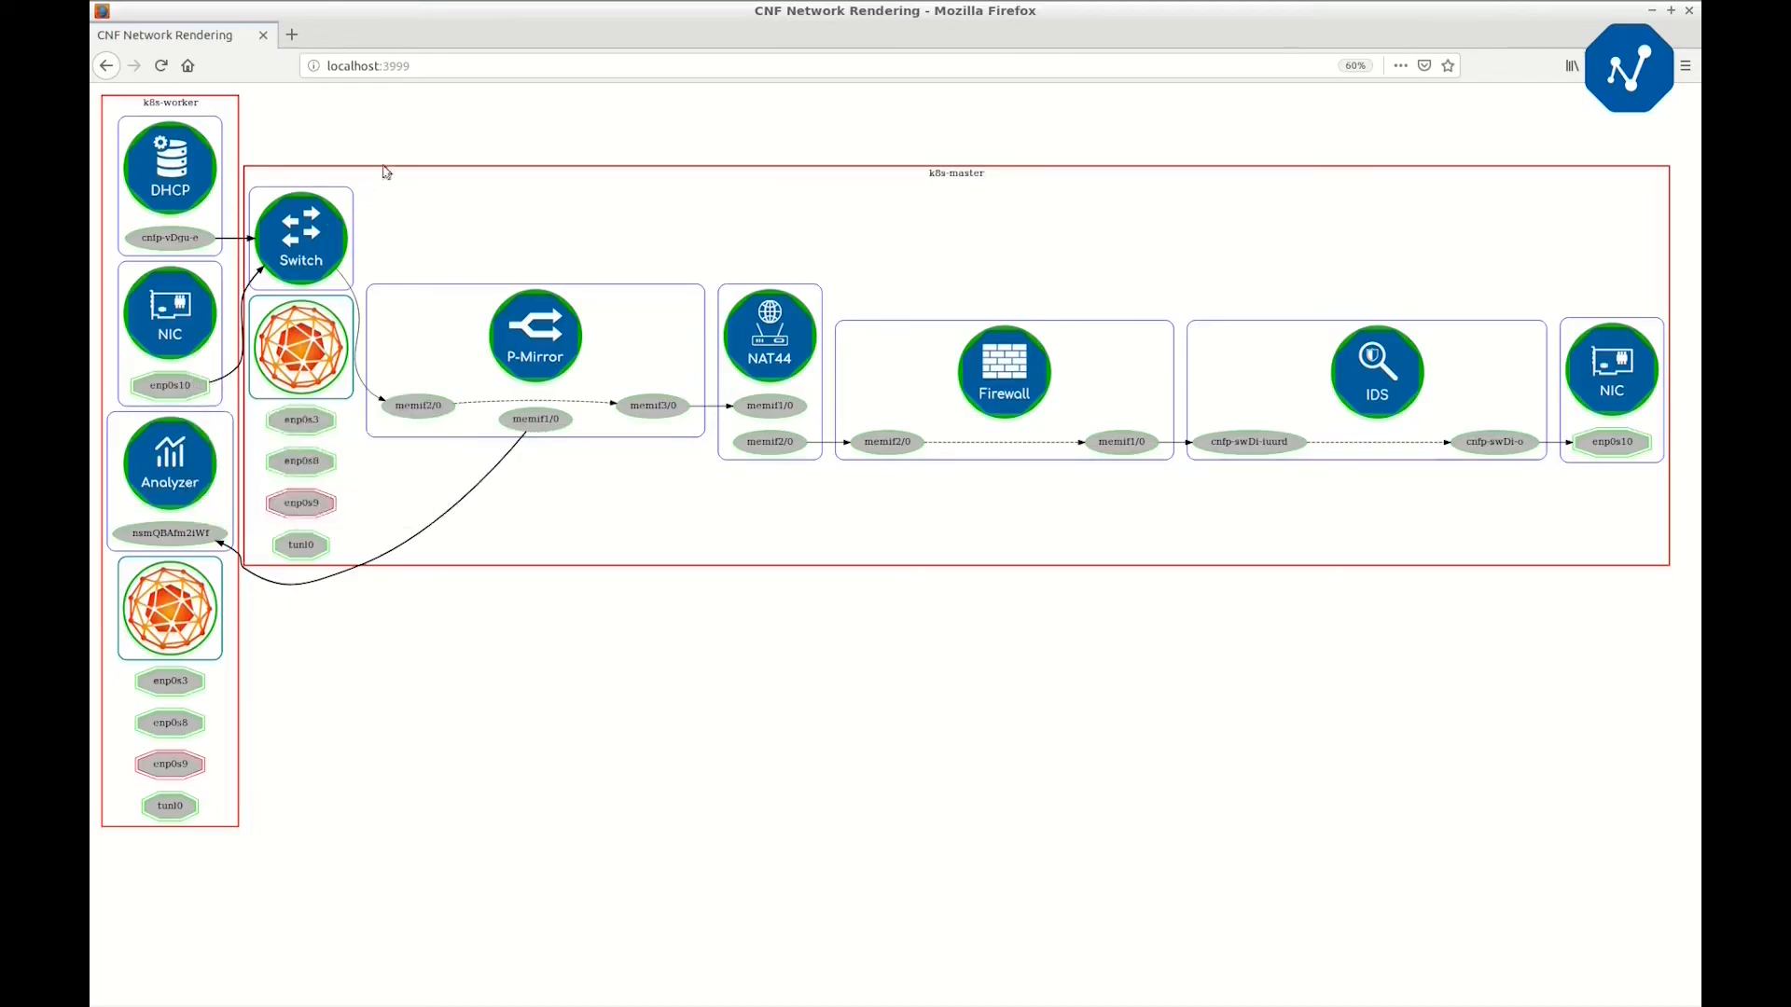
left_click(388, 66)
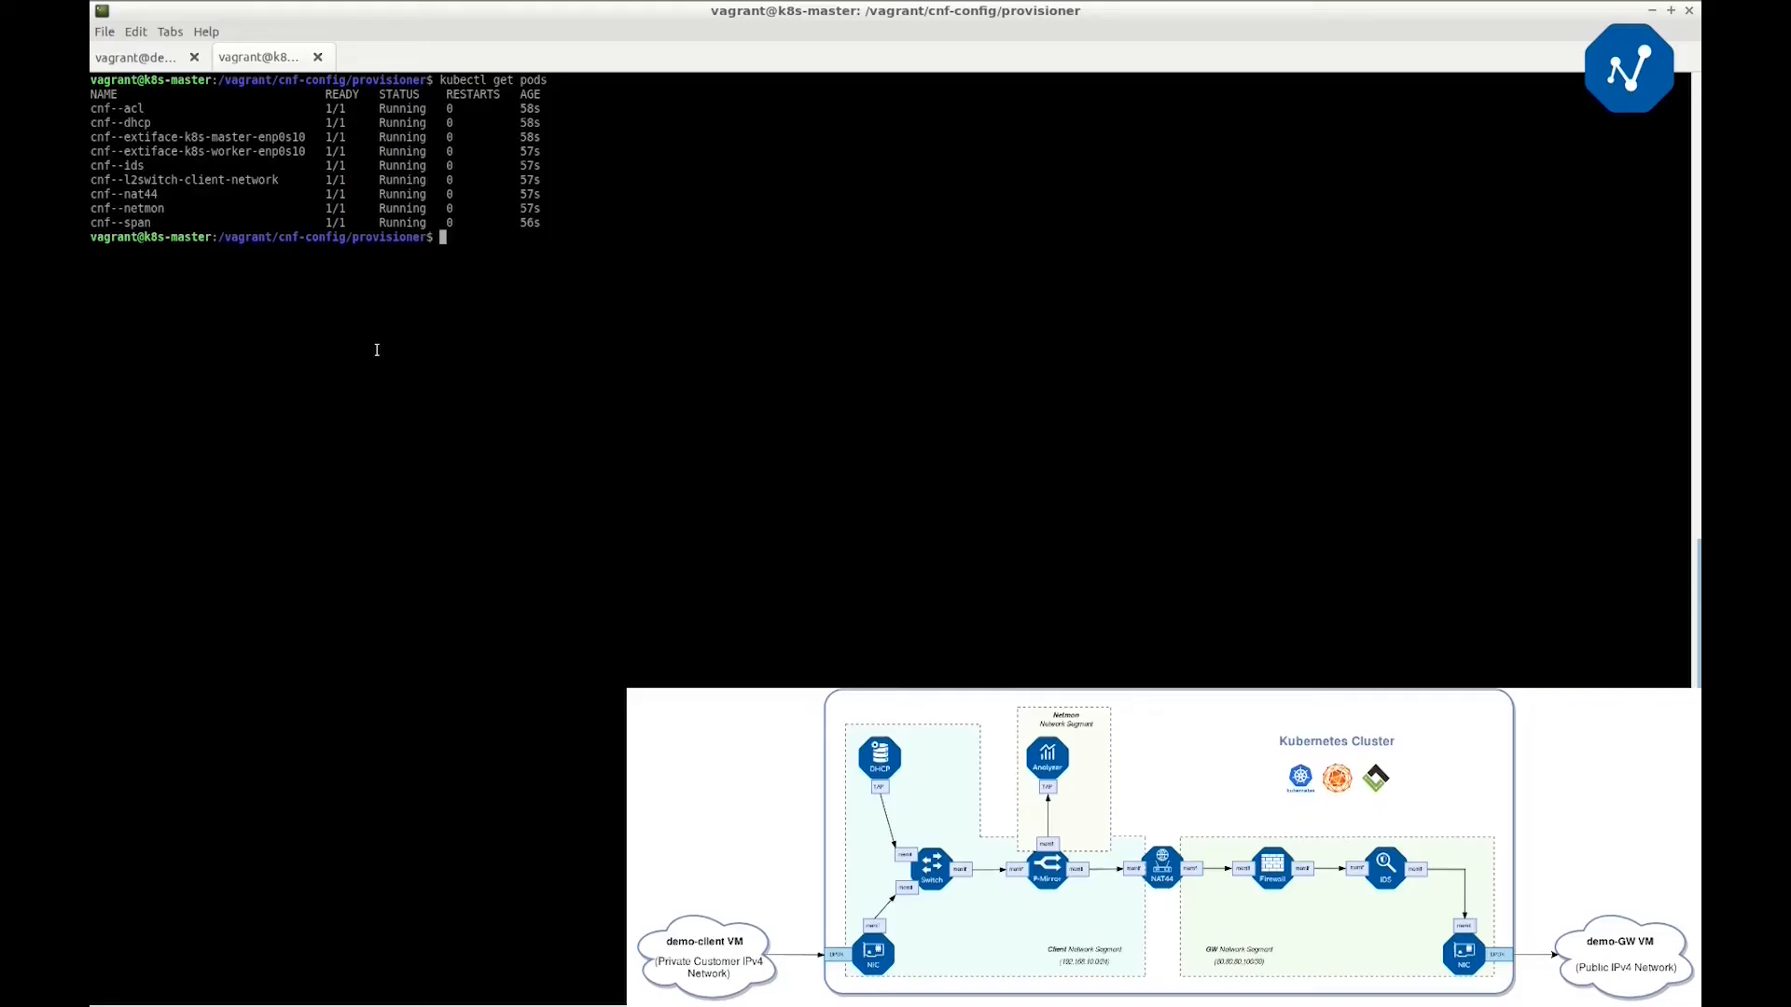
On demo-client, check the 192.168.10.2 interface and default route, then ping 8.8.8.8
left_click(135, 58)
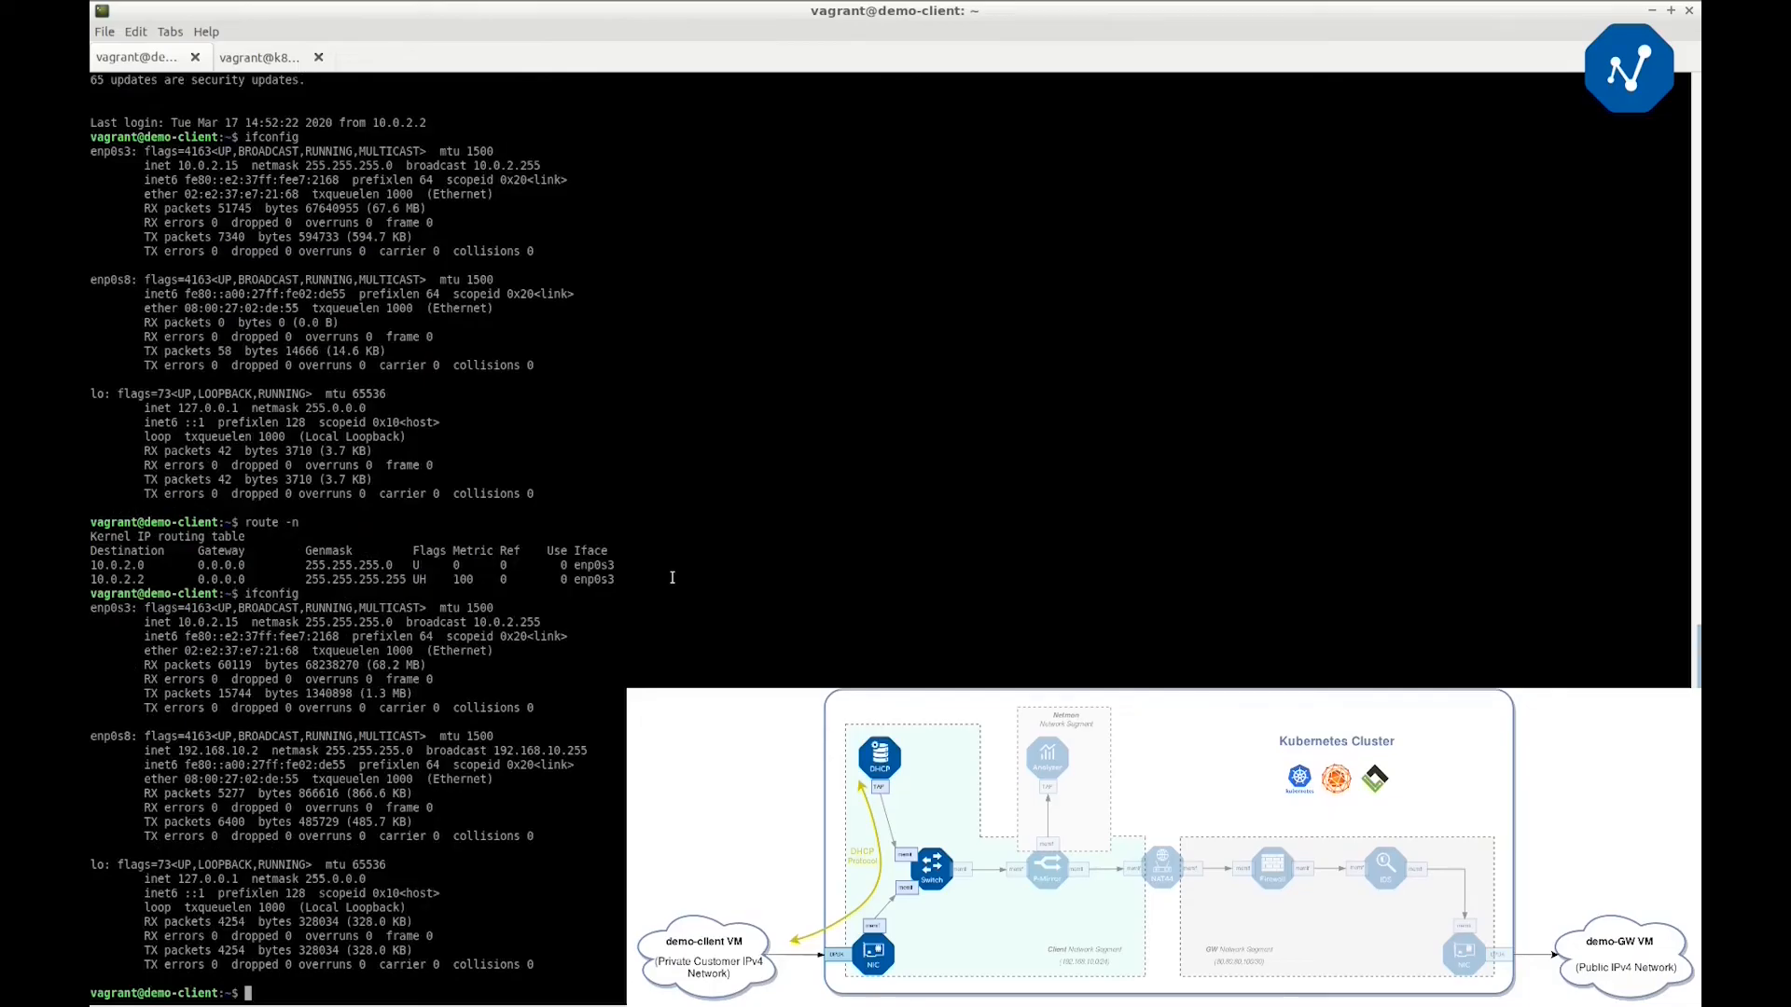
double_click(219, 750)
type("route -n")
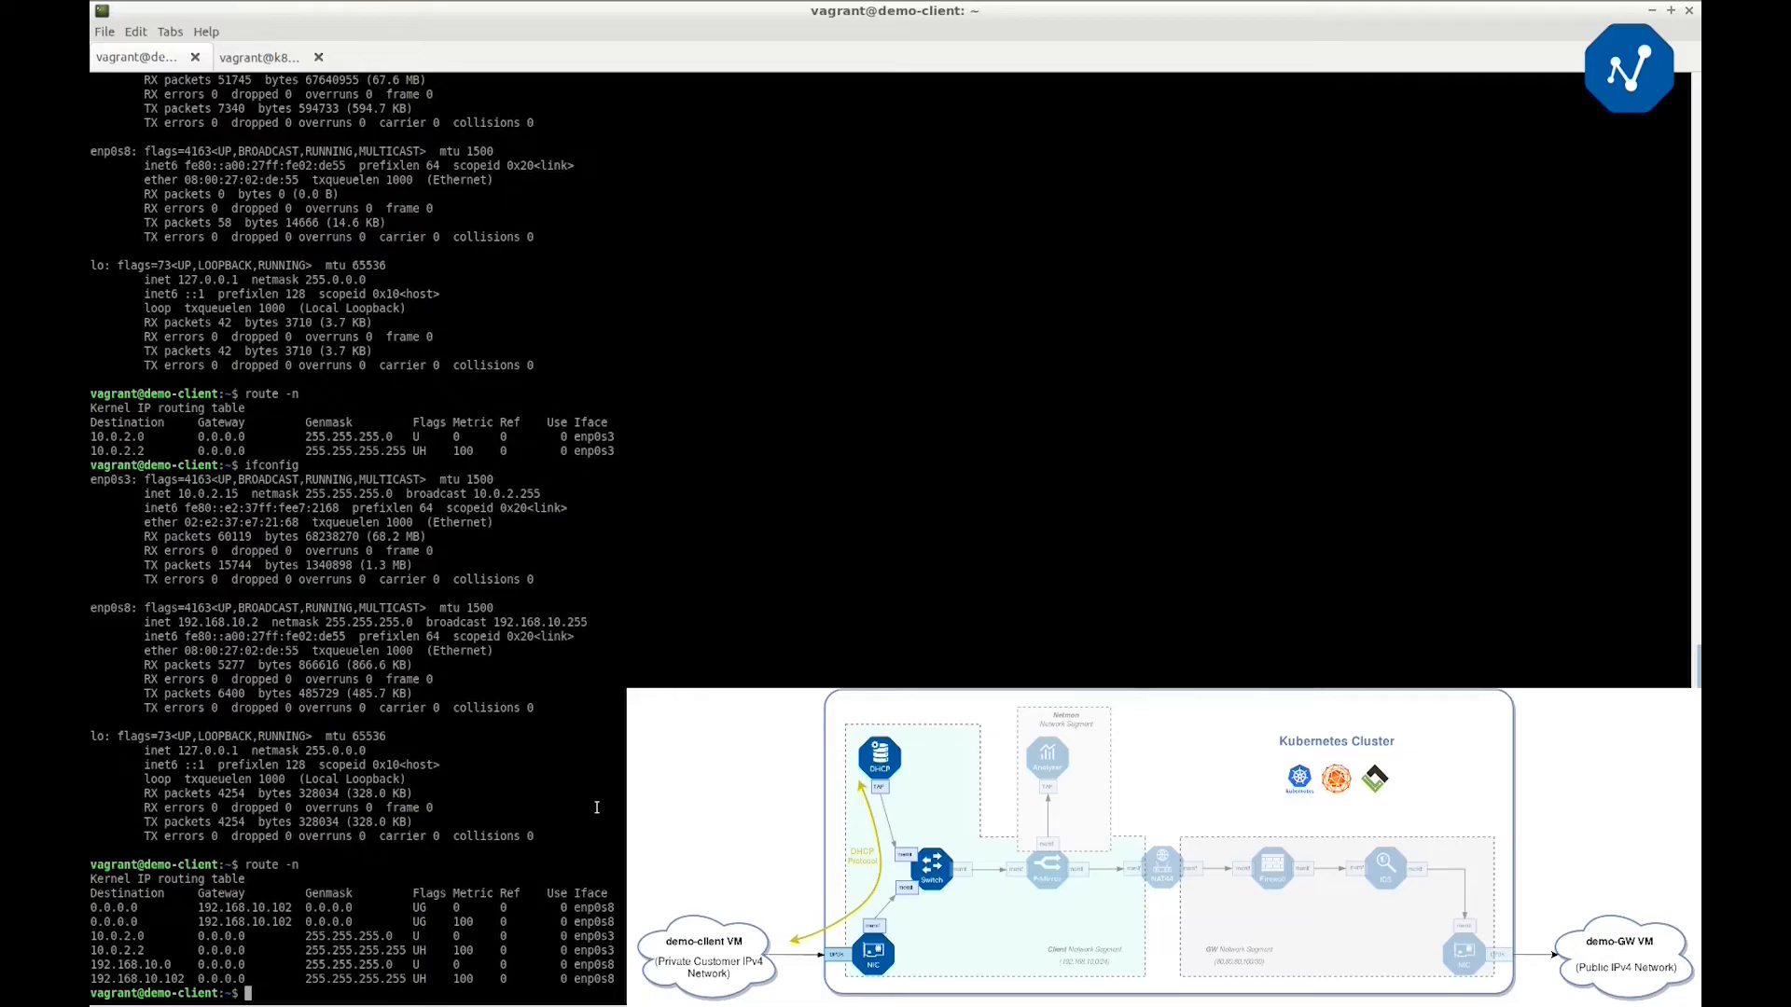
type("ping 8.8.8.8")
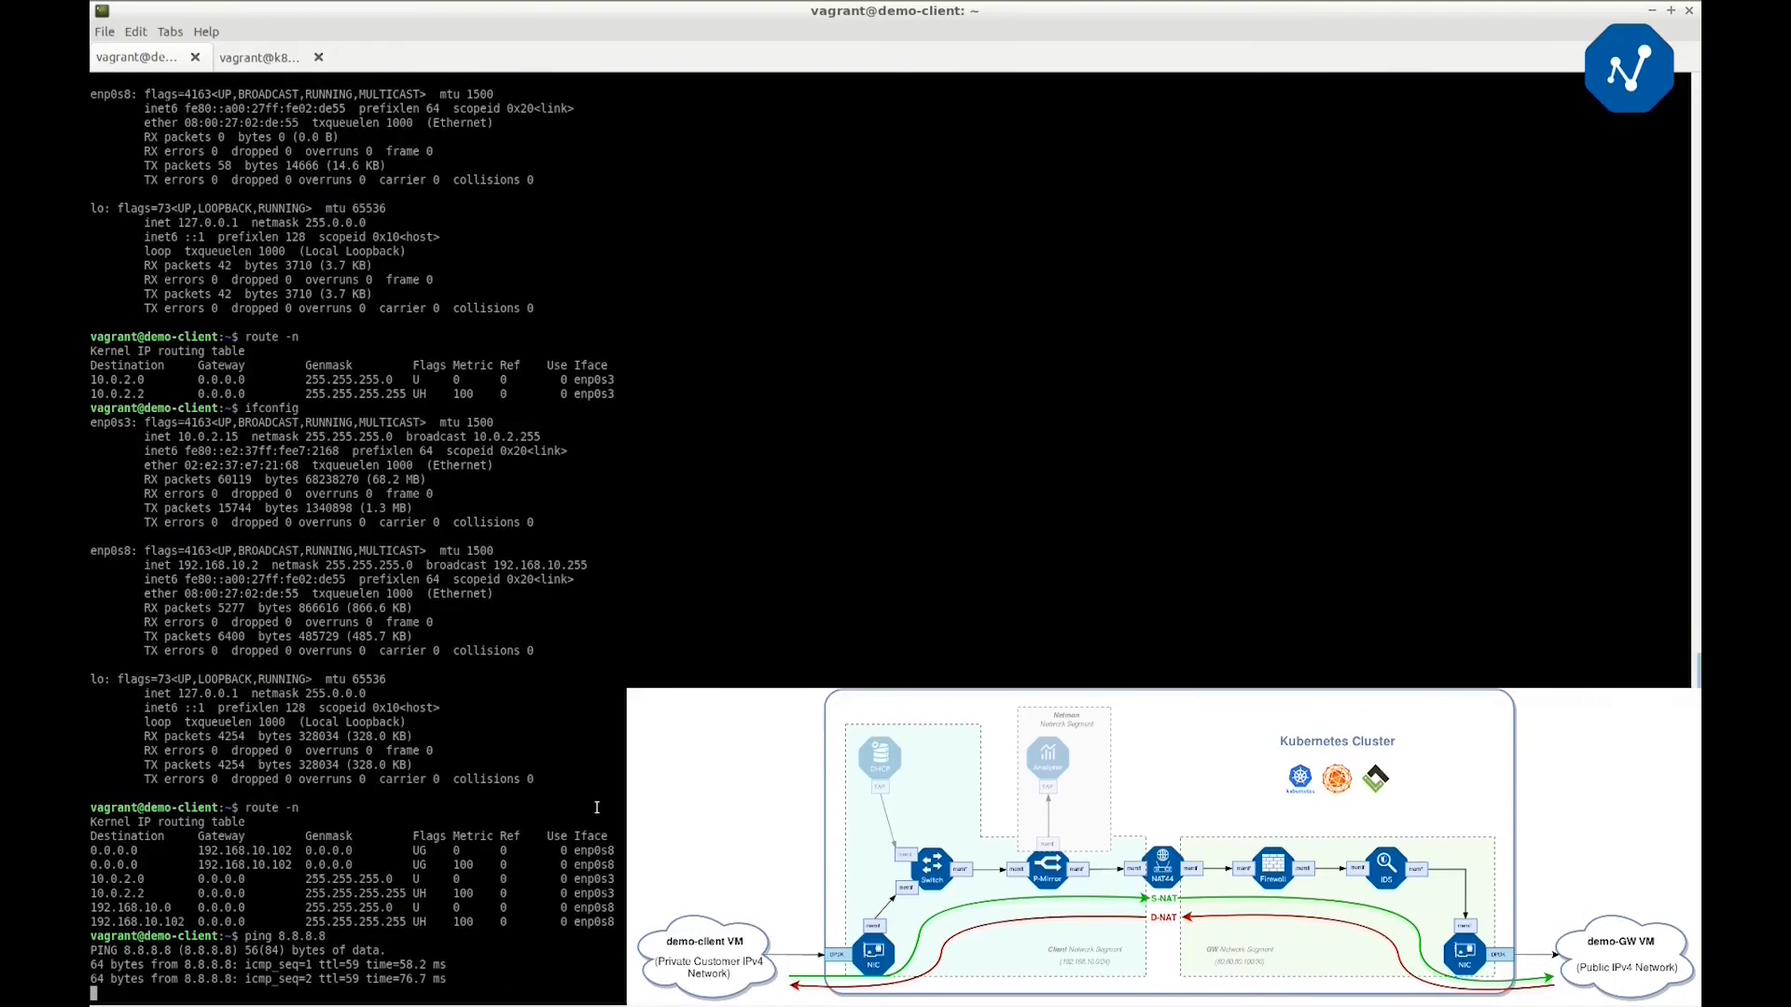
Log into demo-gw and capture ICMP traffic with 'tcpdump -i enp0s9 -n icmp'
left_click(380, 57)
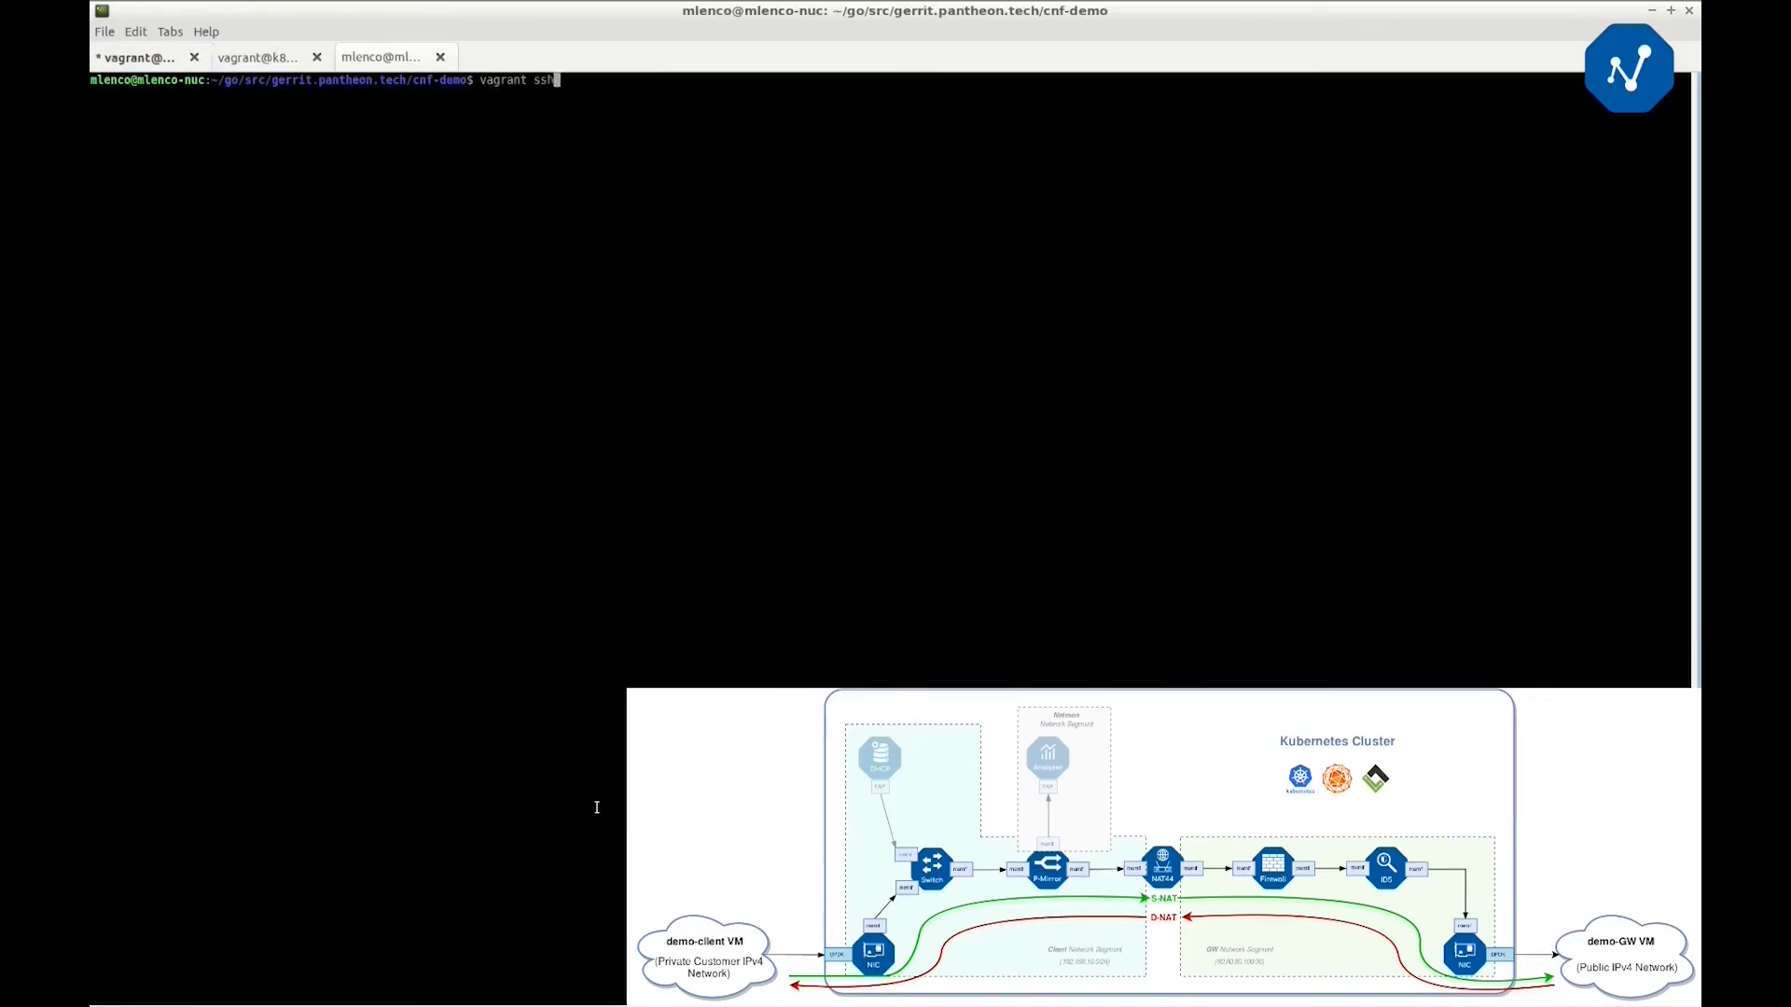
key("Return")
type("sudo")
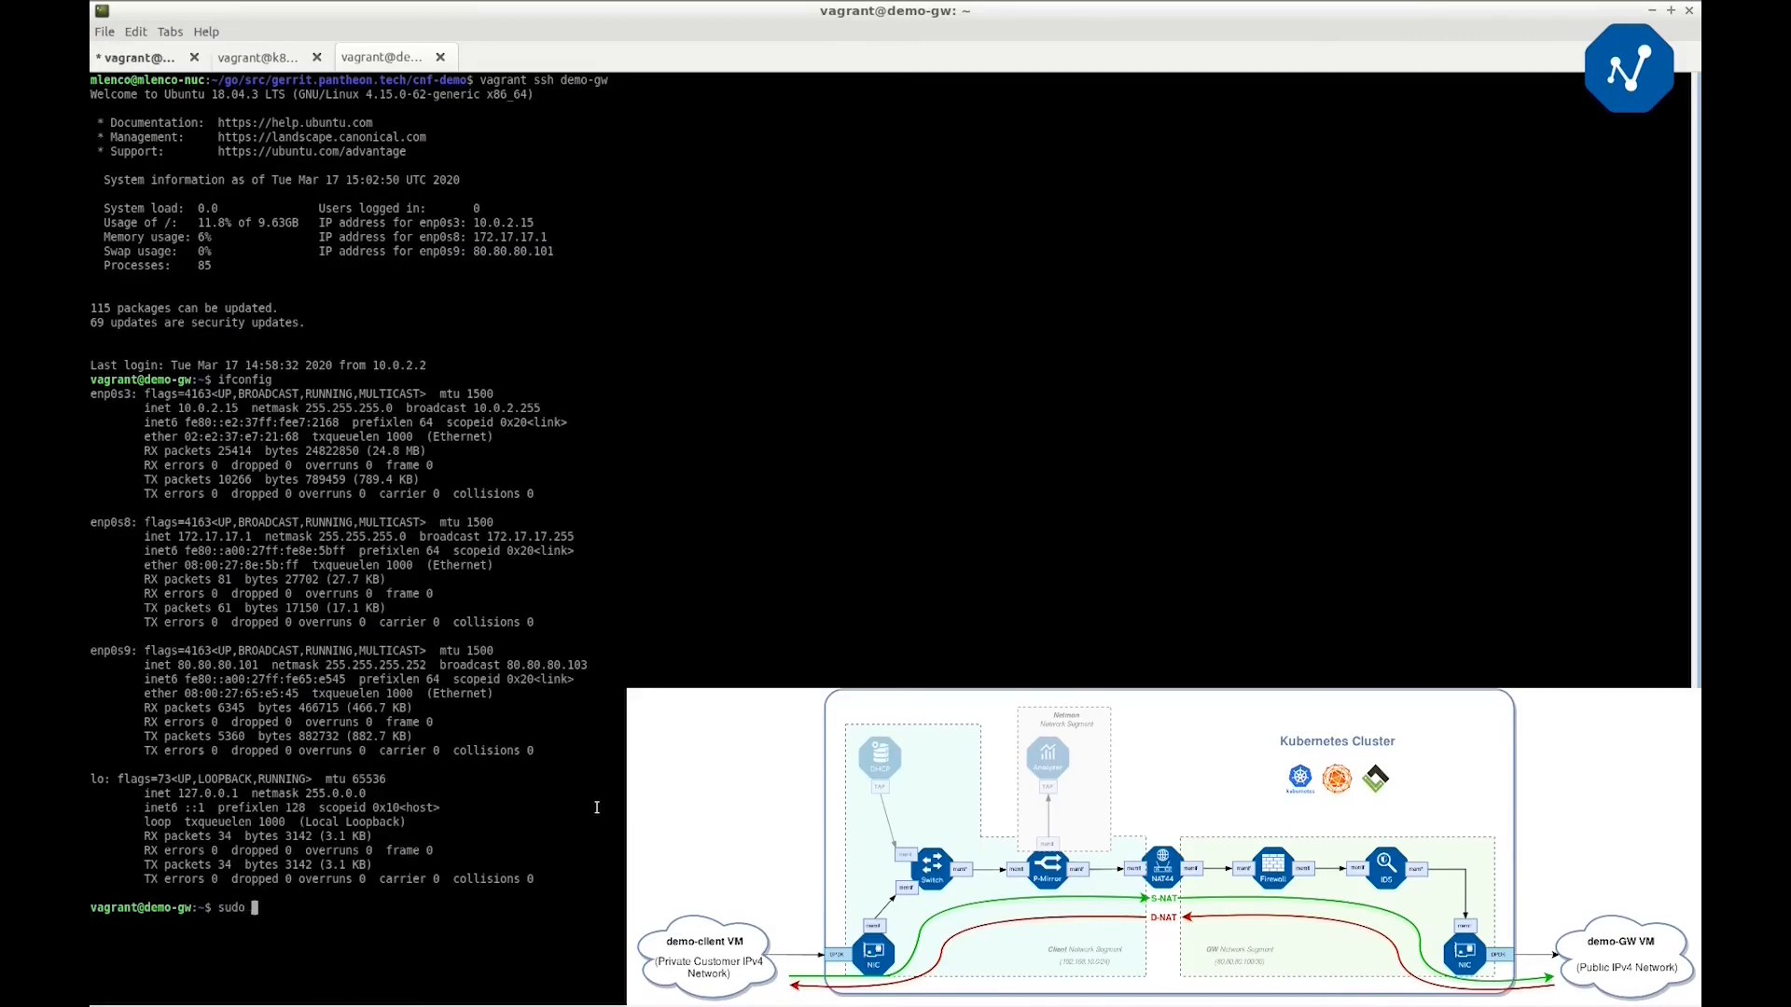
type("tcpdump -i")
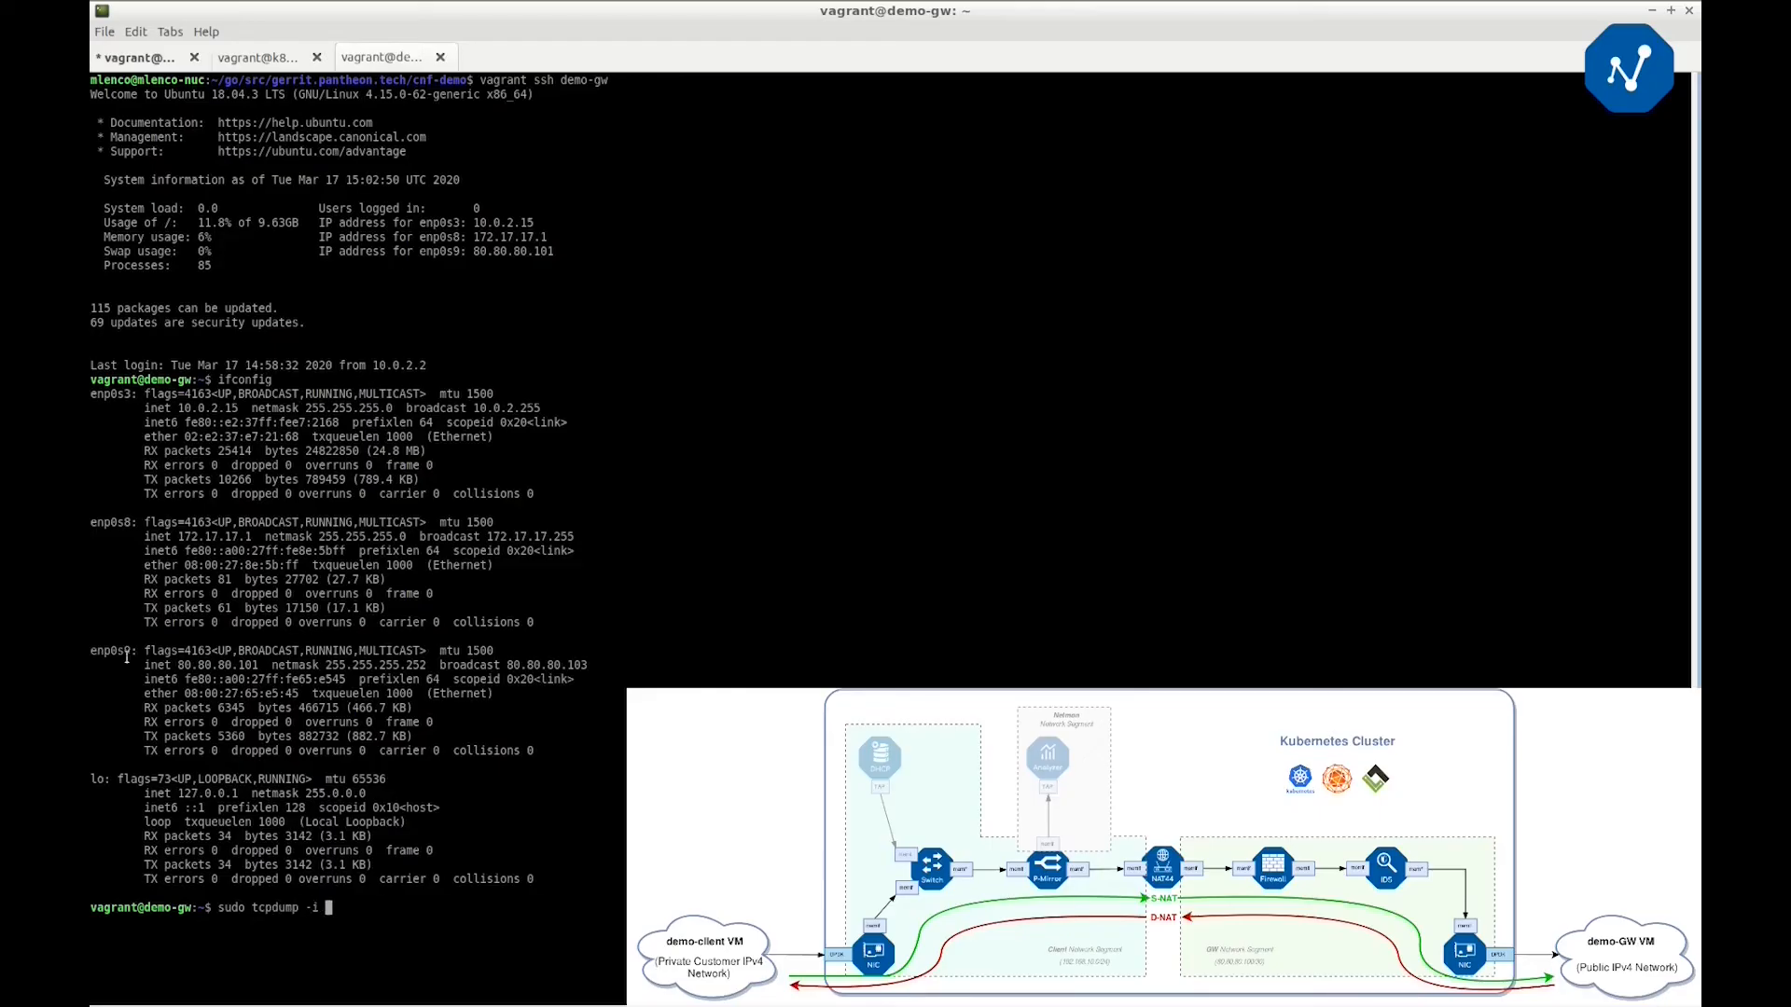
type("enp0s9 -n icmp")
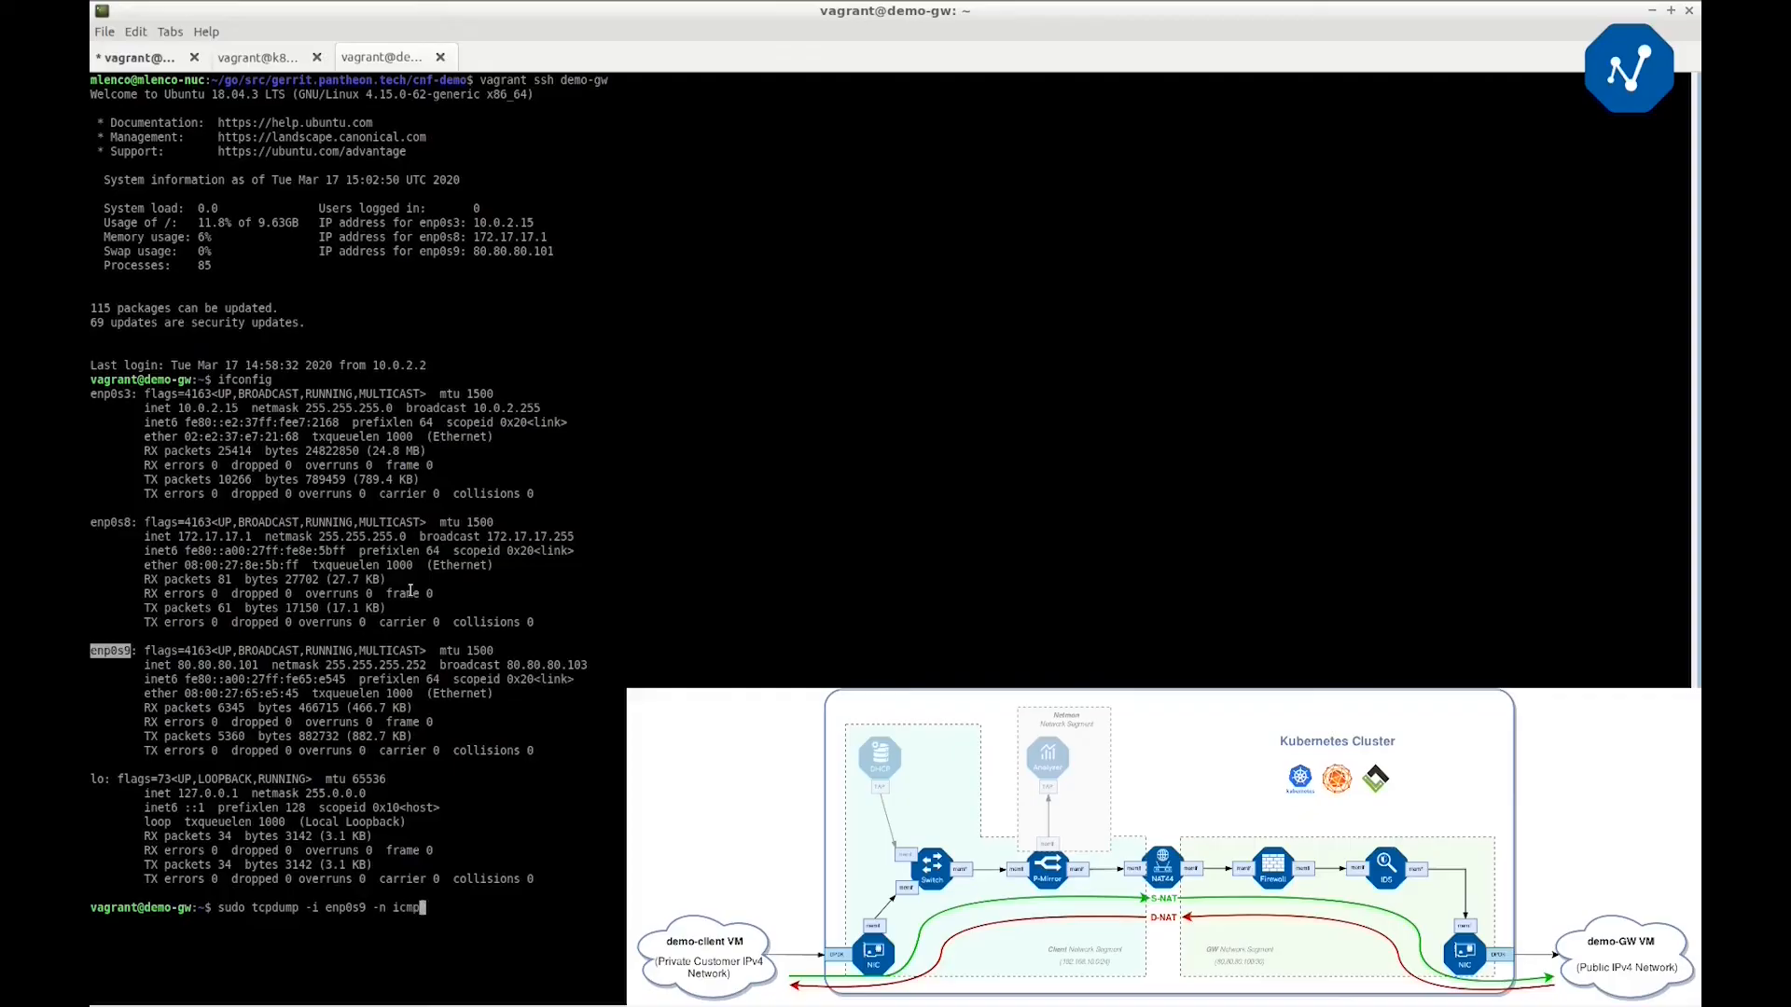
key("Return")
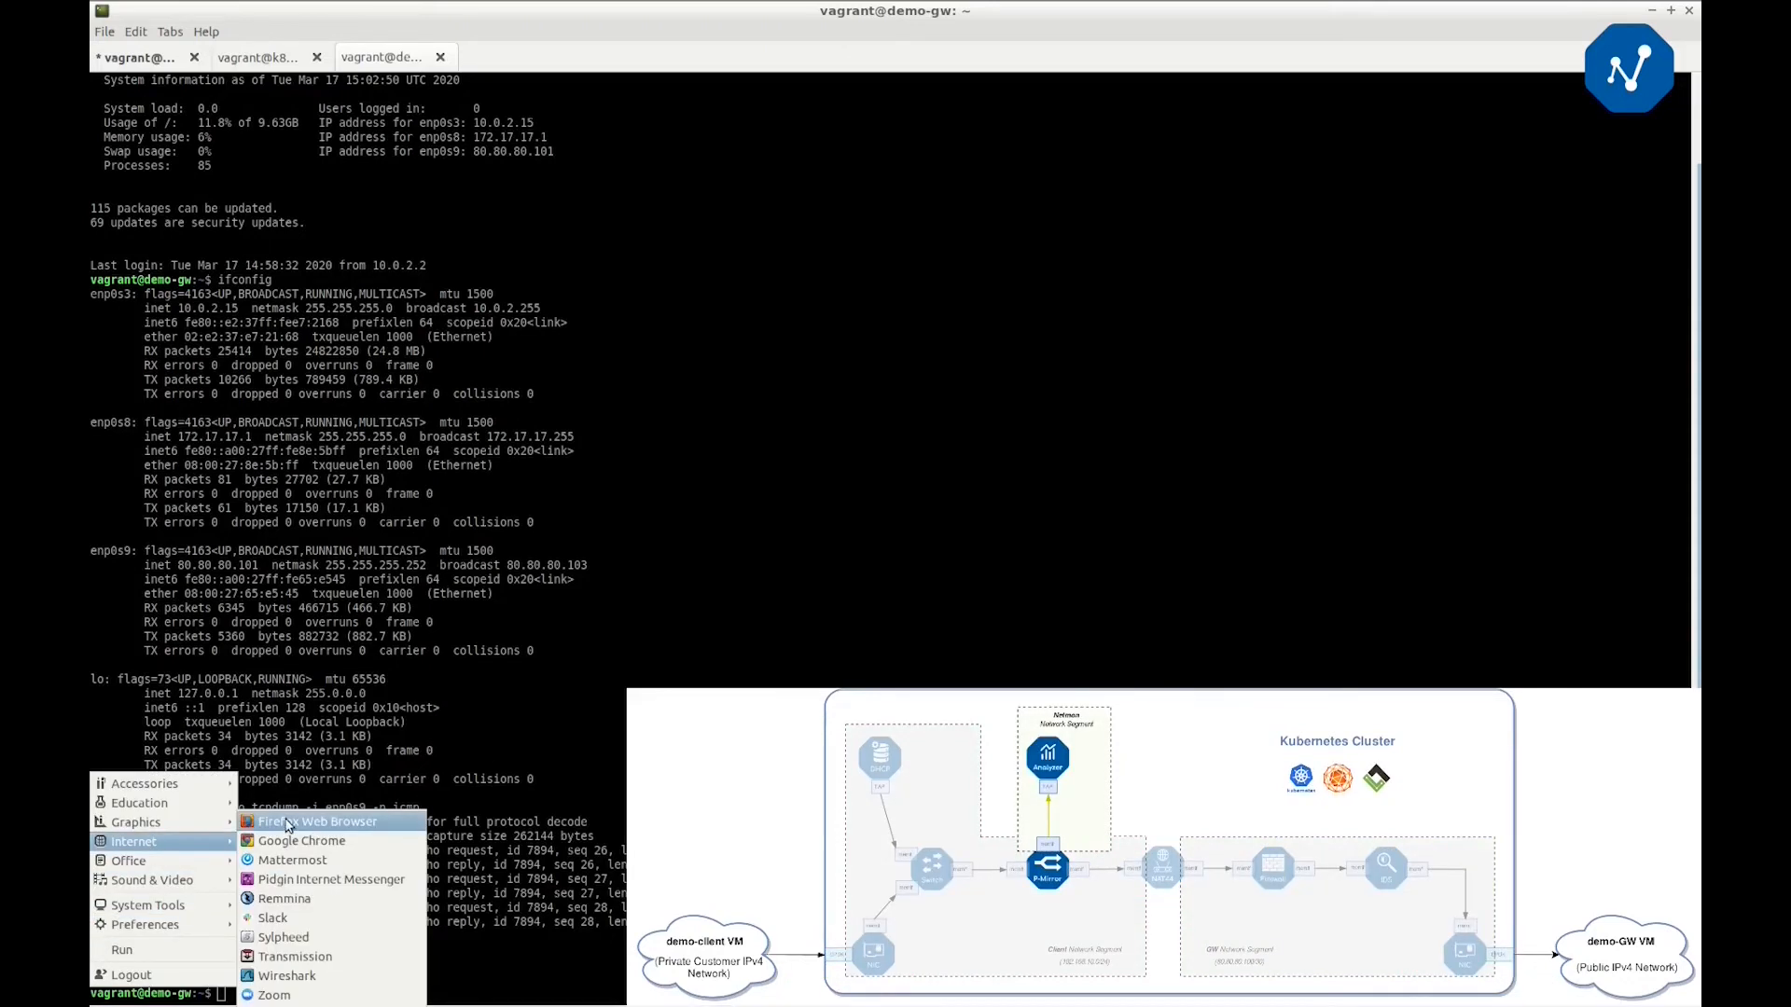
View the ntopng traffic dashboard at localhost:3000 and the active flows with demo-client's ICMP to 8.8.8.8
left_click(317, 821)
type("localhost:30")
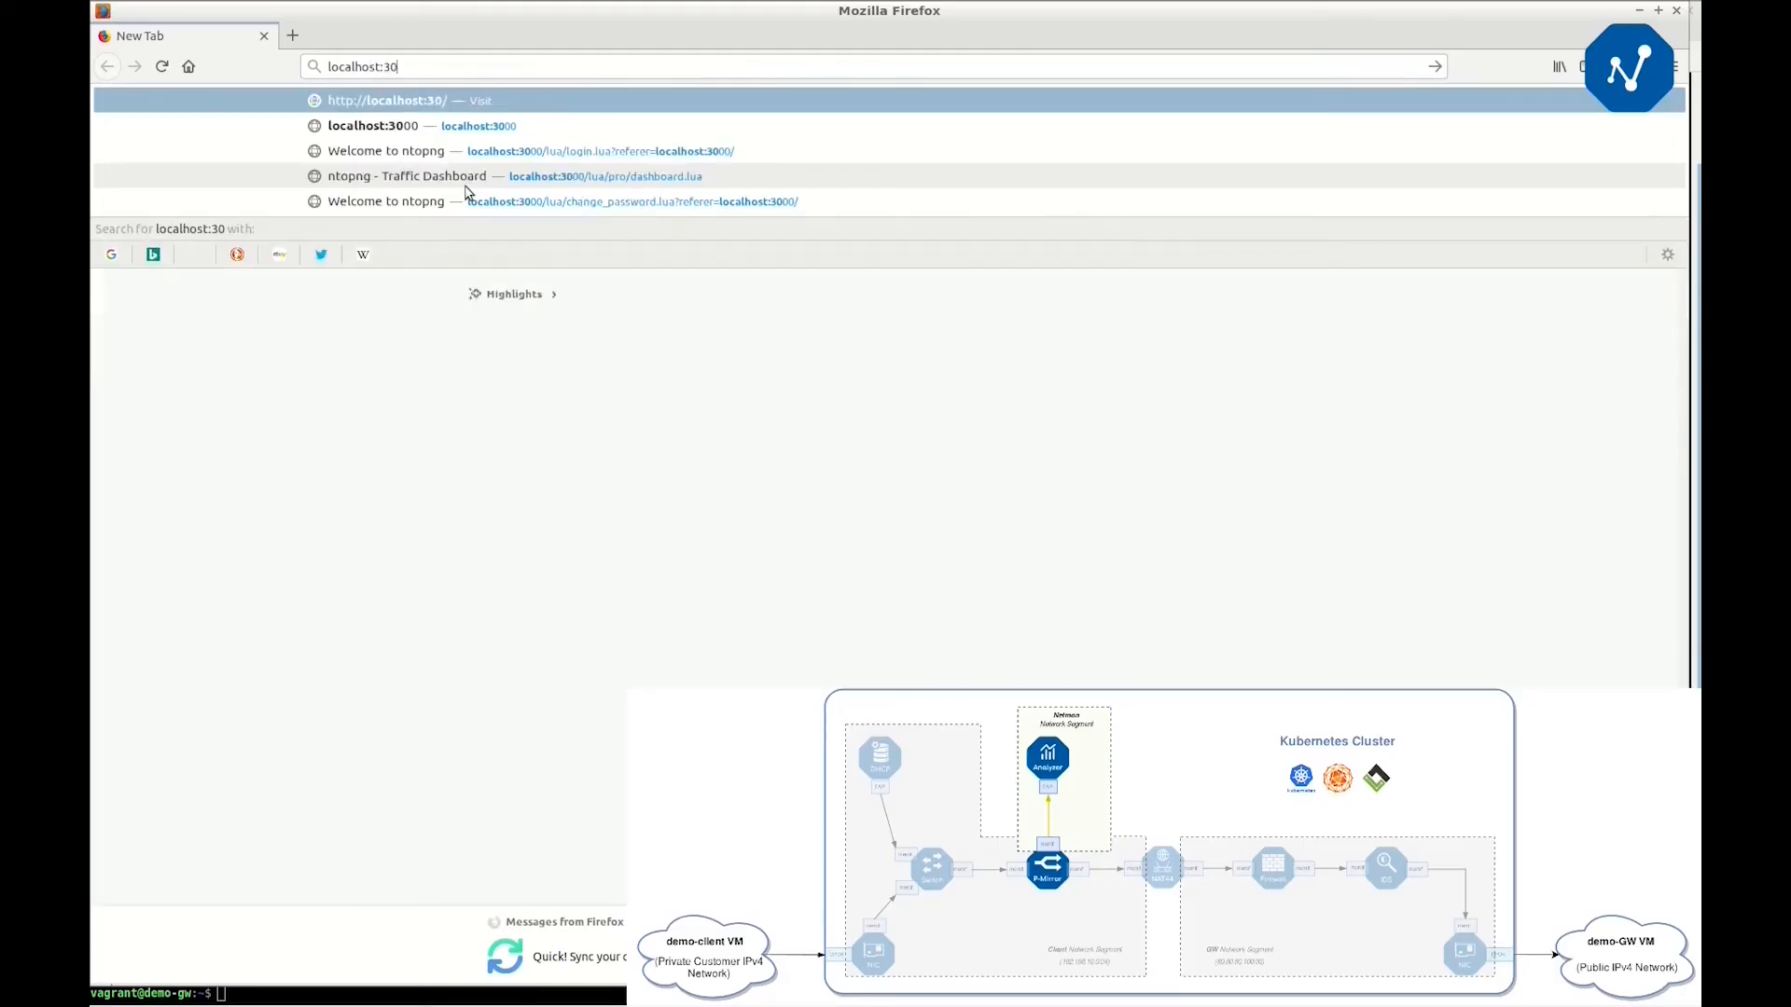
left_click(404, 175)
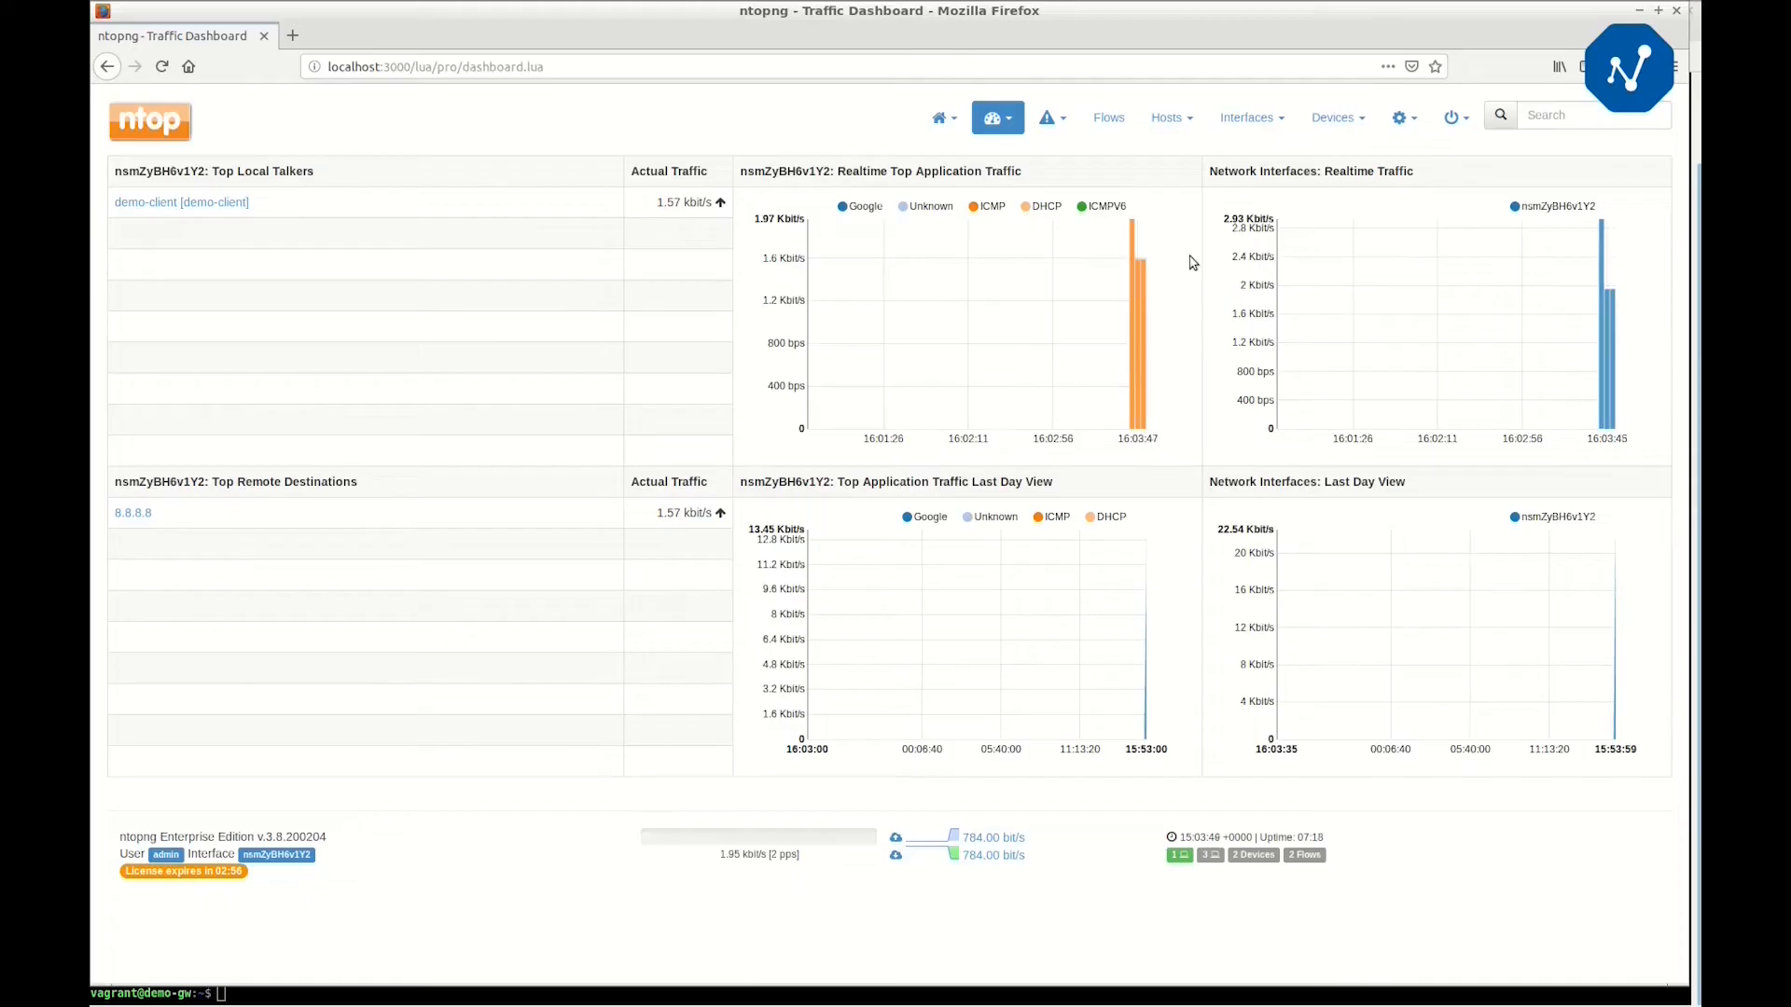
mouse_move(1118, 146)
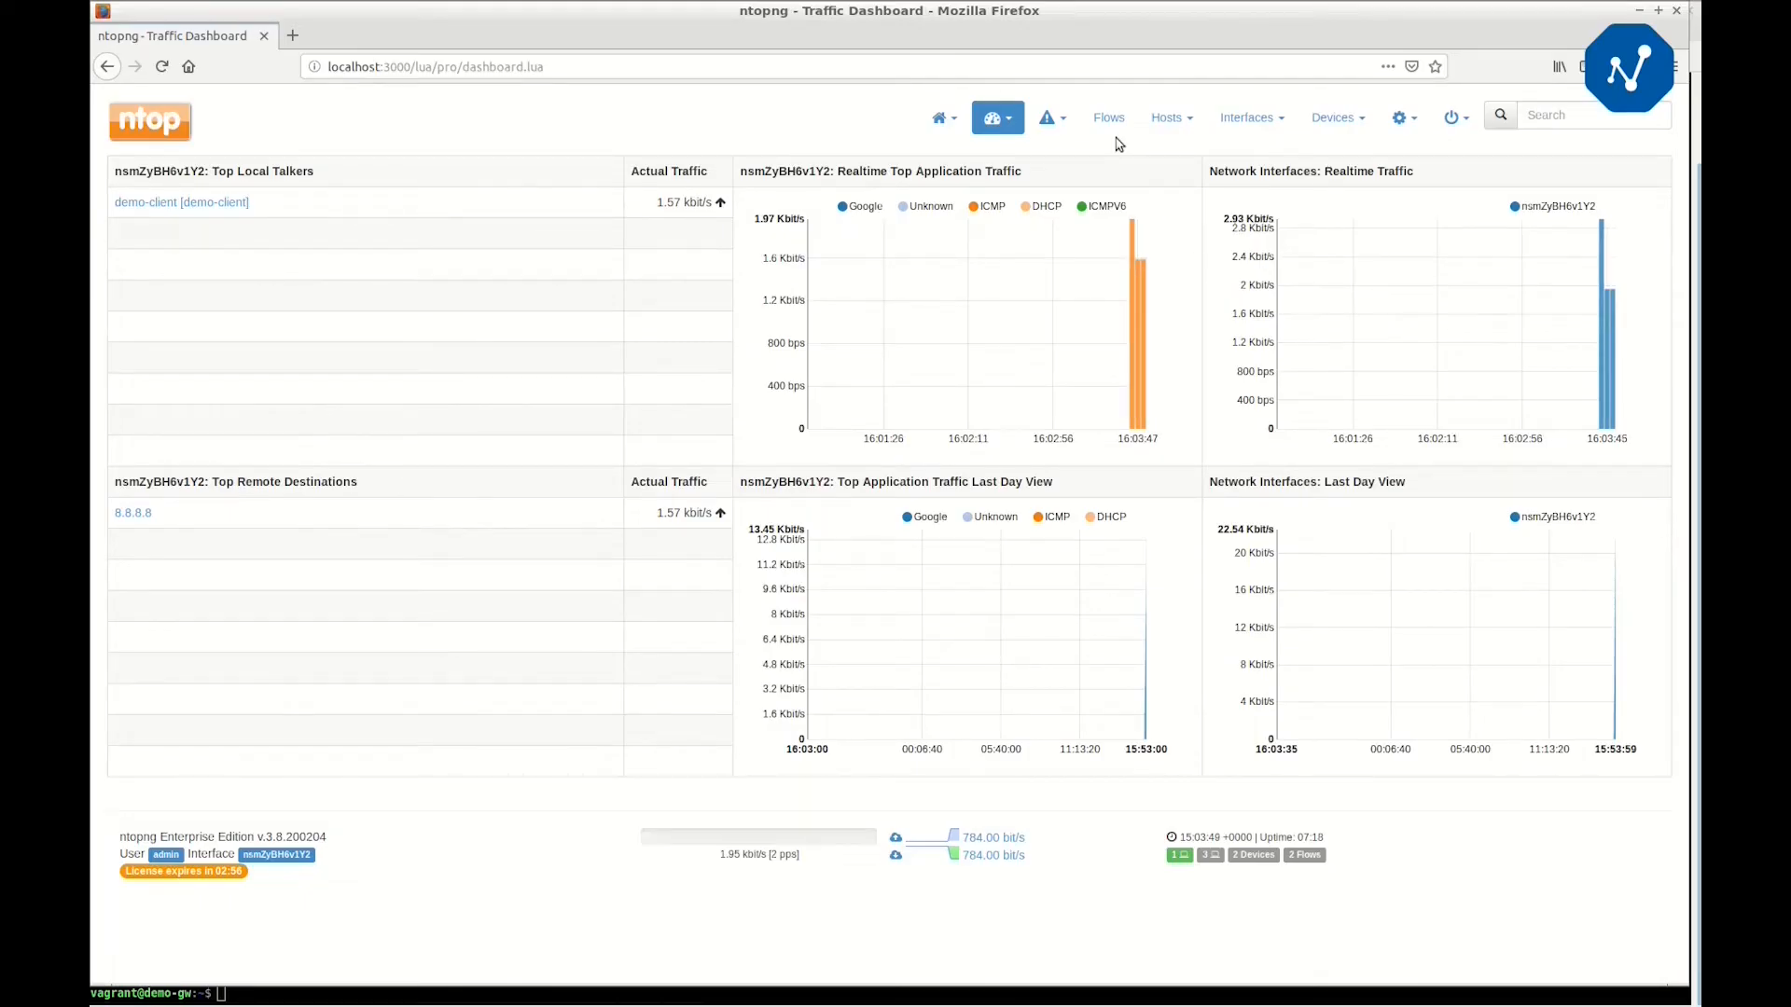
left_click(1107, 116)
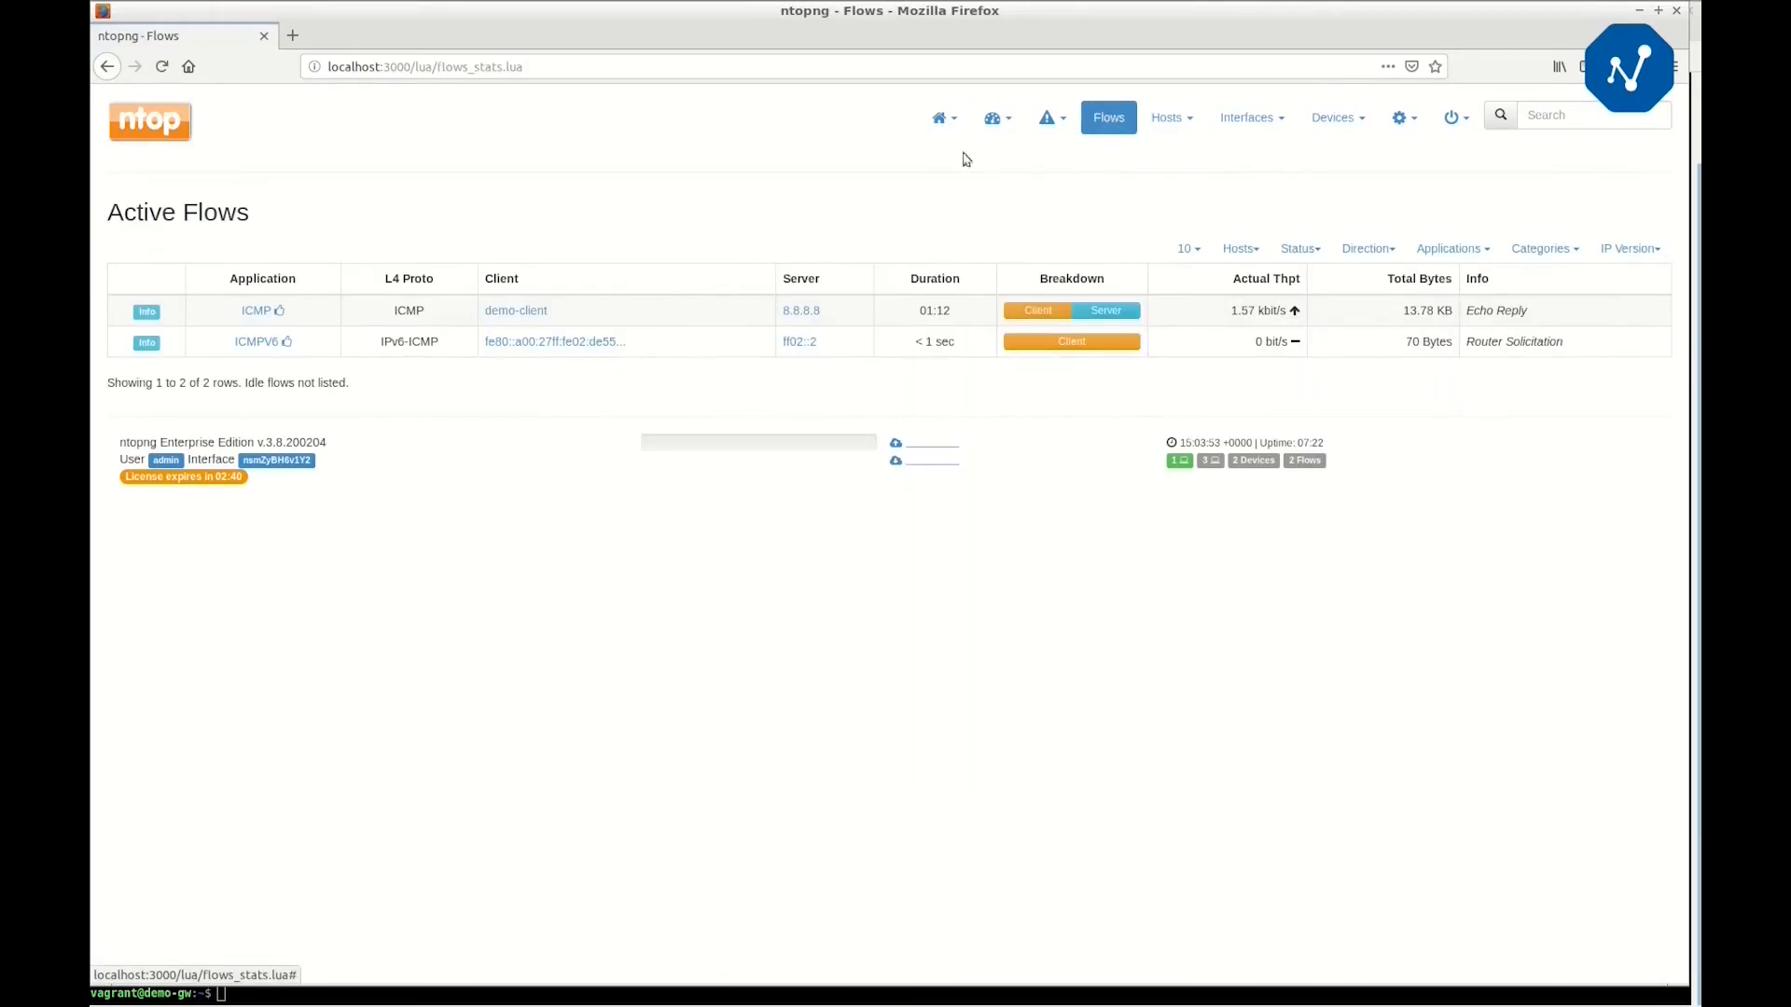
mouse_move(479, 304)
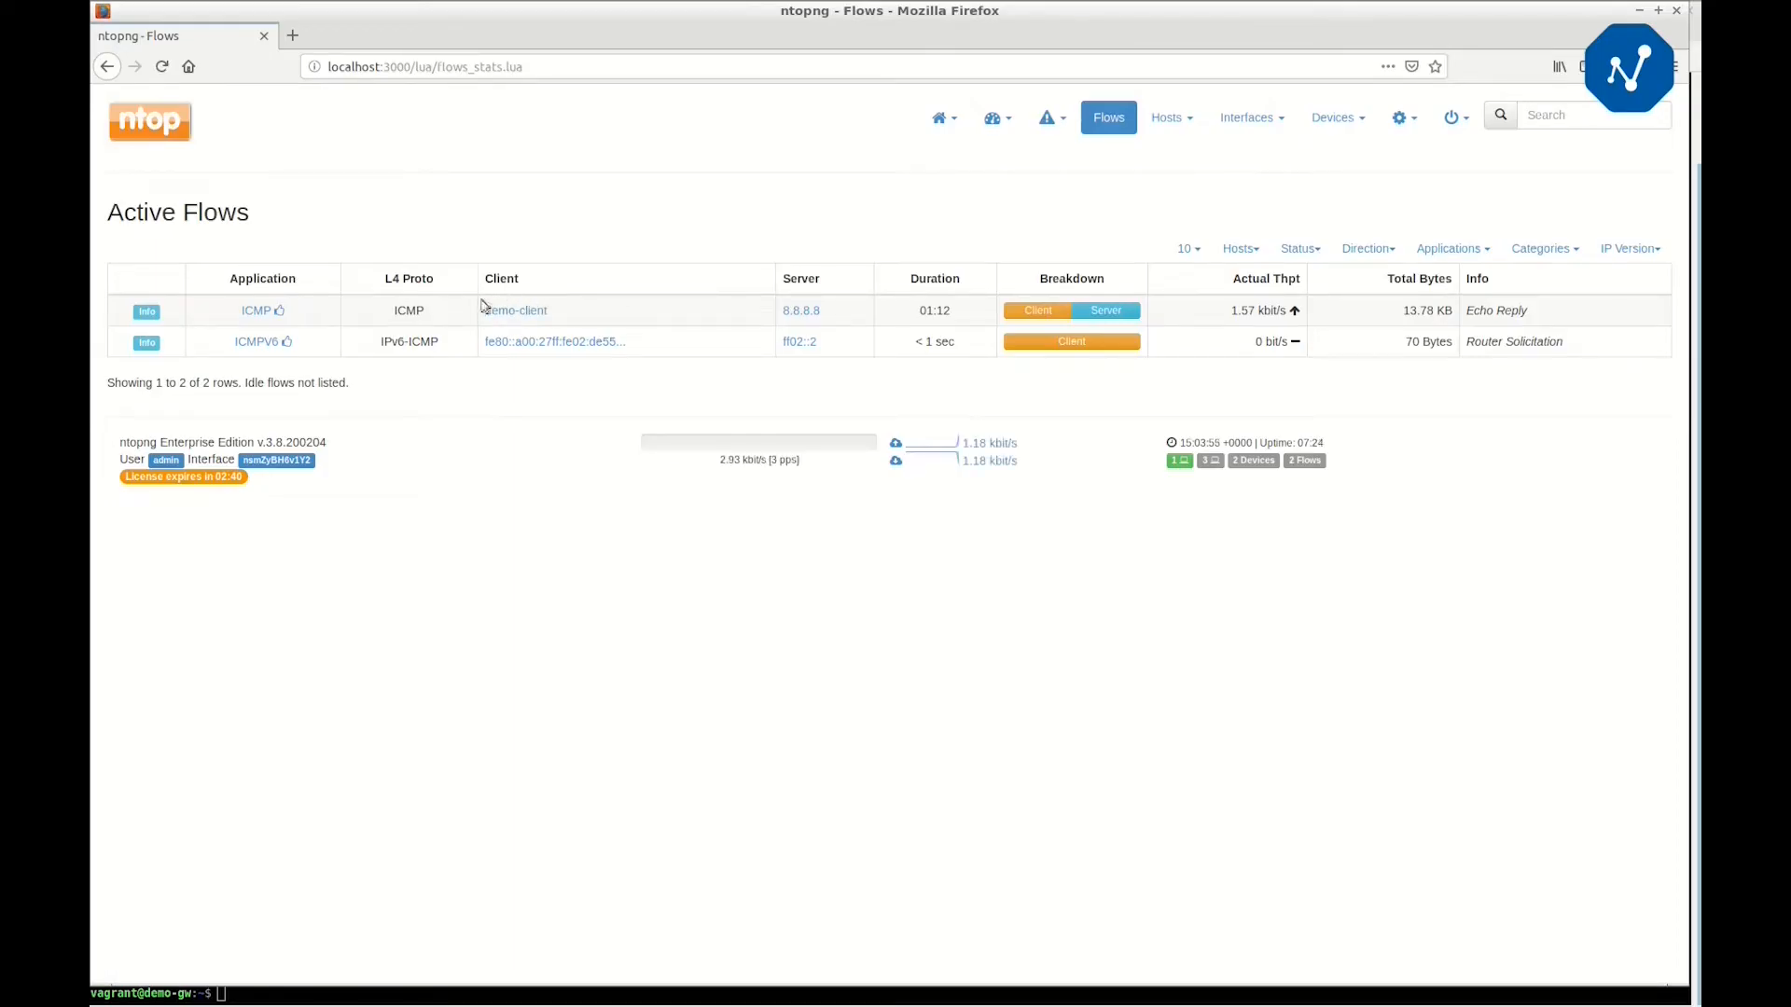
mouse_move(781, 260)
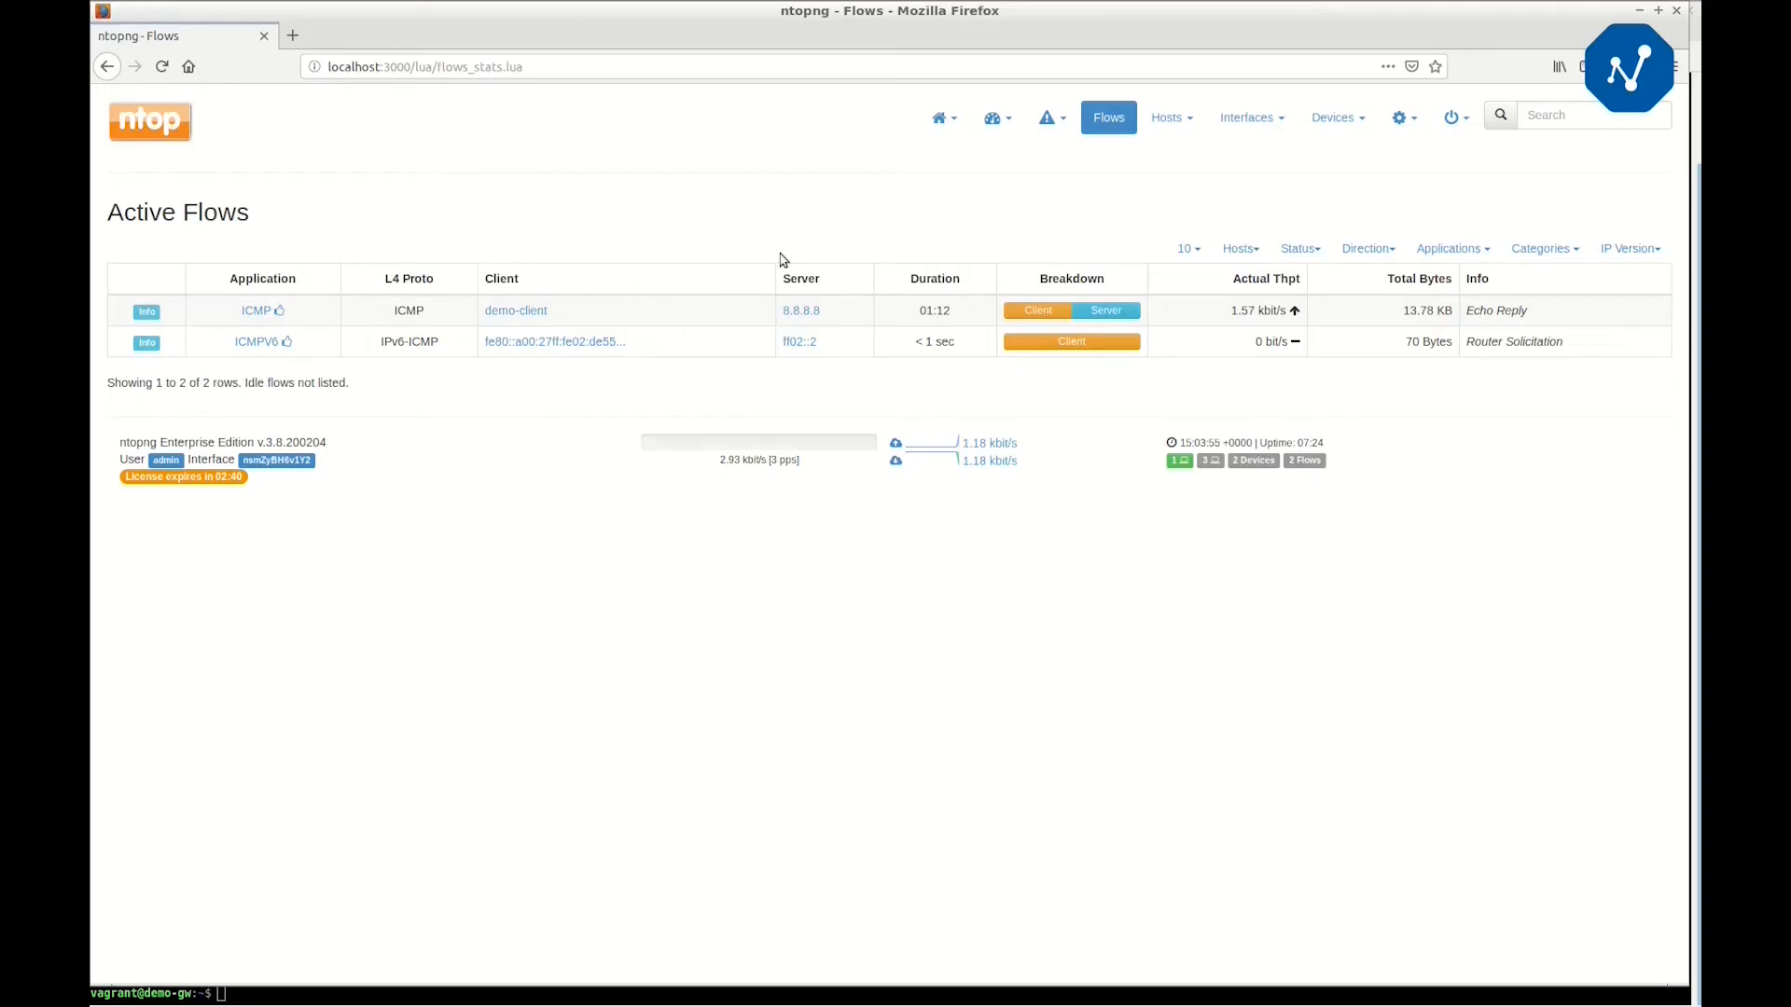
View the ntopng hosts list, then return to the demo-client terminal
left_click(1167, 116)
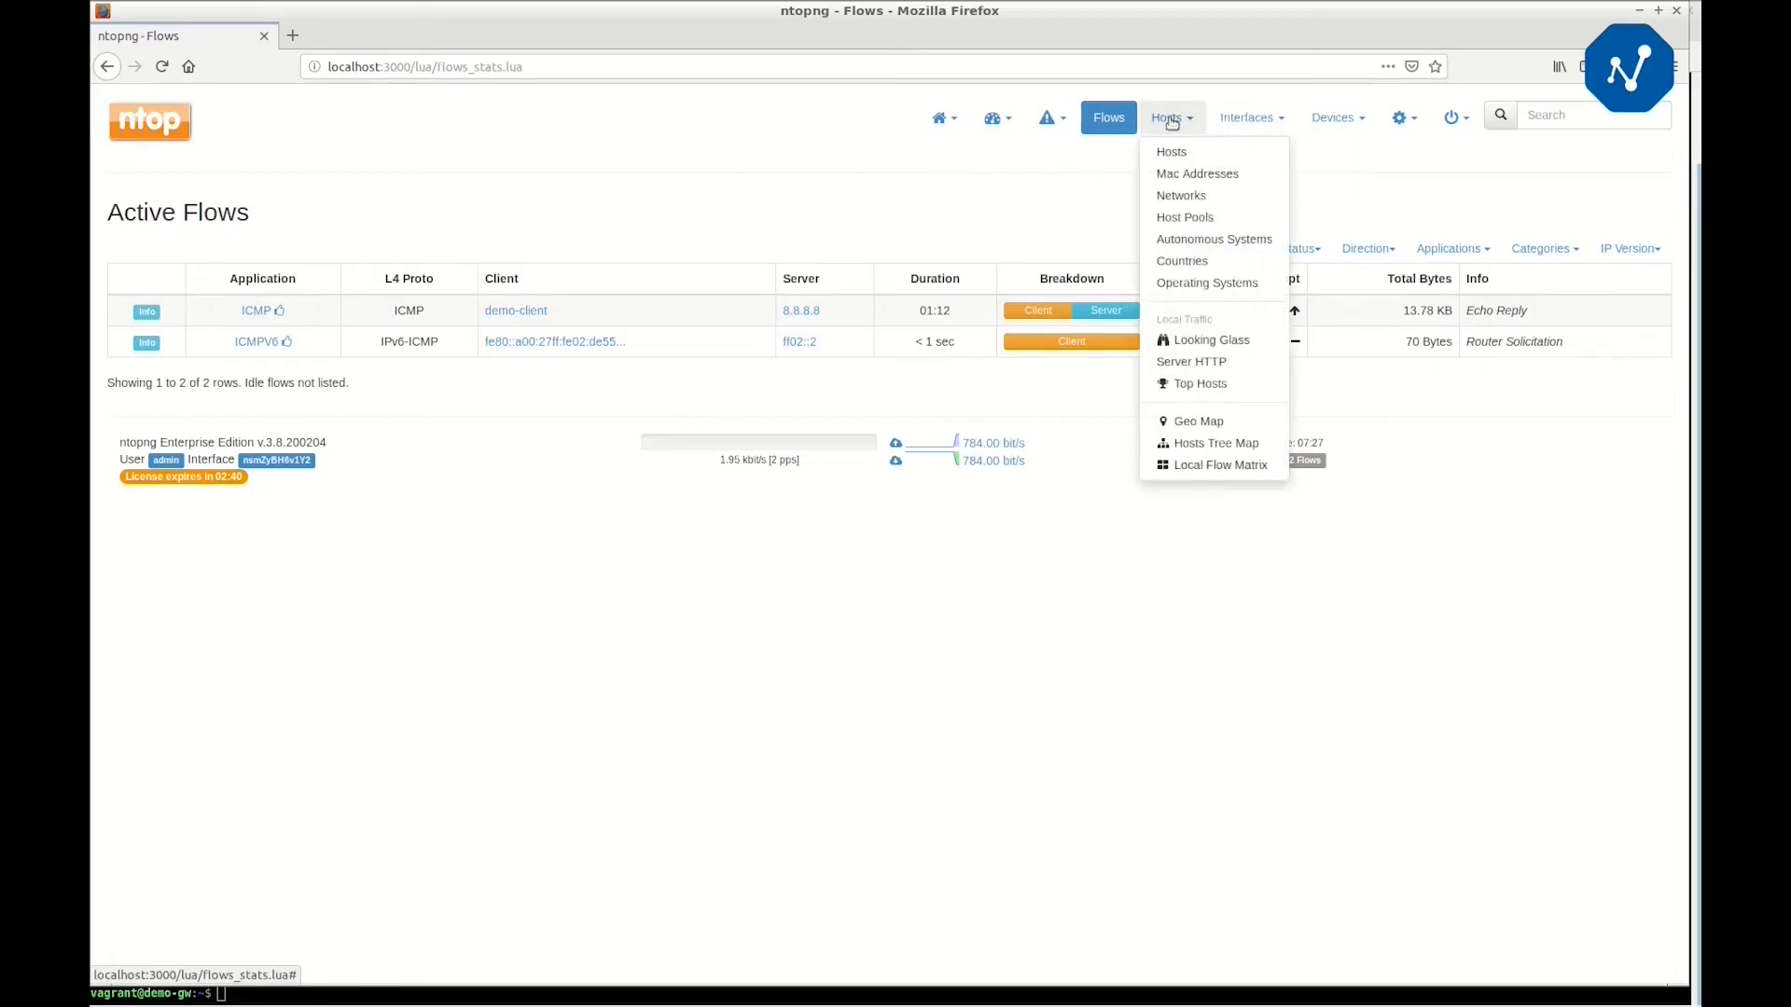
left_click(1172, 151)
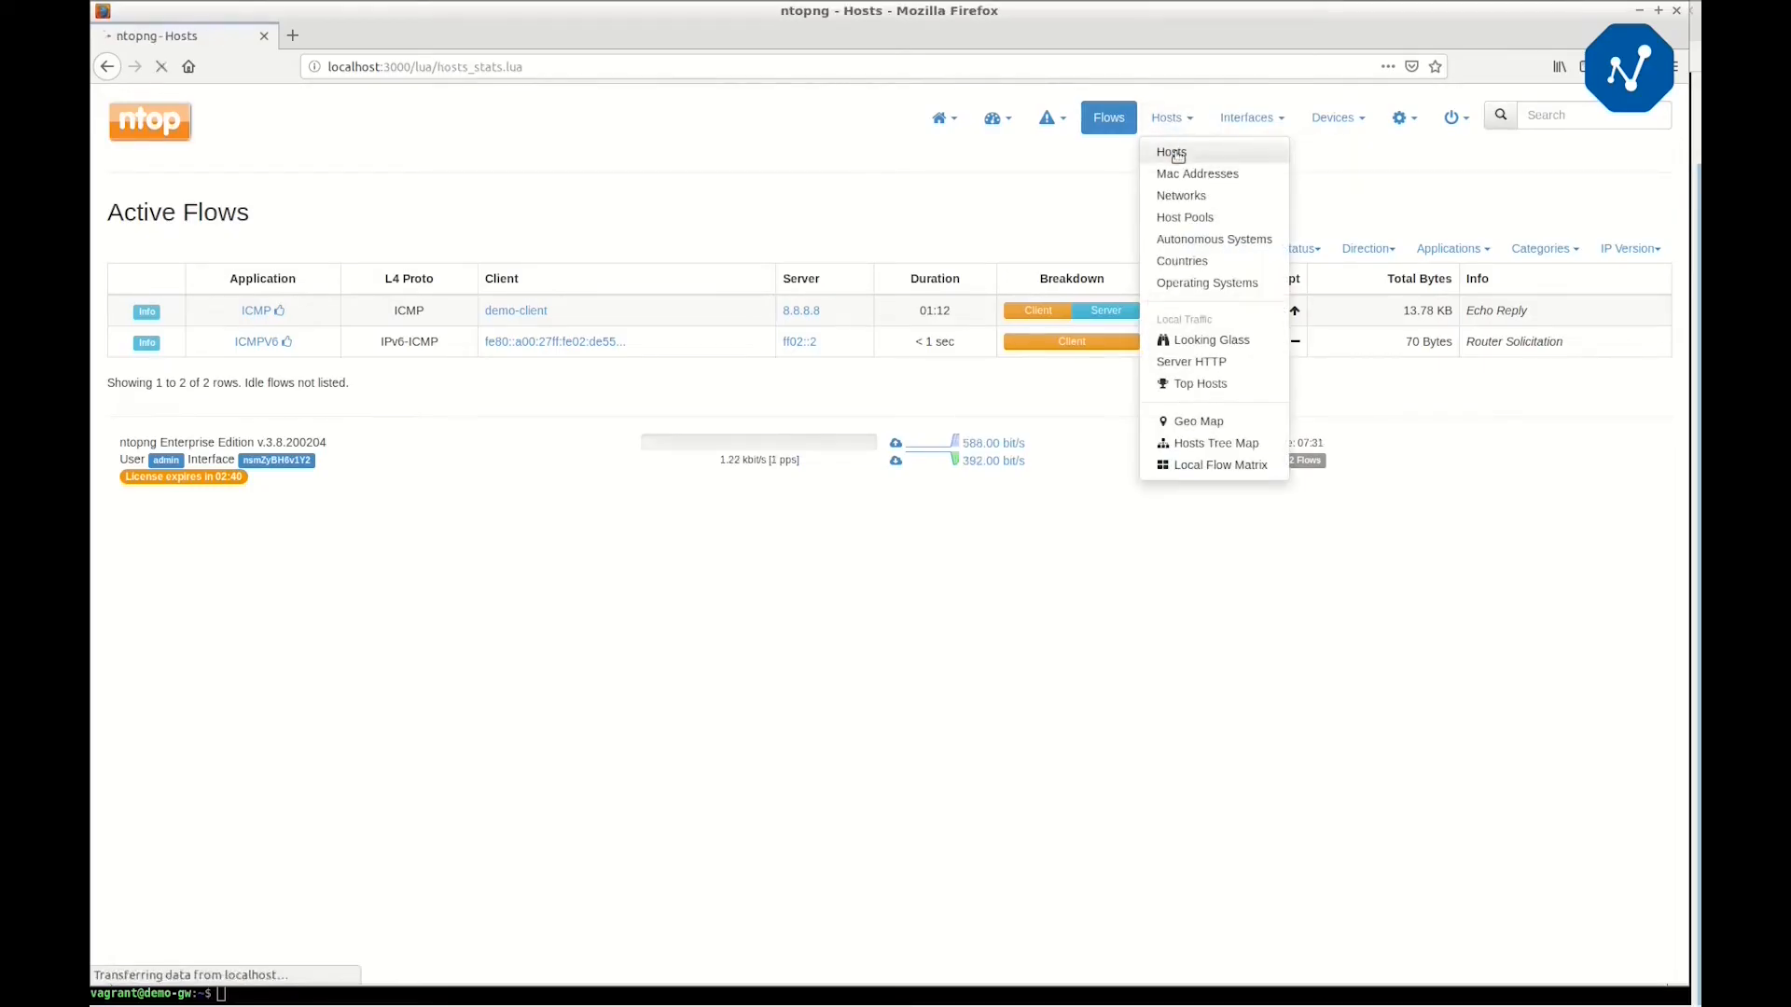
left_click(1170, 151)
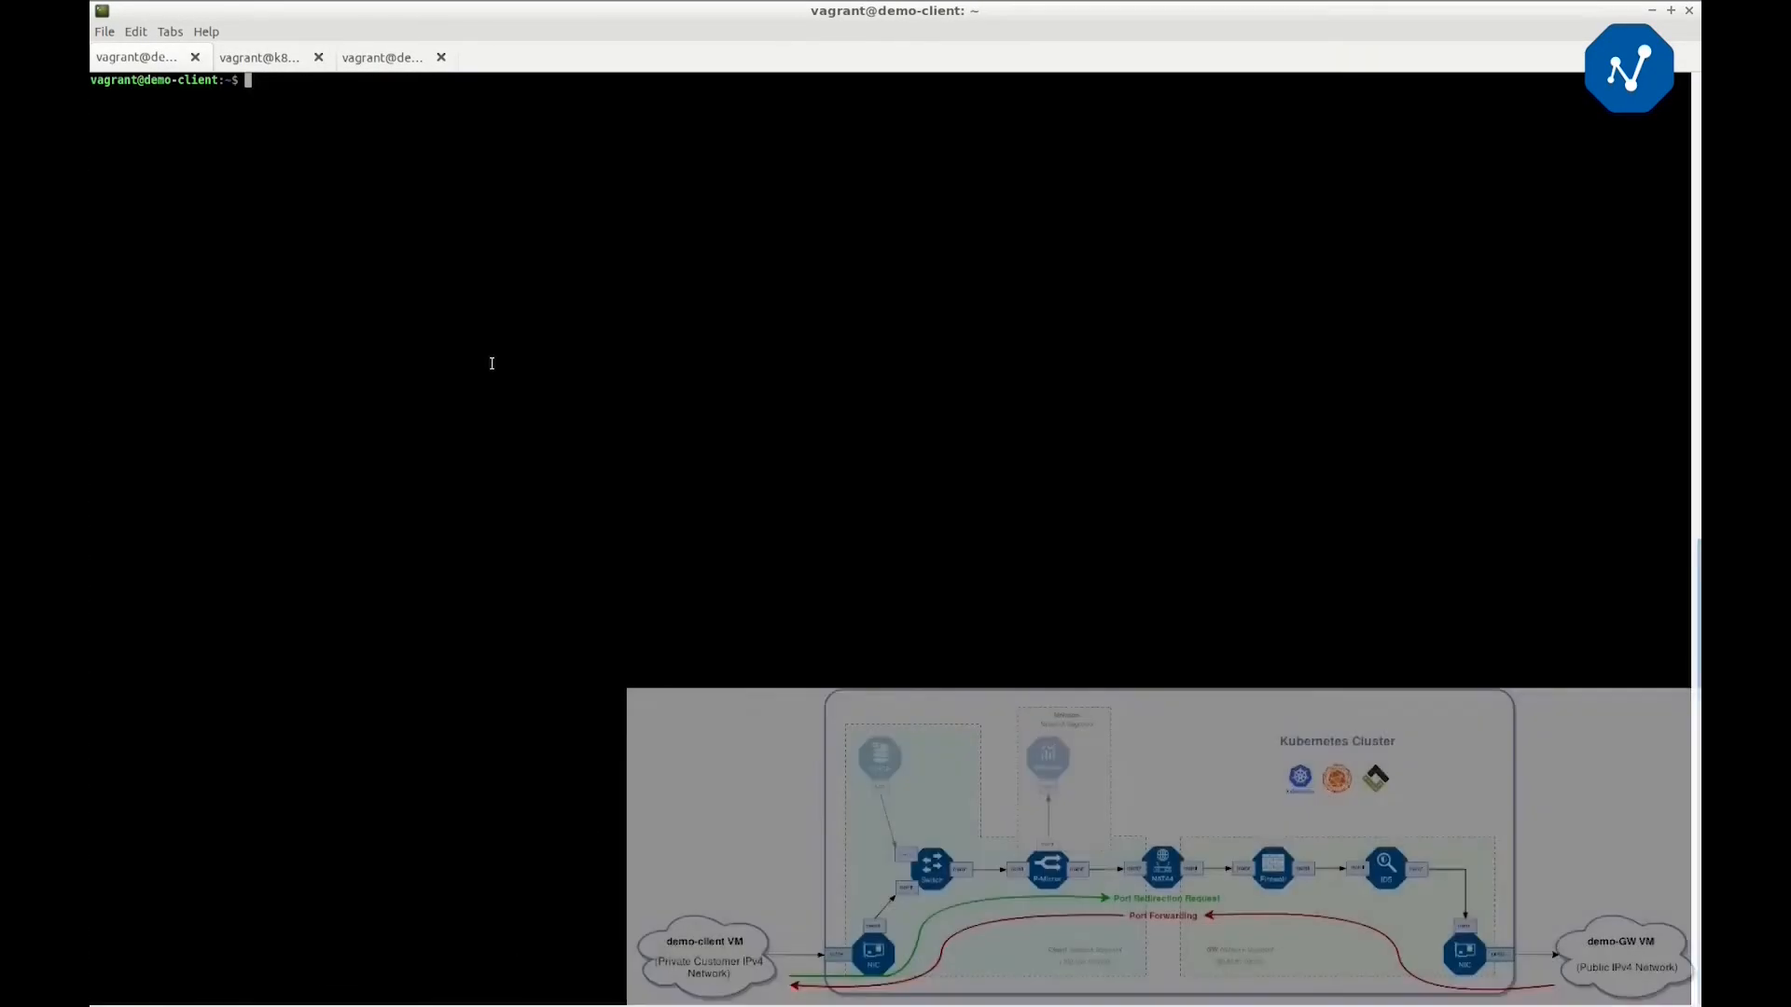
Request a PCP mapping for port 8000 and listen on port 8000 with netcat on demo-client
type("pcp -i :")
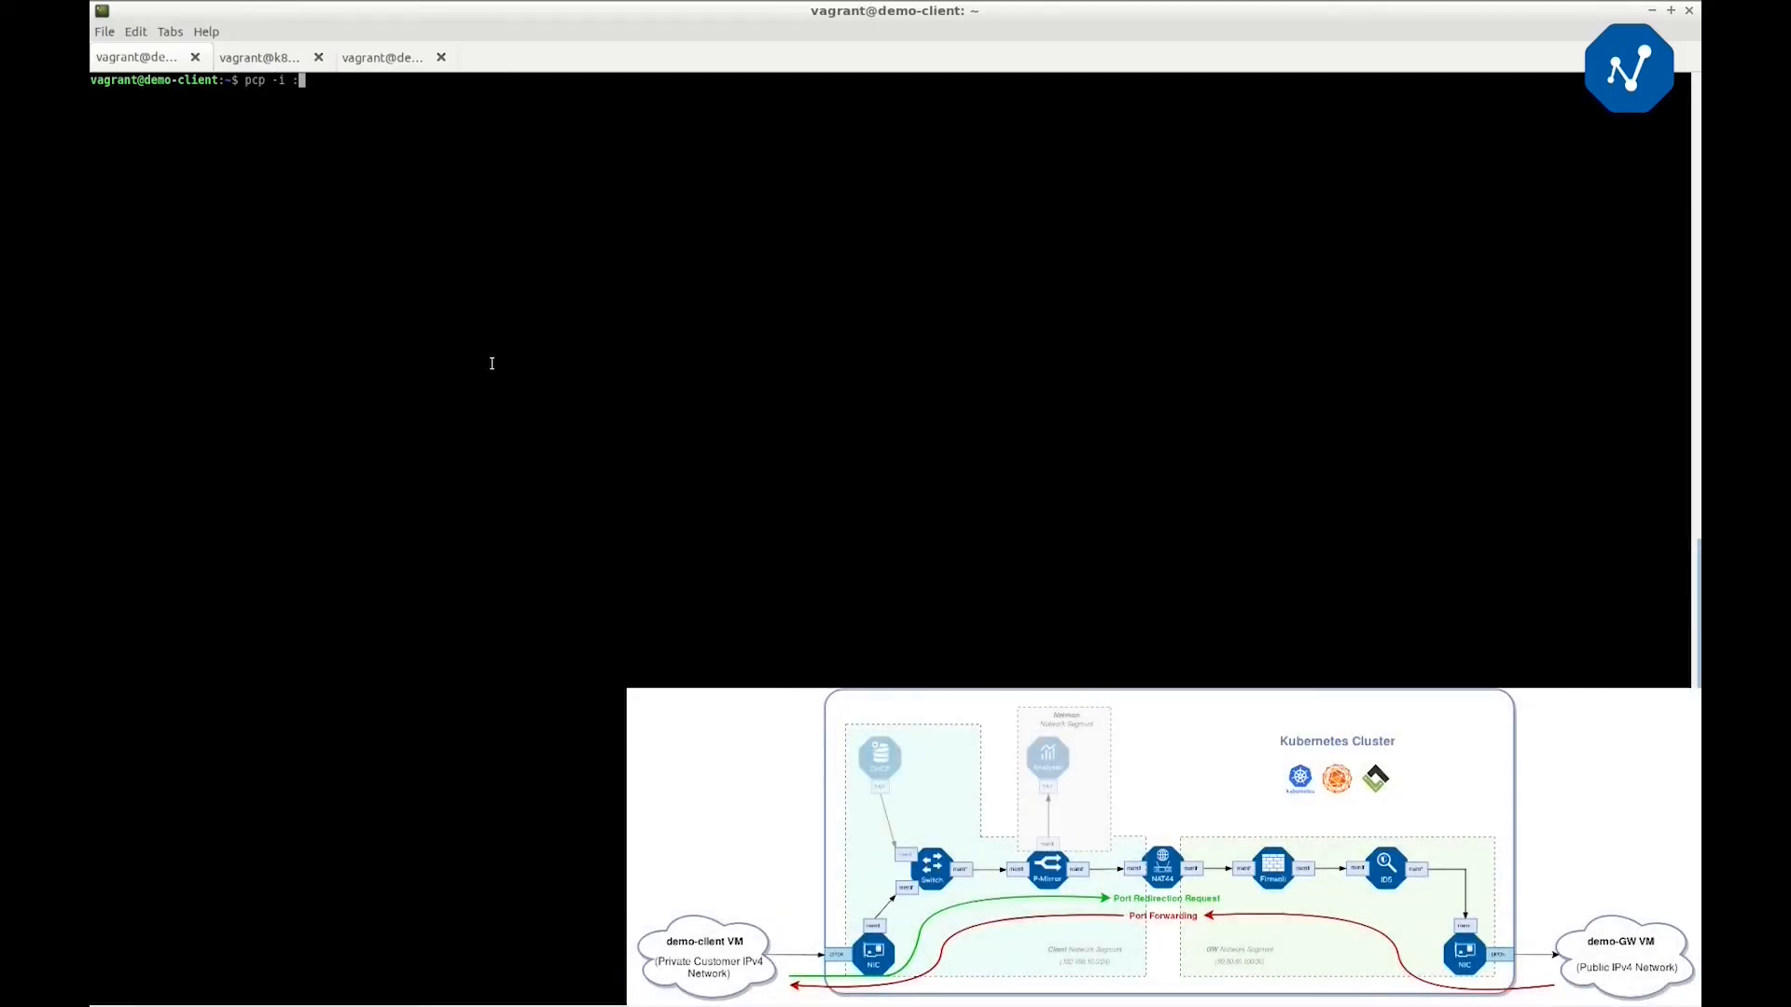
key("Return")
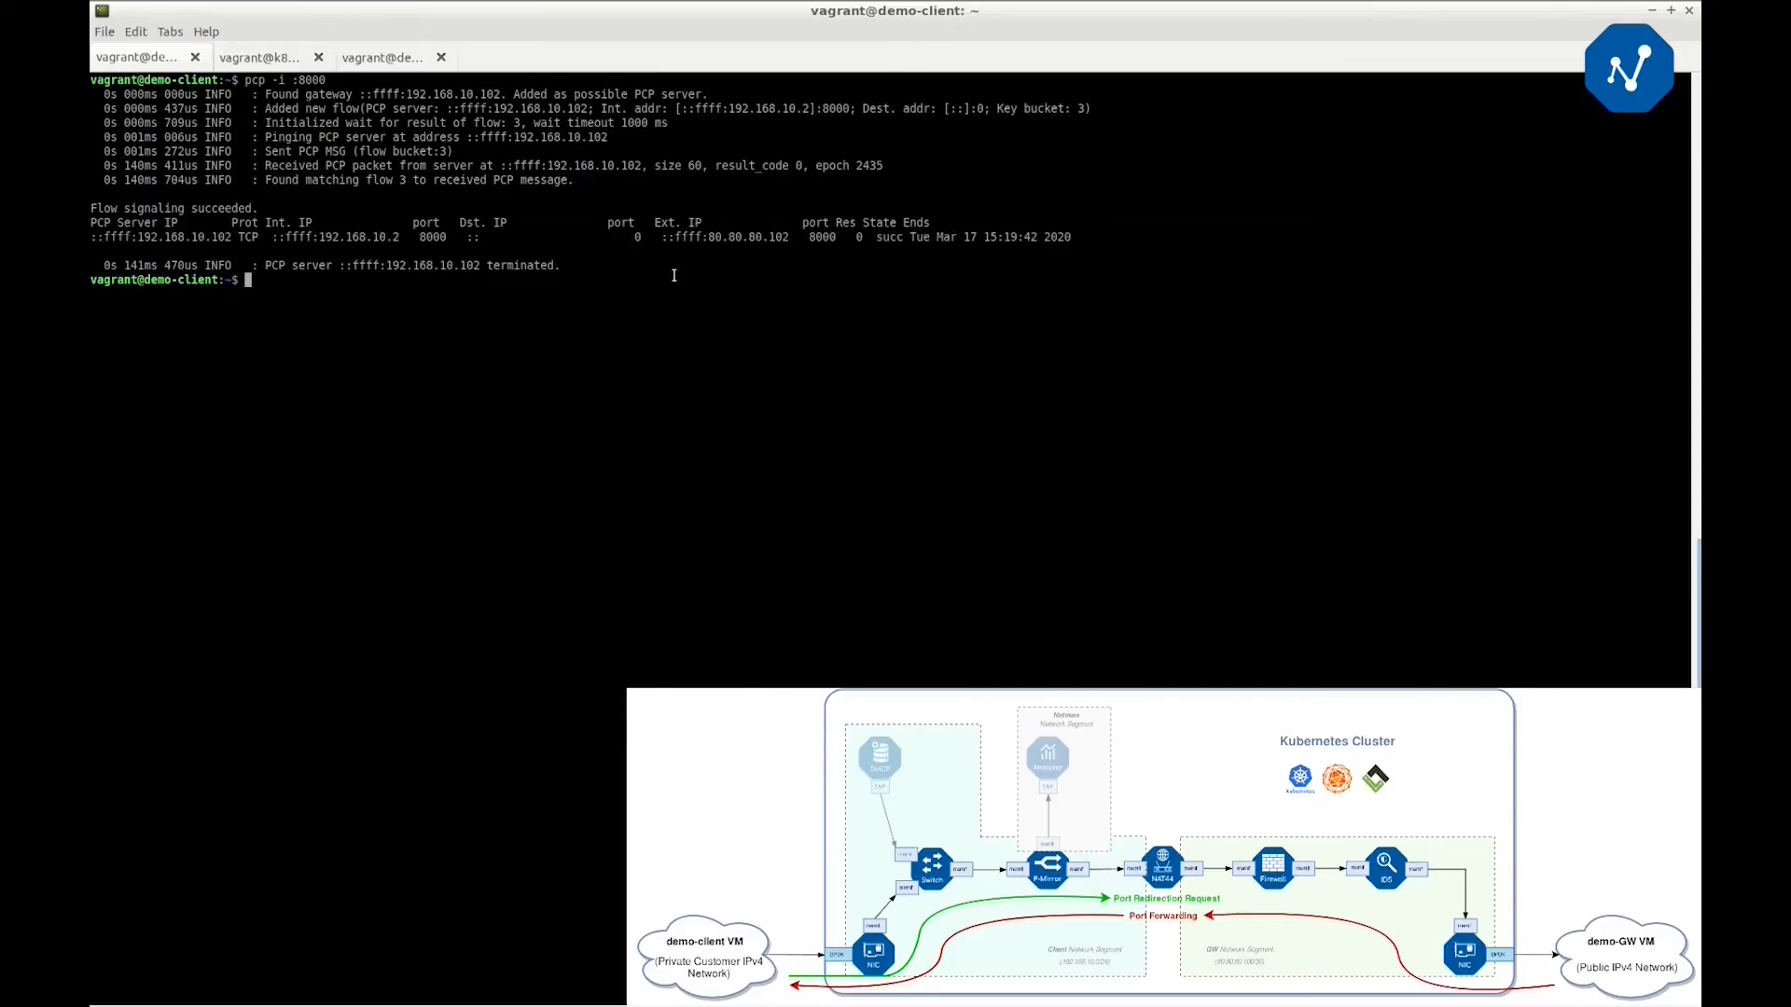
type("nc -l 800")
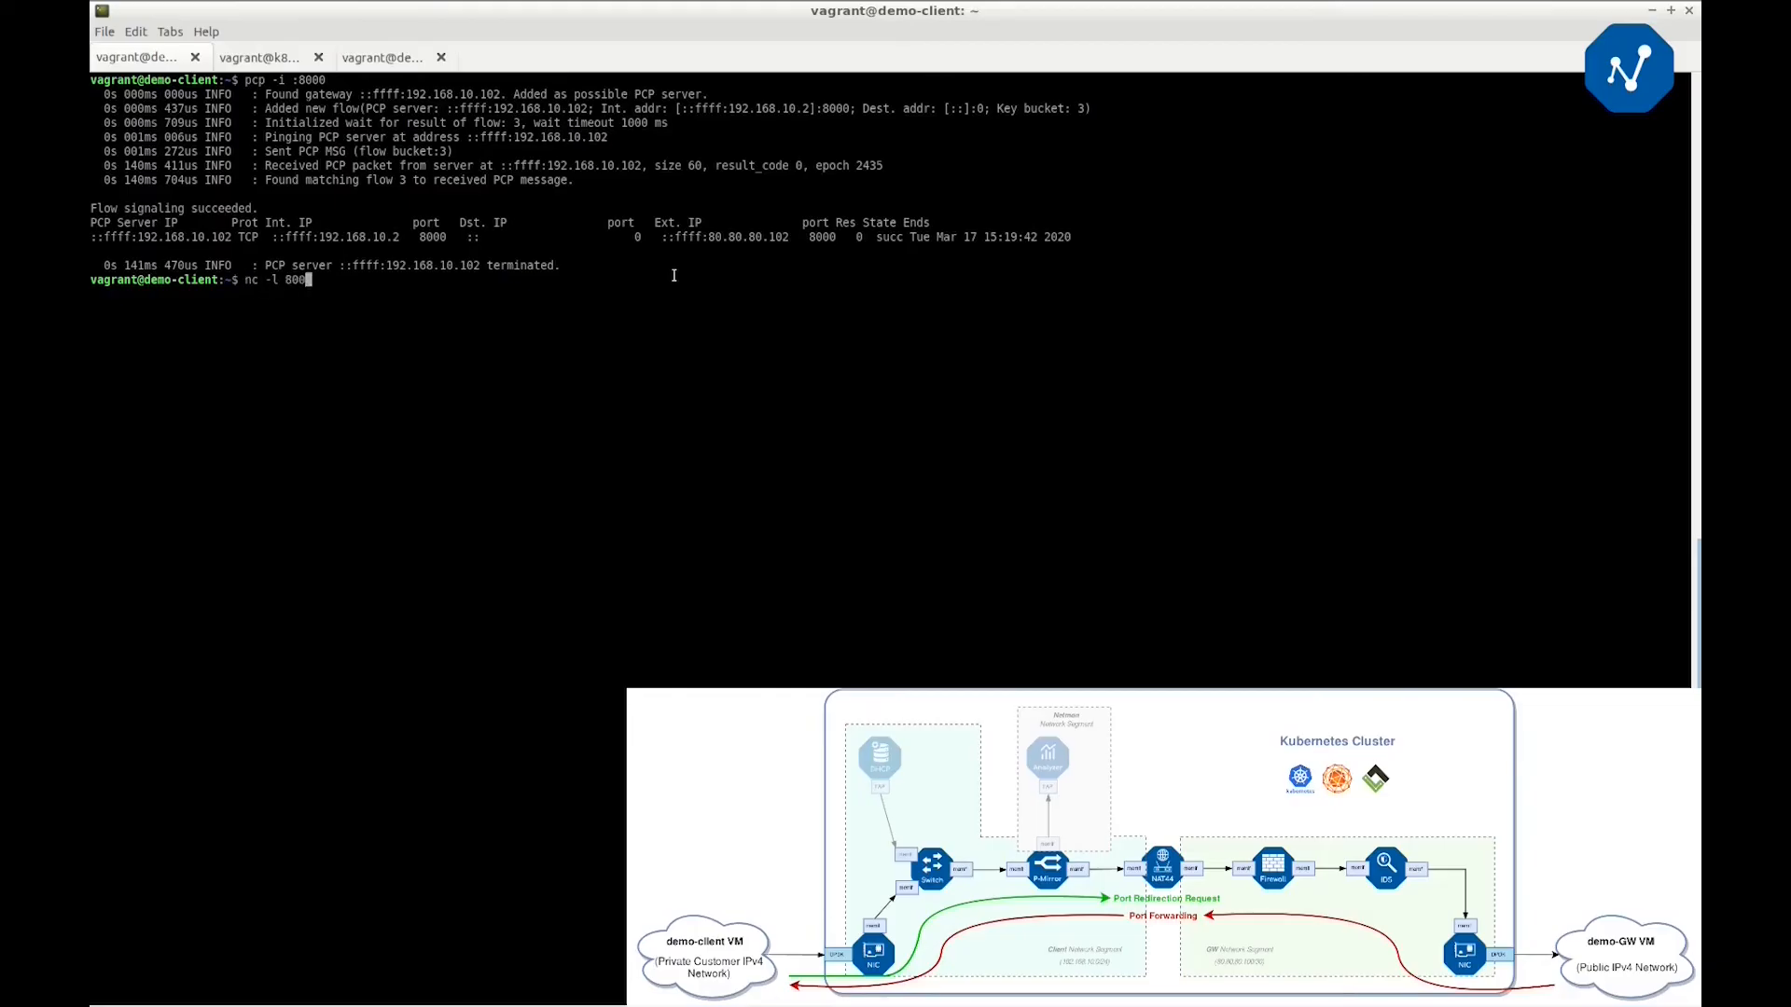
From demo-gw, confirm a netcat connection to 80.80.80.102 port 8000 succeeds, then stop it
left_click(381, 58)
type("nc -v")
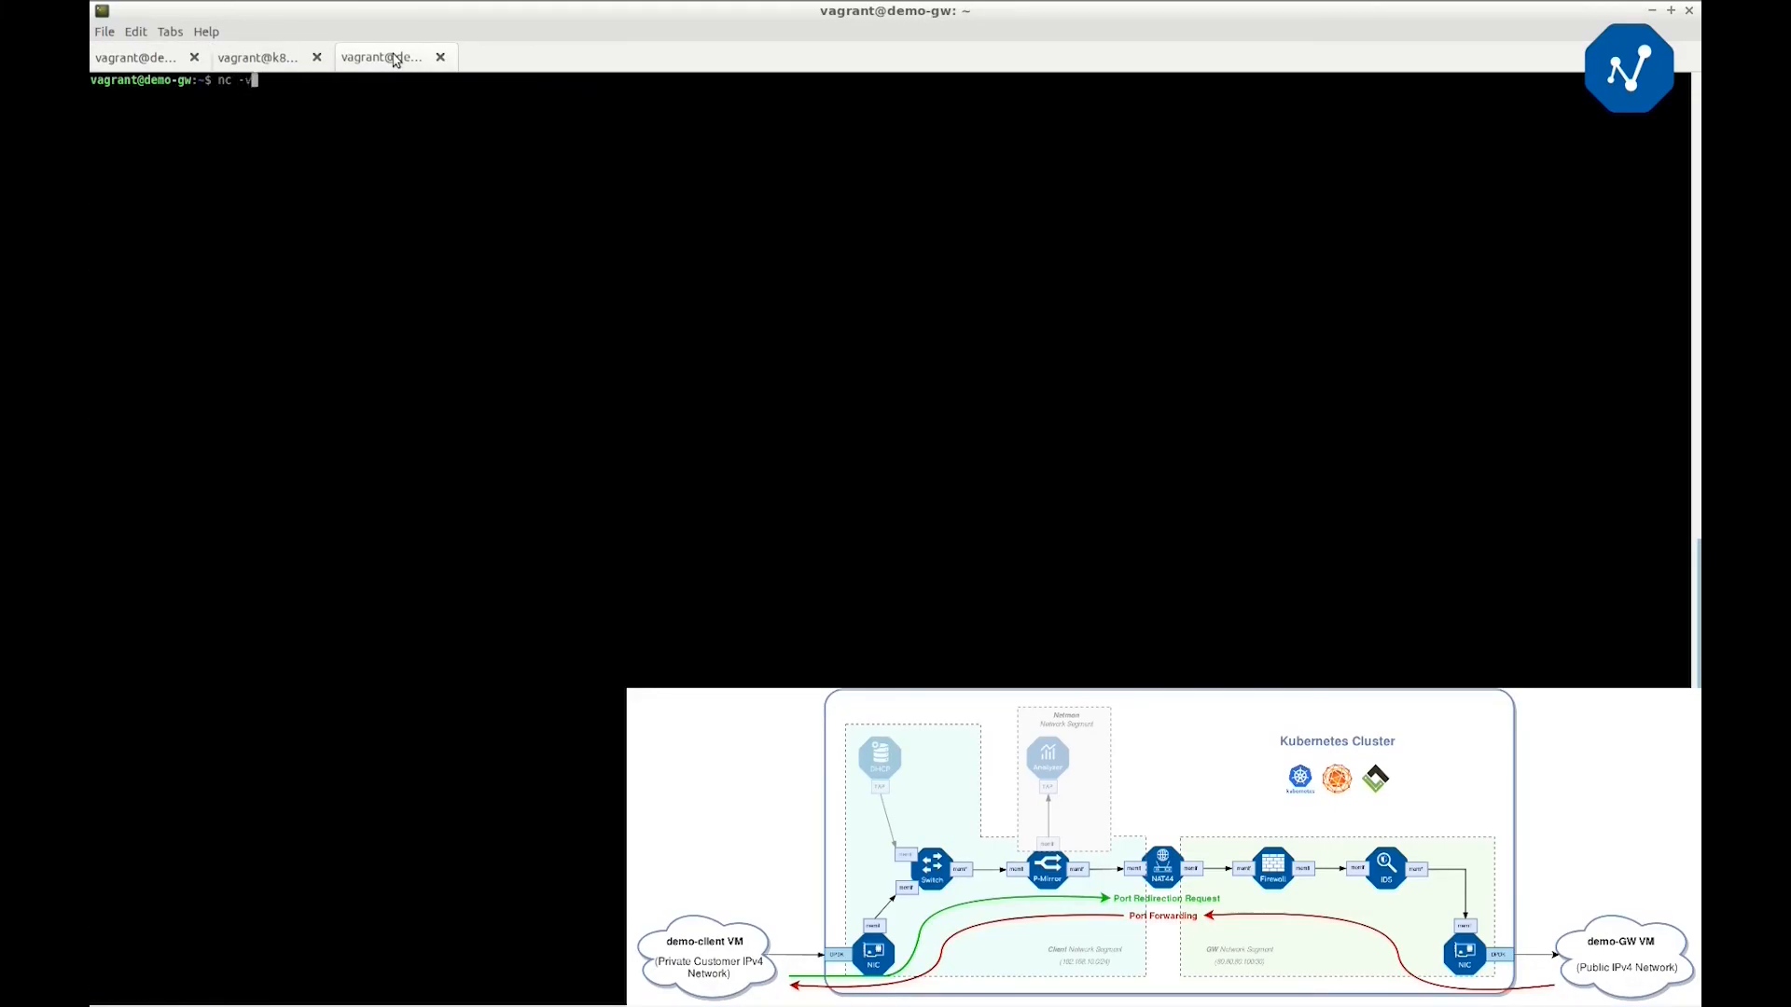
type("80.80.80.")
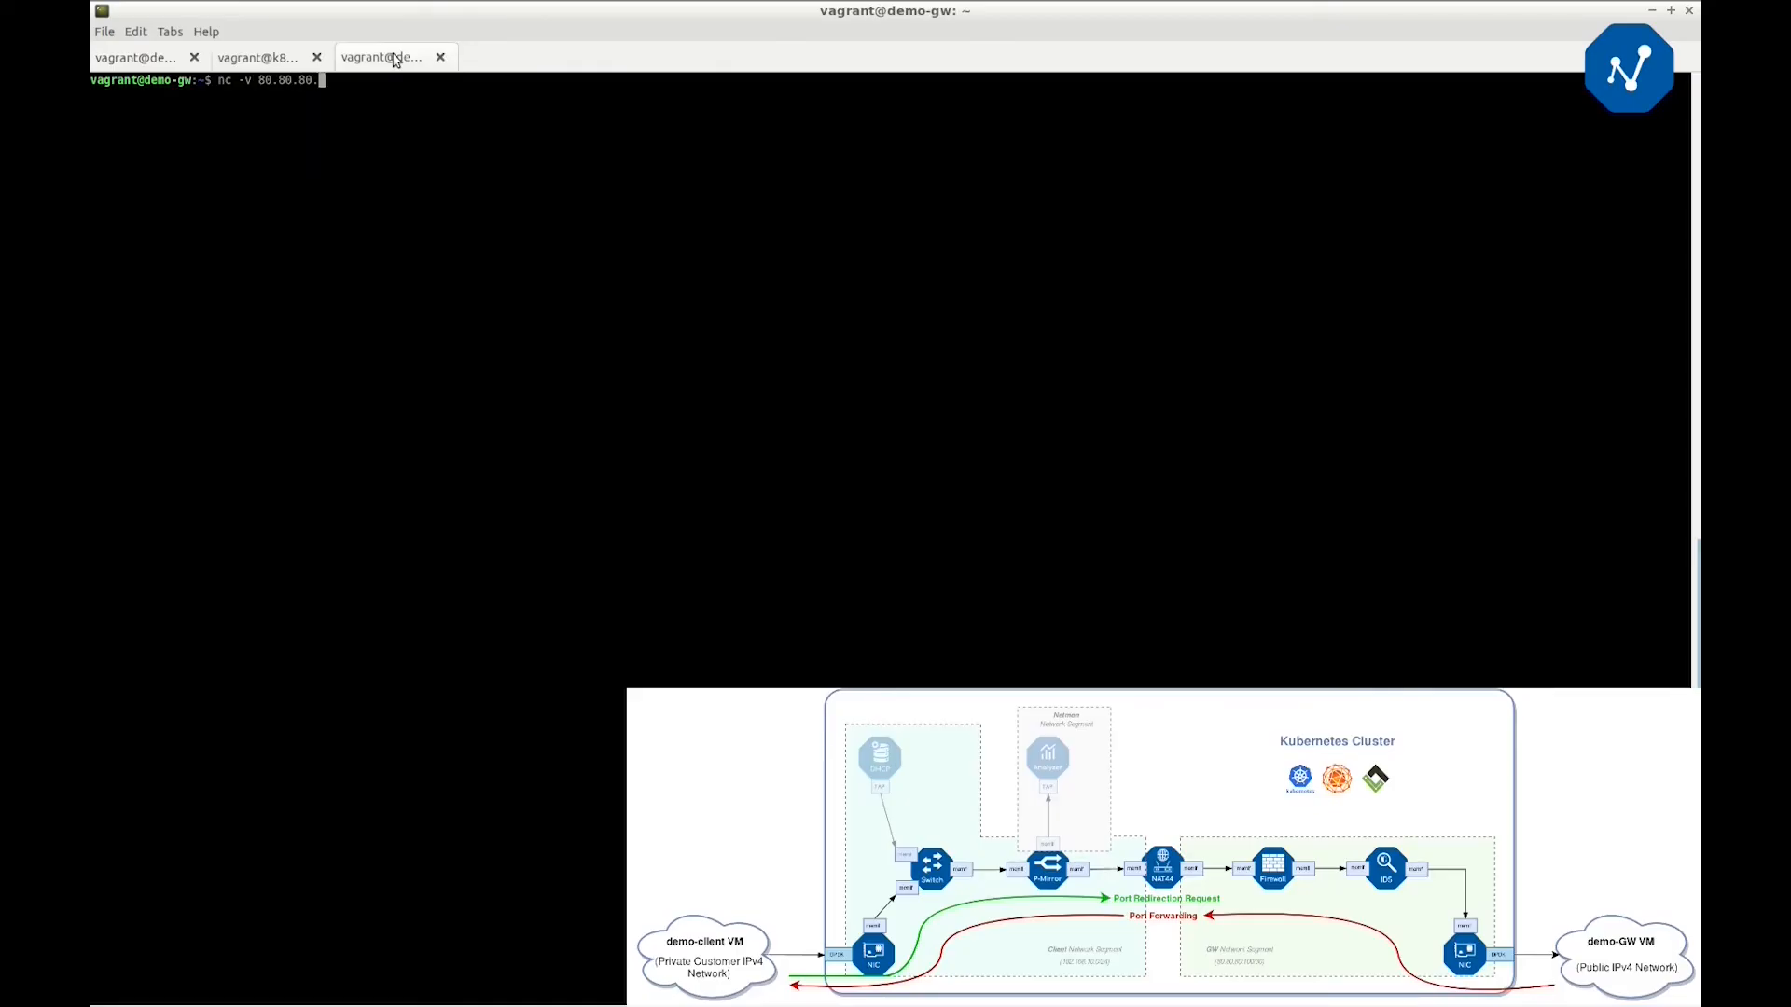
key("Return")
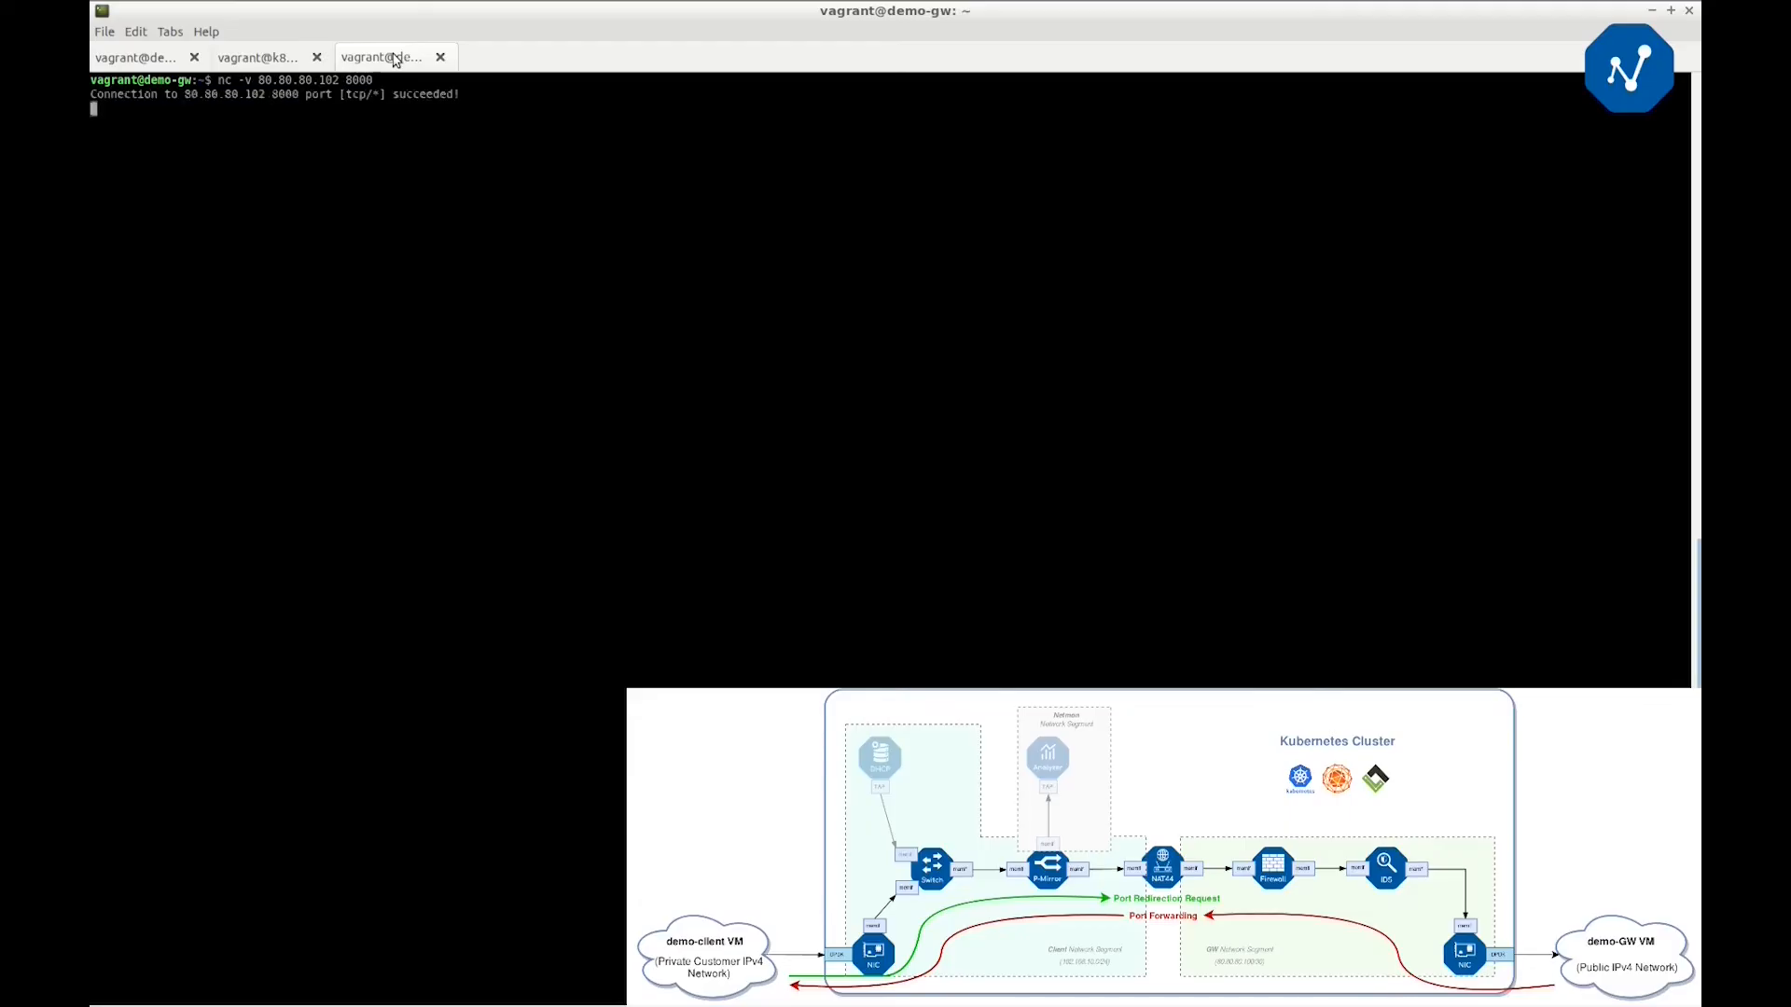
key("ctrl+c")
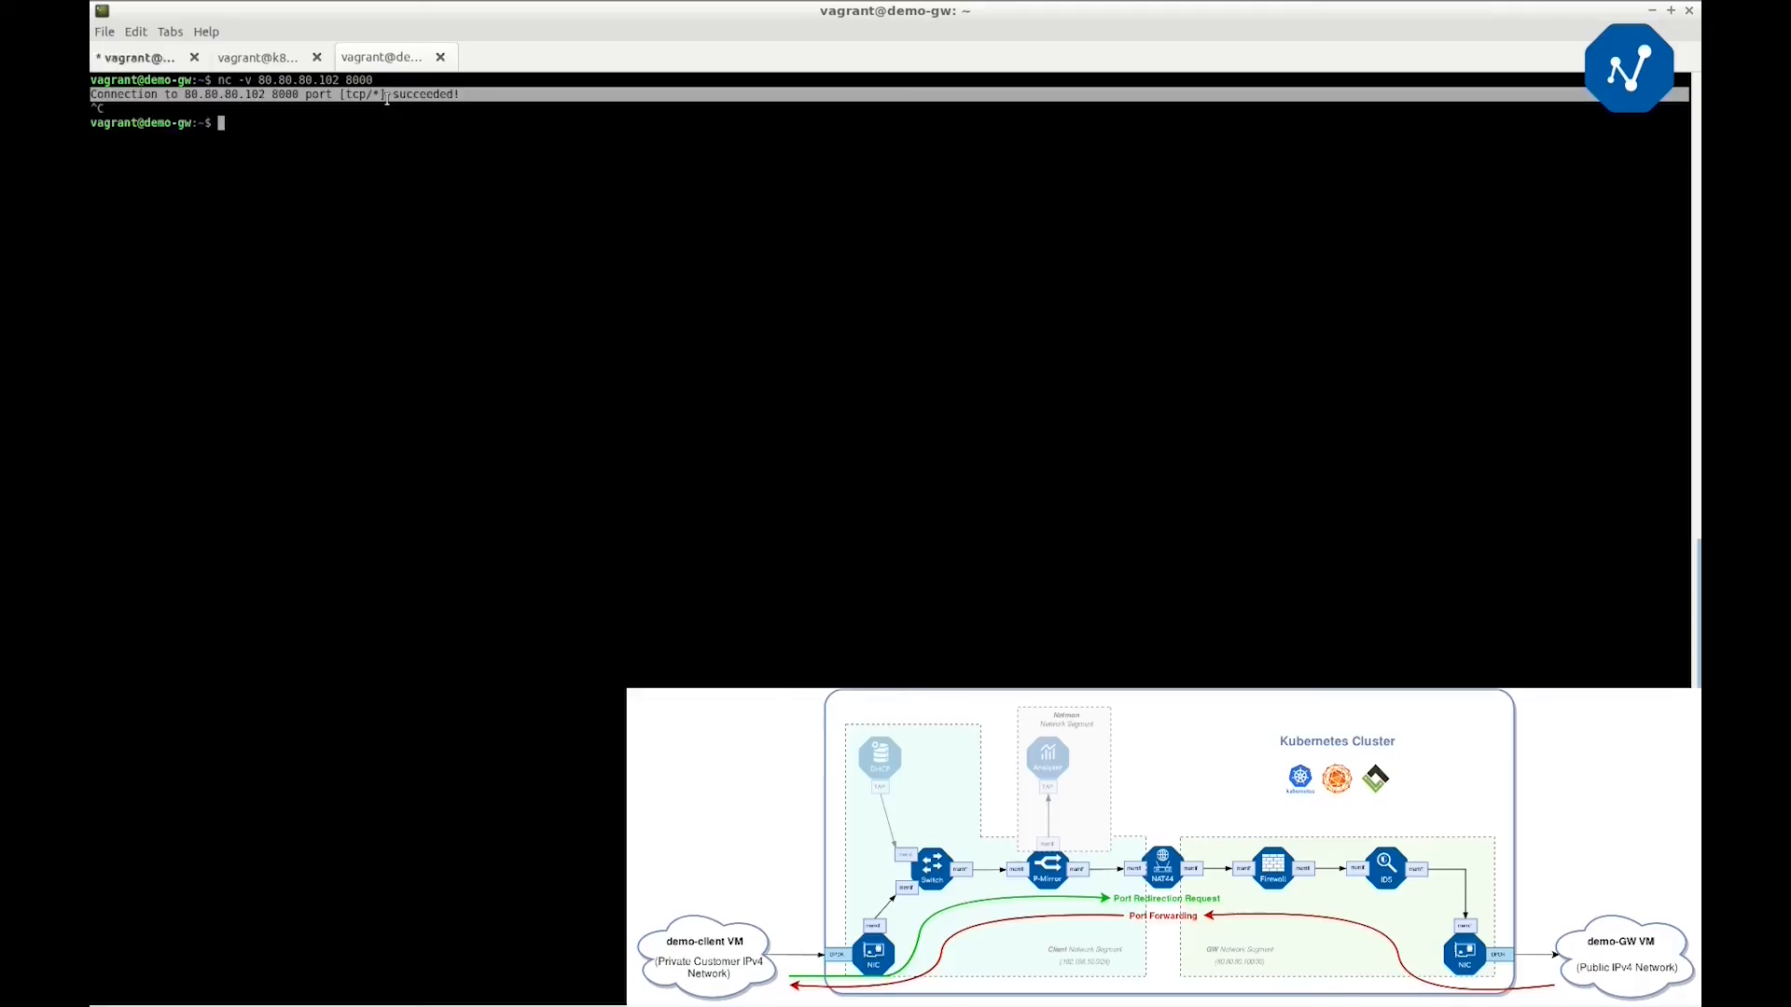
left_click(136, 58)
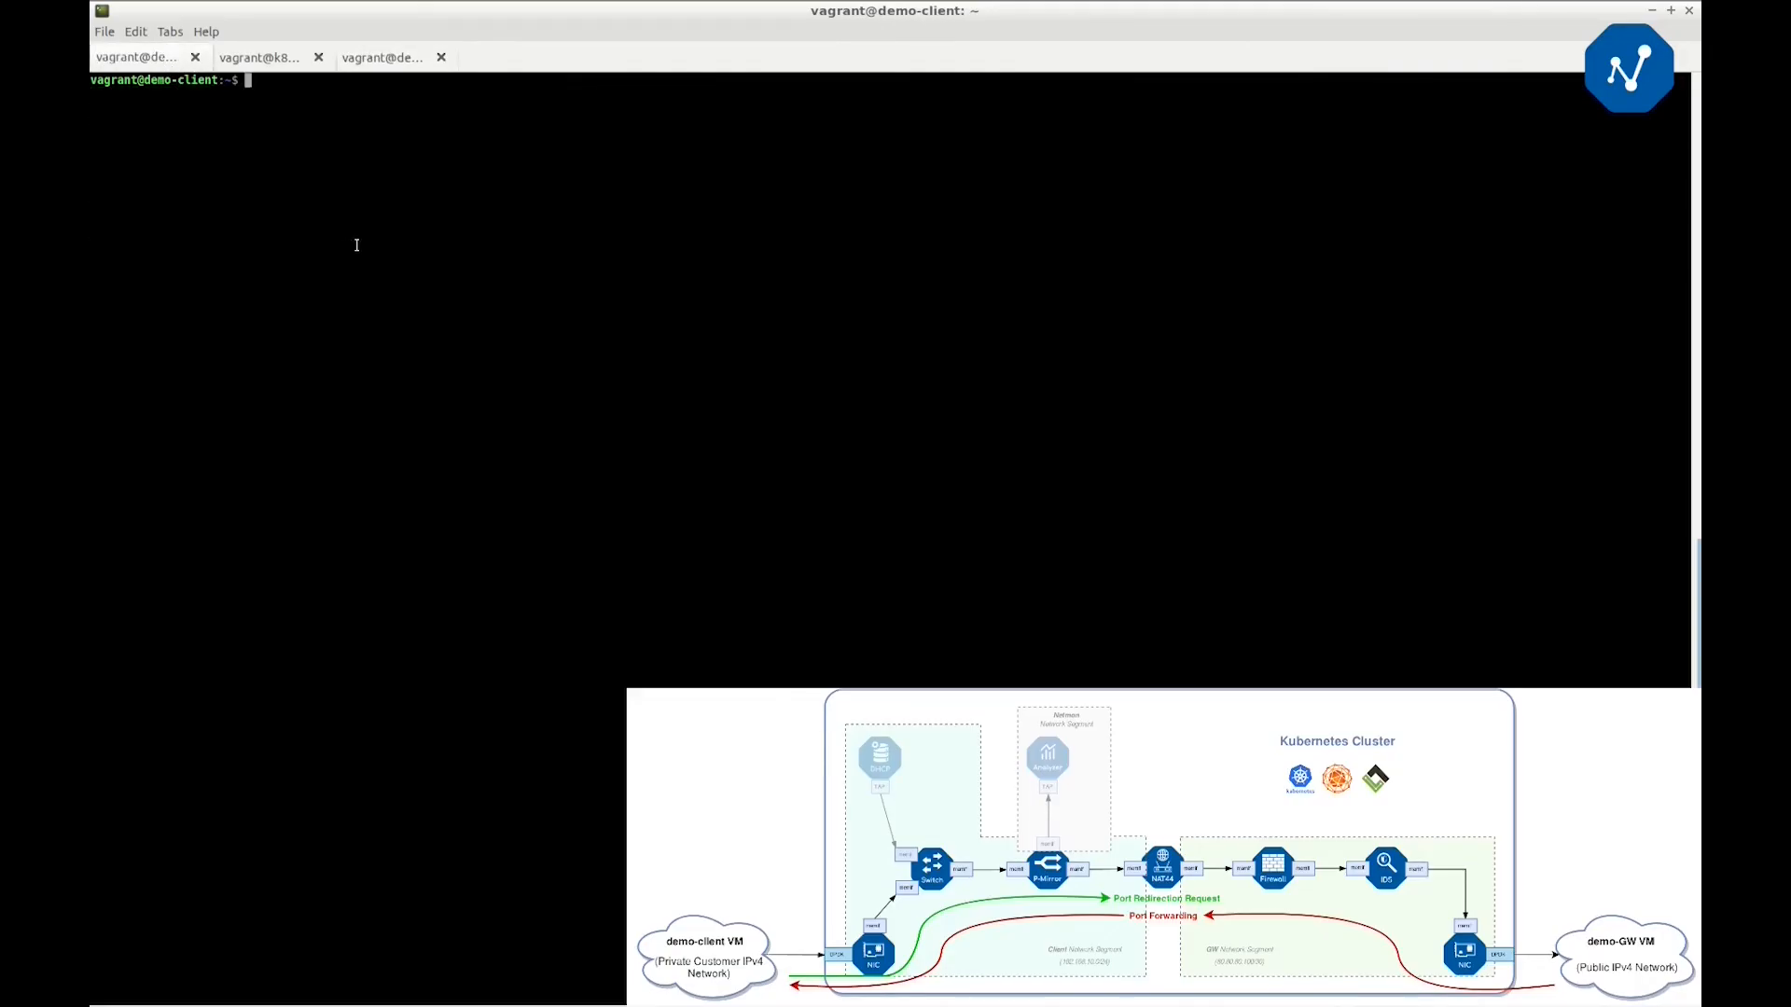
Add a UPnP TCP redirect from external port 9000 to 192.168.10.2 port 9001 and listen on 9001
type("upnpc -e")
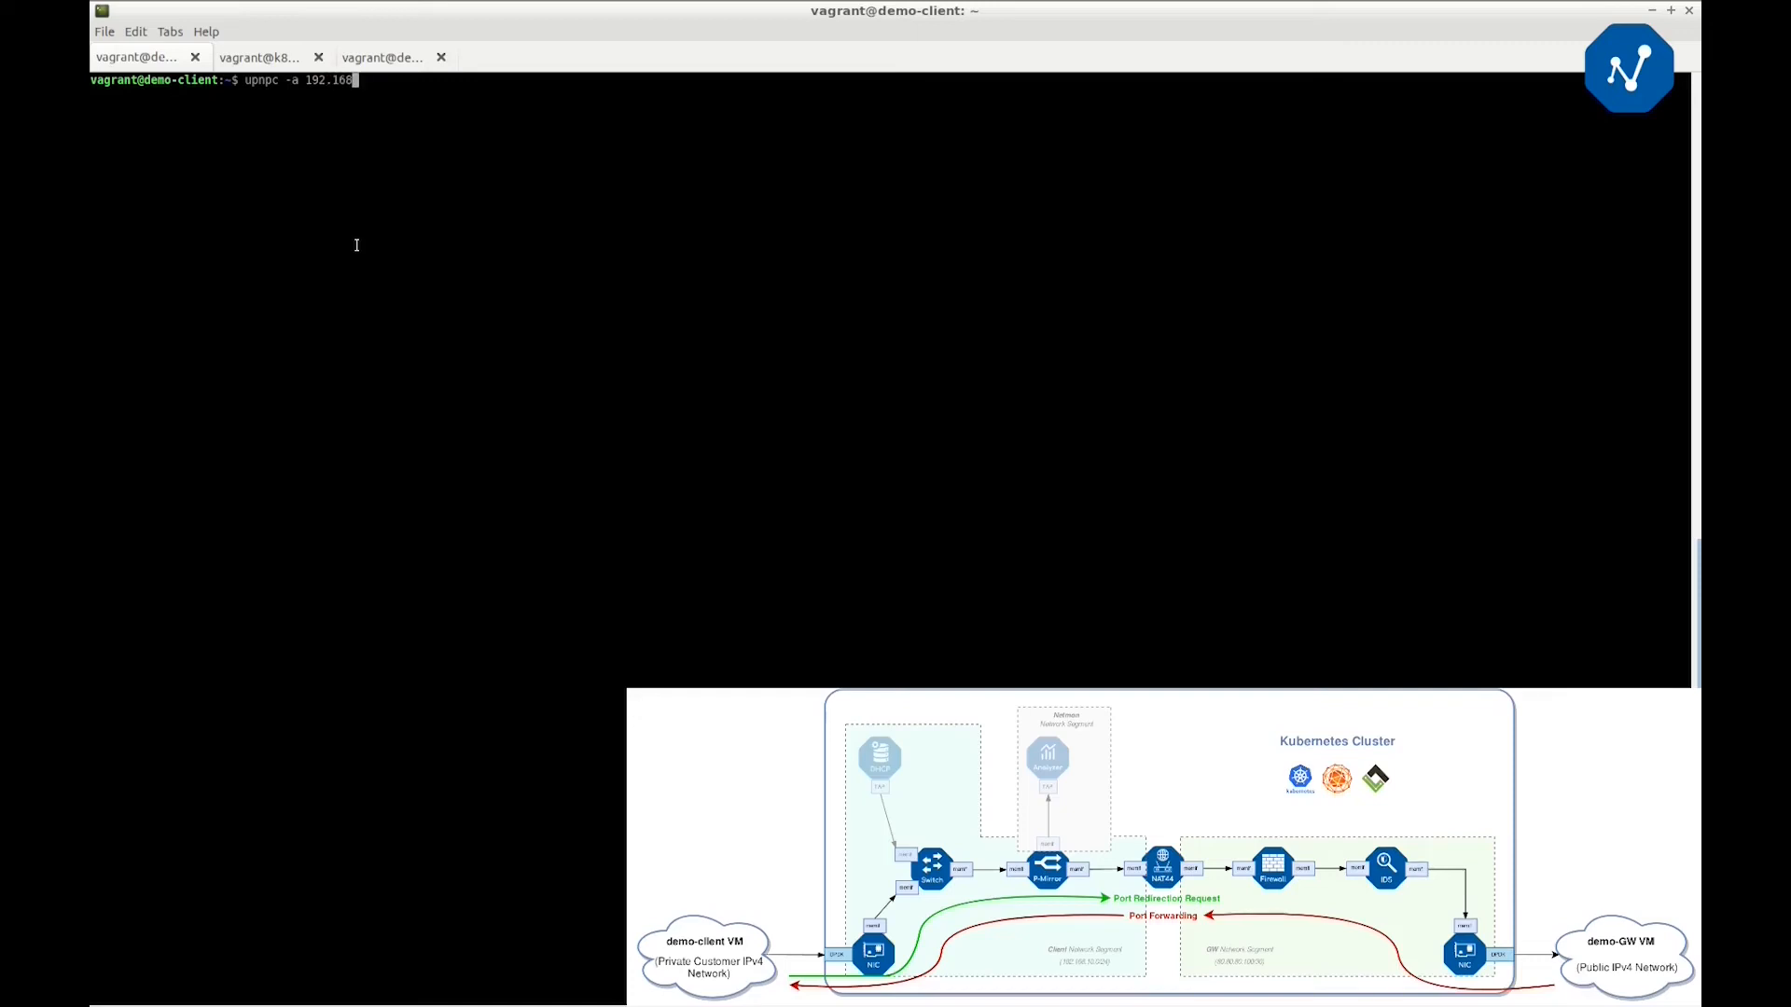
type("10.2")
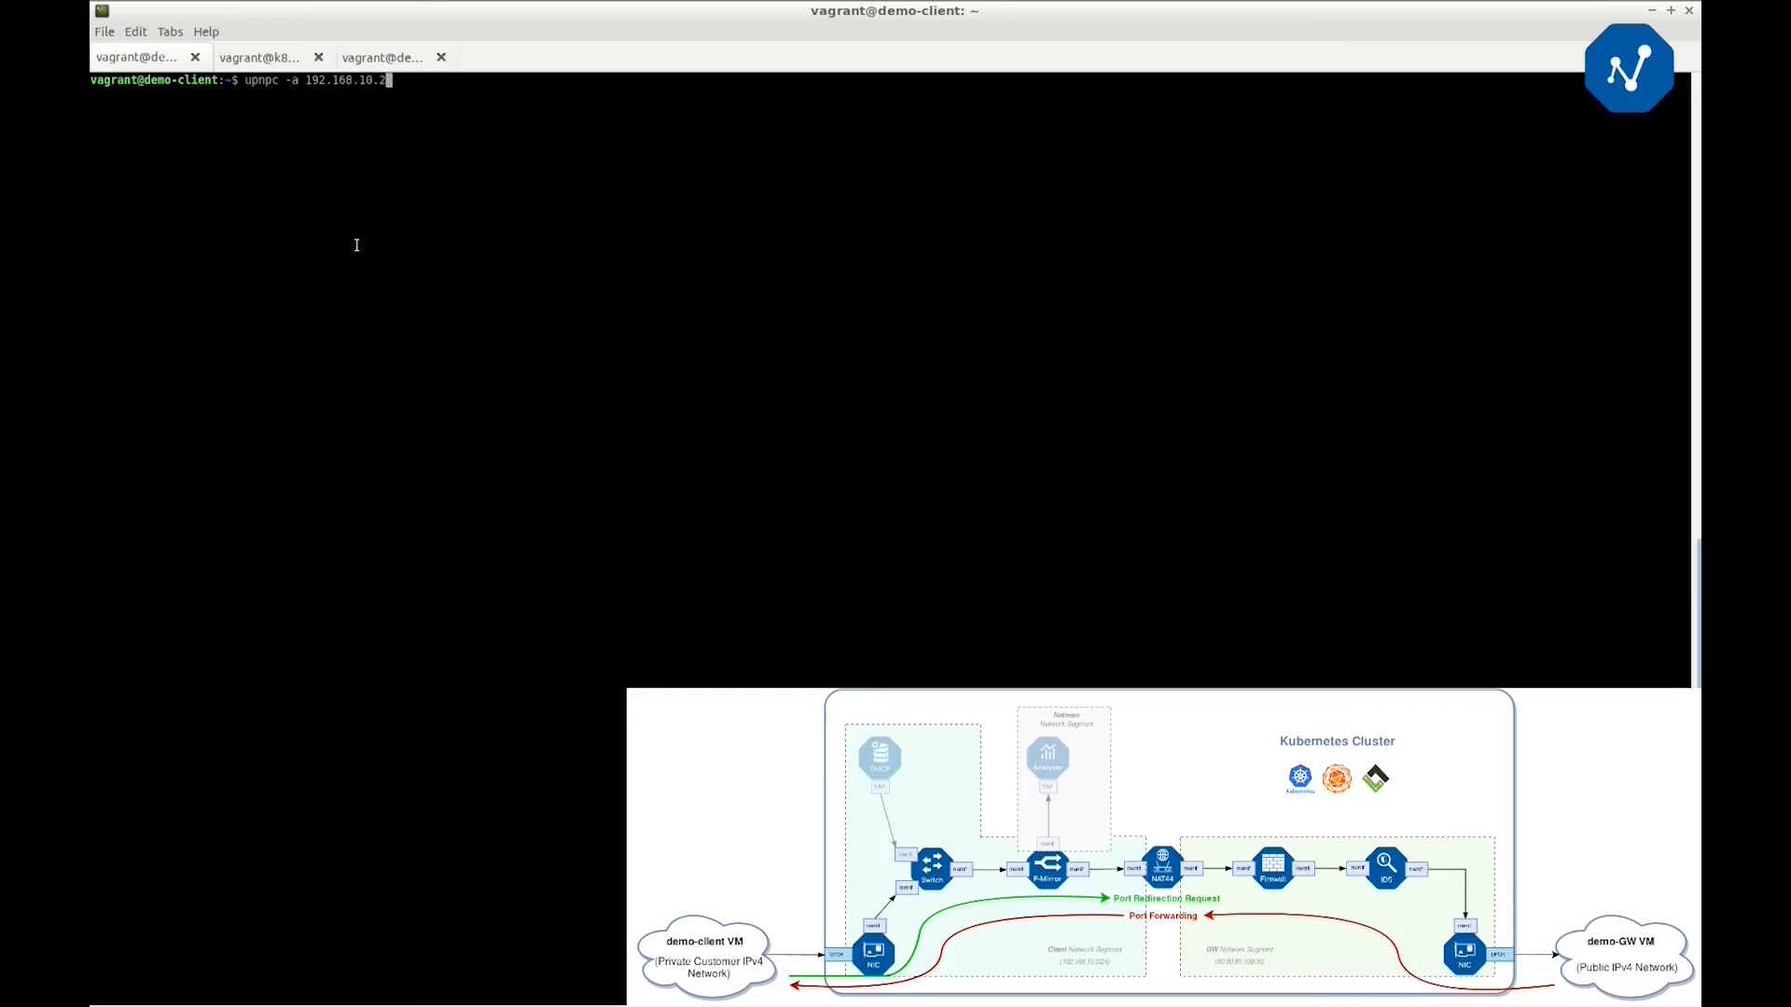
type("9001 9000 tcp")
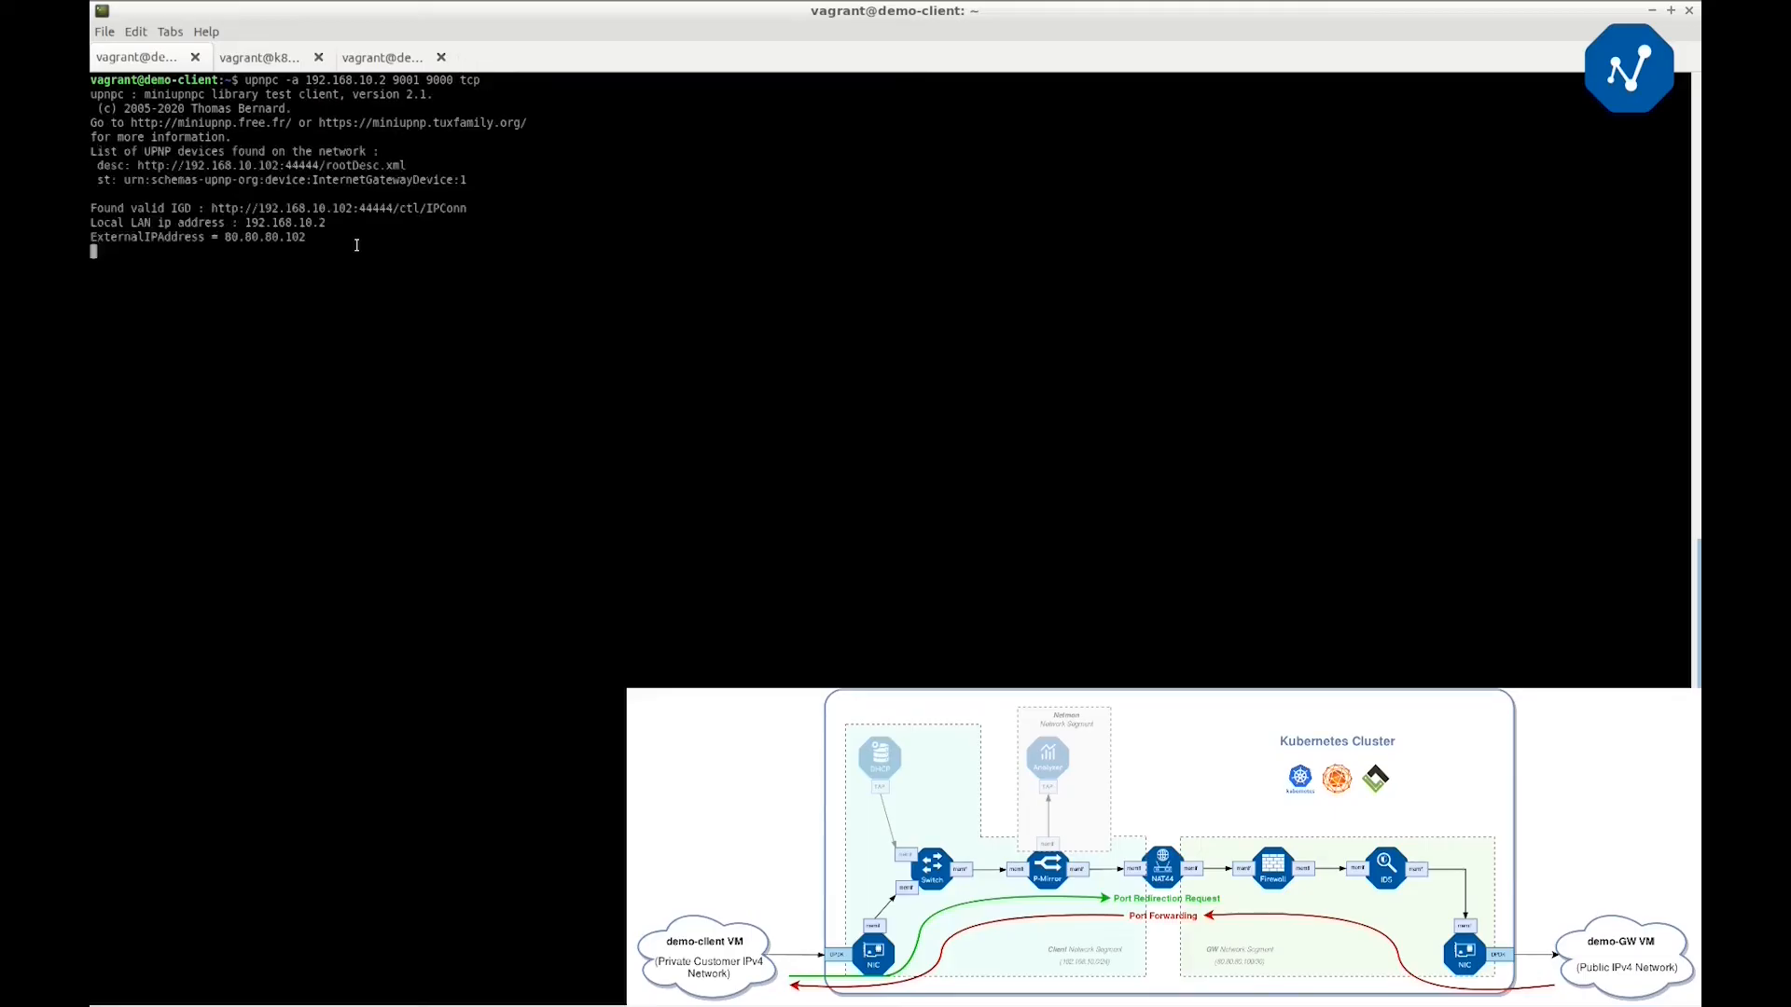
key("Return")
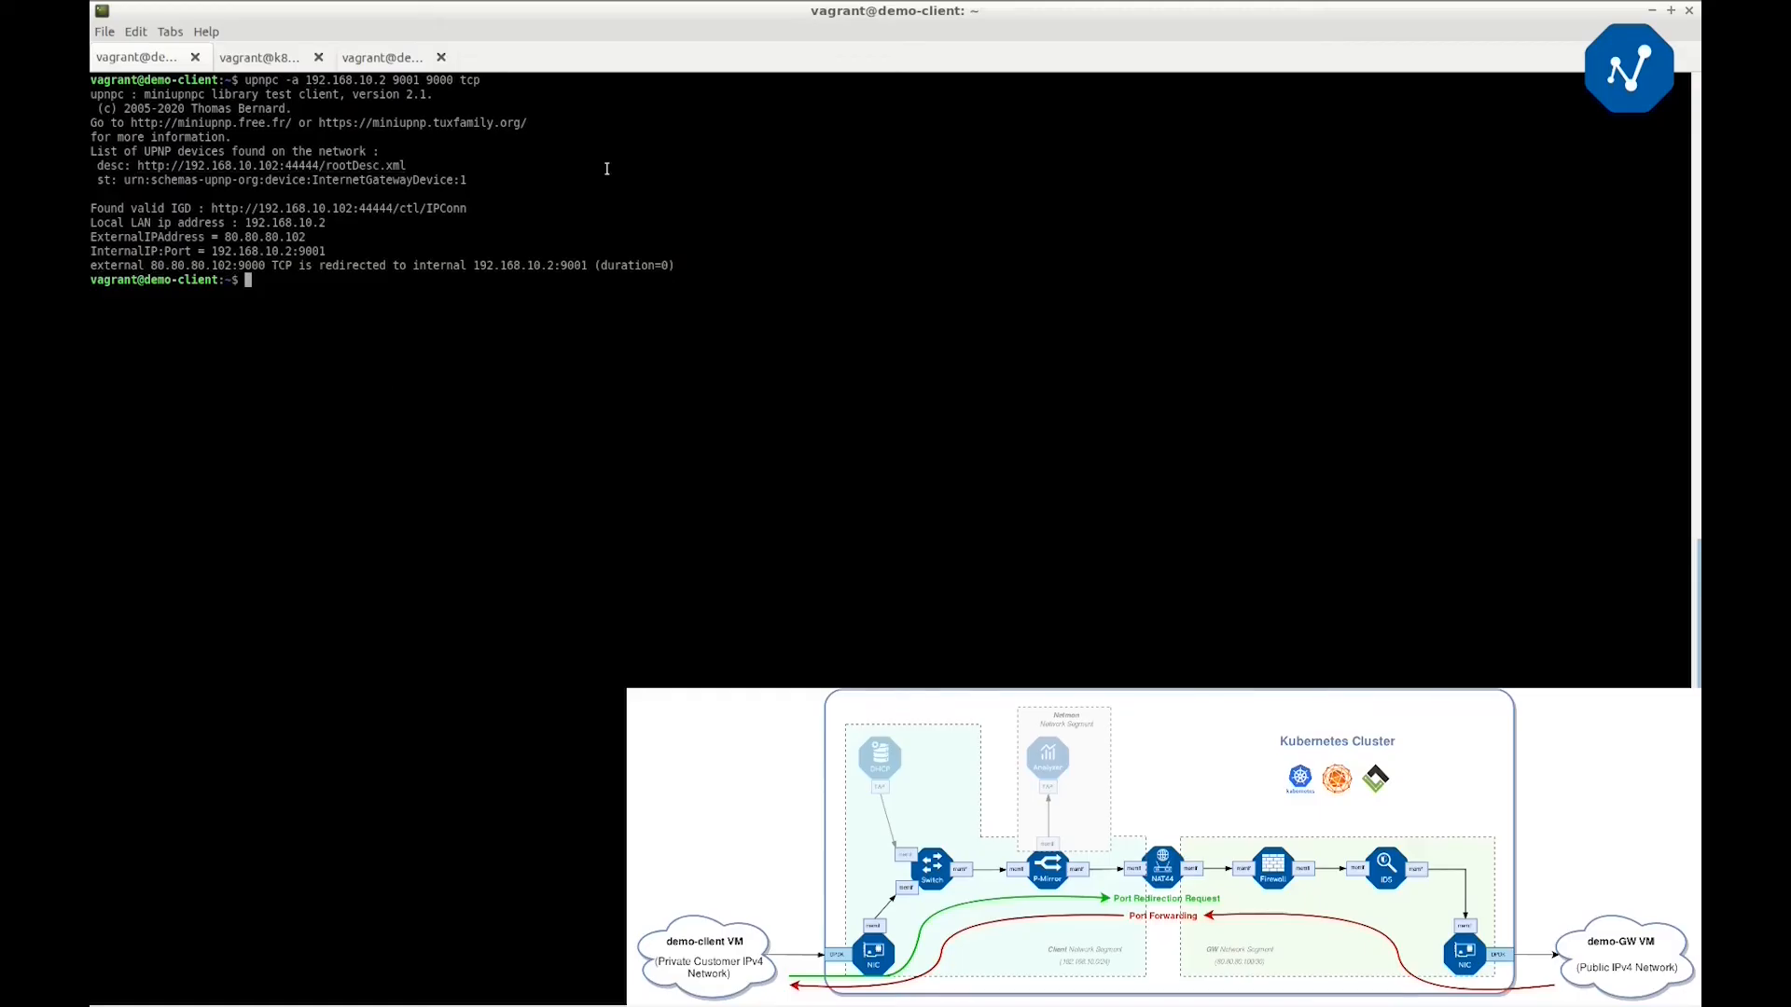
type("nc -l 9001")
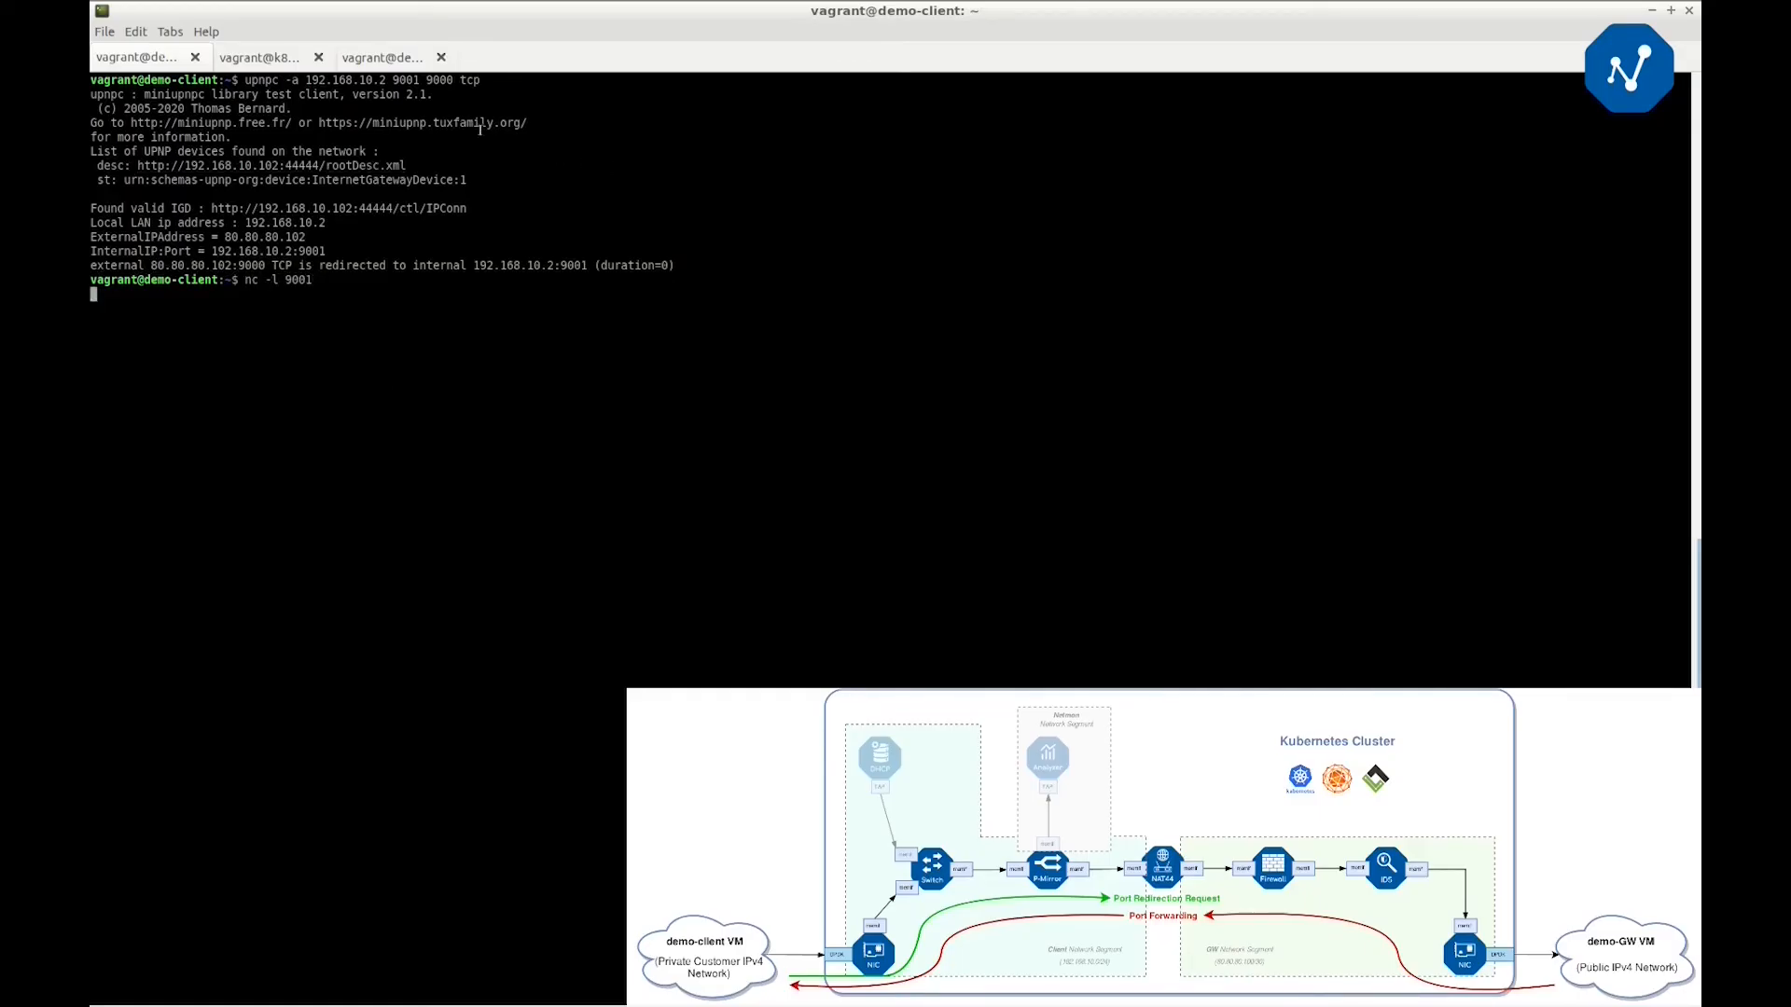
From demo-gw, confirm a netcat connection to 80.80.80.102 port 9000 succeeds, then show k8s-master
left_click(381, 58)
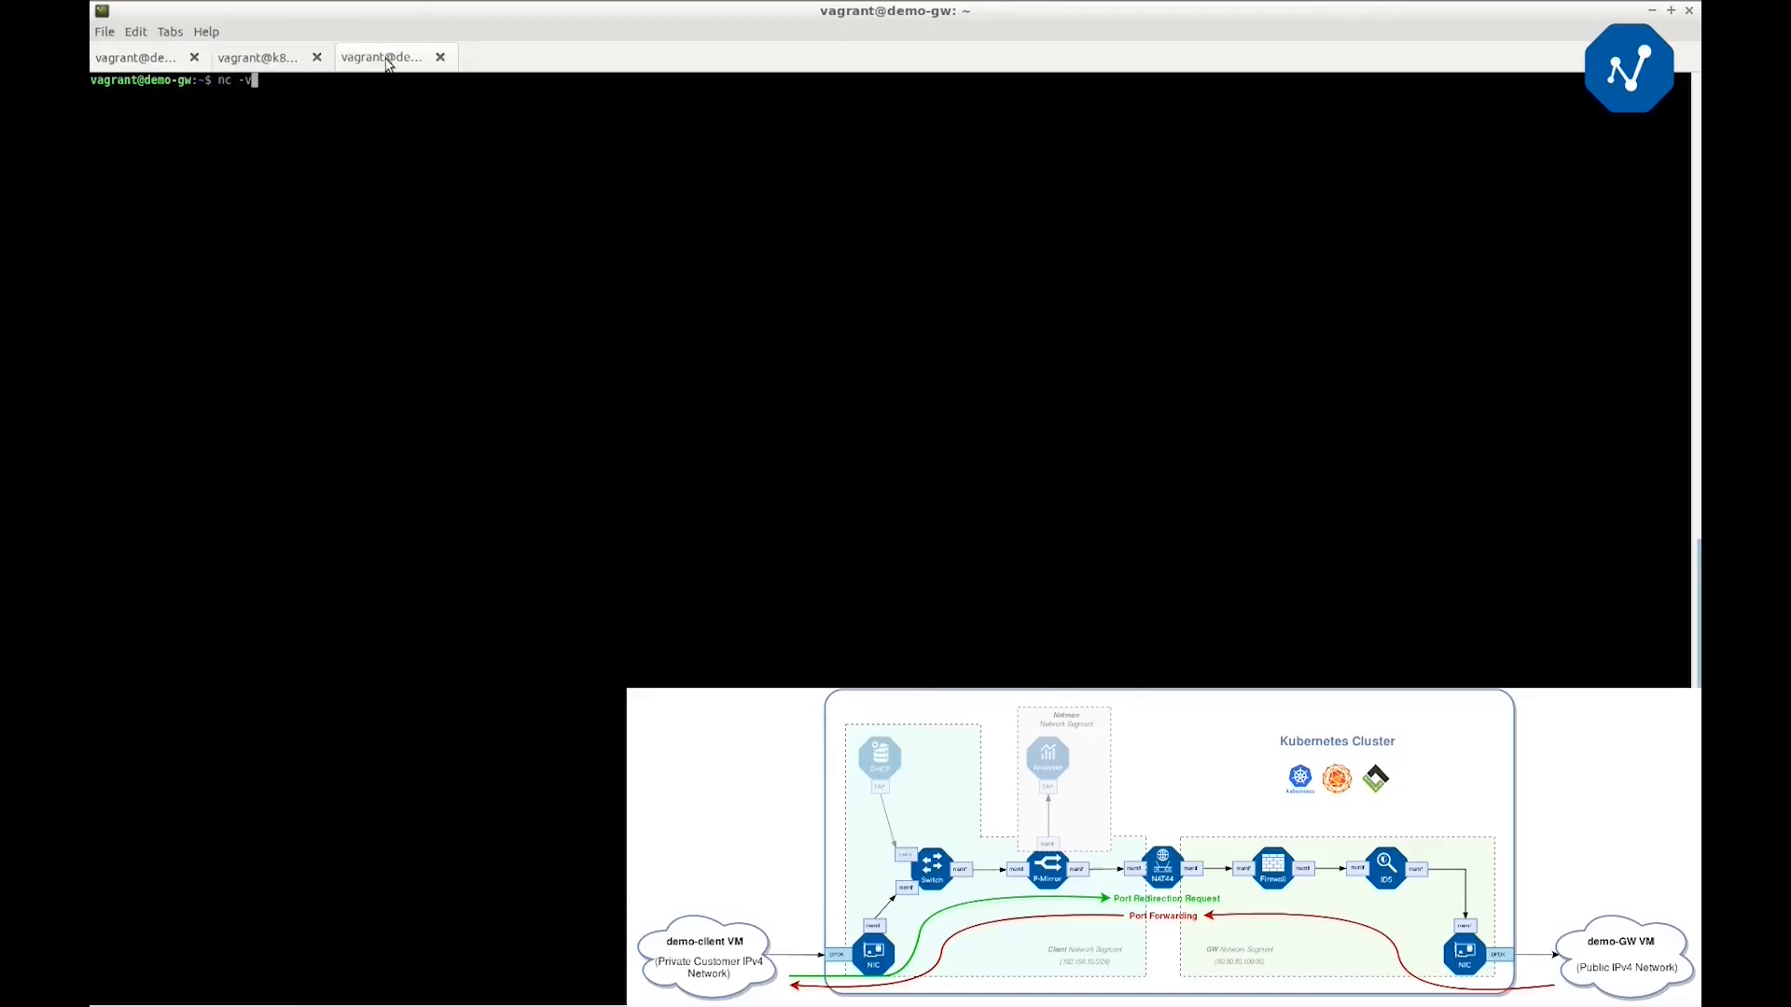
type("80.80.80.")
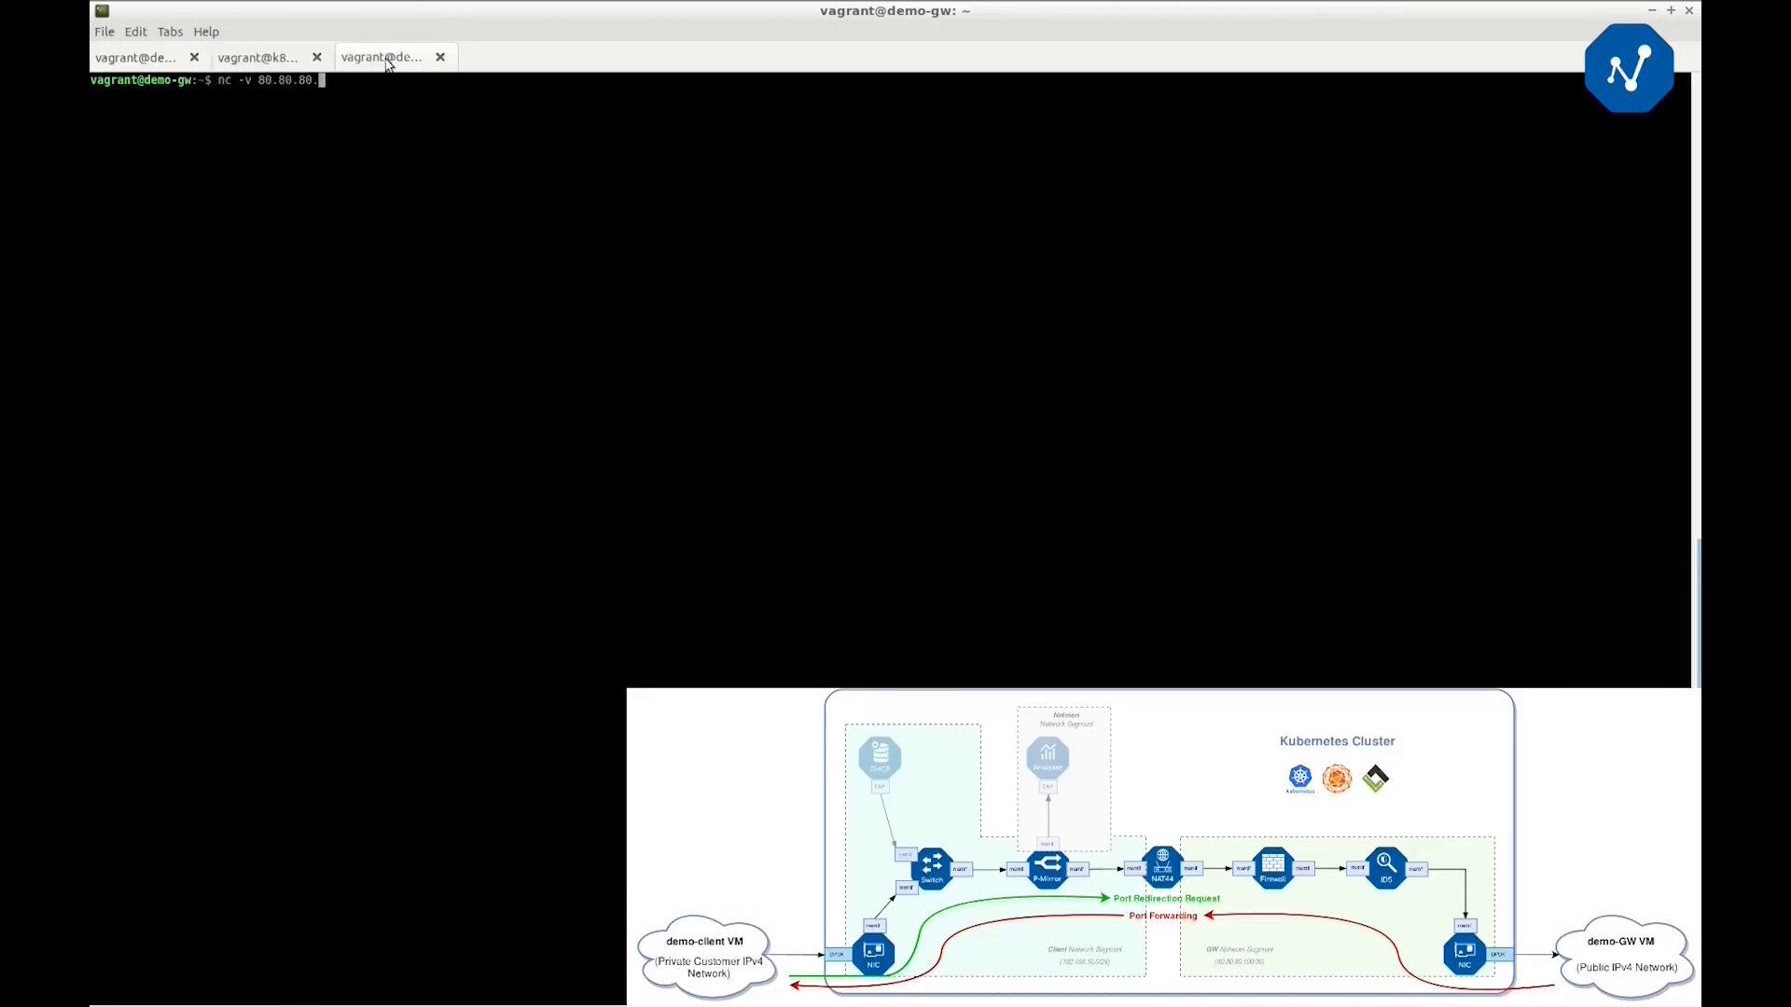
type("102 9000")
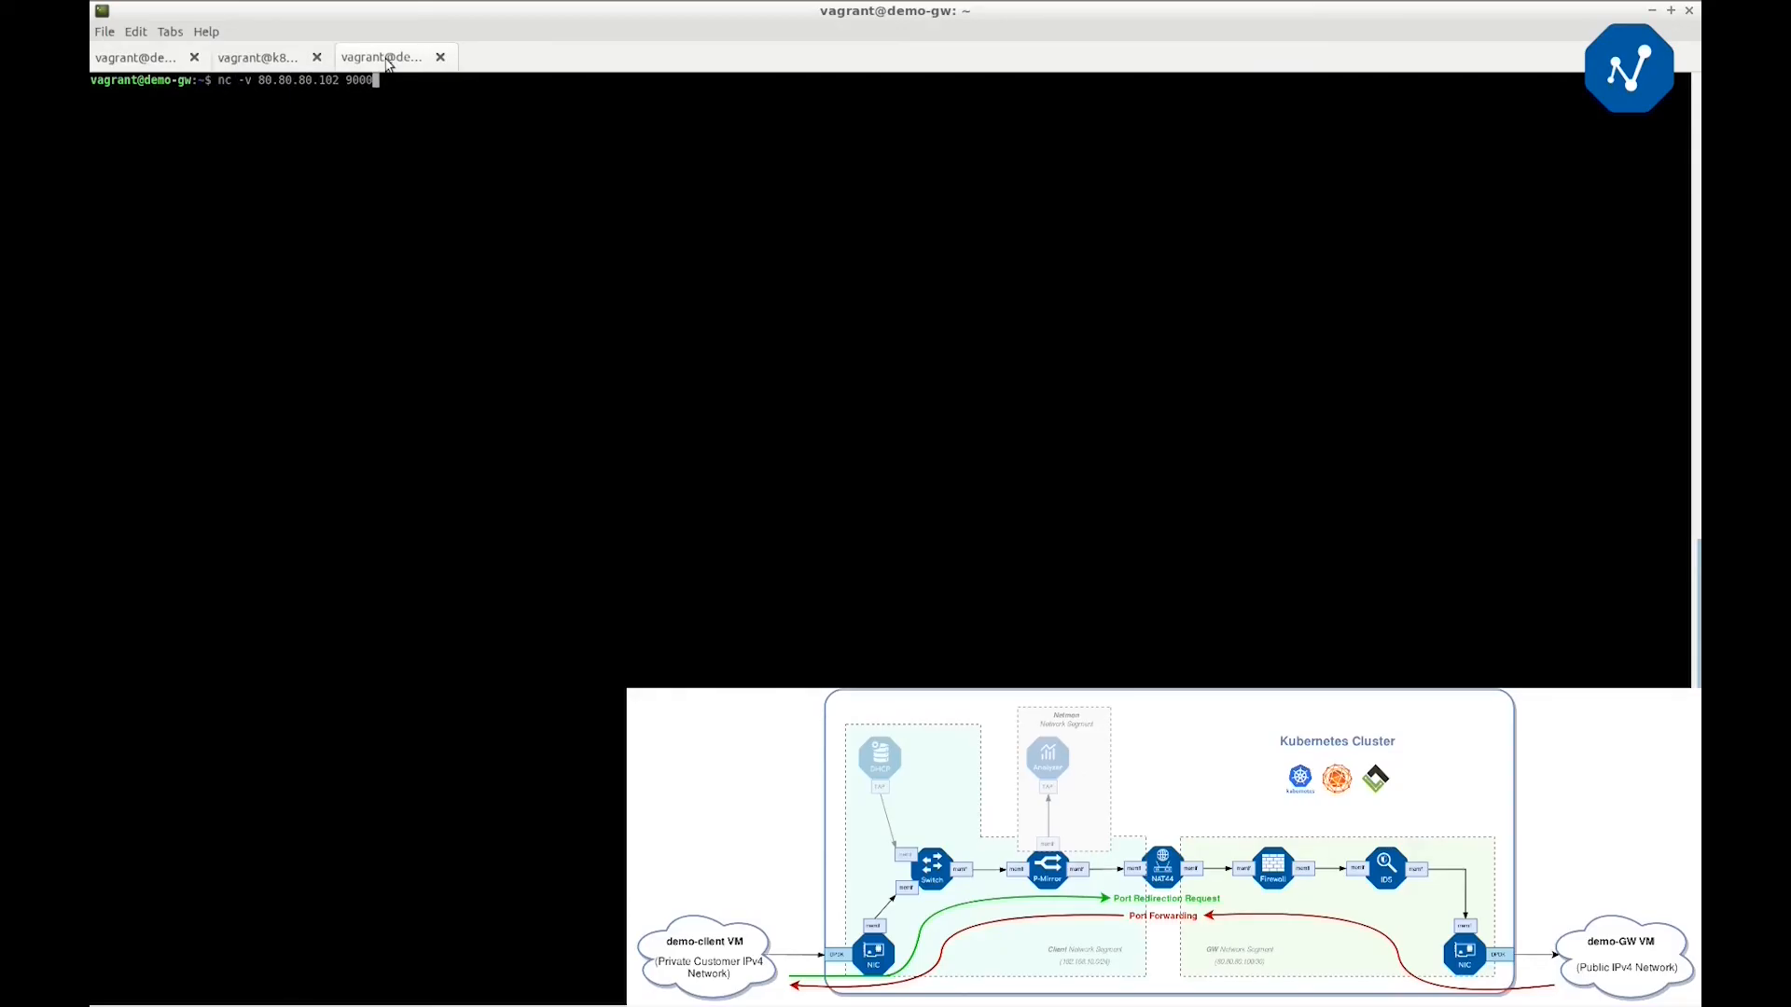
key("Return")
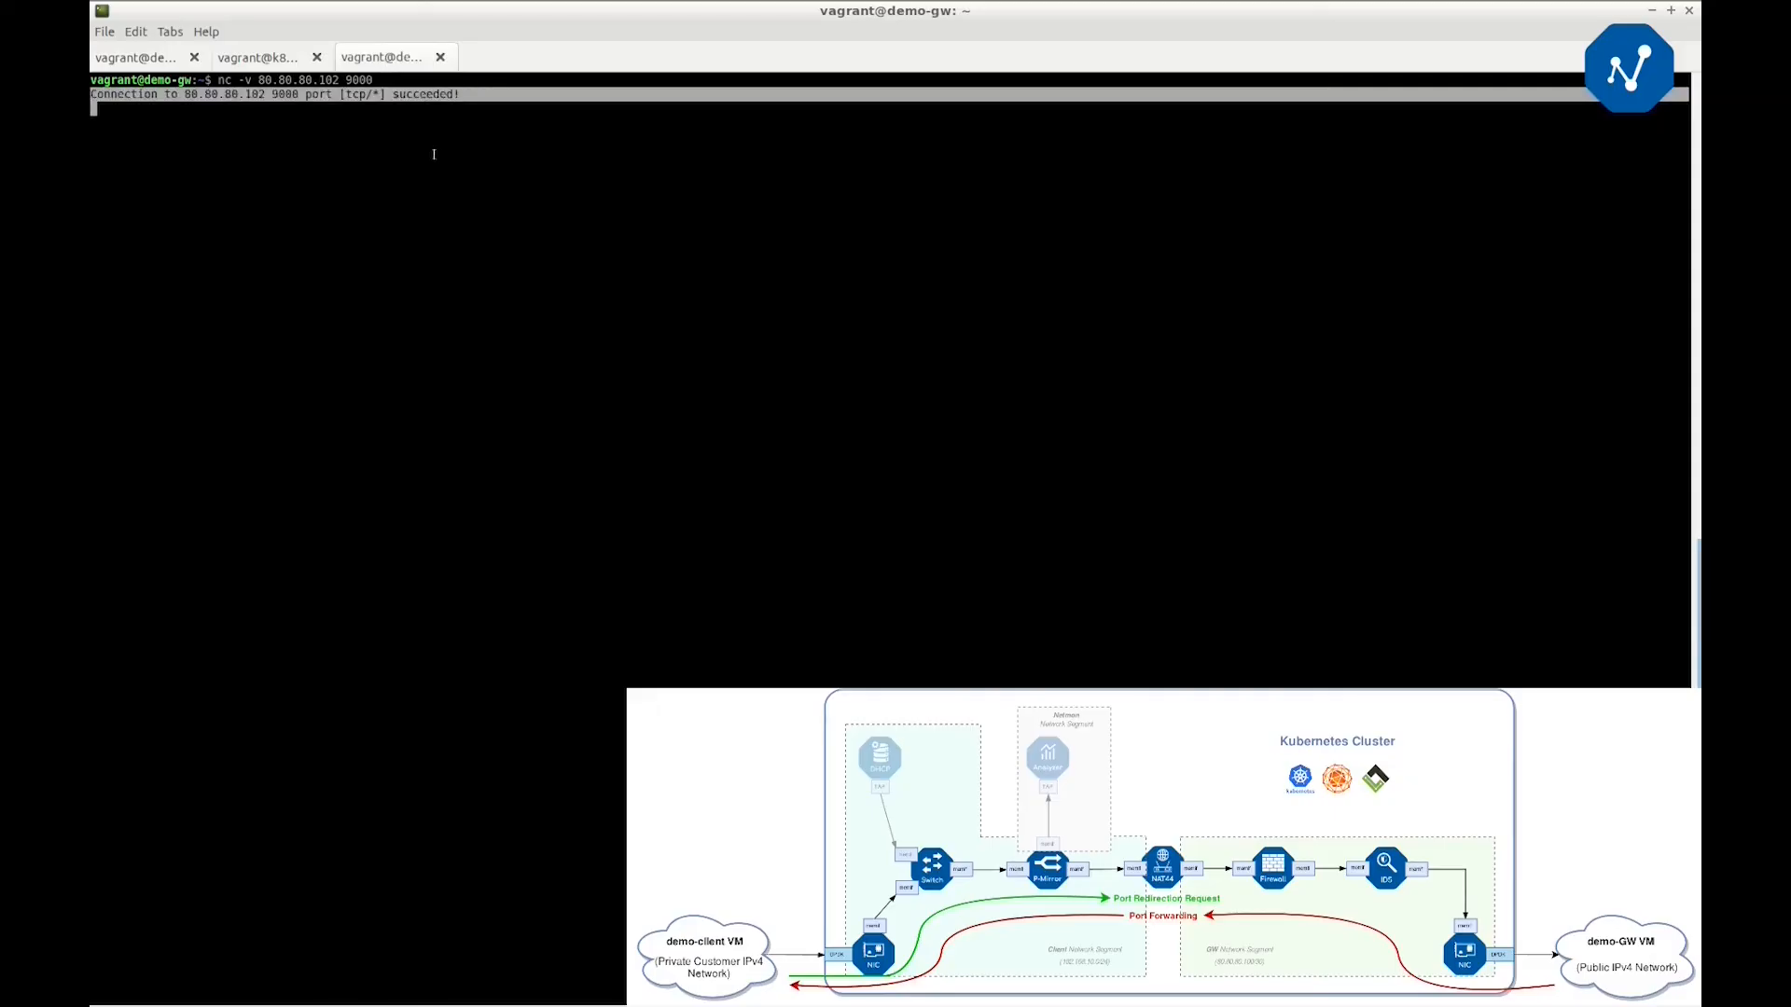
left_click(258, 58)
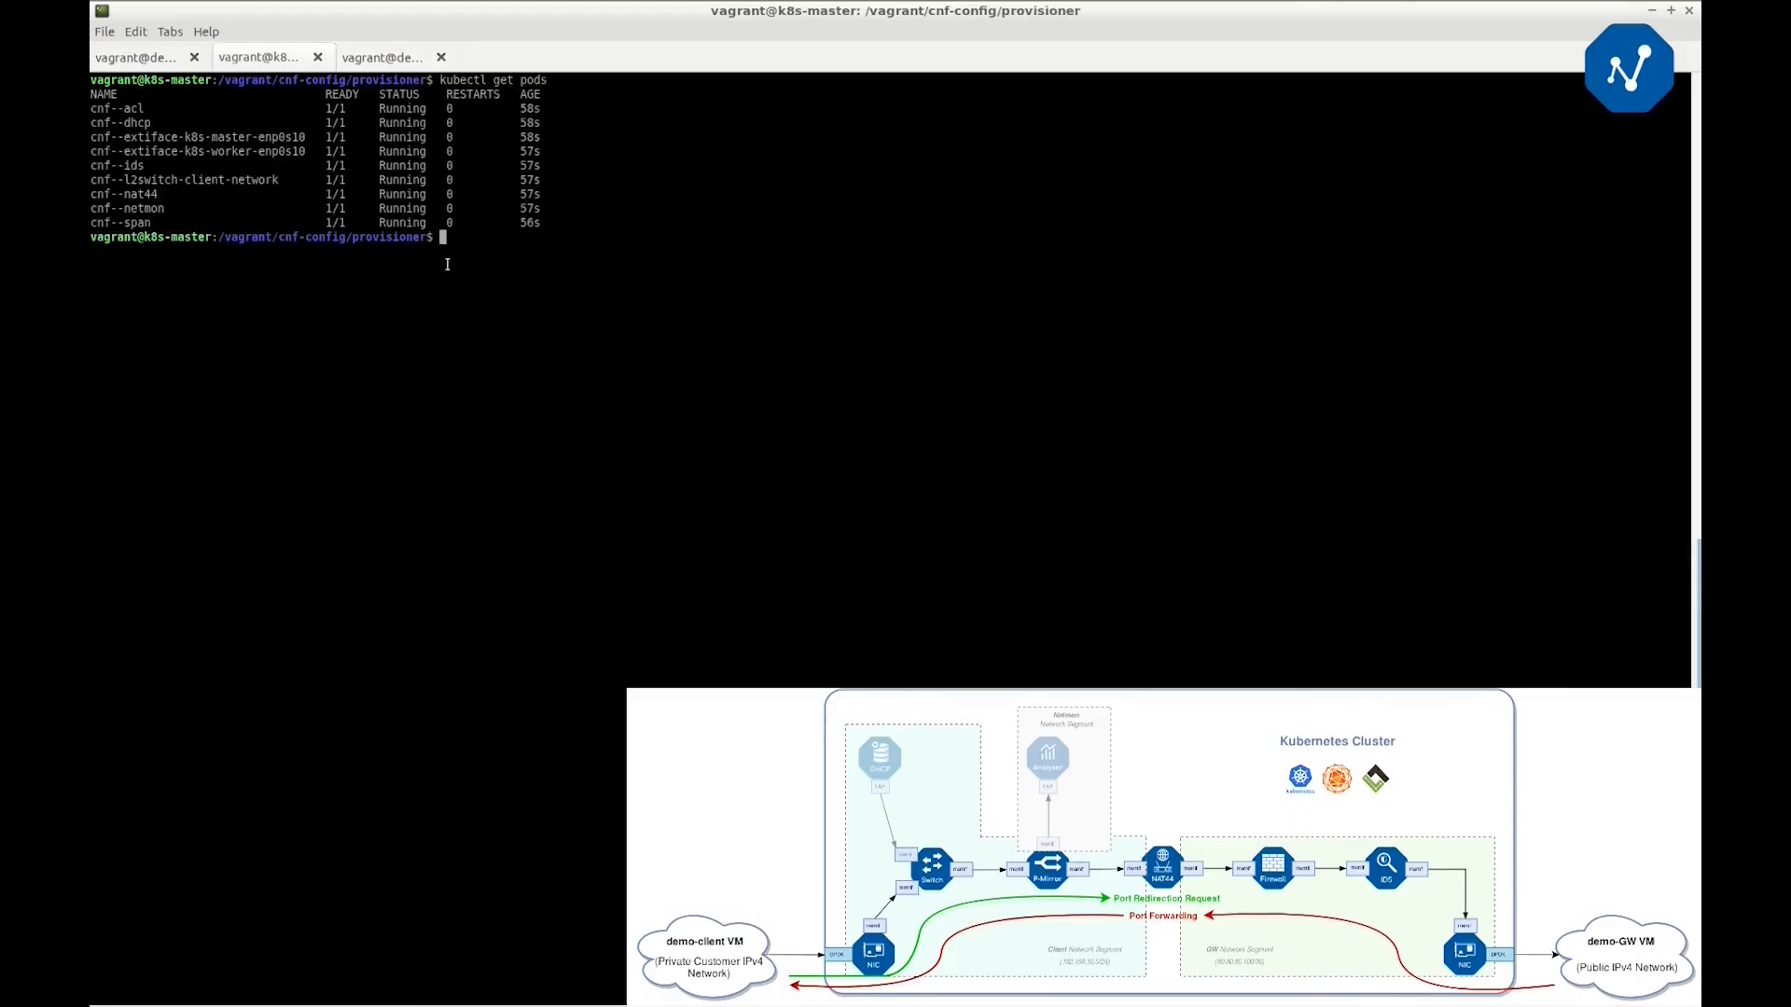
Inside the cnf--nat44 pod's VPP shell, list the NAT44 static mappings showing 8000 and 9000→9001, then quit
type("kubectl exec -it")
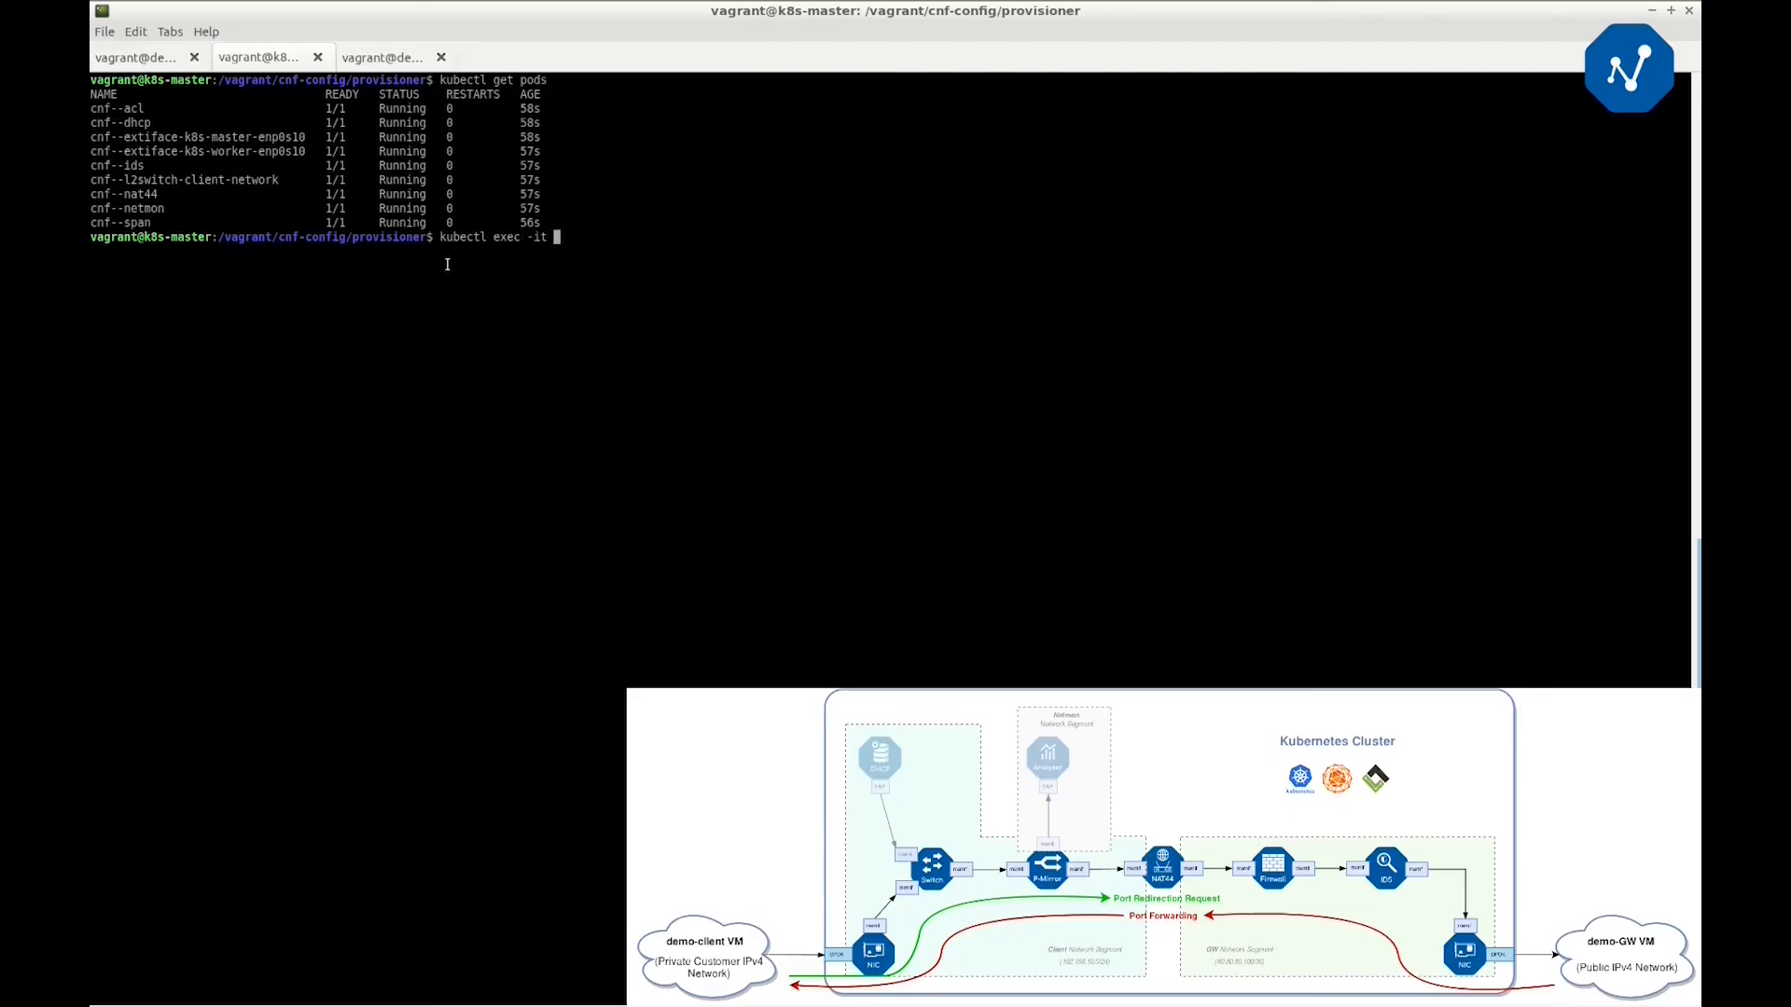
type("cnf--nat44 bash")
type("vppctl -s :5002")
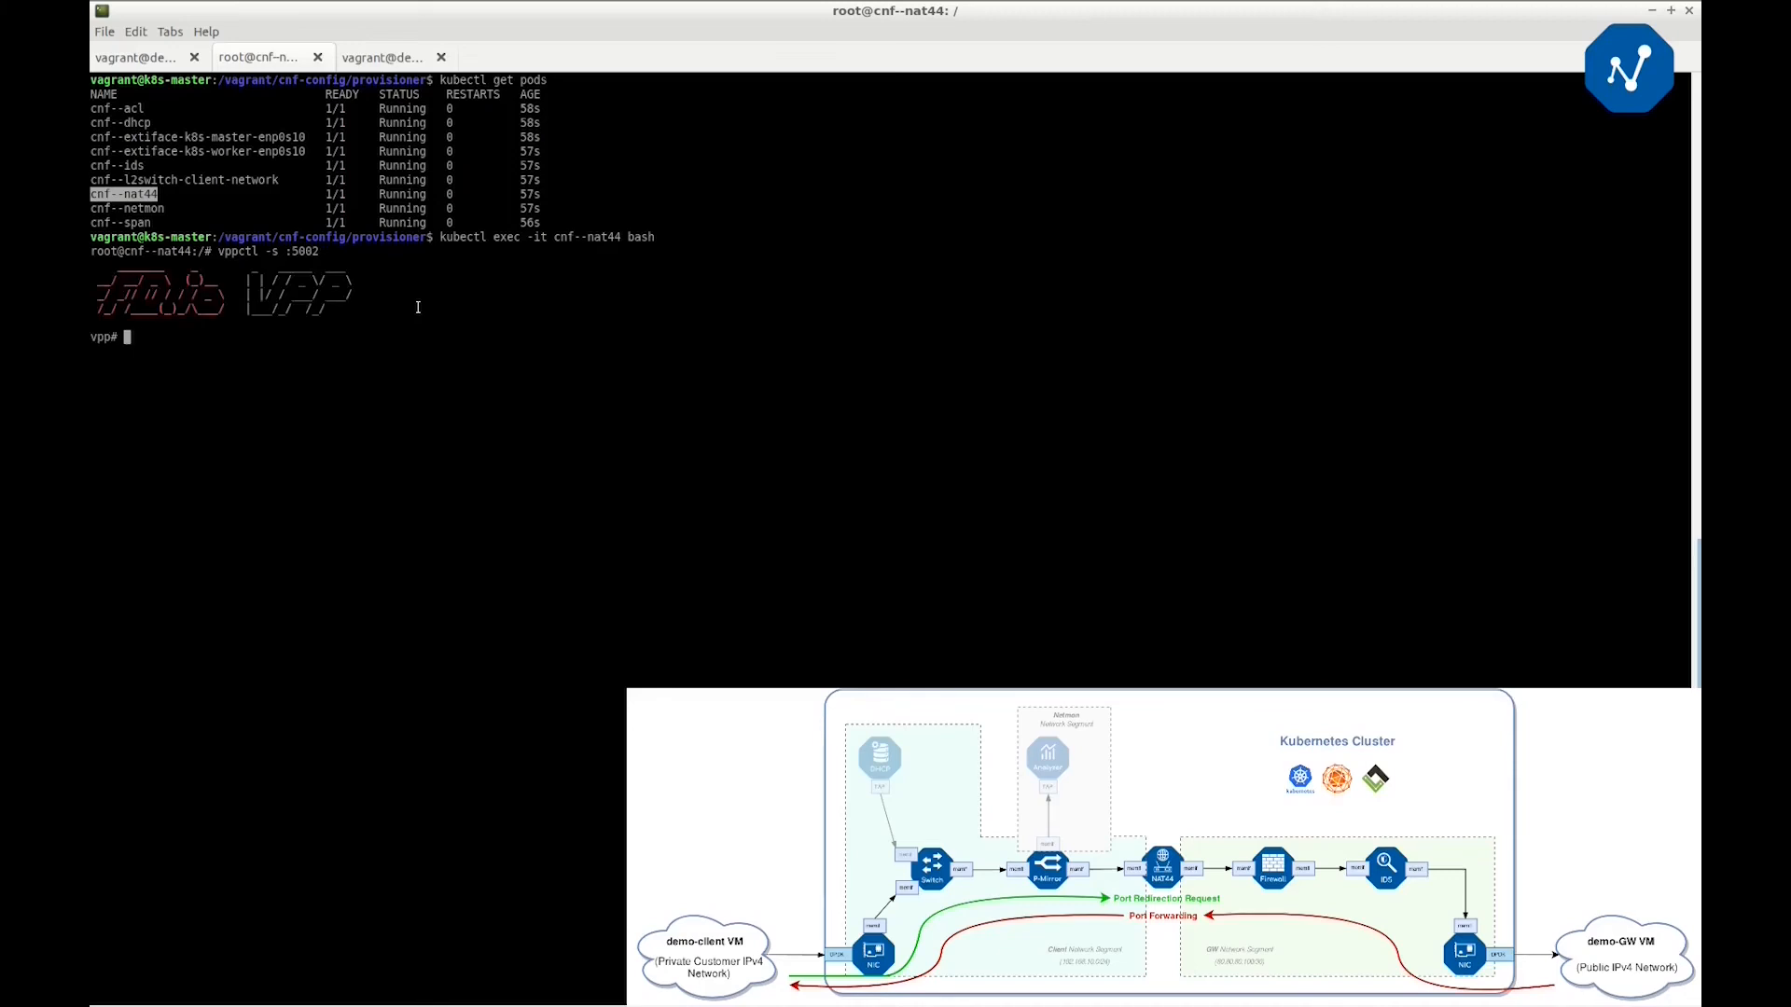
type("show nat44 static ma")
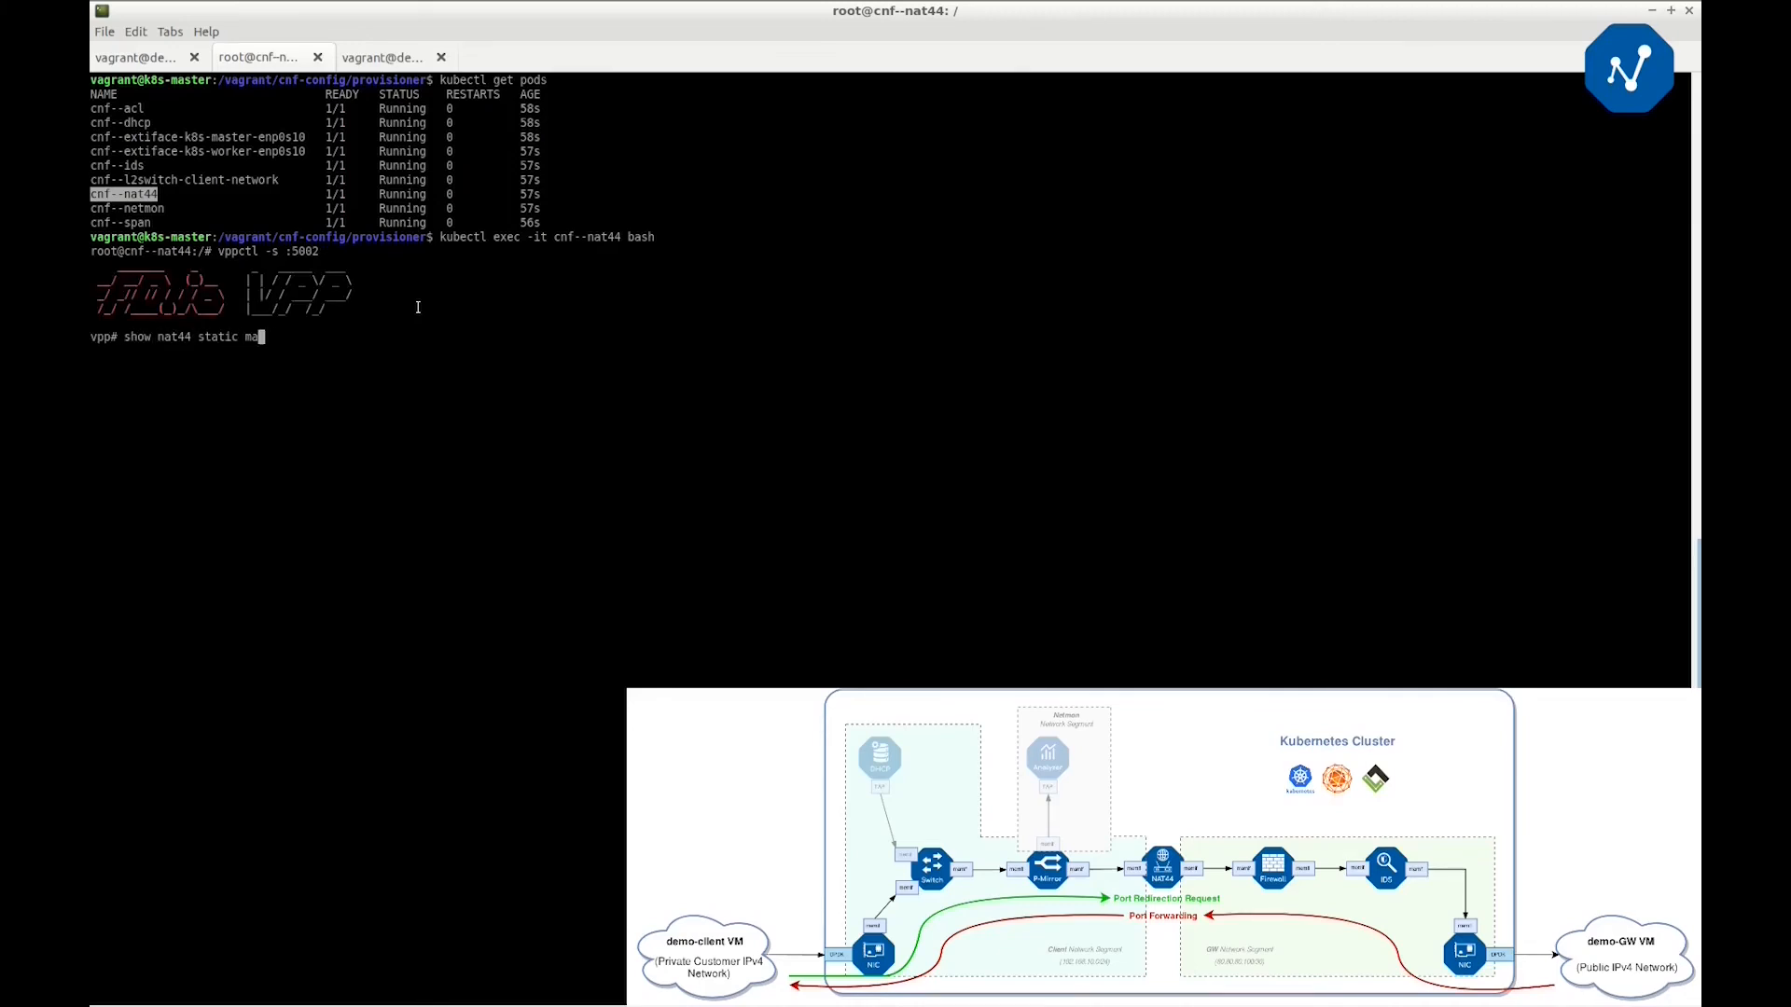
key("Return")
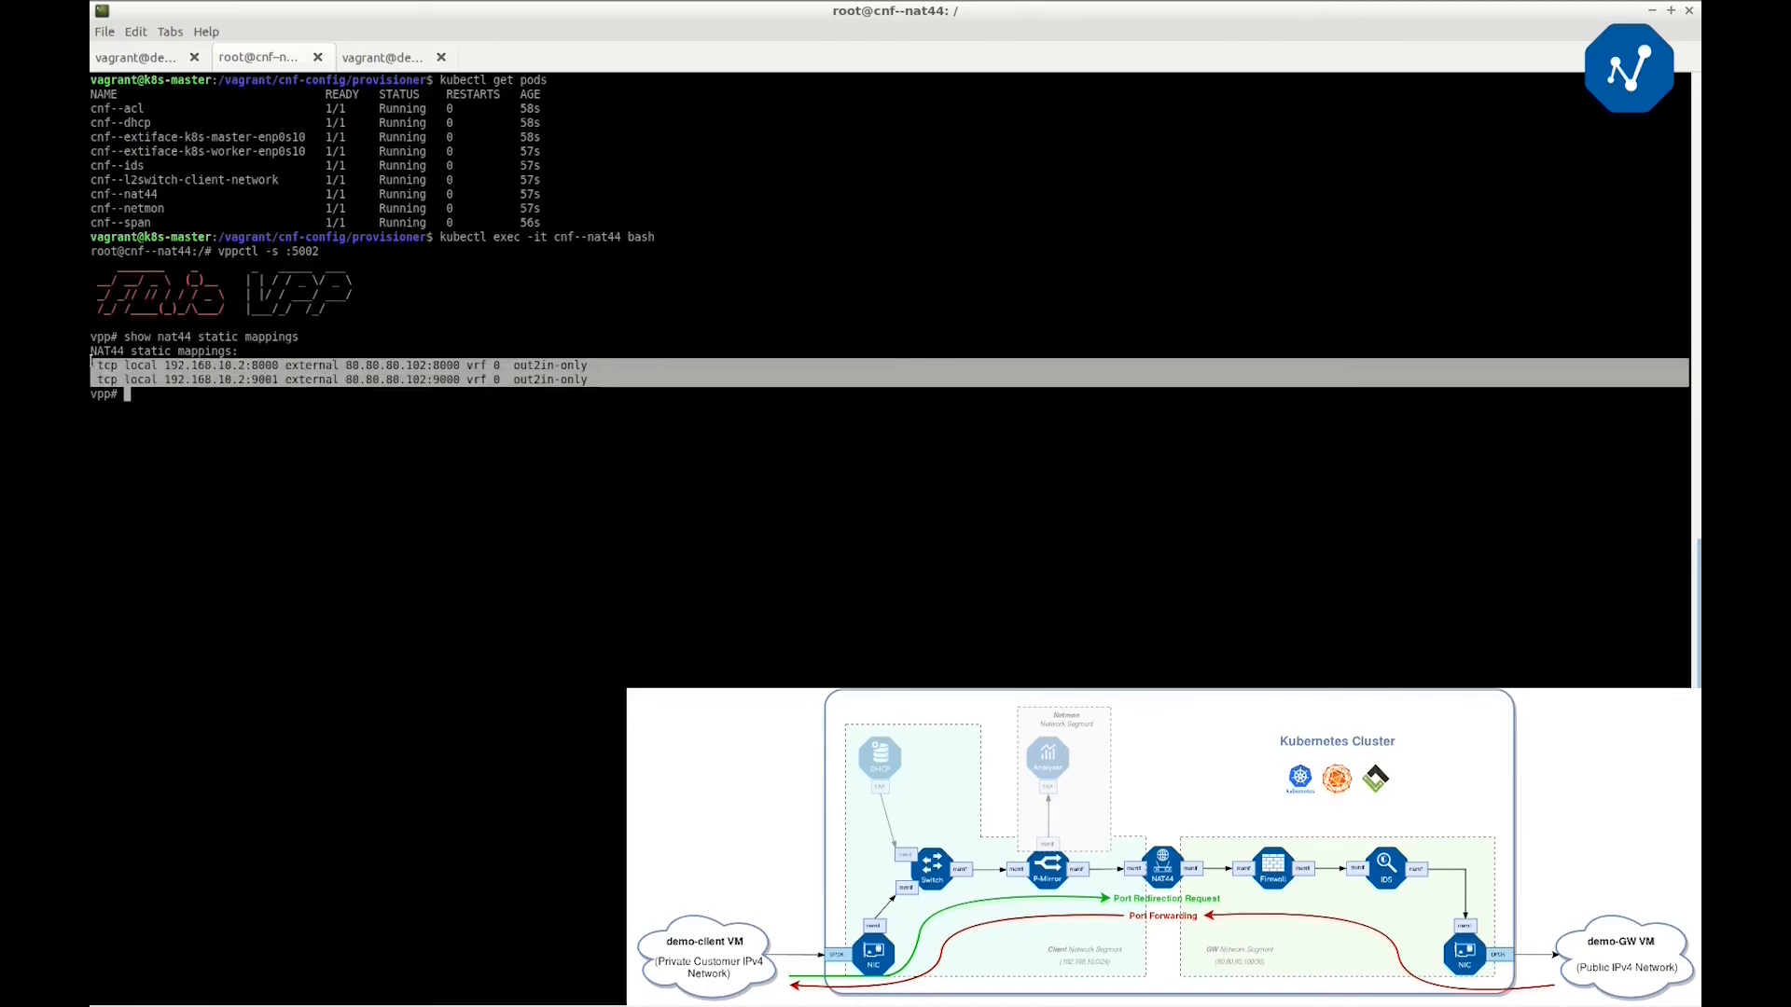
type("quit")
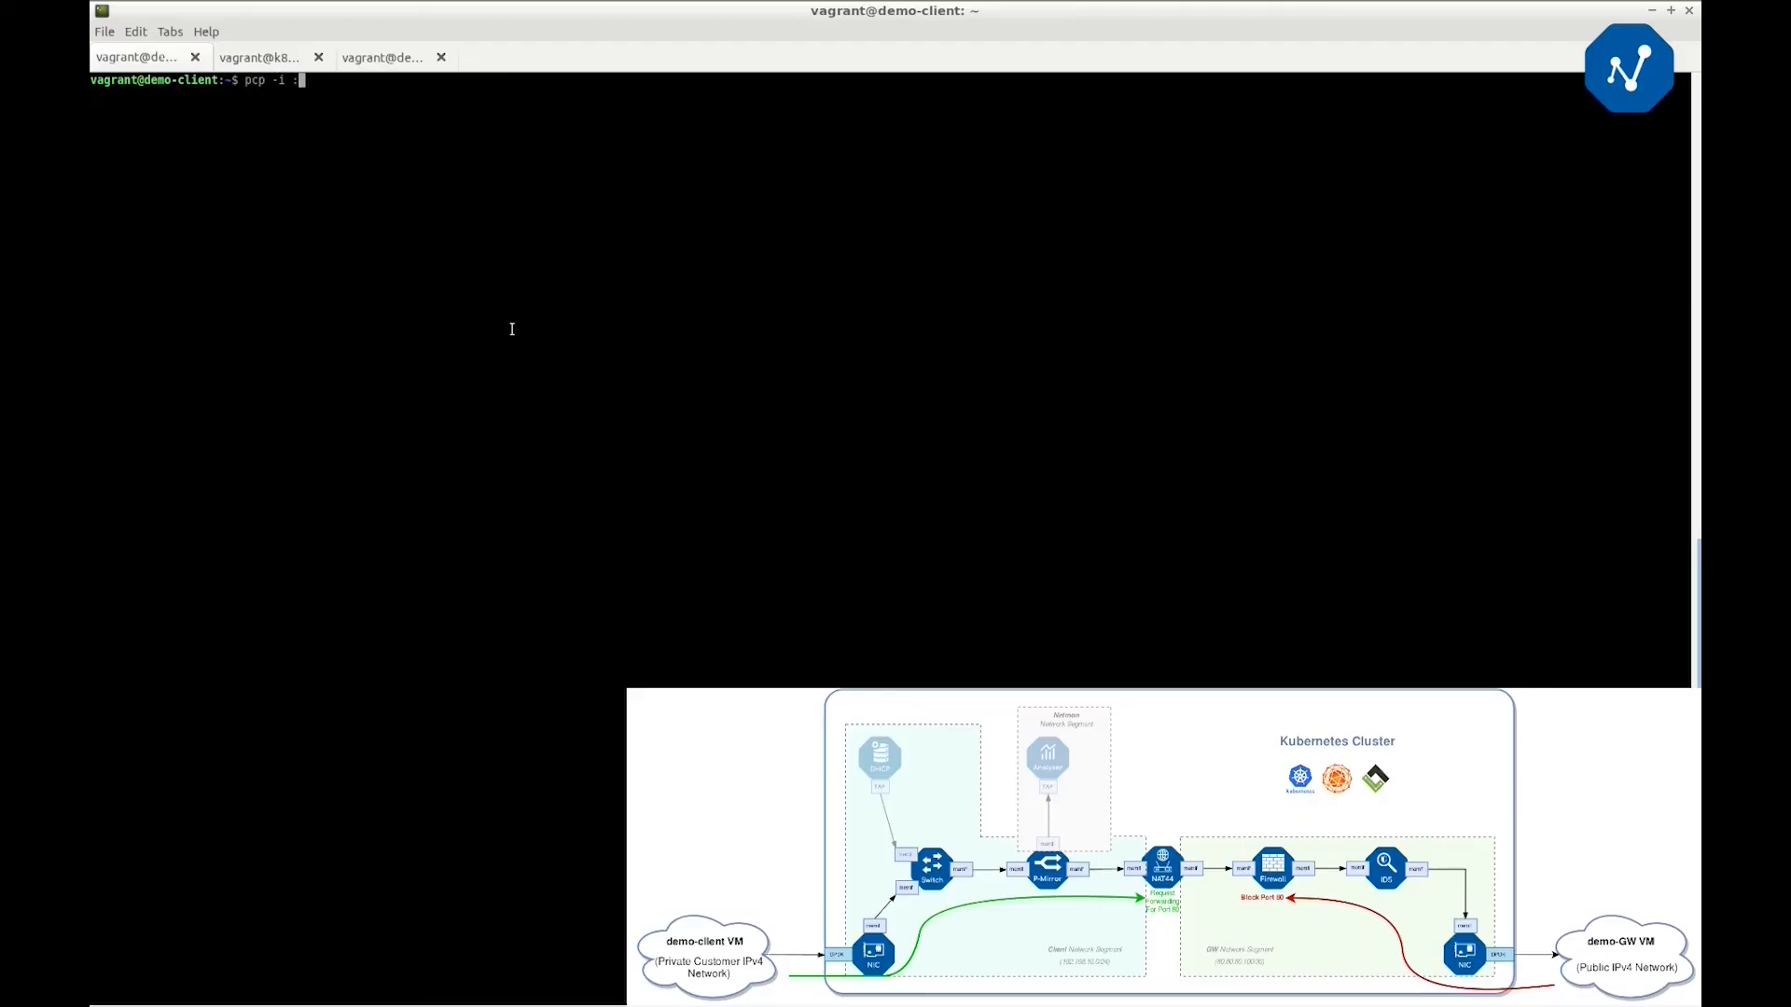
Request a PCP forward of port 80 and listen on port 80 with sudo netcat on demo-client
key("Return")
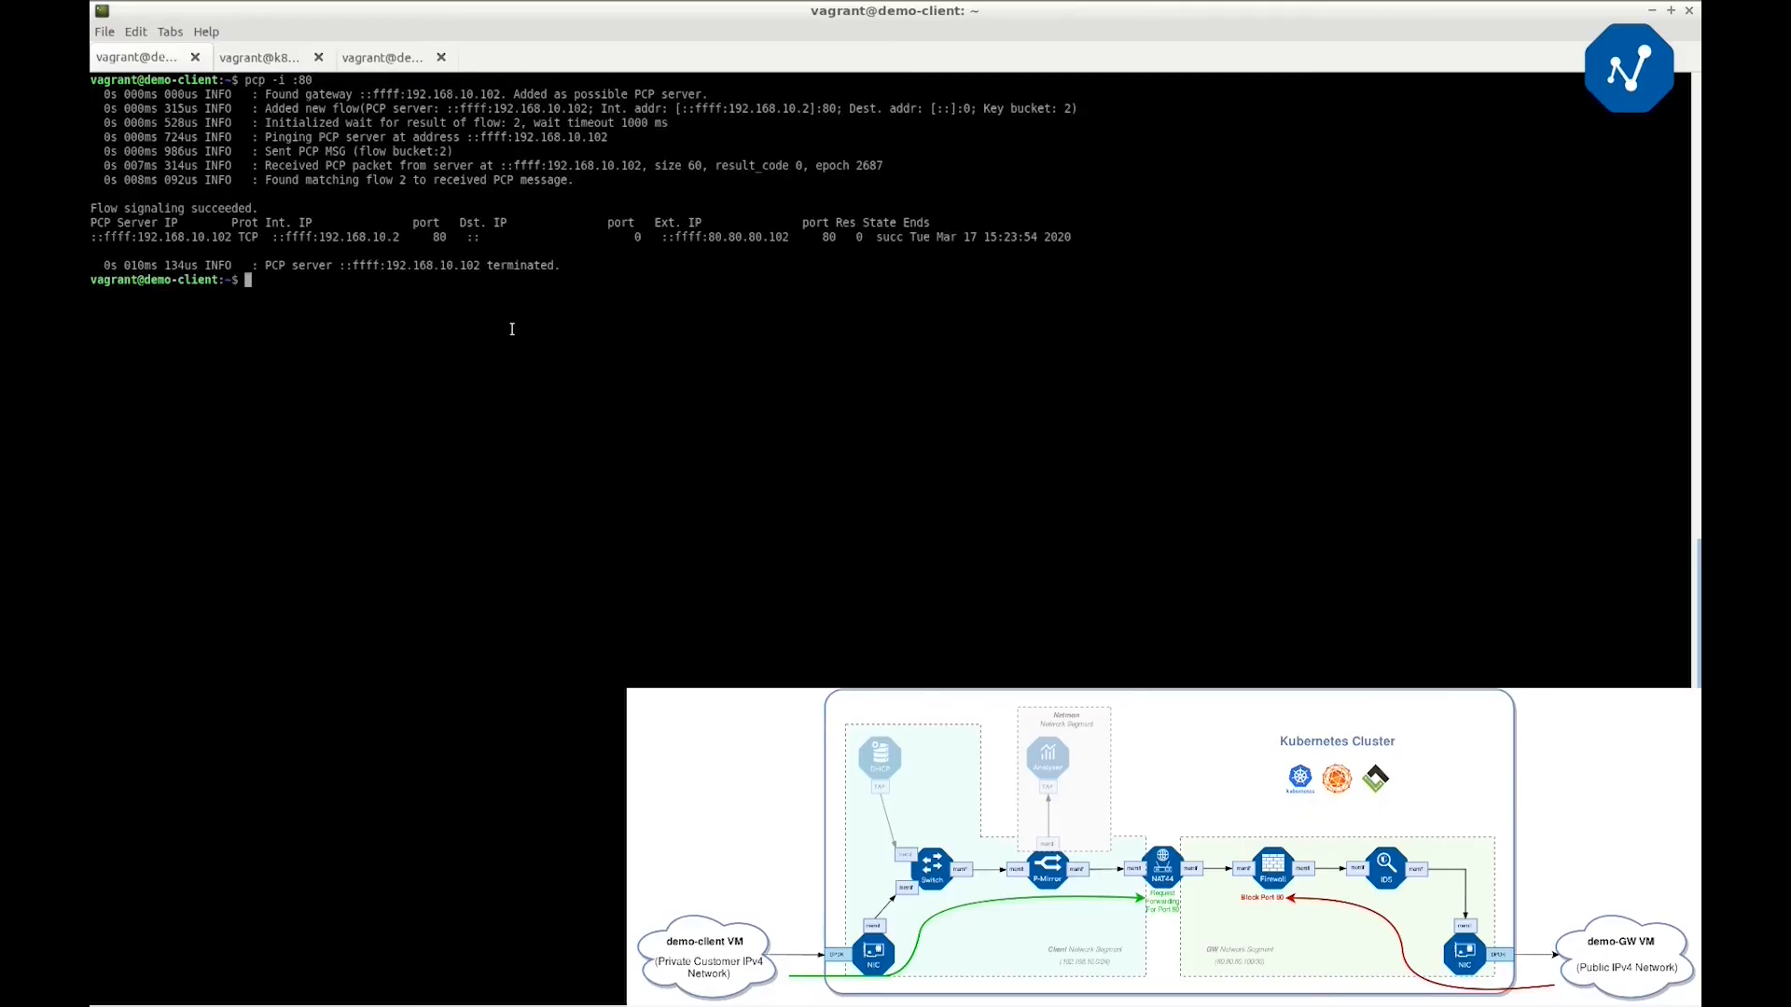
type("sudo")
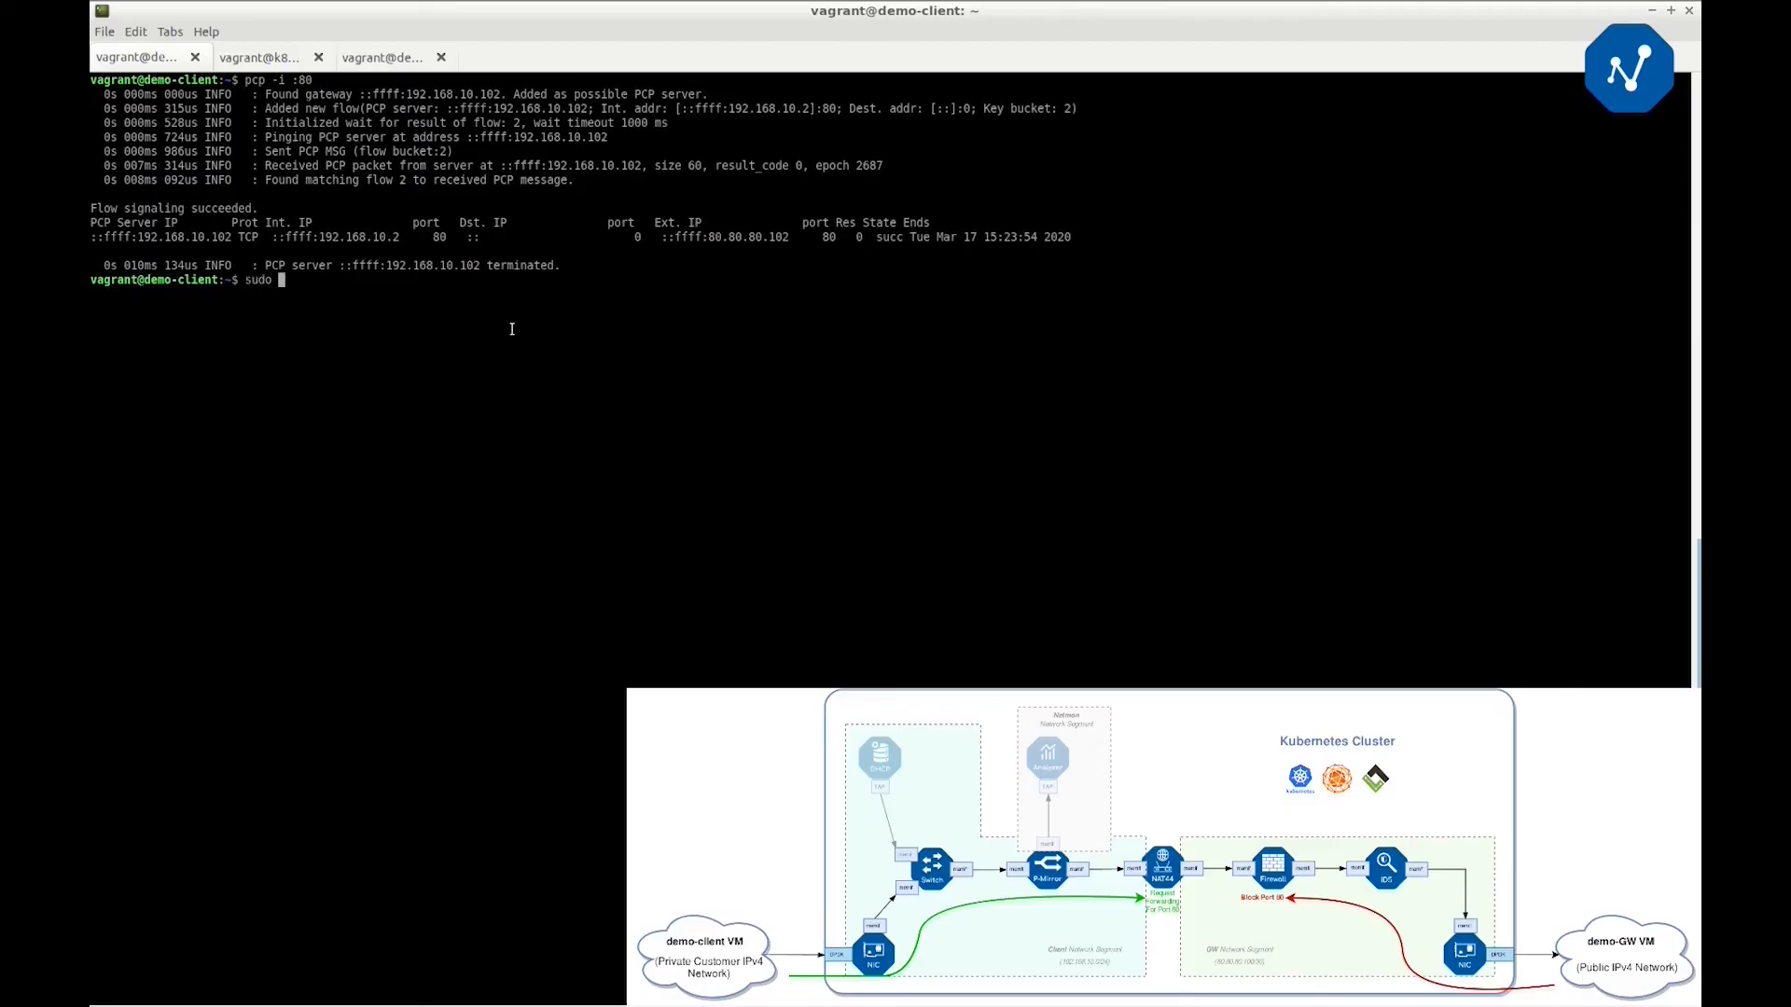
type("nc -l 8")
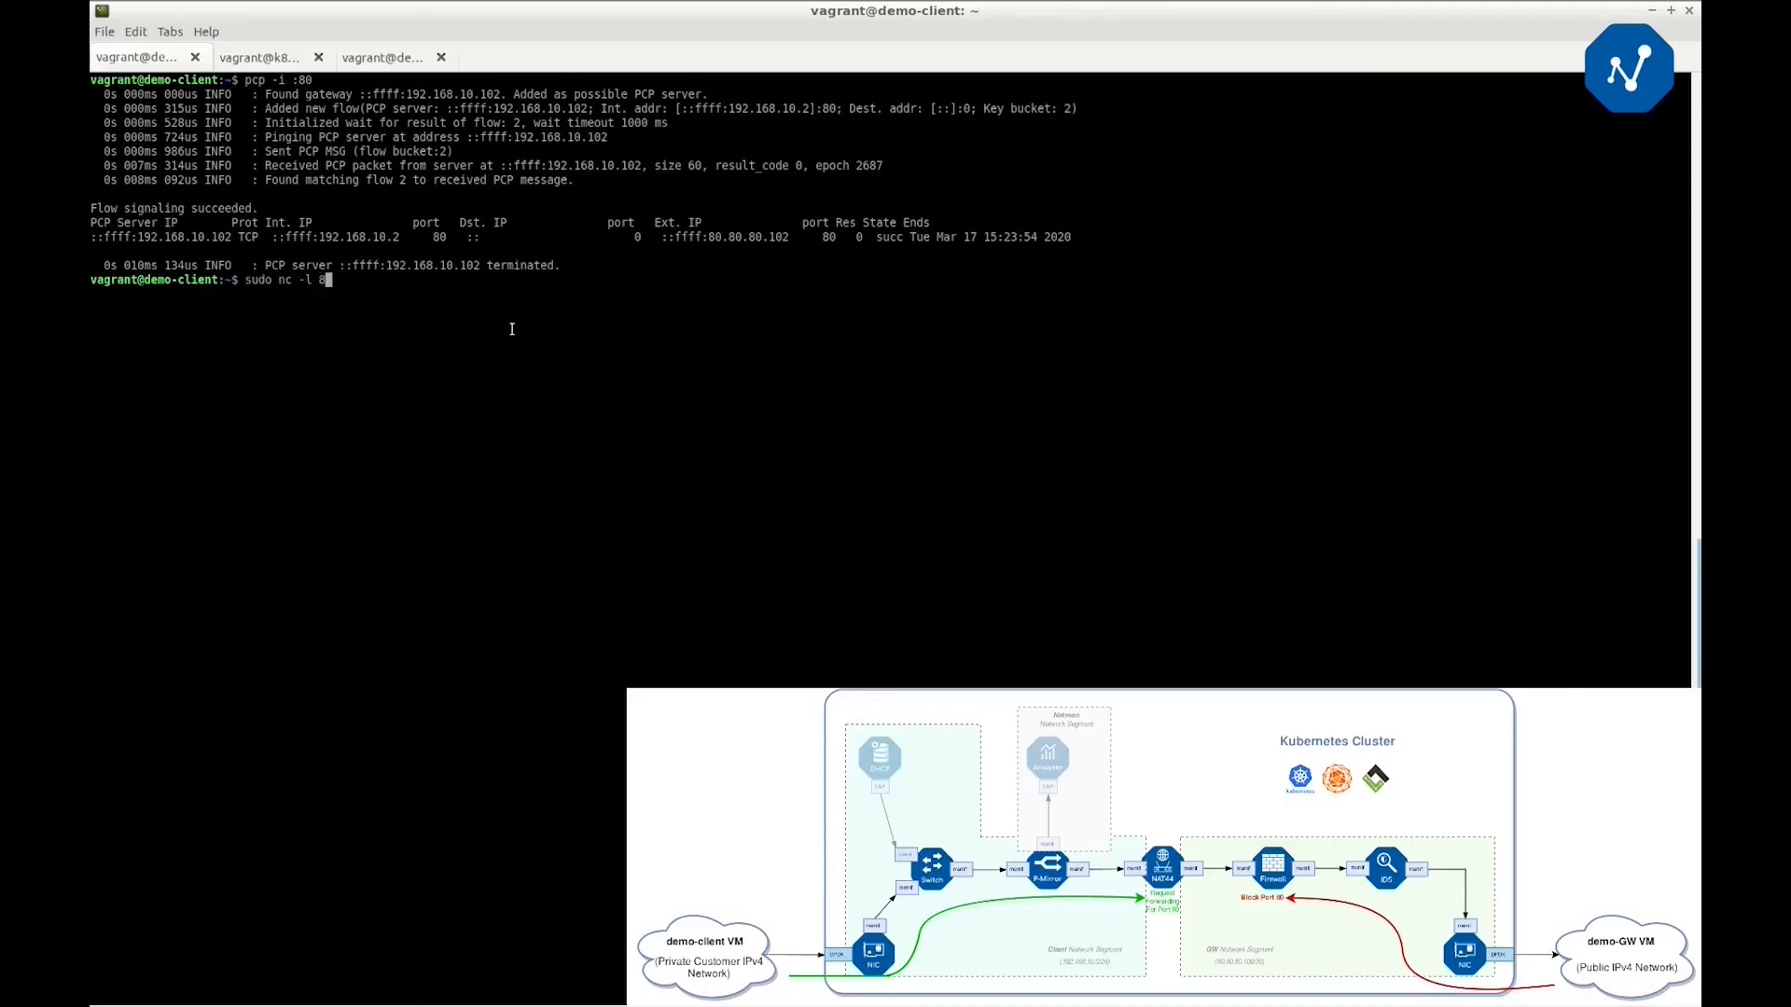
From demo-gw, show netcat to 80.80.80.102 port 80 hanging, abort it, then show k8s-master
left_click(380, 58)
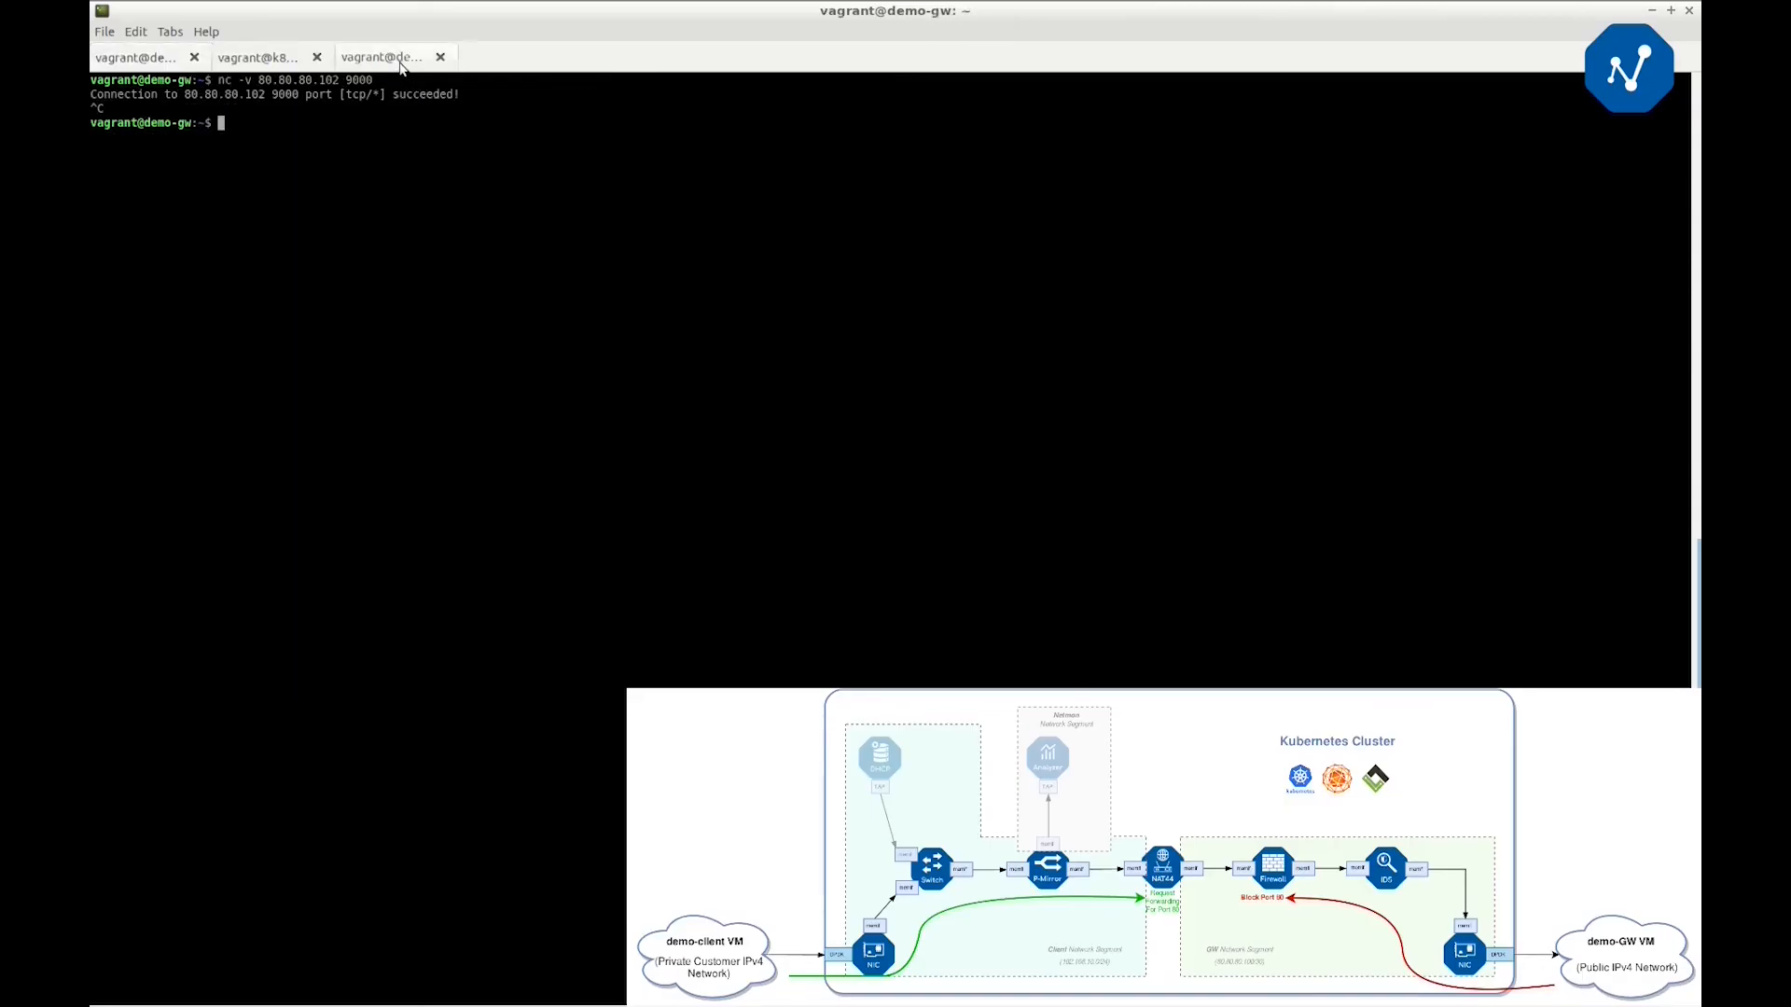
type("nc -v")
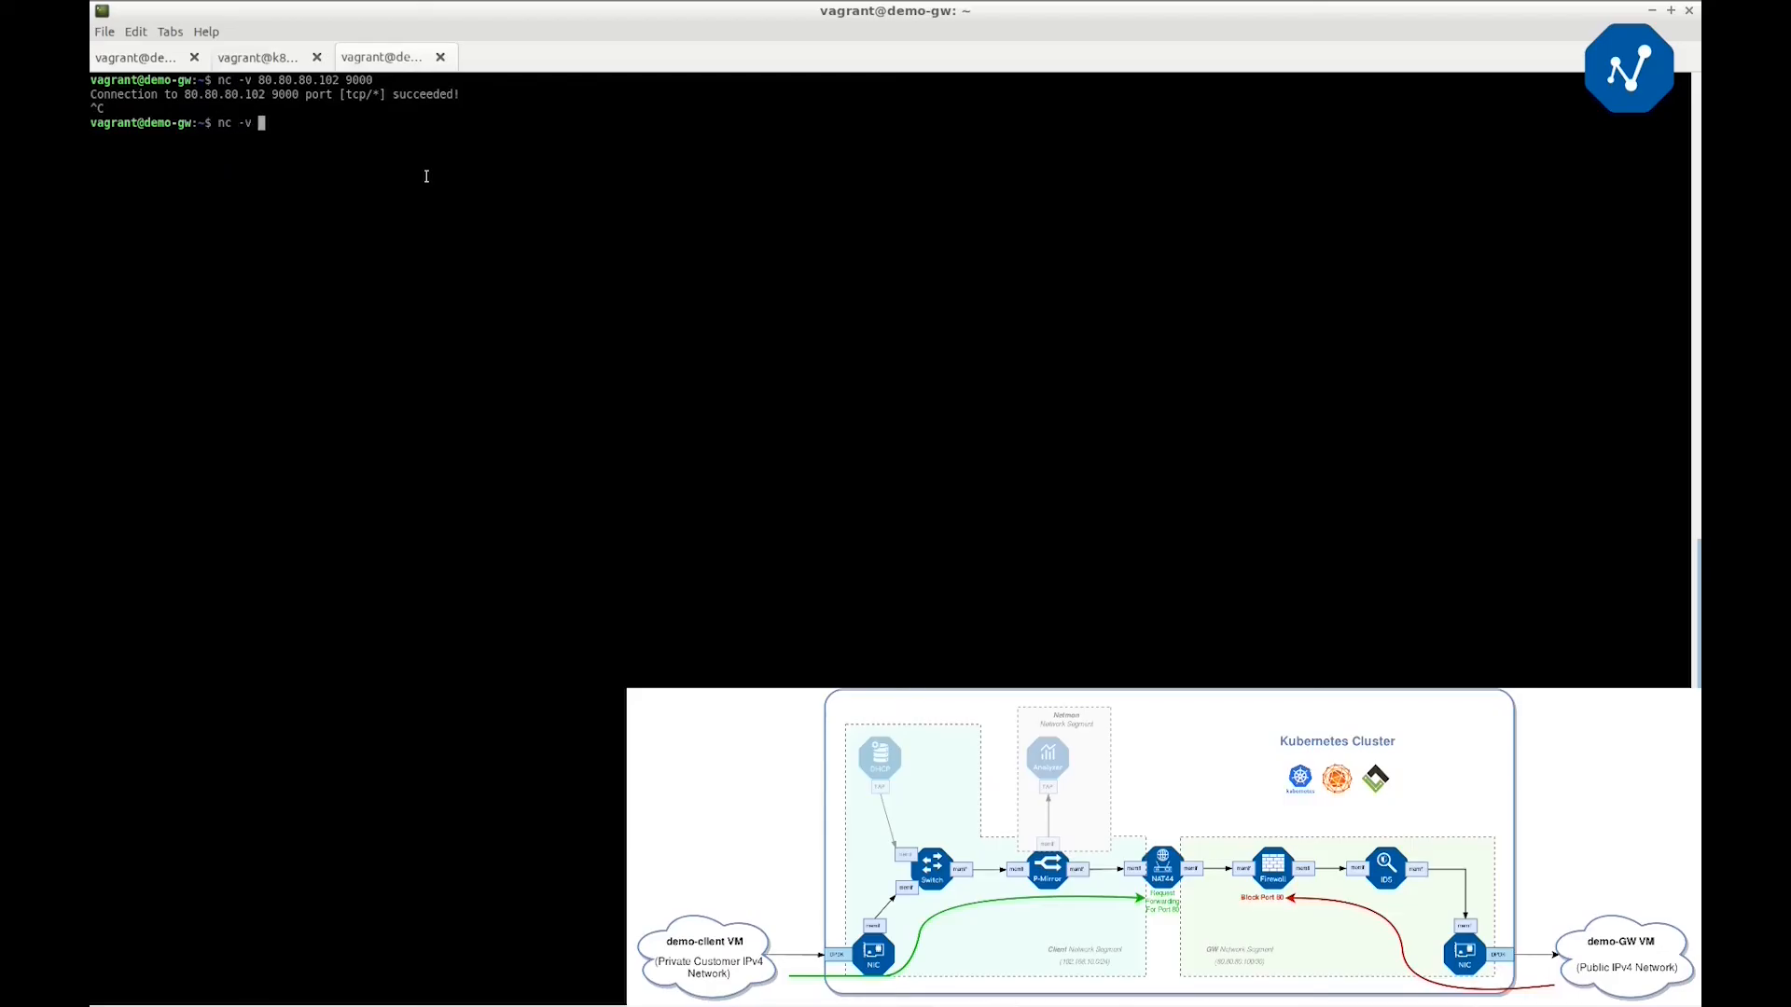
type("80.80.80.102")
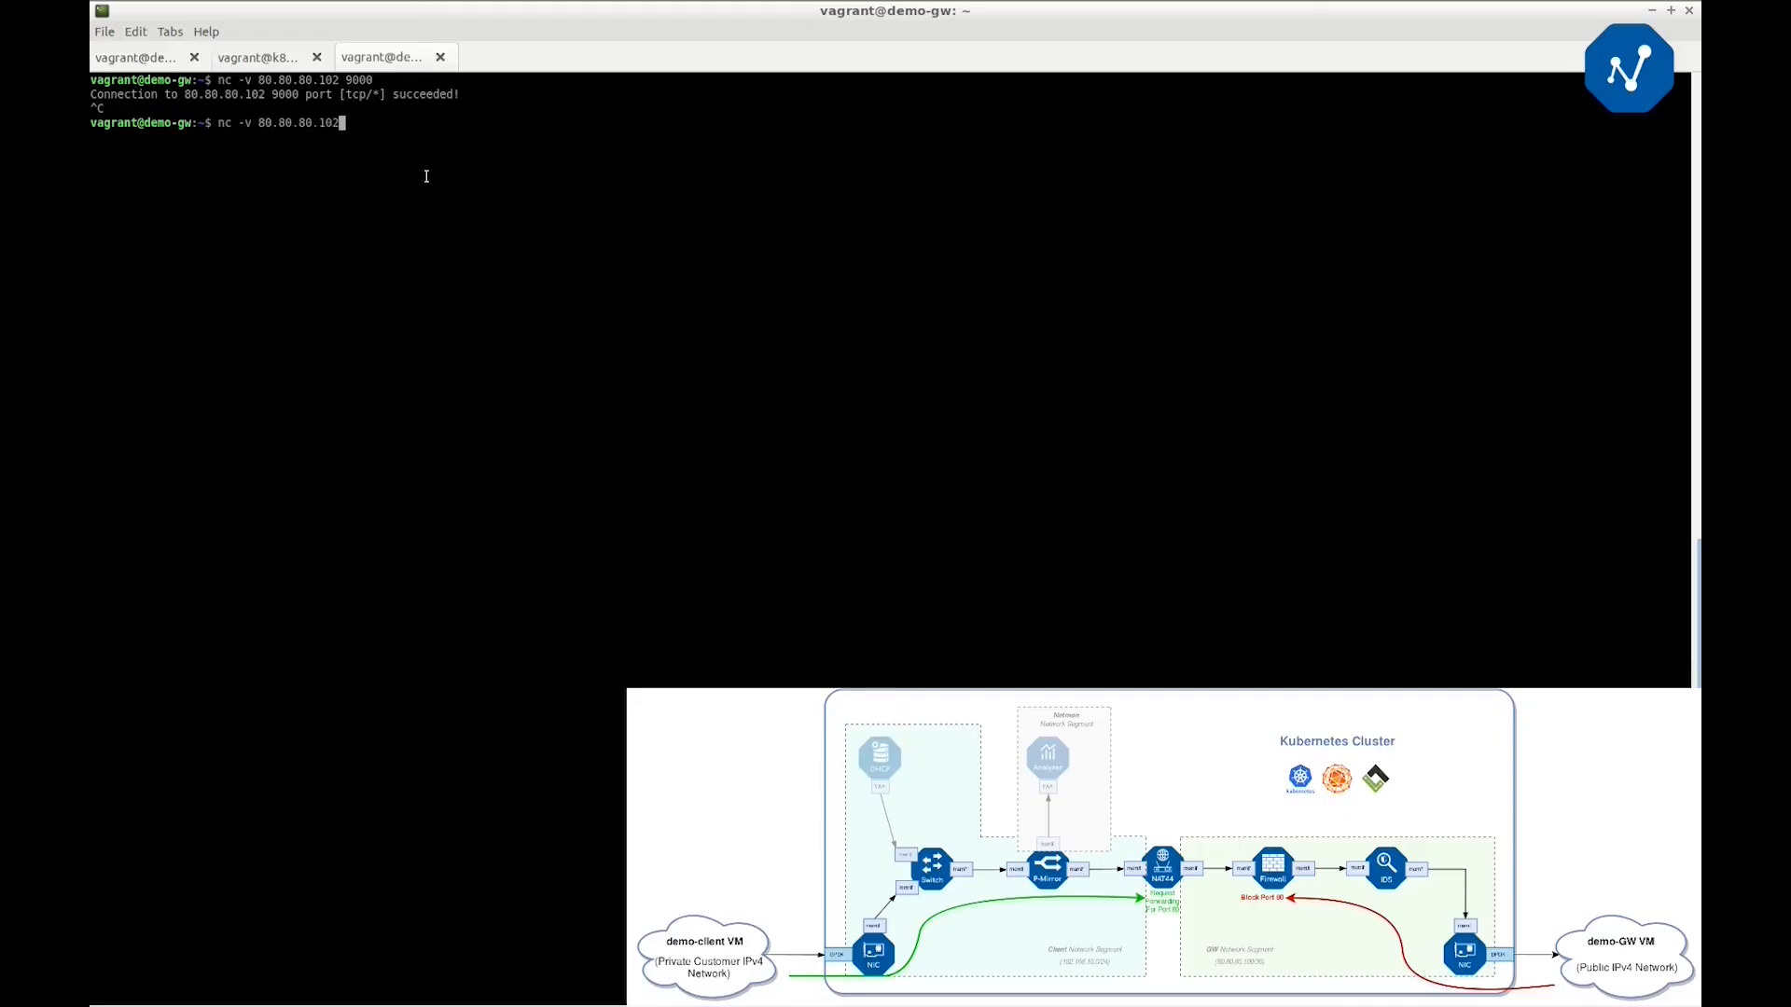
type("80")
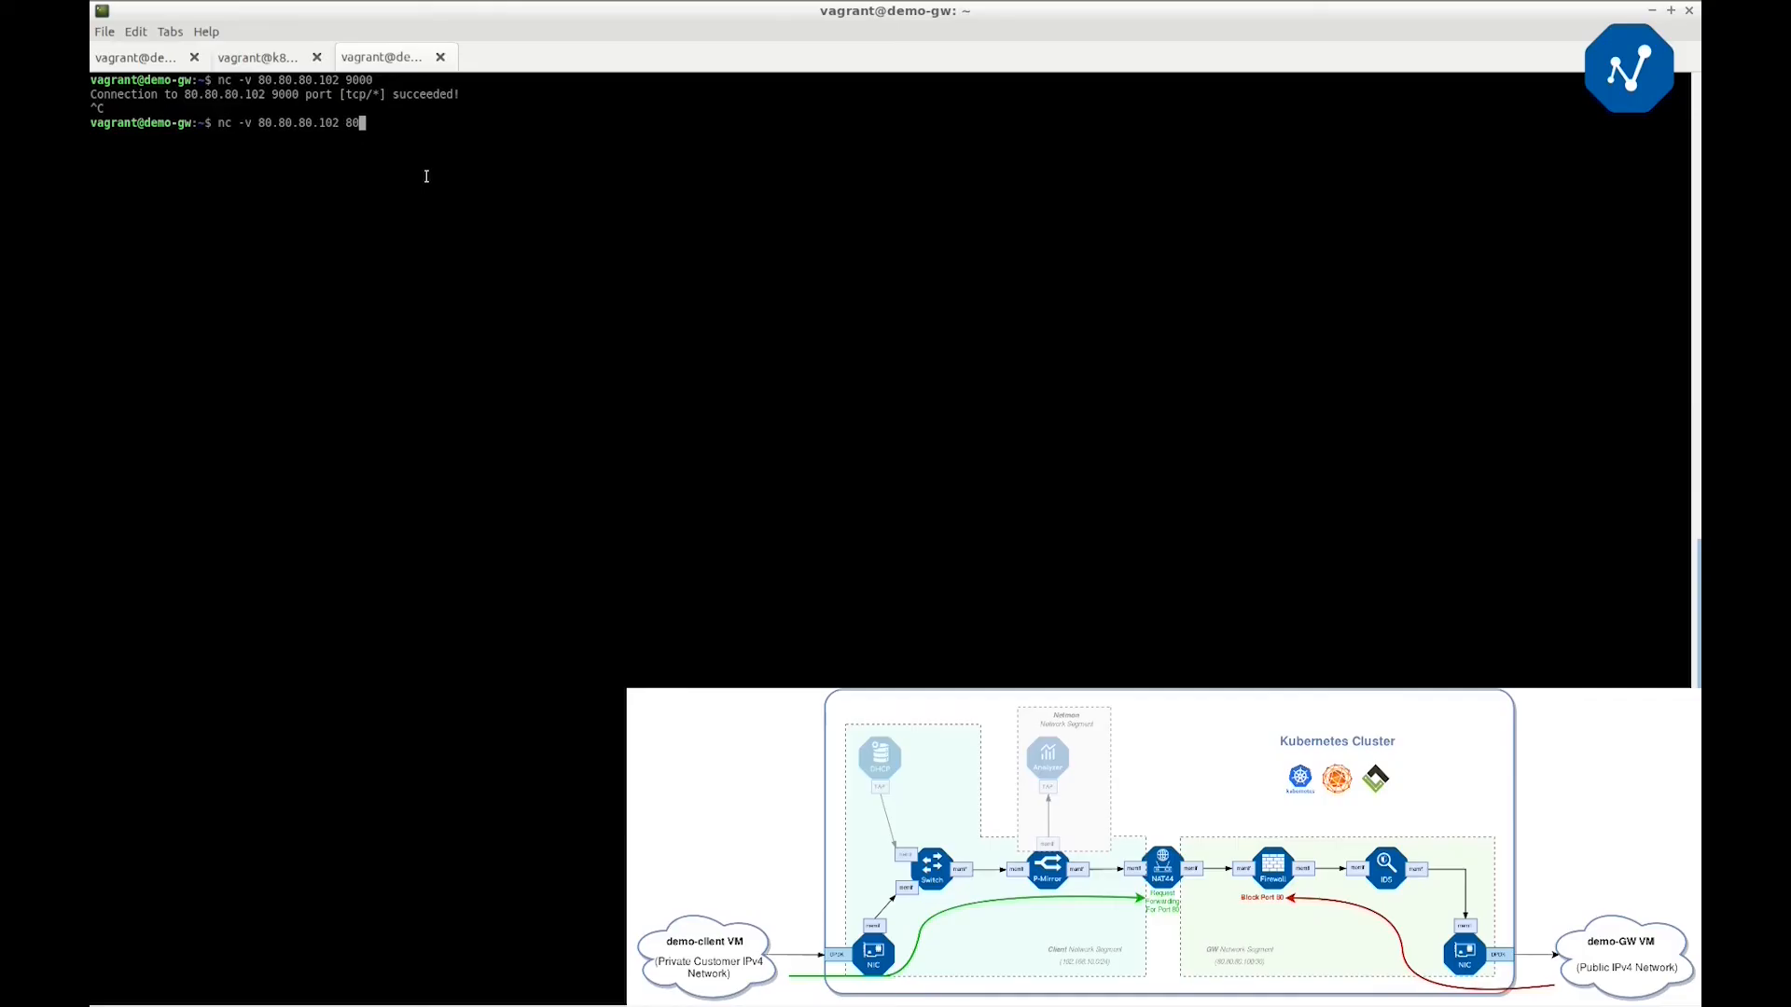
key("Return")
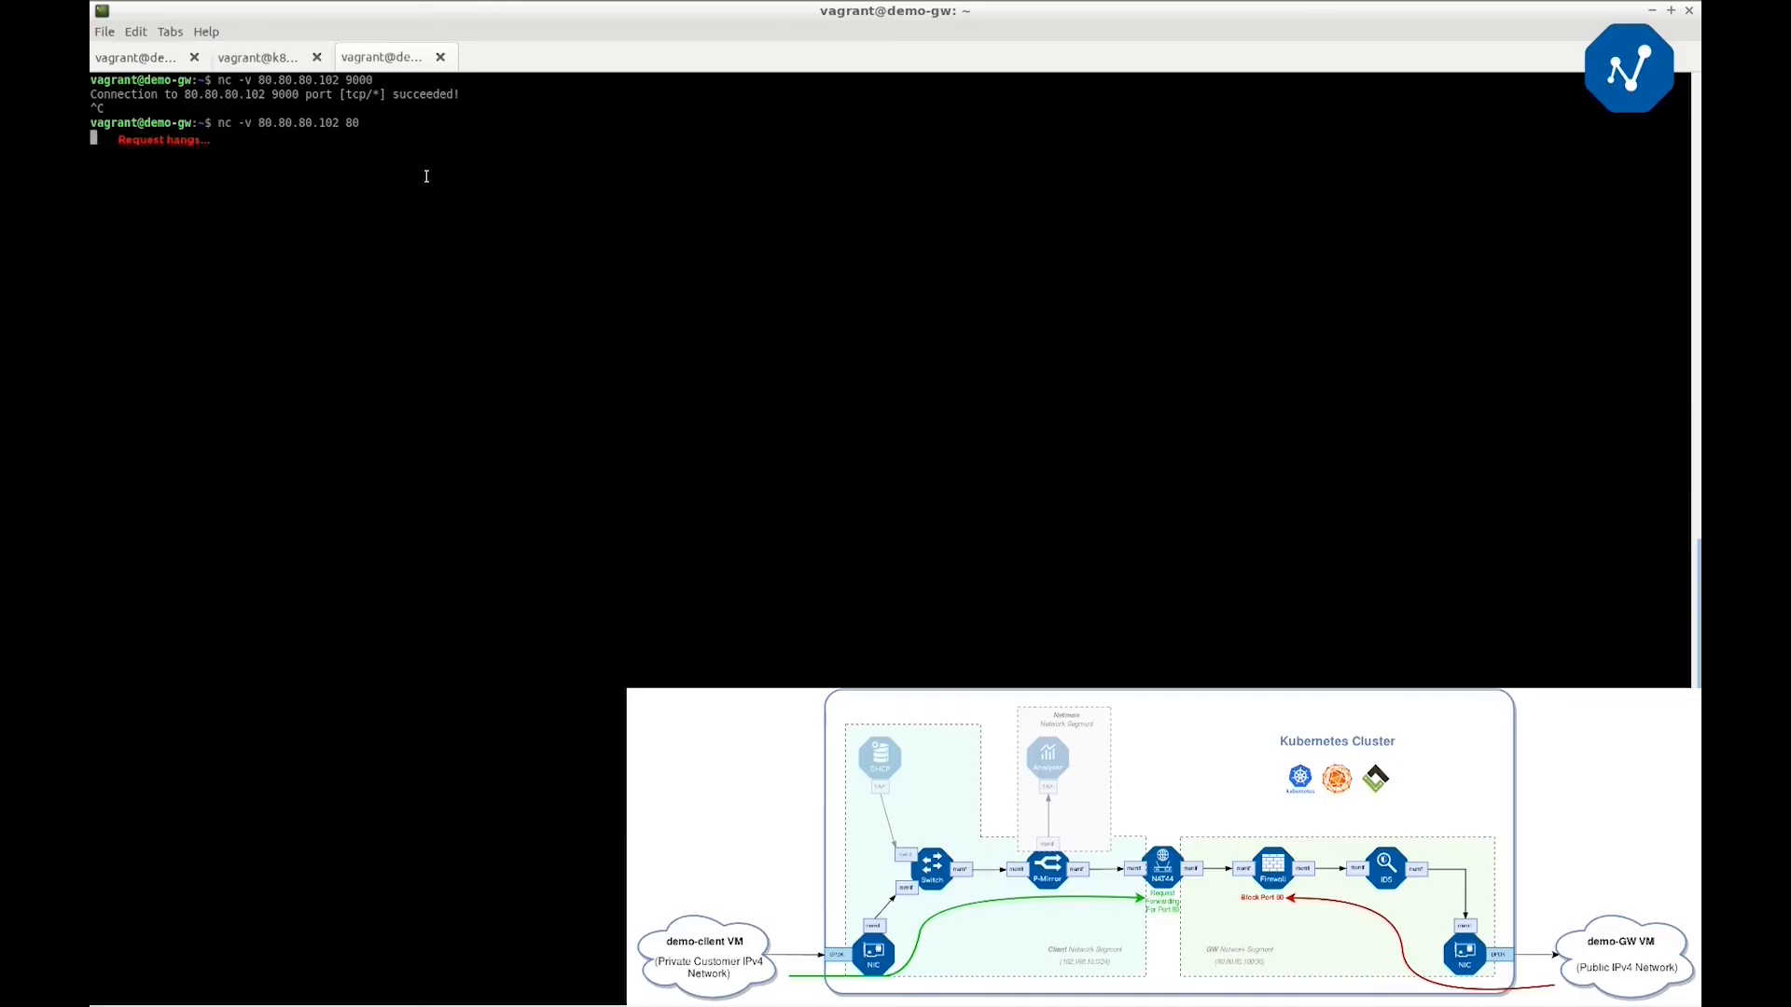
key("ctrl+c")
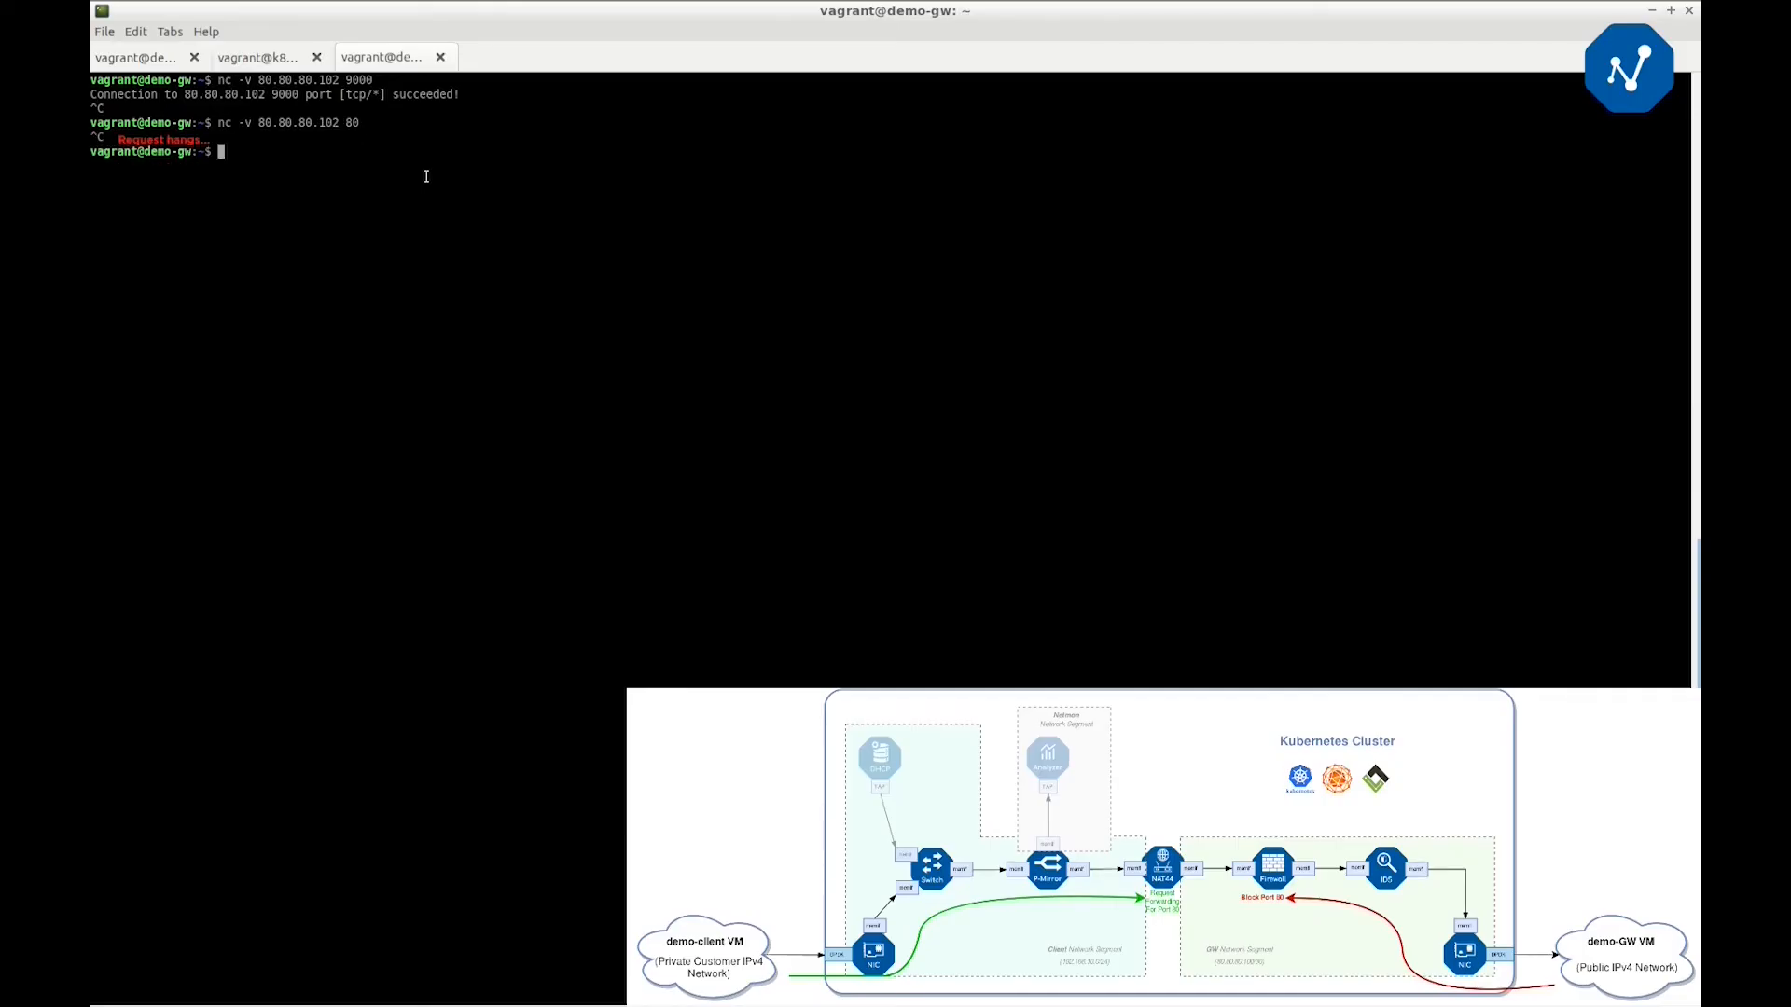
left_click(257, 57)
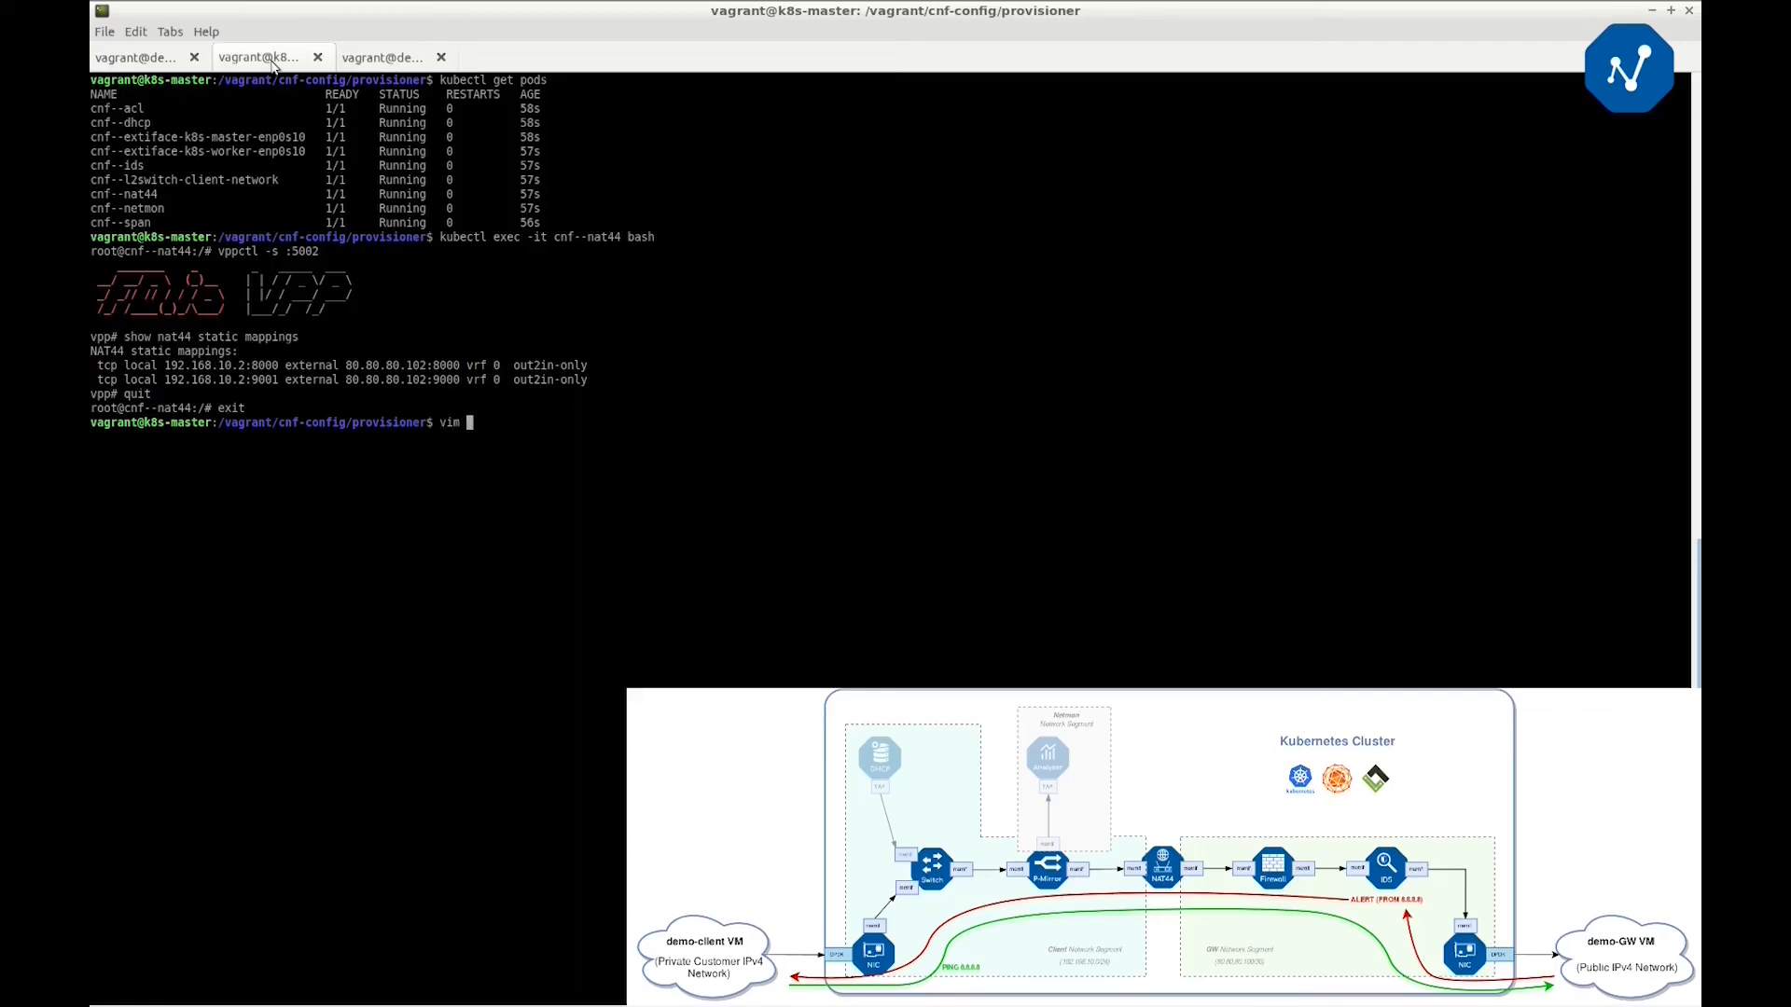
Review vcpe.yaml's ACL deny rules and IDS mode in vim, then view the Snort ids.rules file
key("Return")
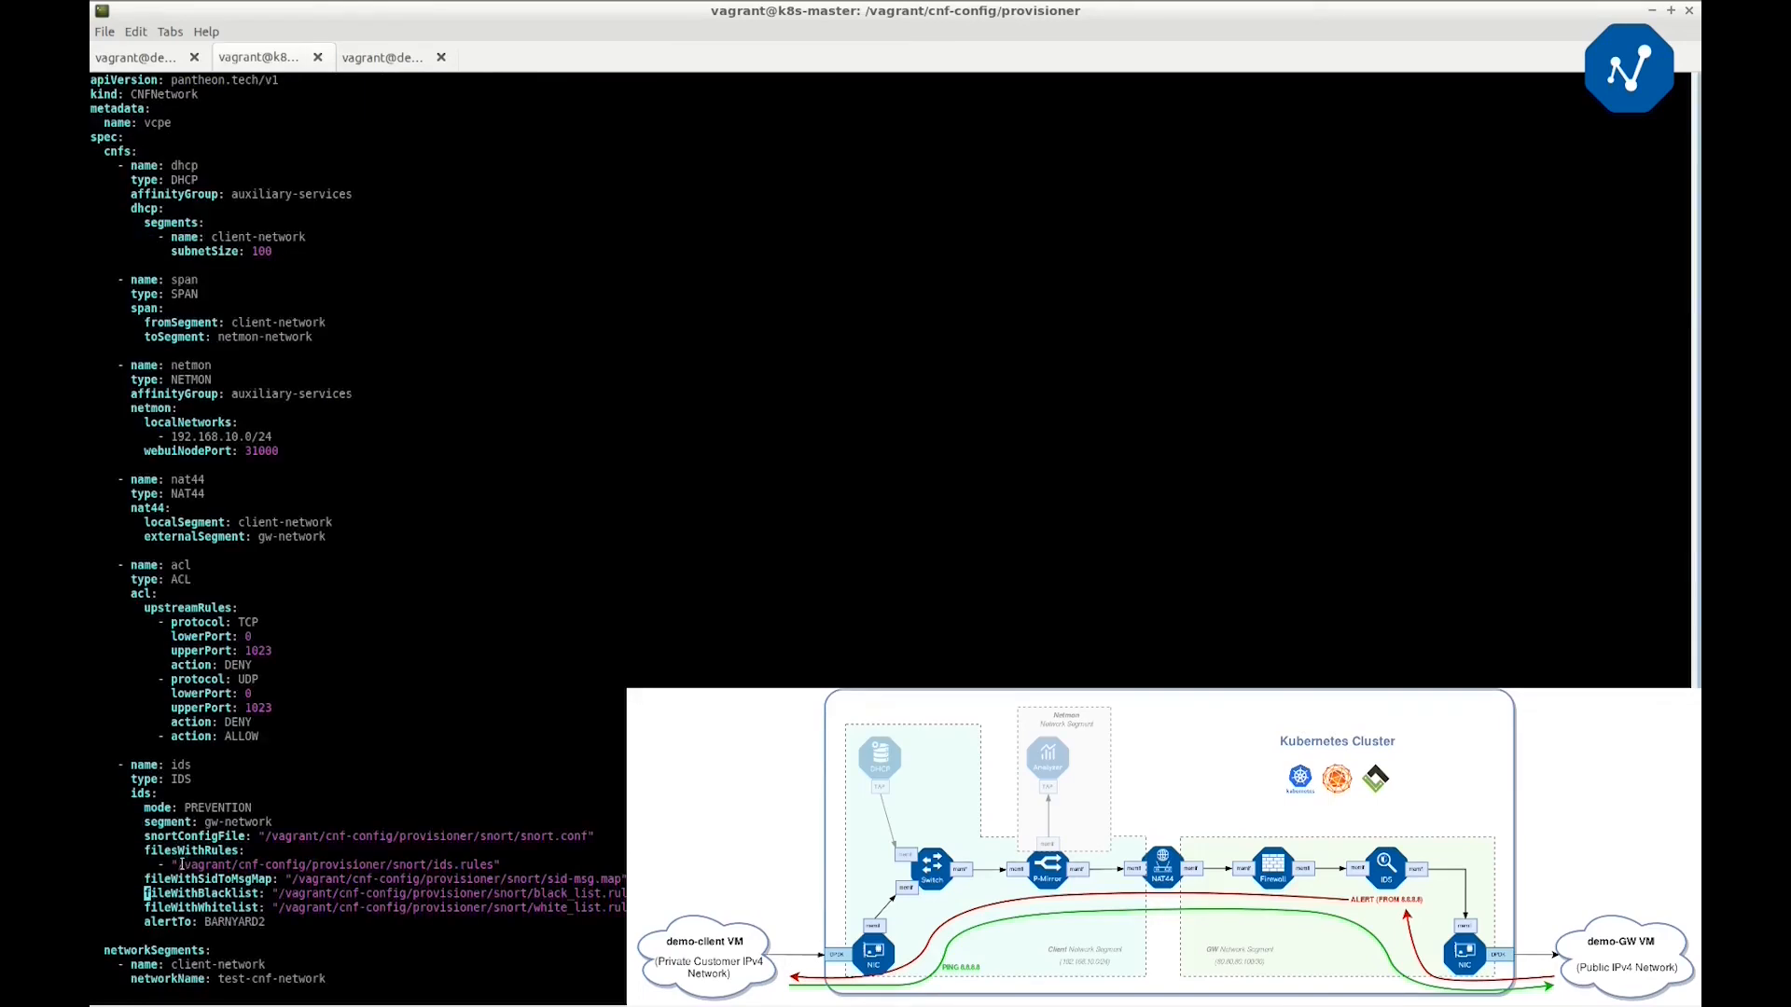
right_click(319, 863)
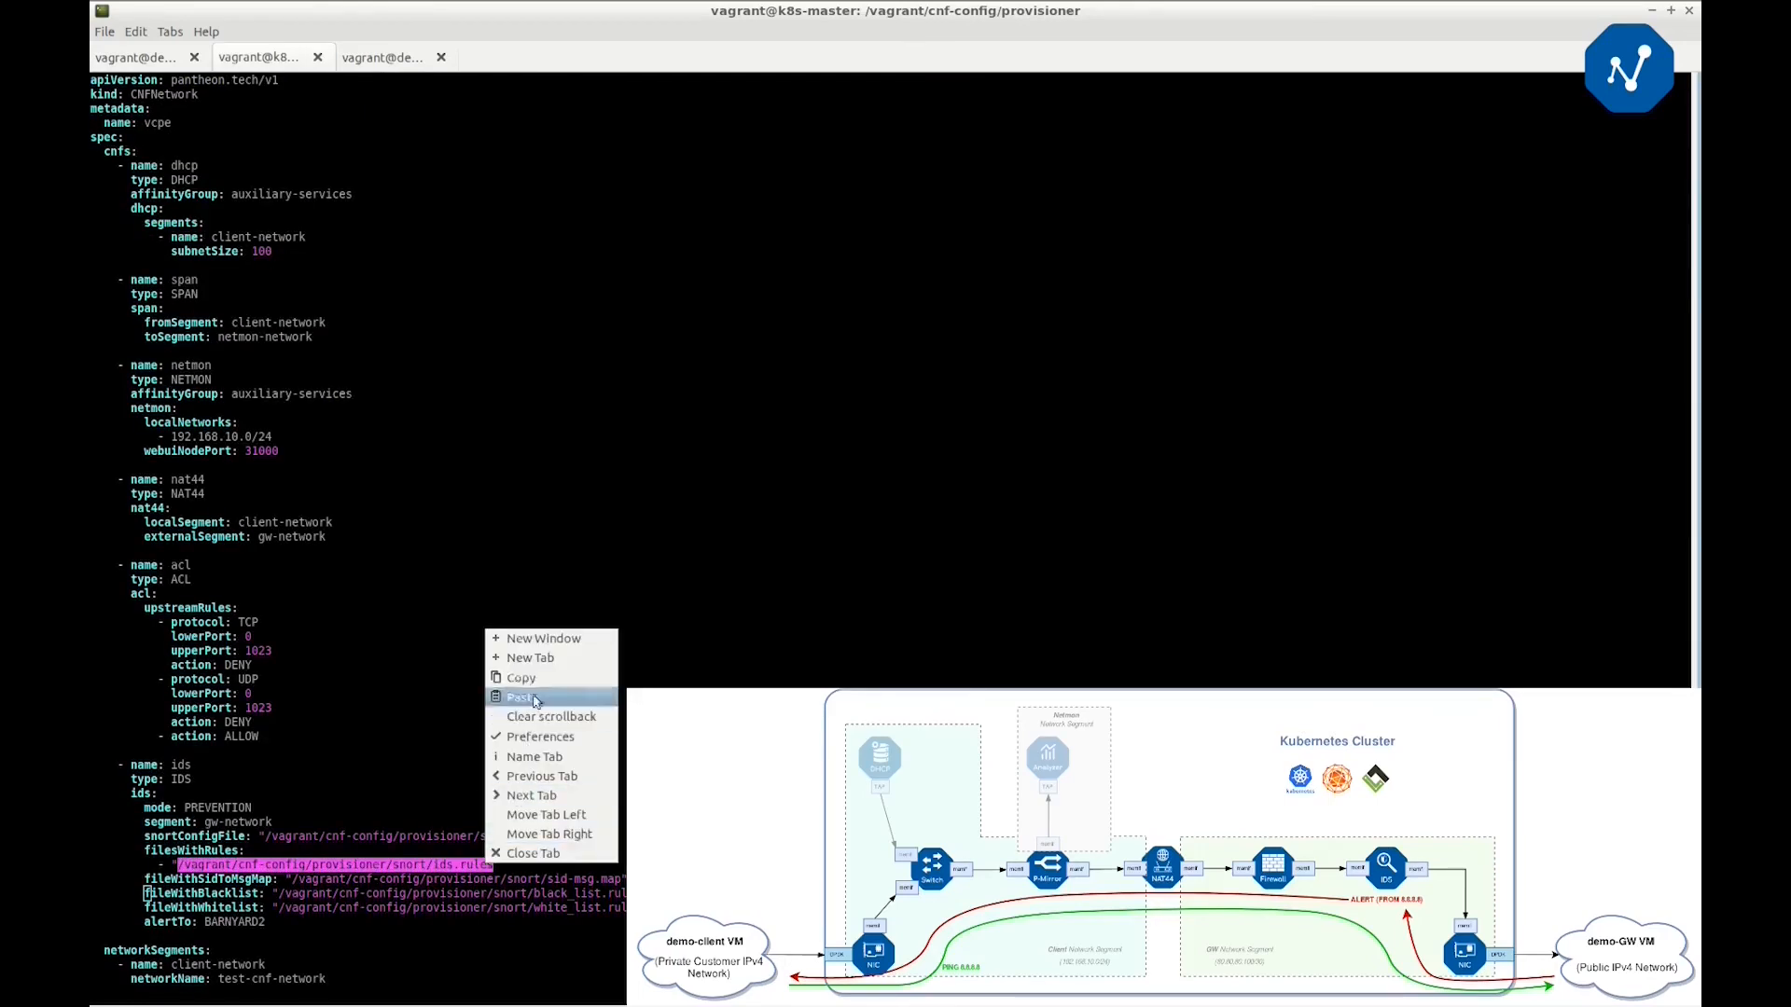
left_click(521, 696)
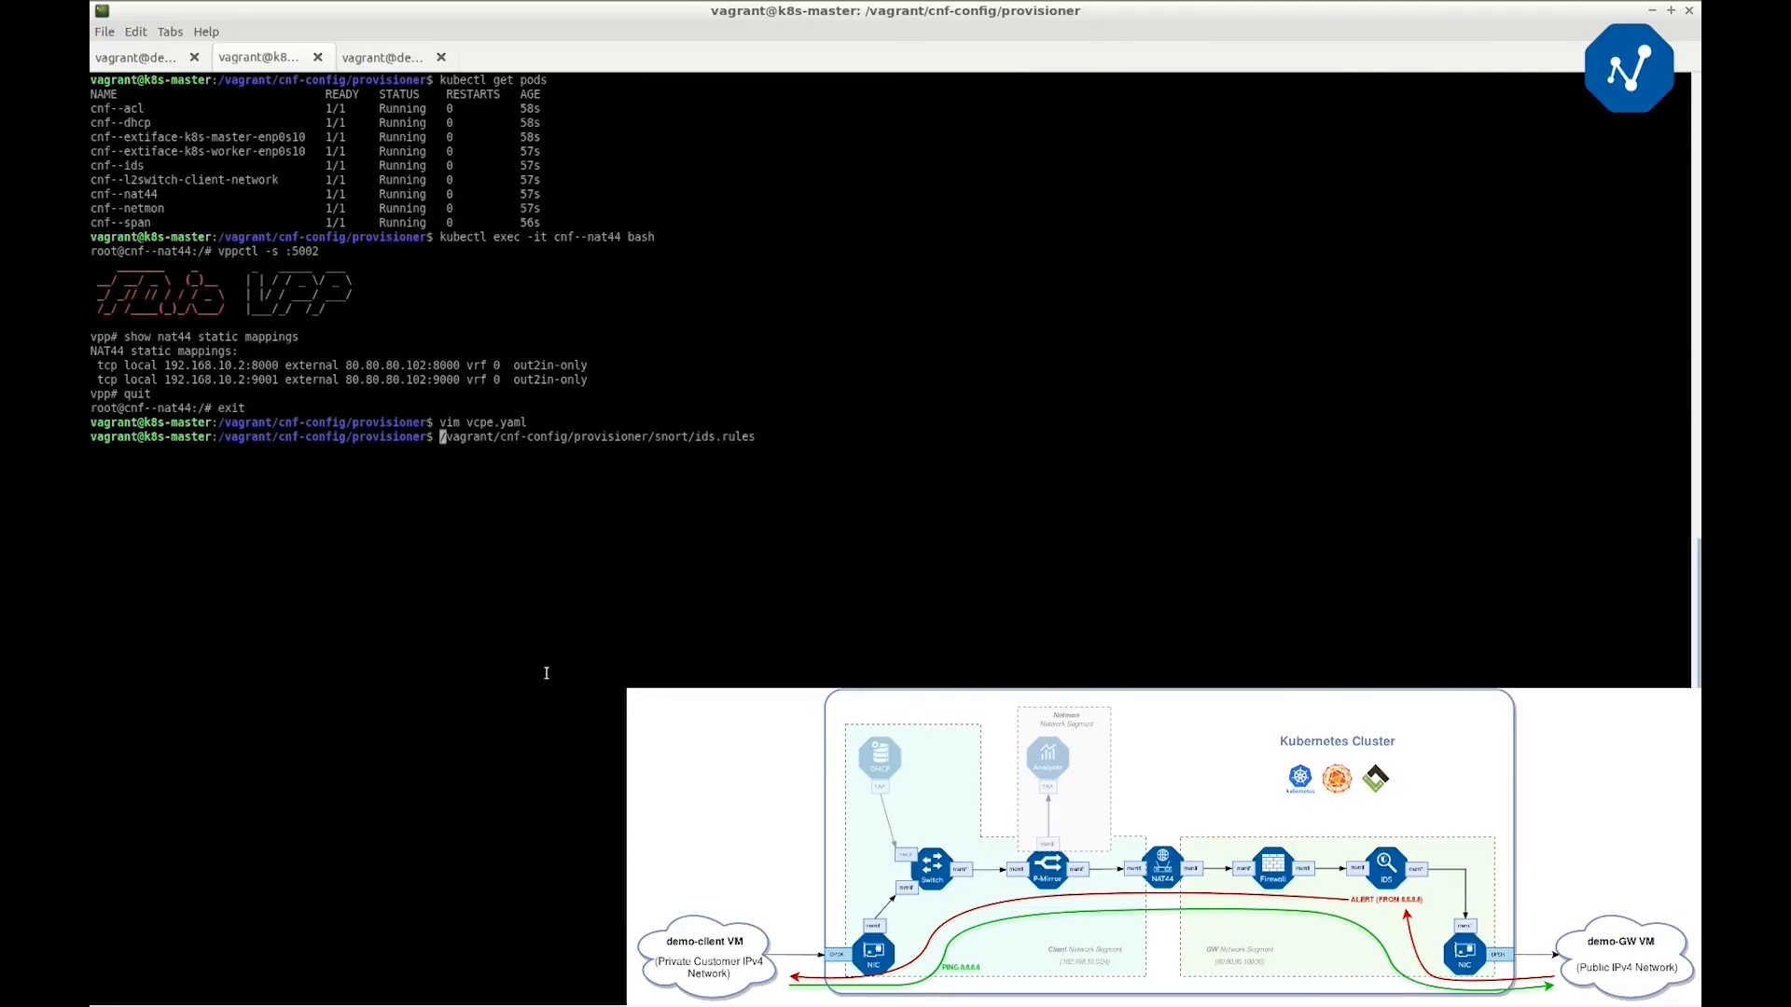
type("vim ")
key("Return")
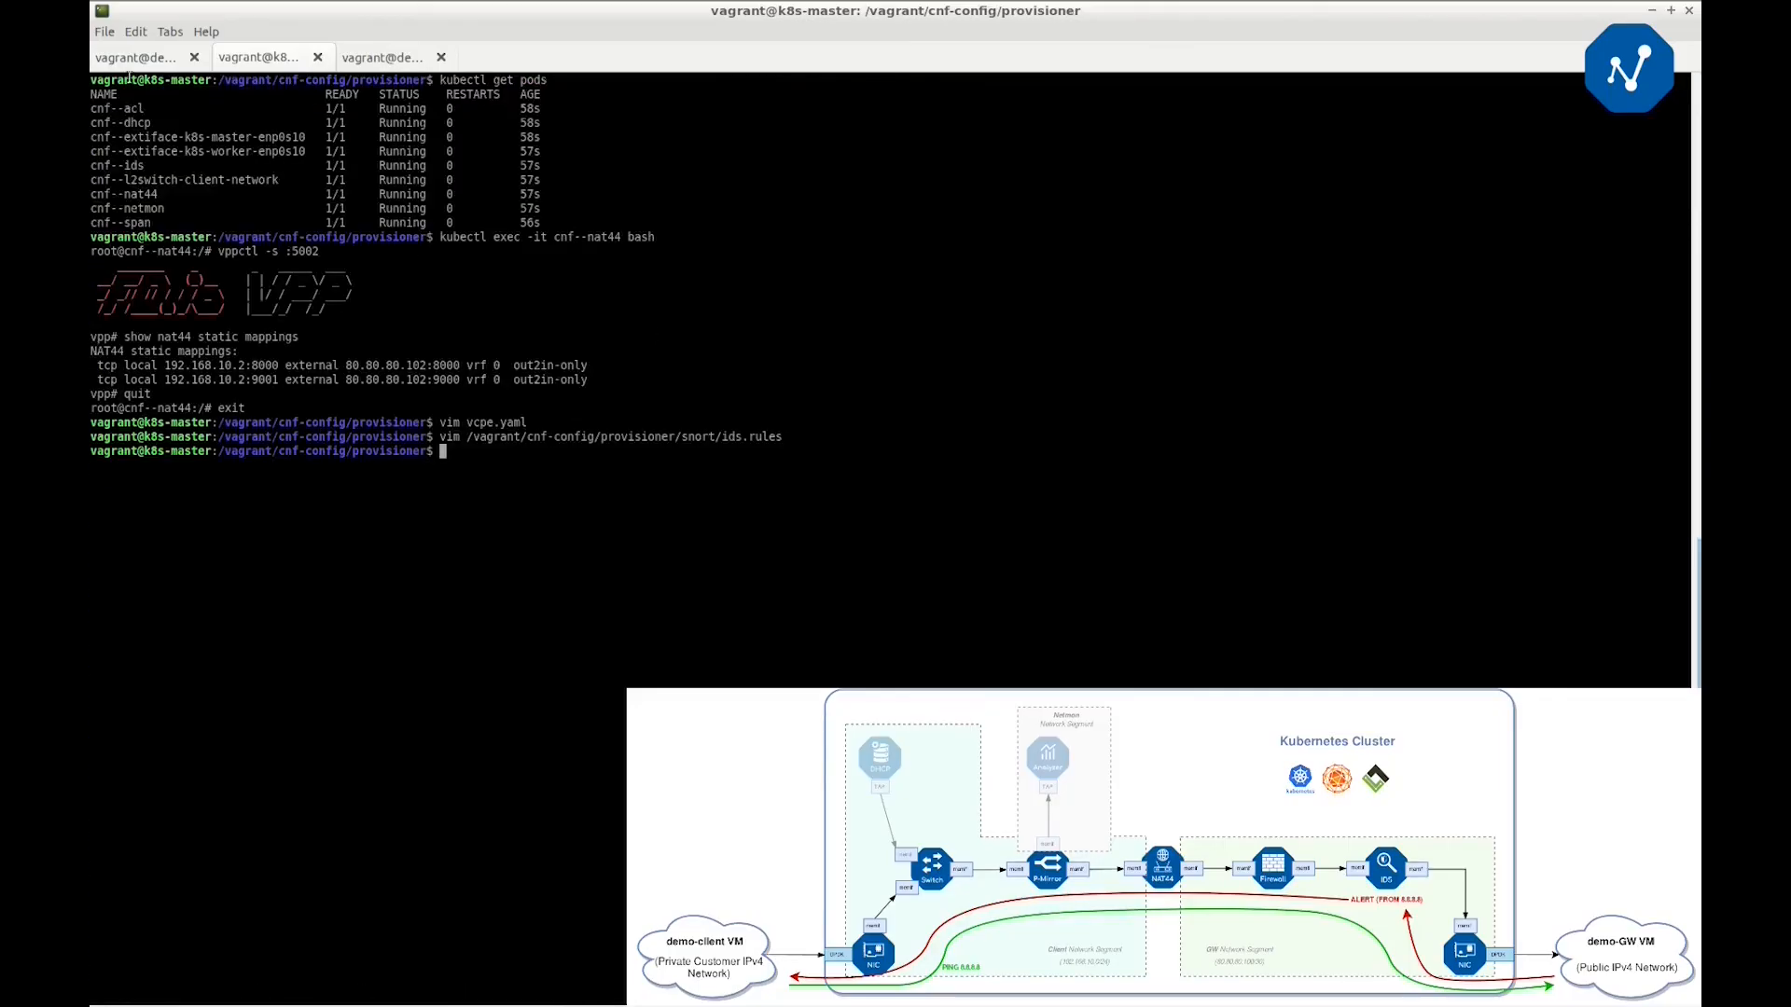
left_click(136, 58)
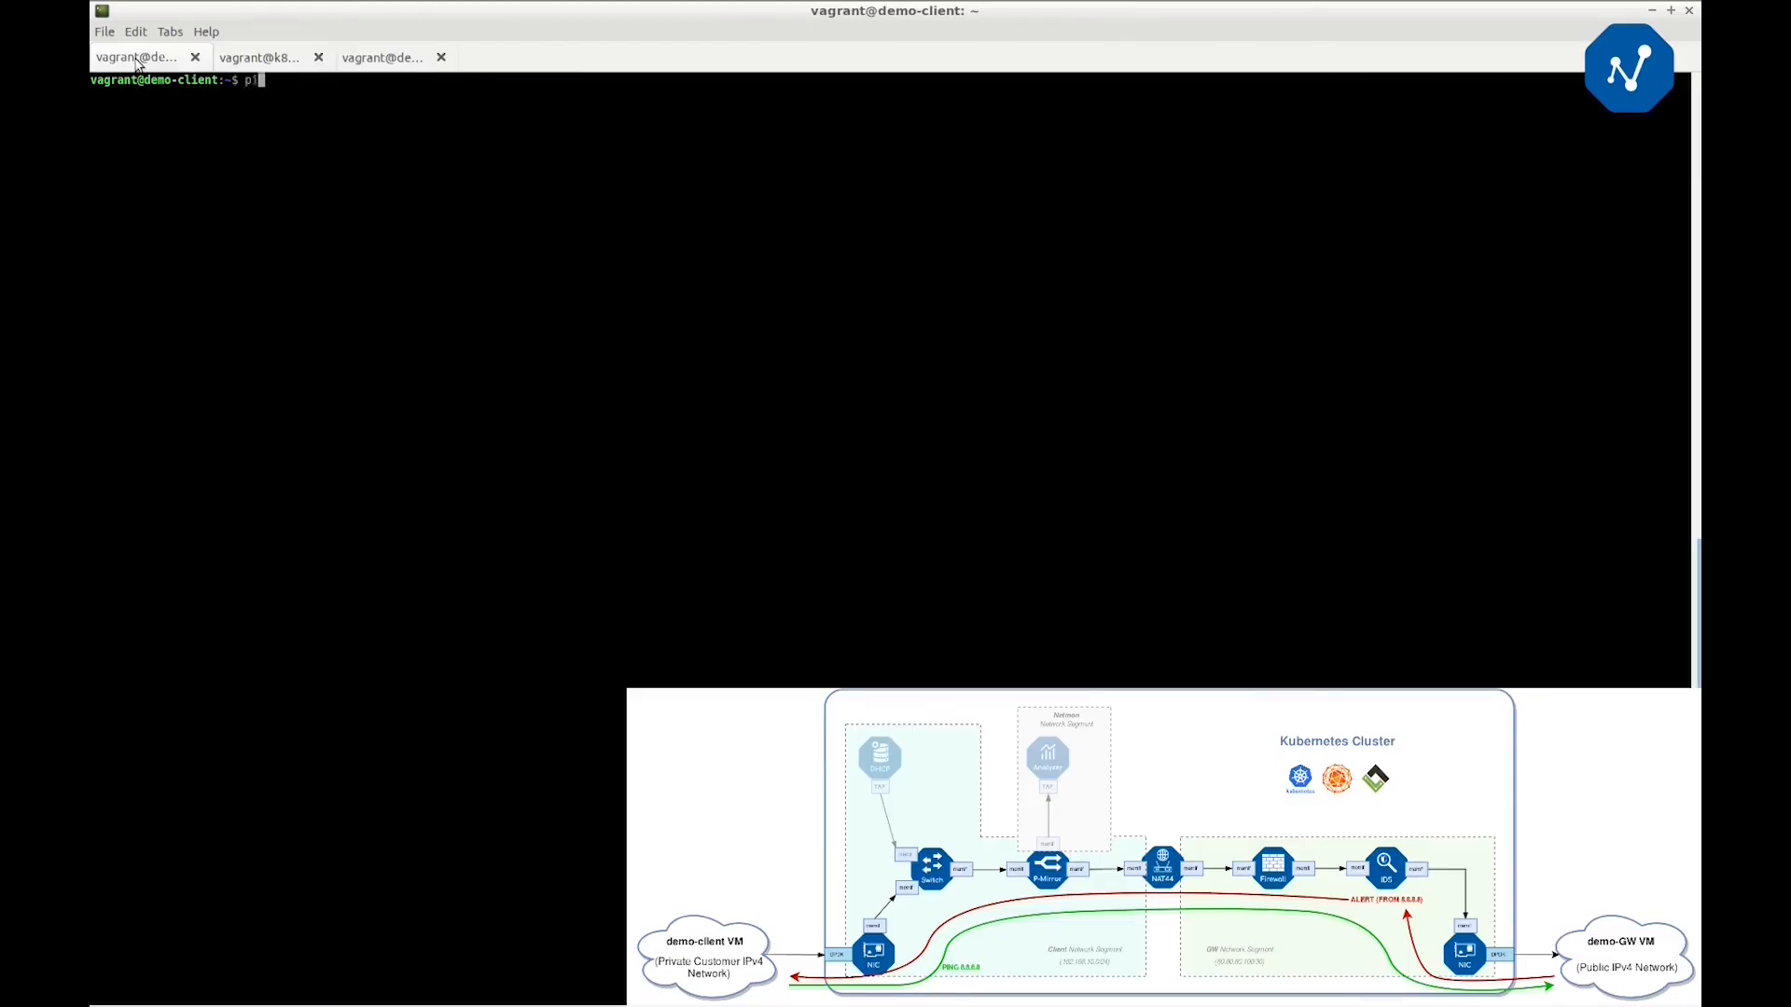
Ping 8.8.8.8 from demo-client and follow the IDS pod logs with kubectl logs -f on k8s-master
key("Return")
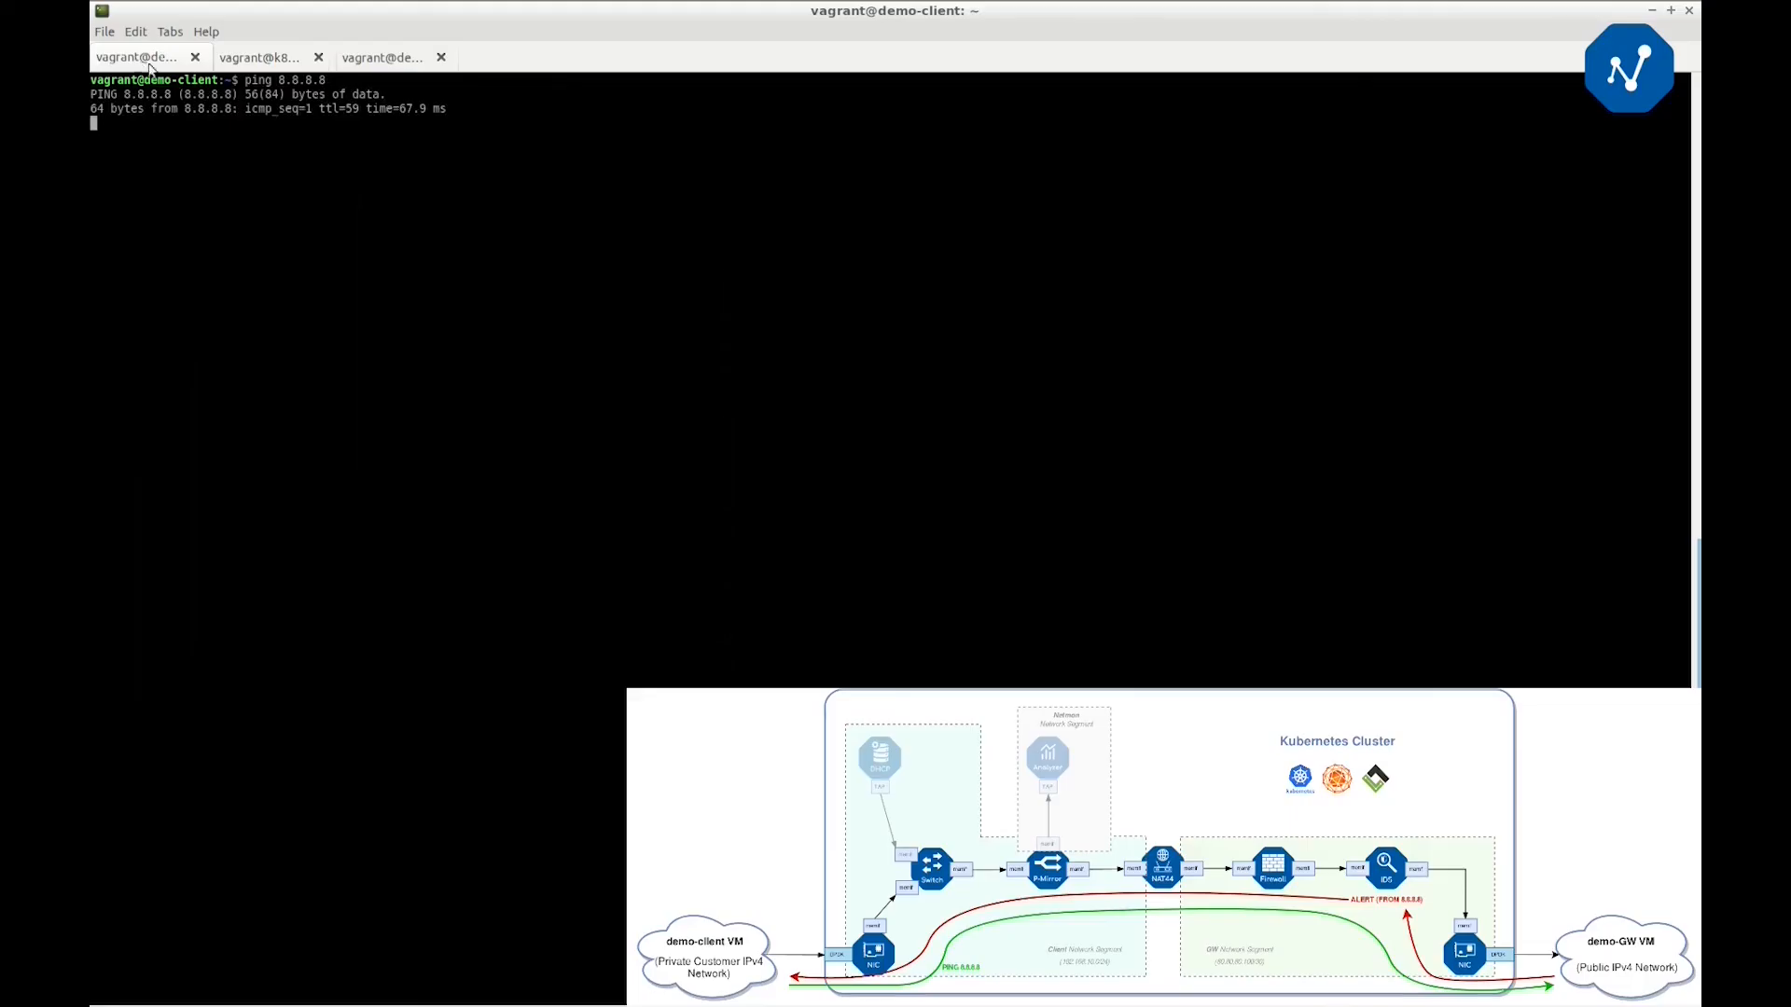
left_click(260, 58)
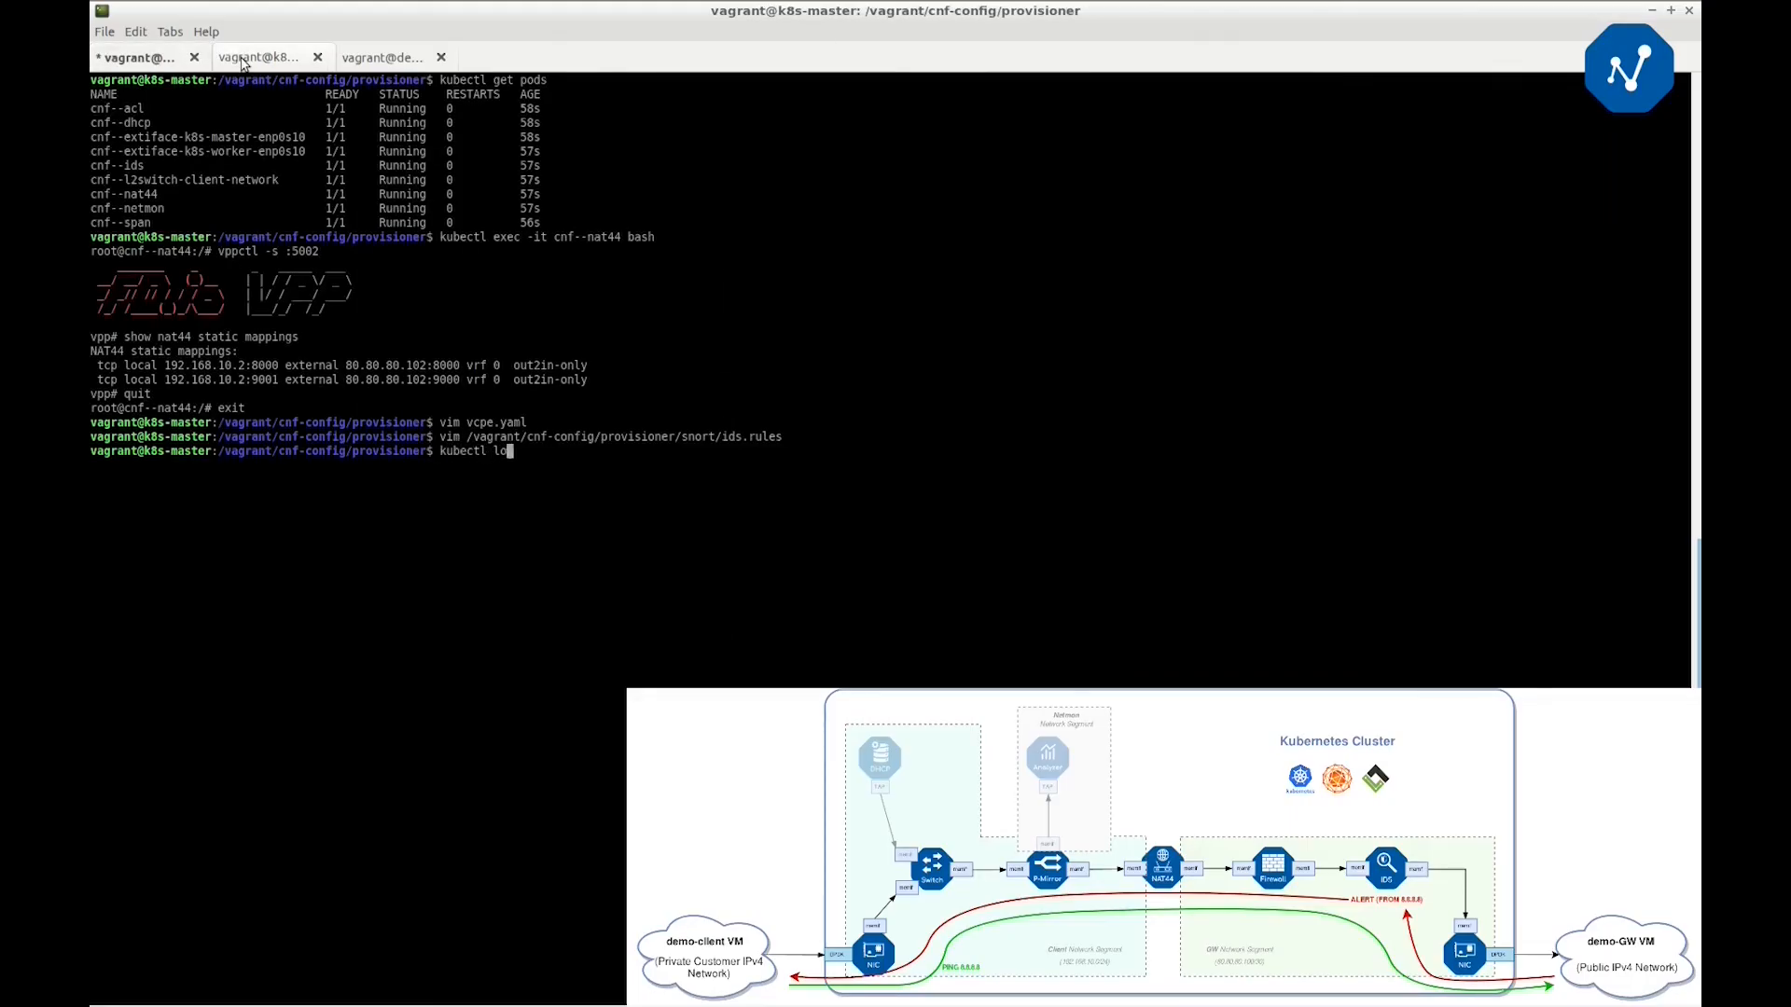
type("gs -f")
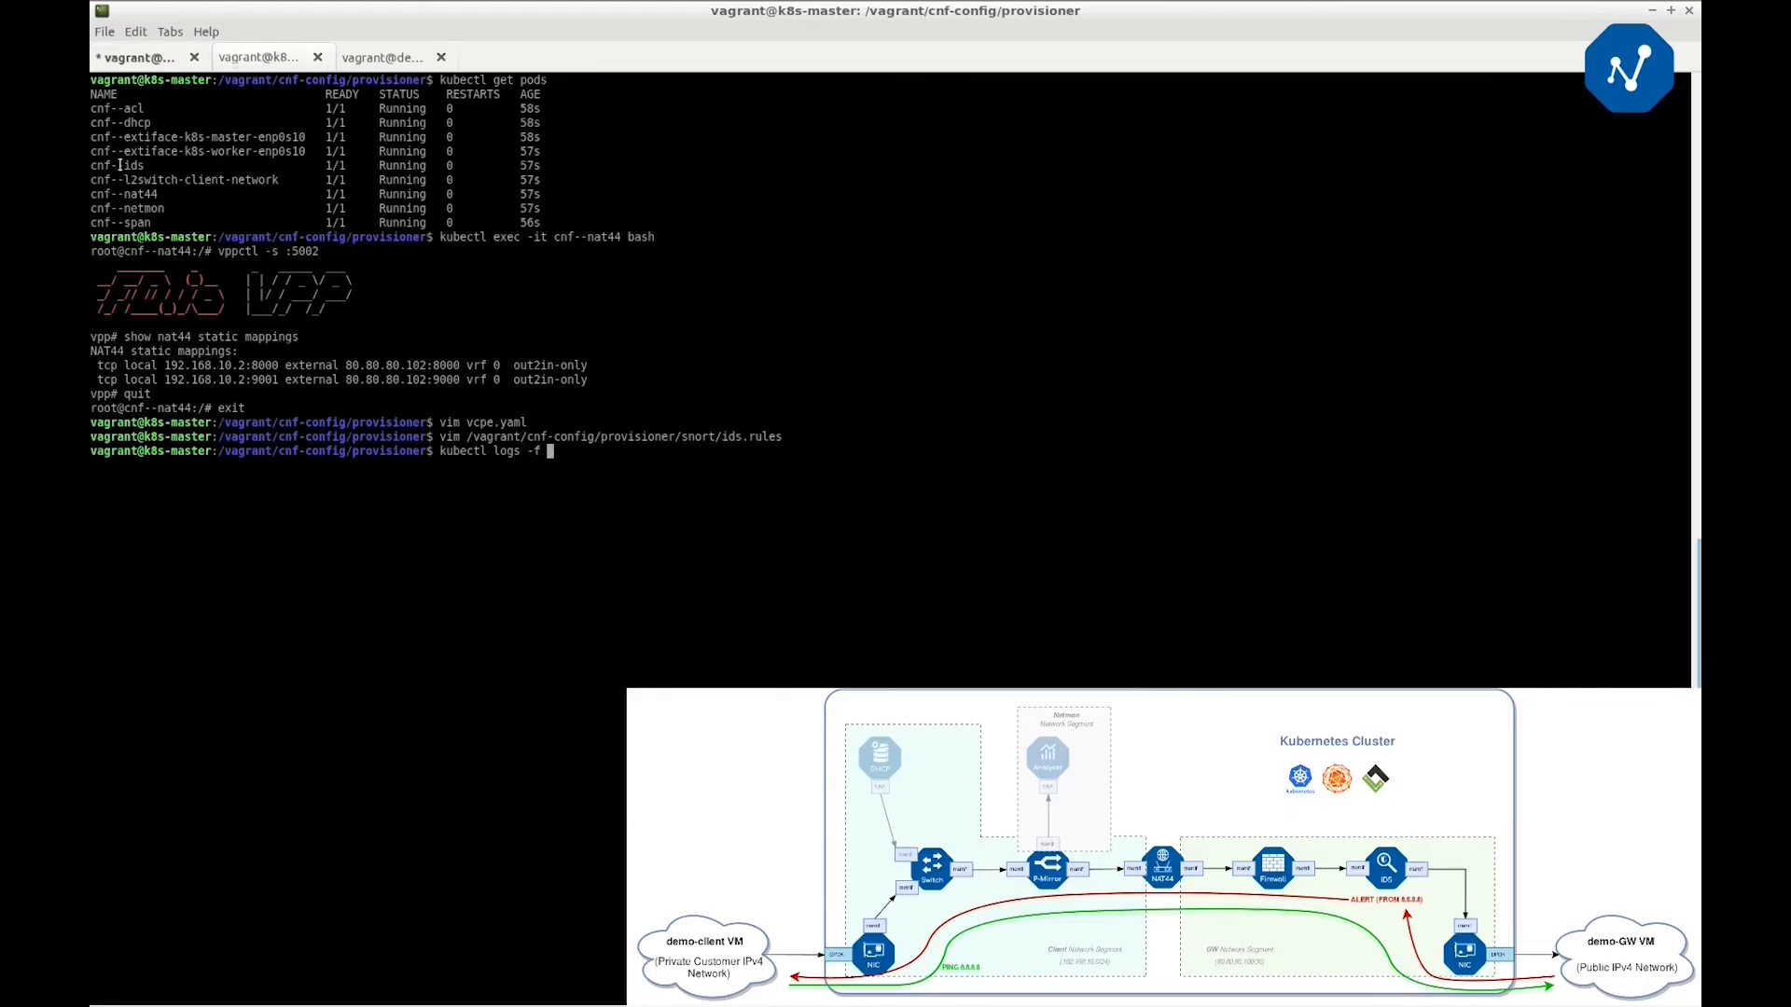
key("Return")
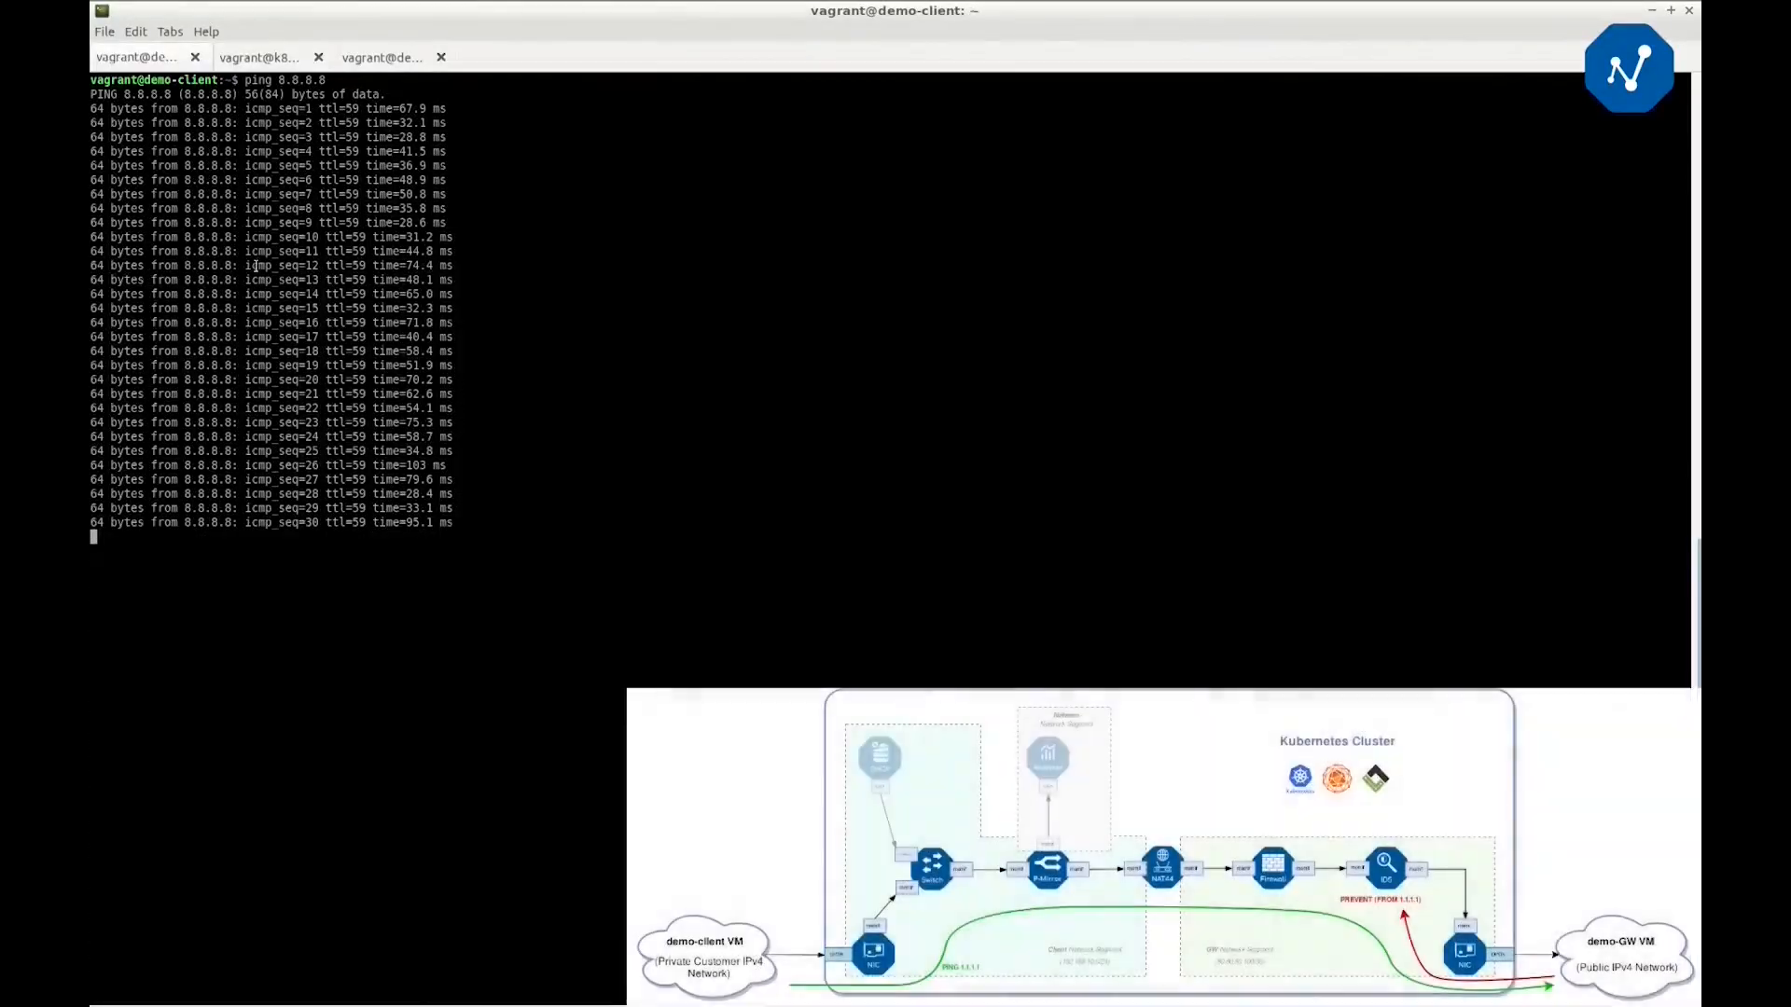
Stop the 8.8.8.8 ping with no loss, start pinging 1.1.1.1, and return to the followed IDS logs
key("ctrl+c")
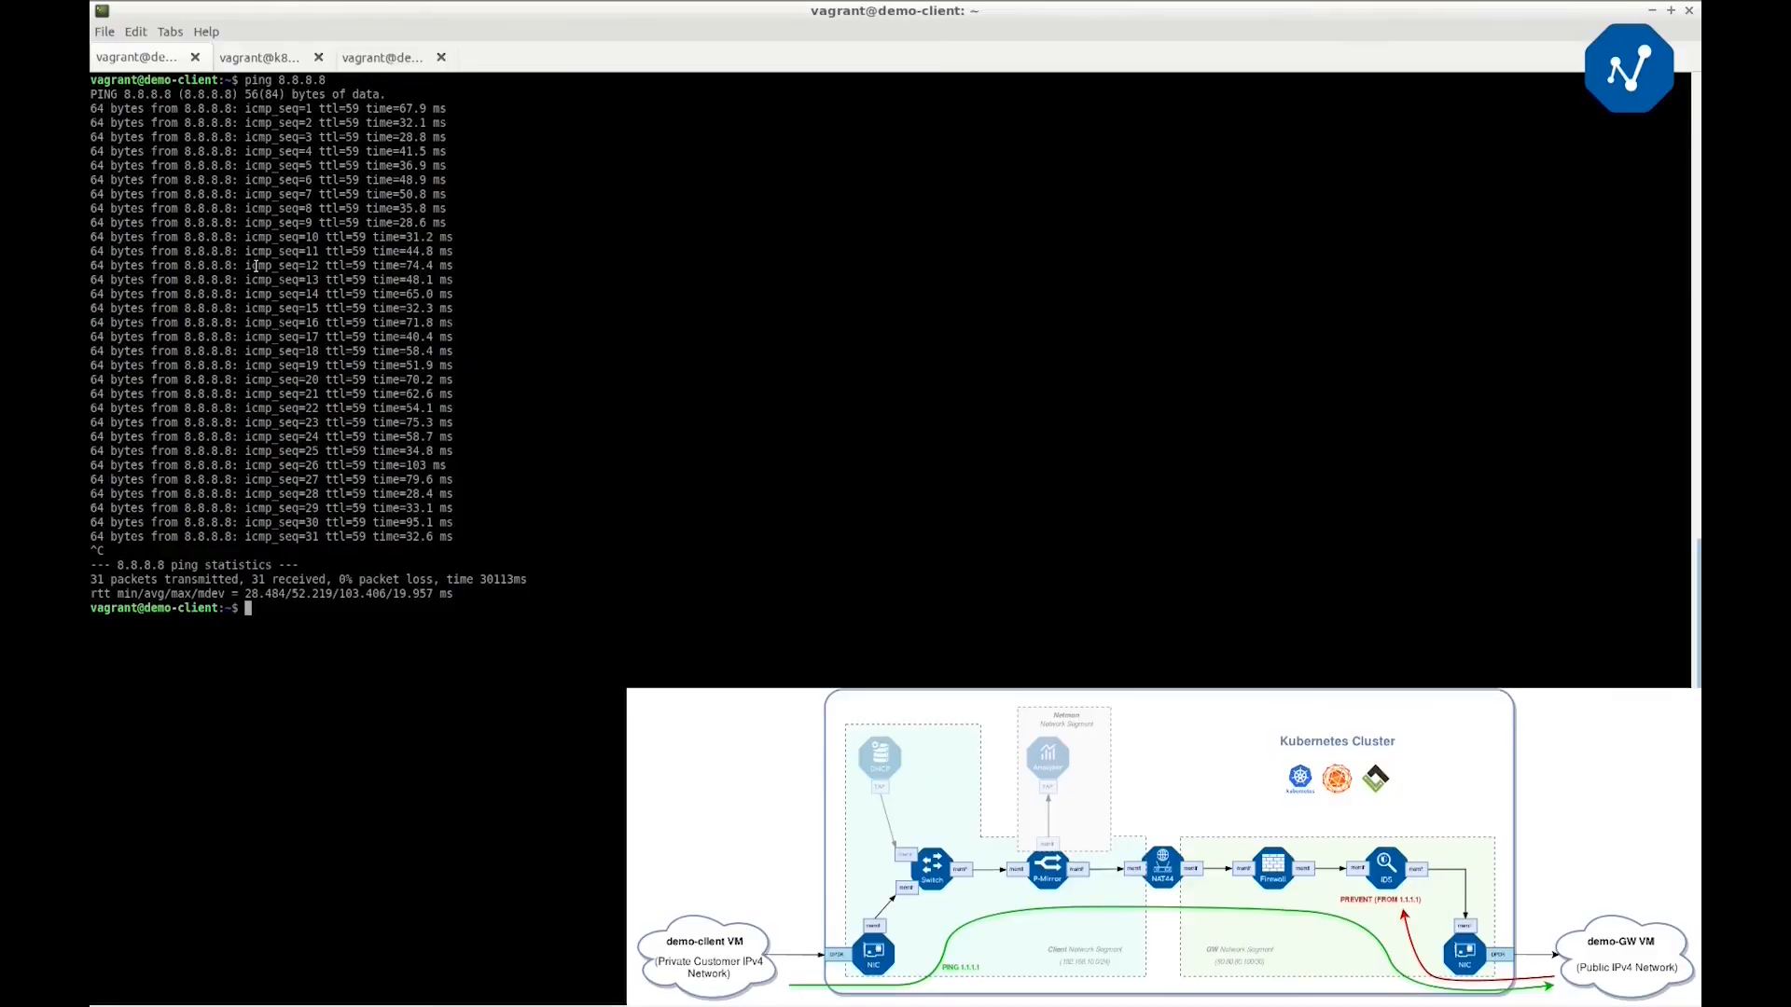
type("ping 1.1.1.1")
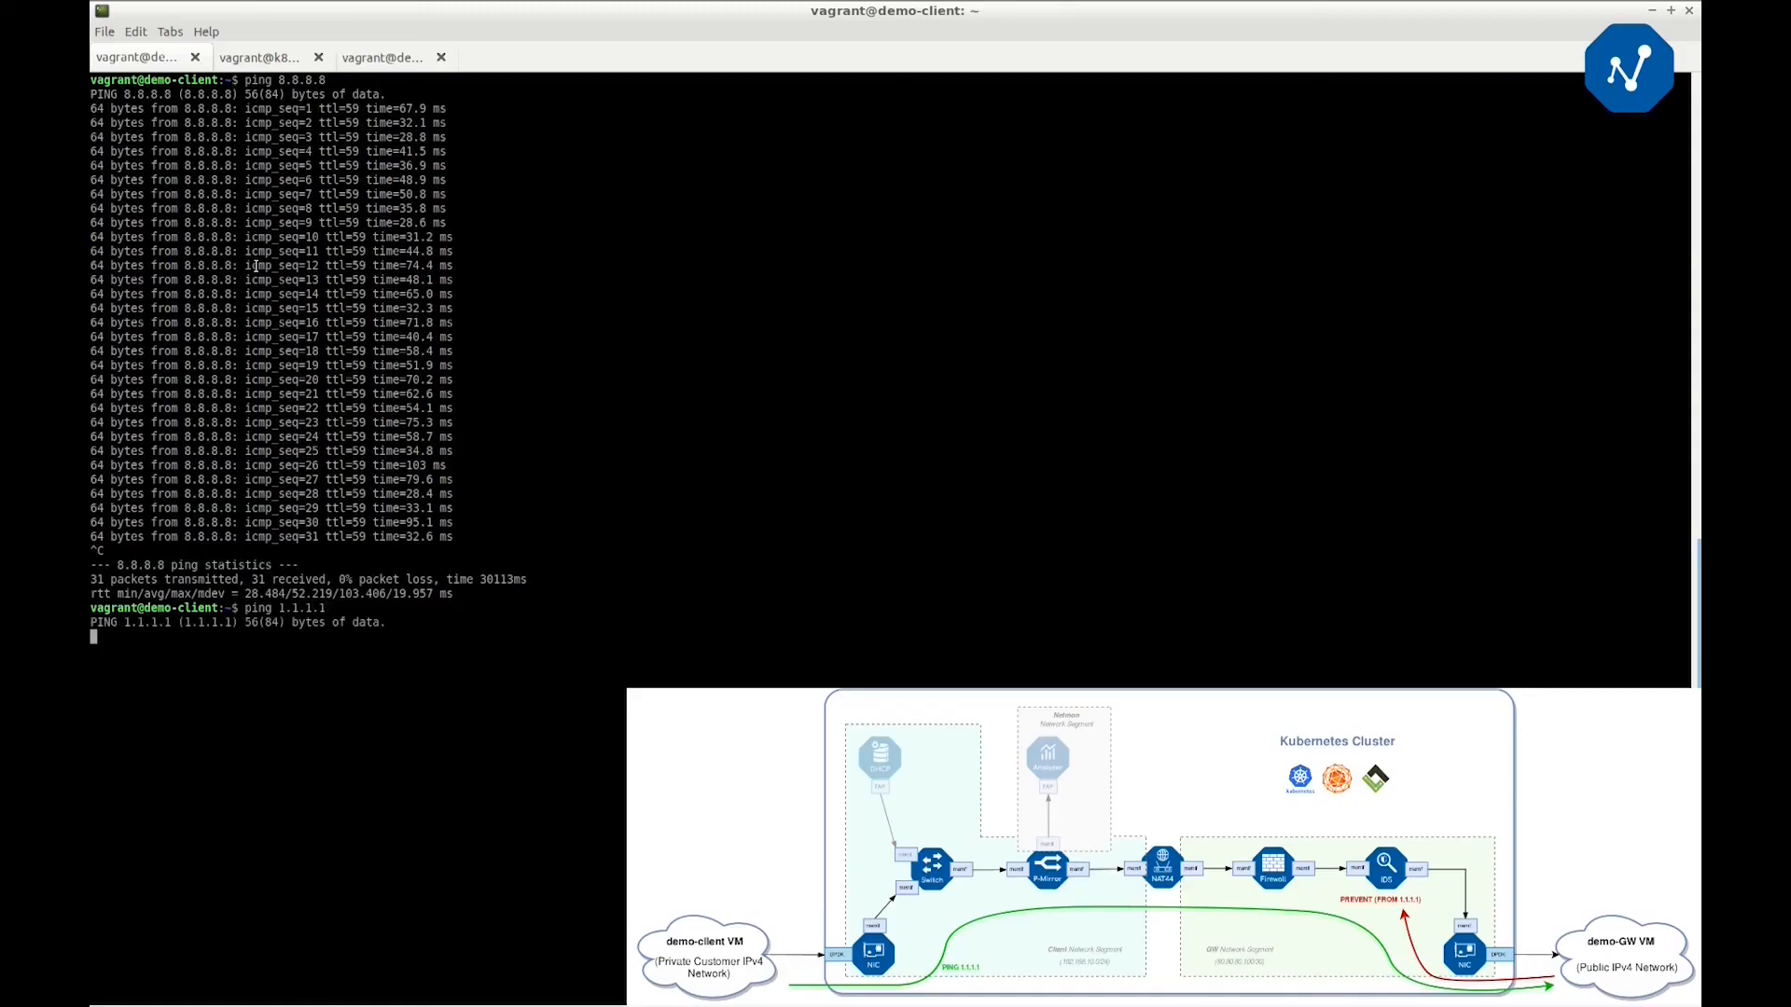
left_click(259, 58)
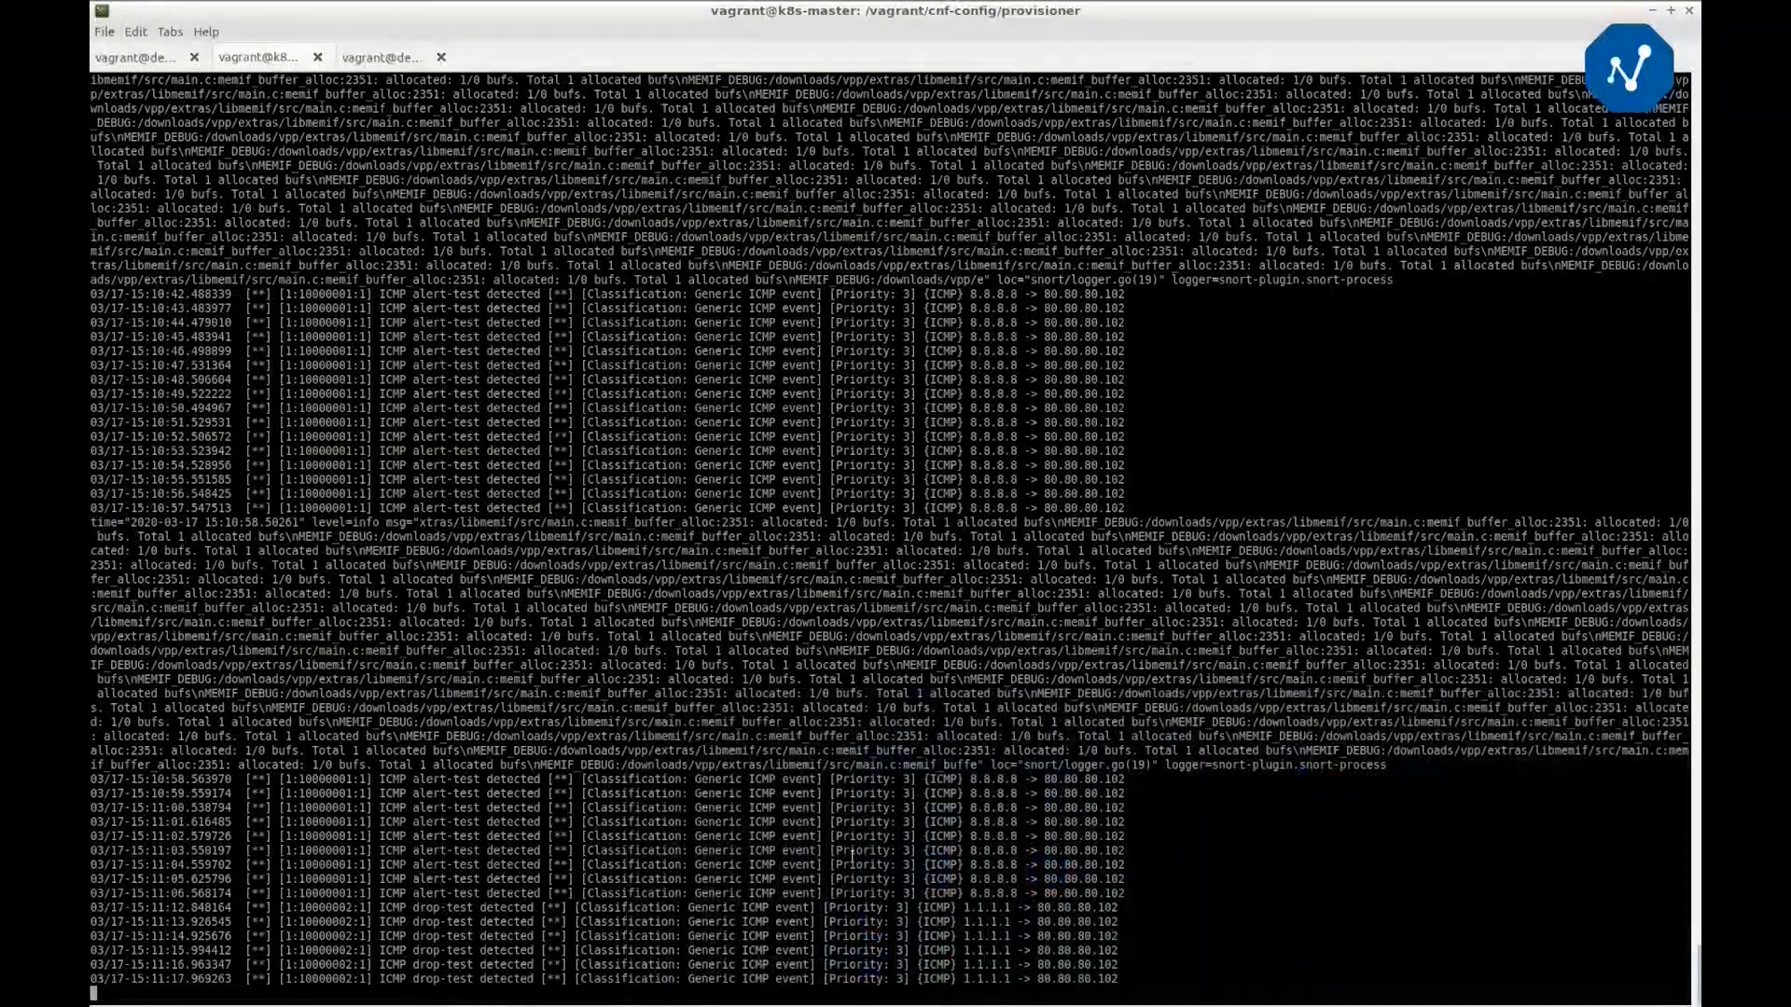
scroll("down", 3)
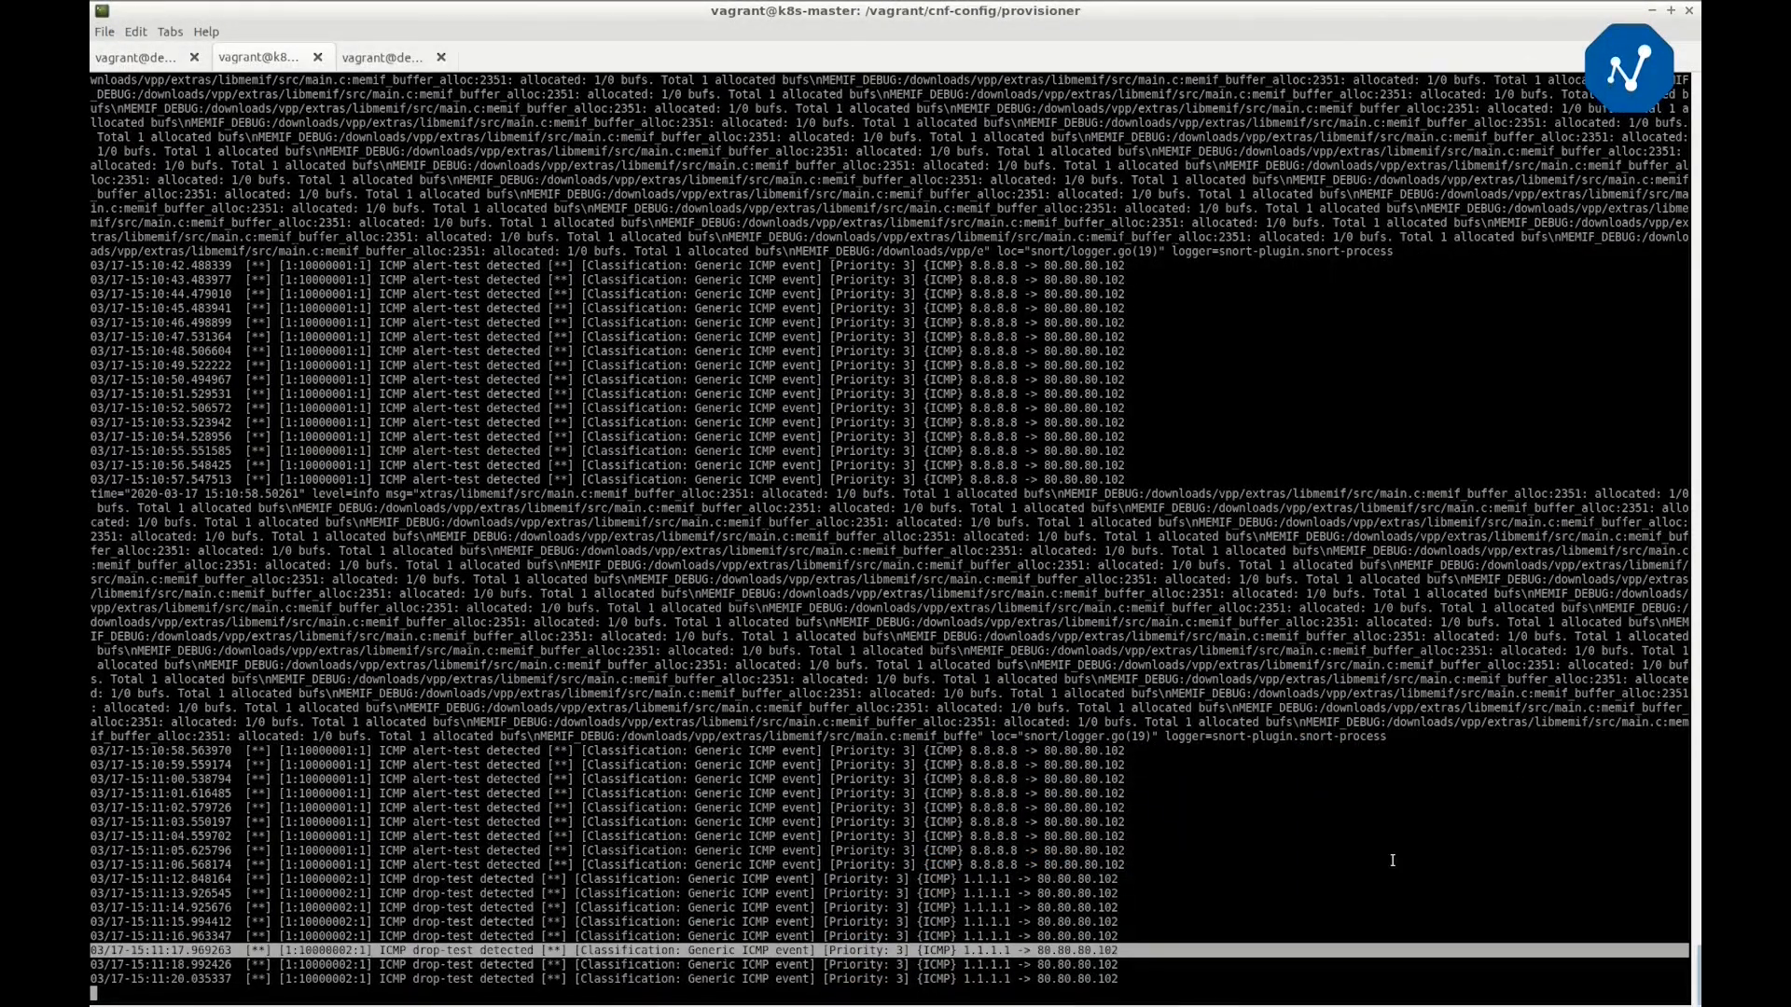